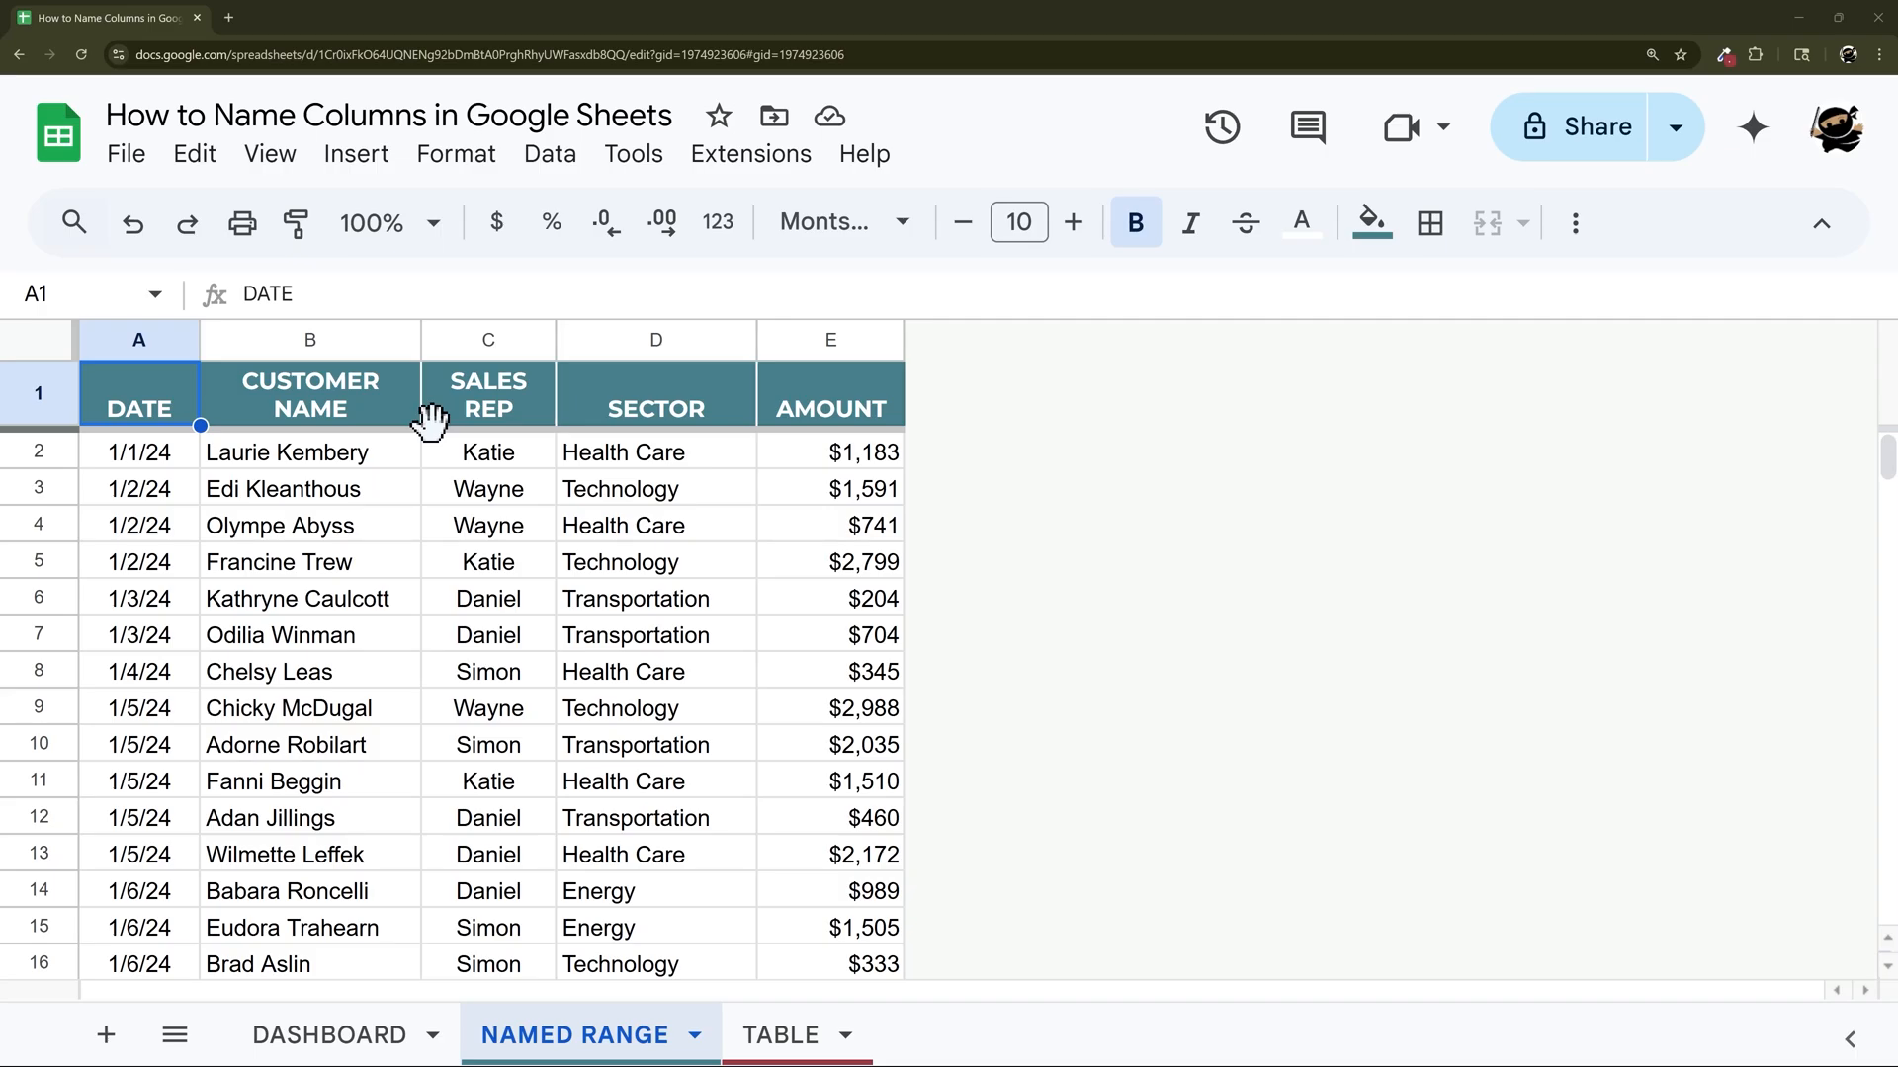
{"action": "mouse_move", "coordinate": [488, 358]}
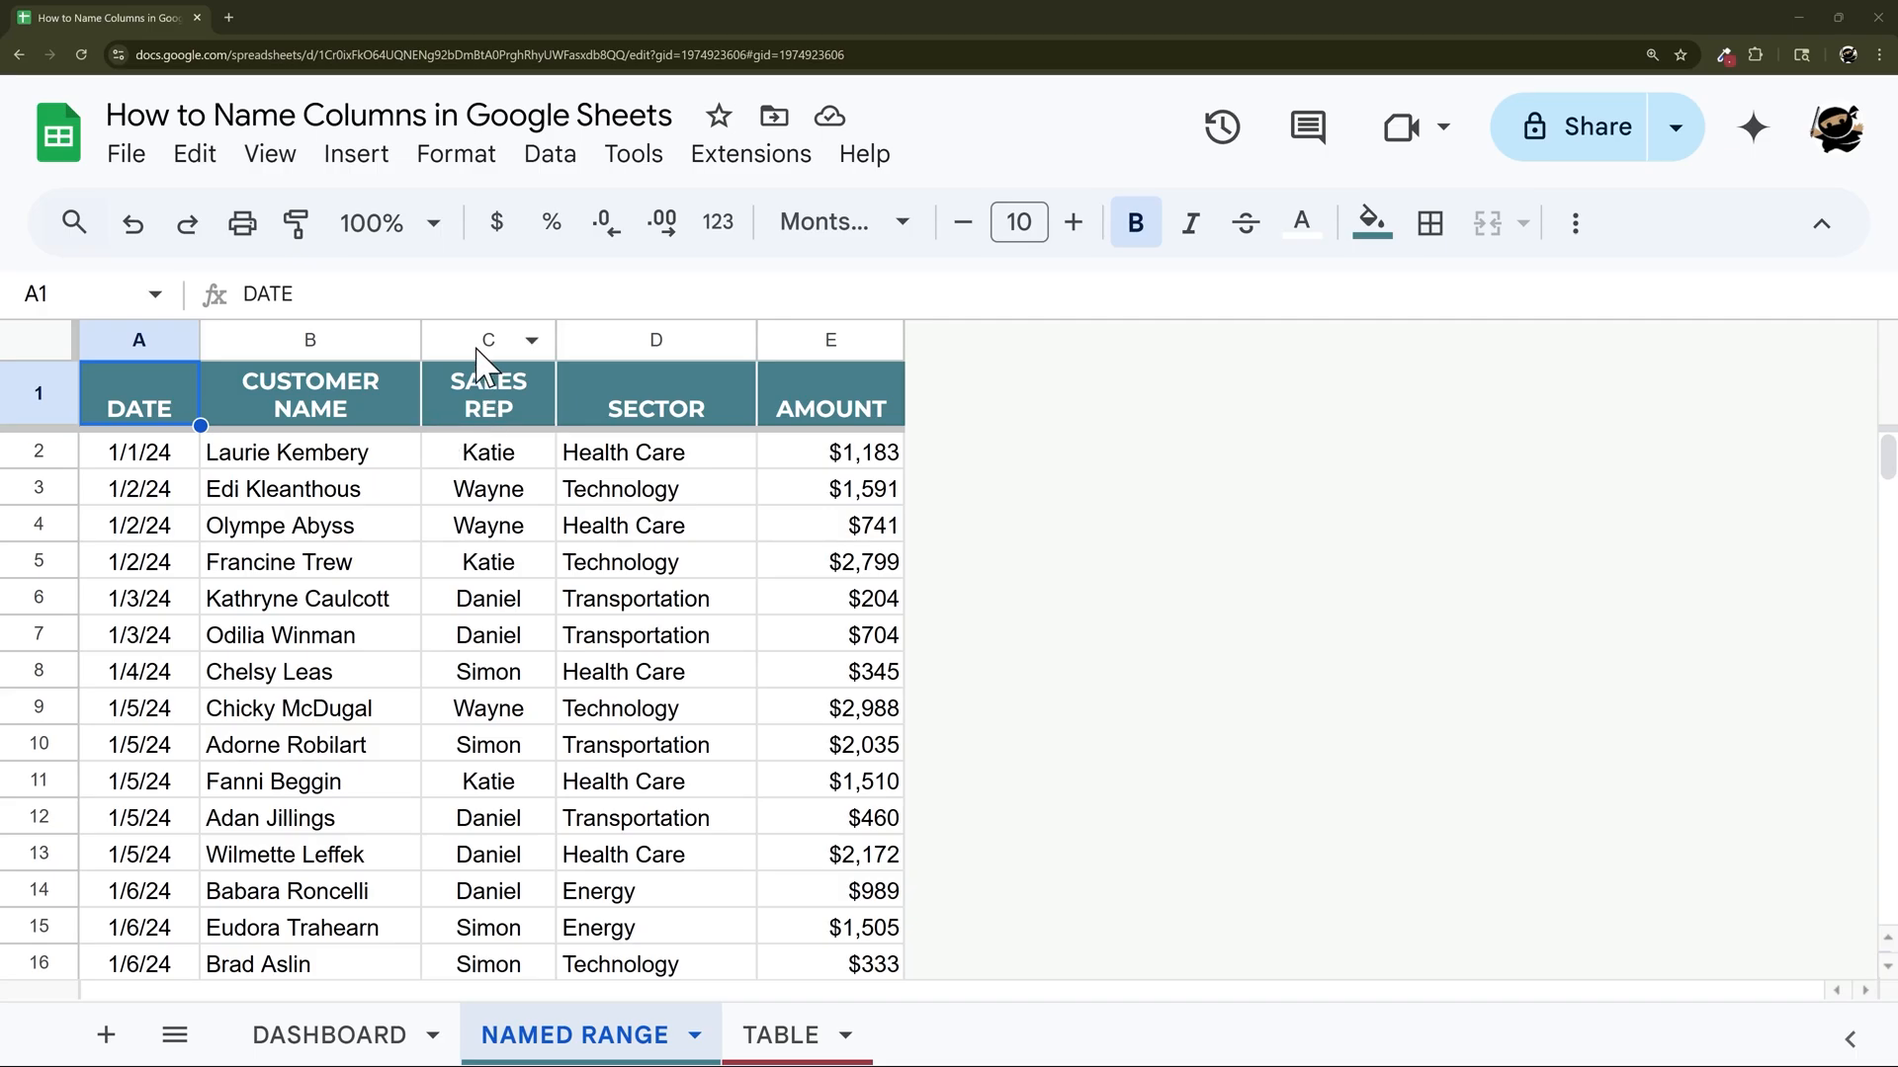
Name the SALES REP column C as the range SalesRep.
{"action": "left_click", "coordinate": [489, 338]}
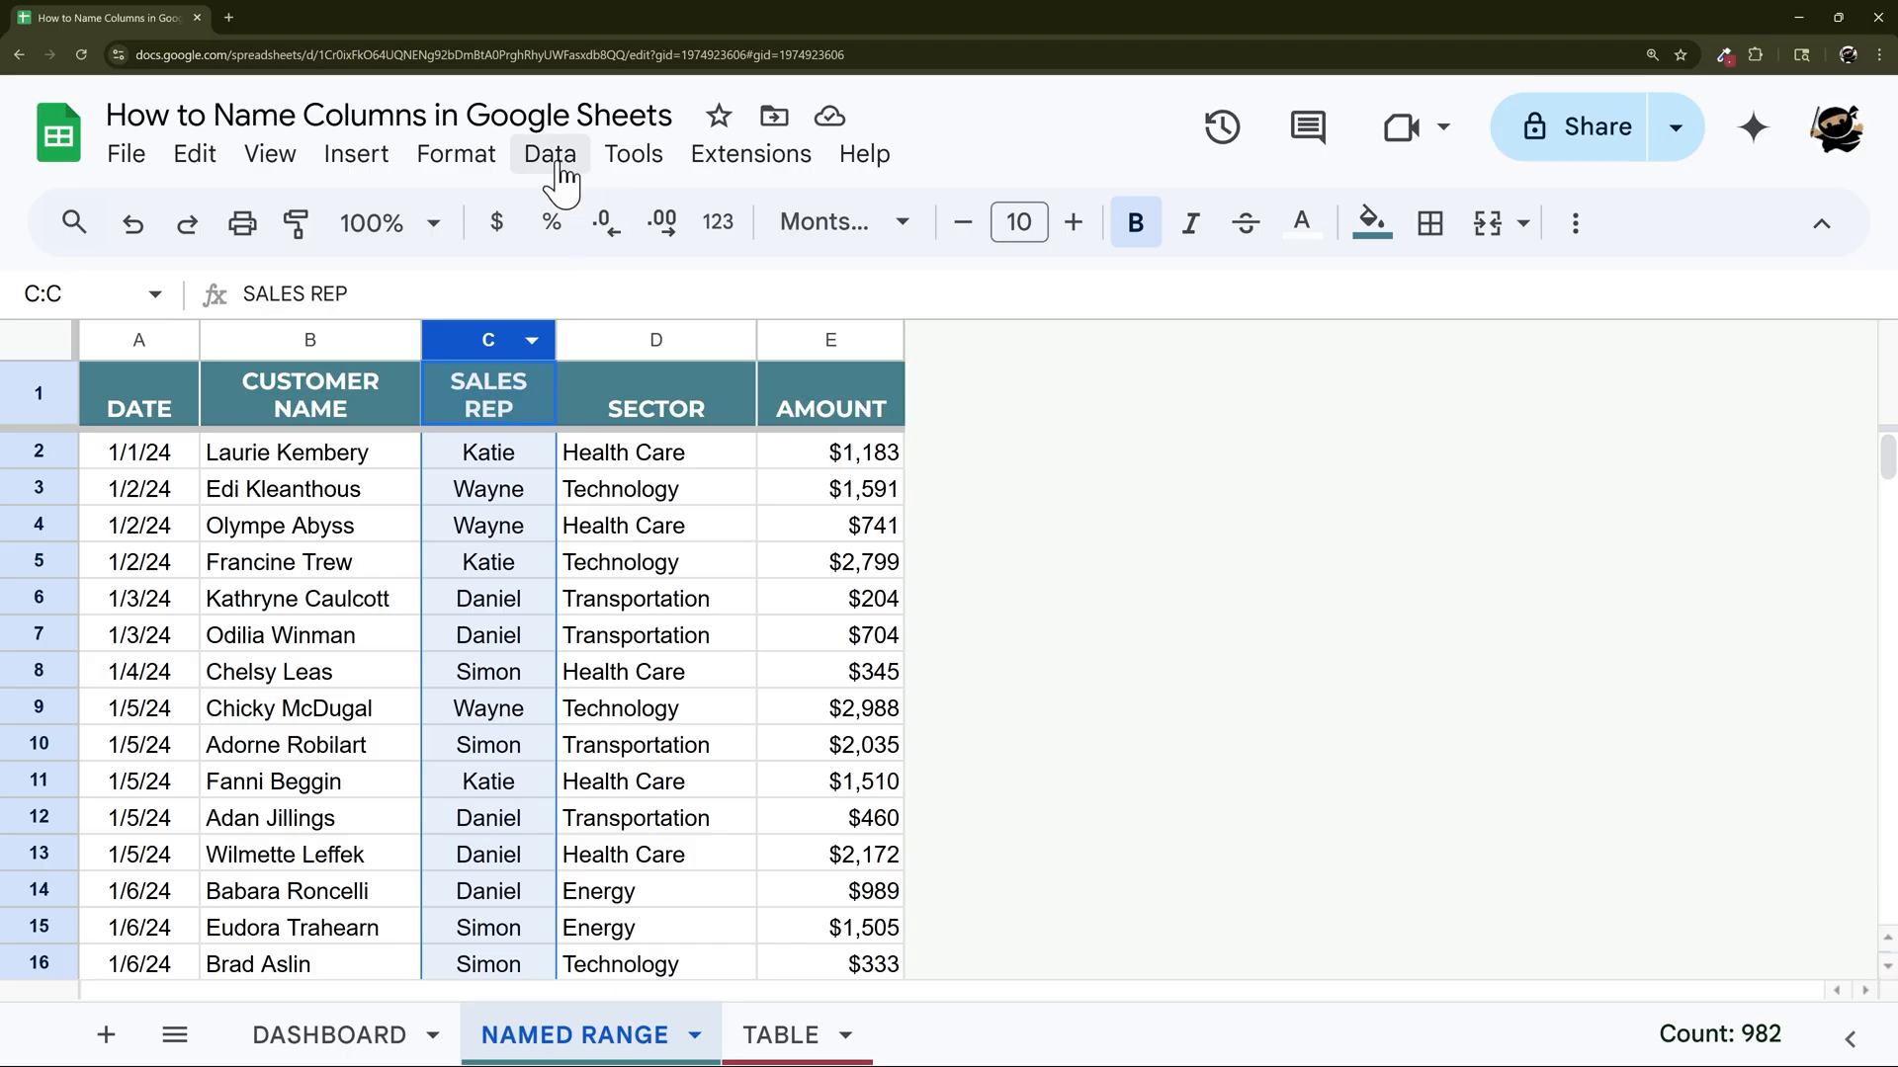
{"action": "left_click", "coordinate": [548, 155]}
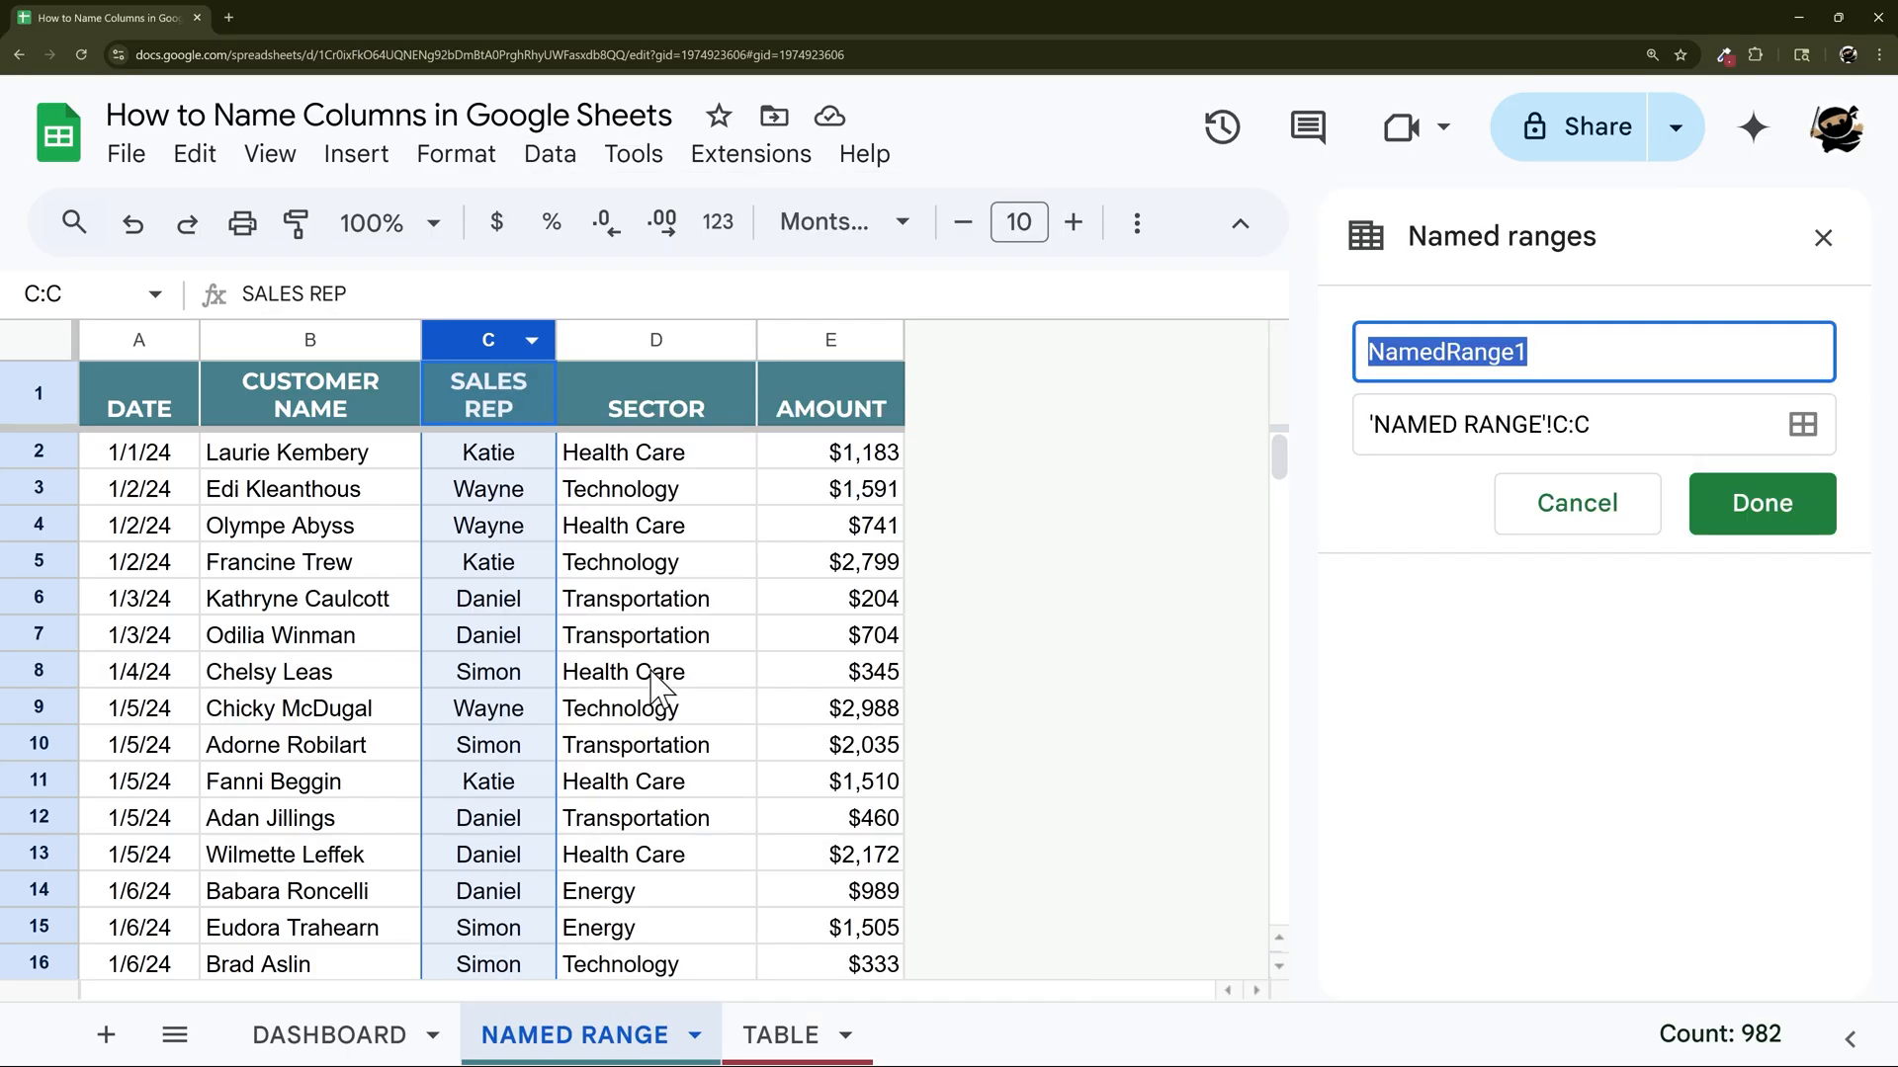
{"action": "type", "text": "Sales"}
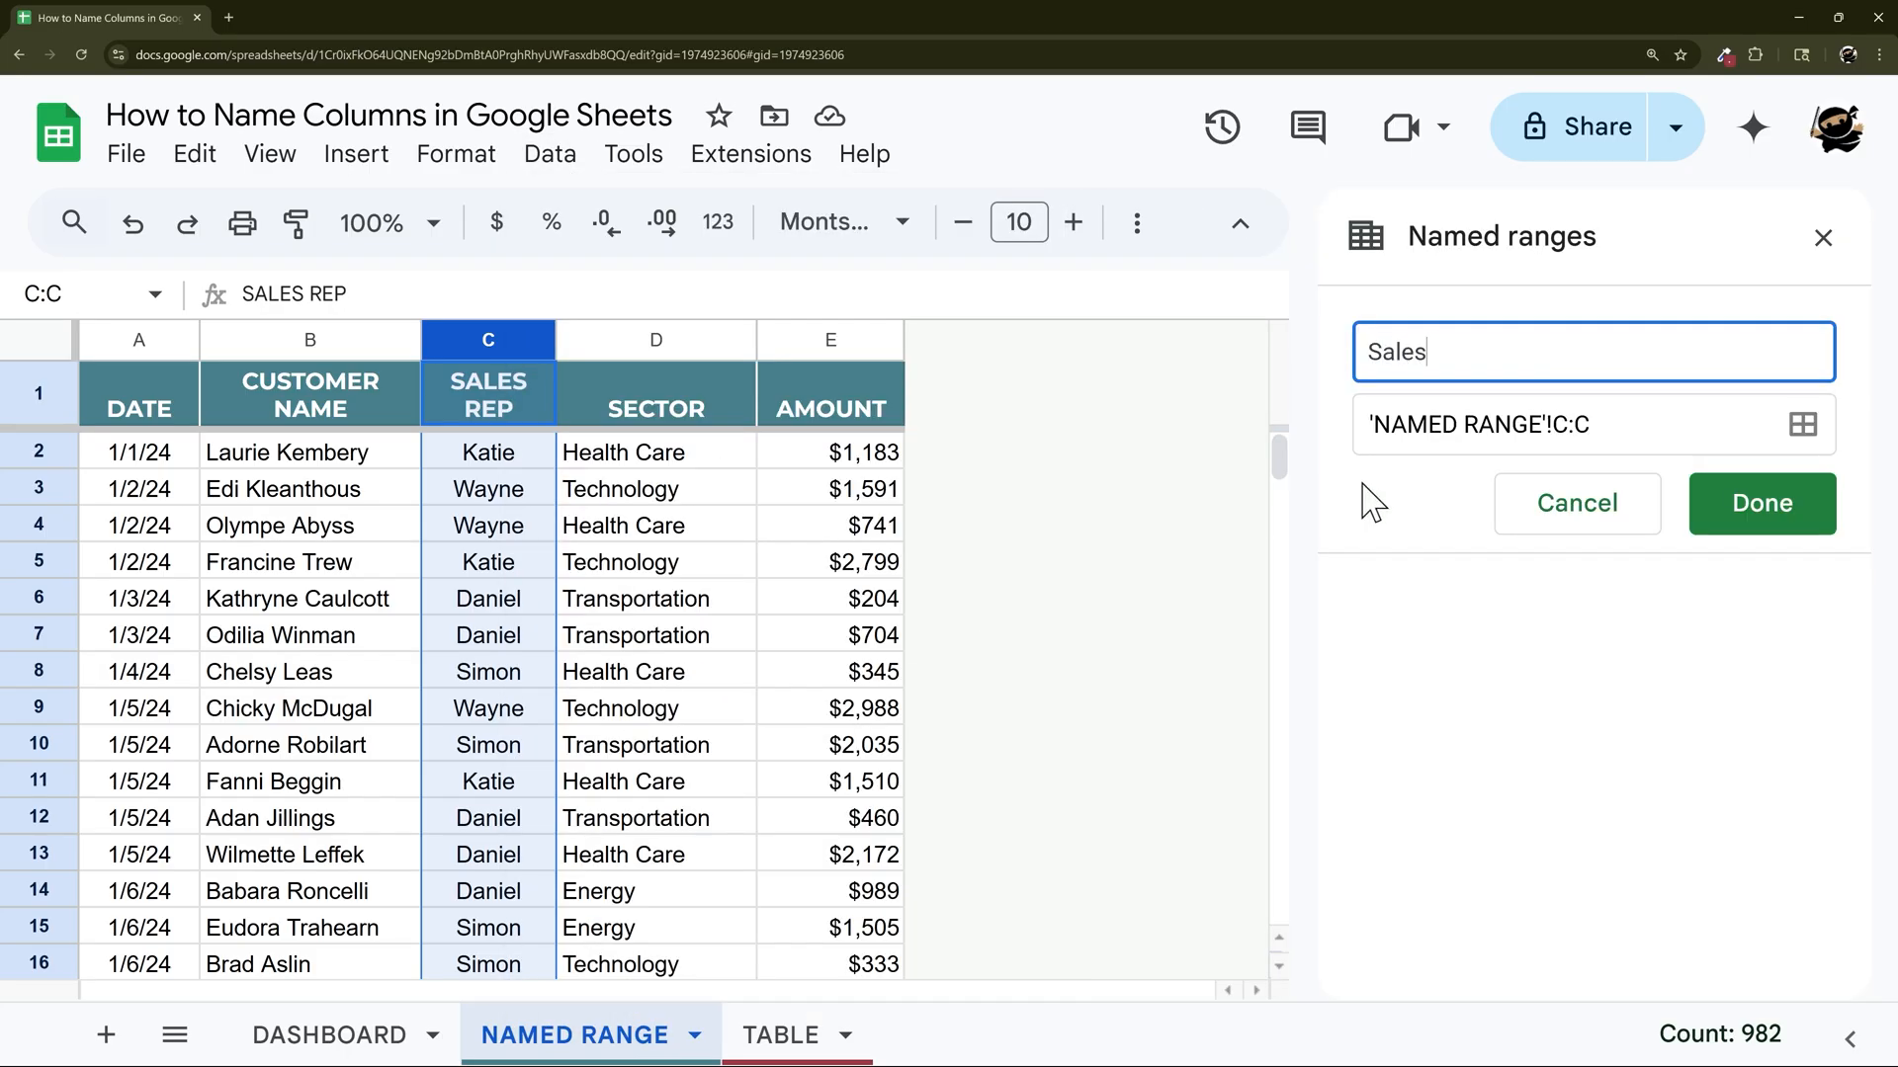
{"action": "left_click", "coordinate": [1759, 504]}
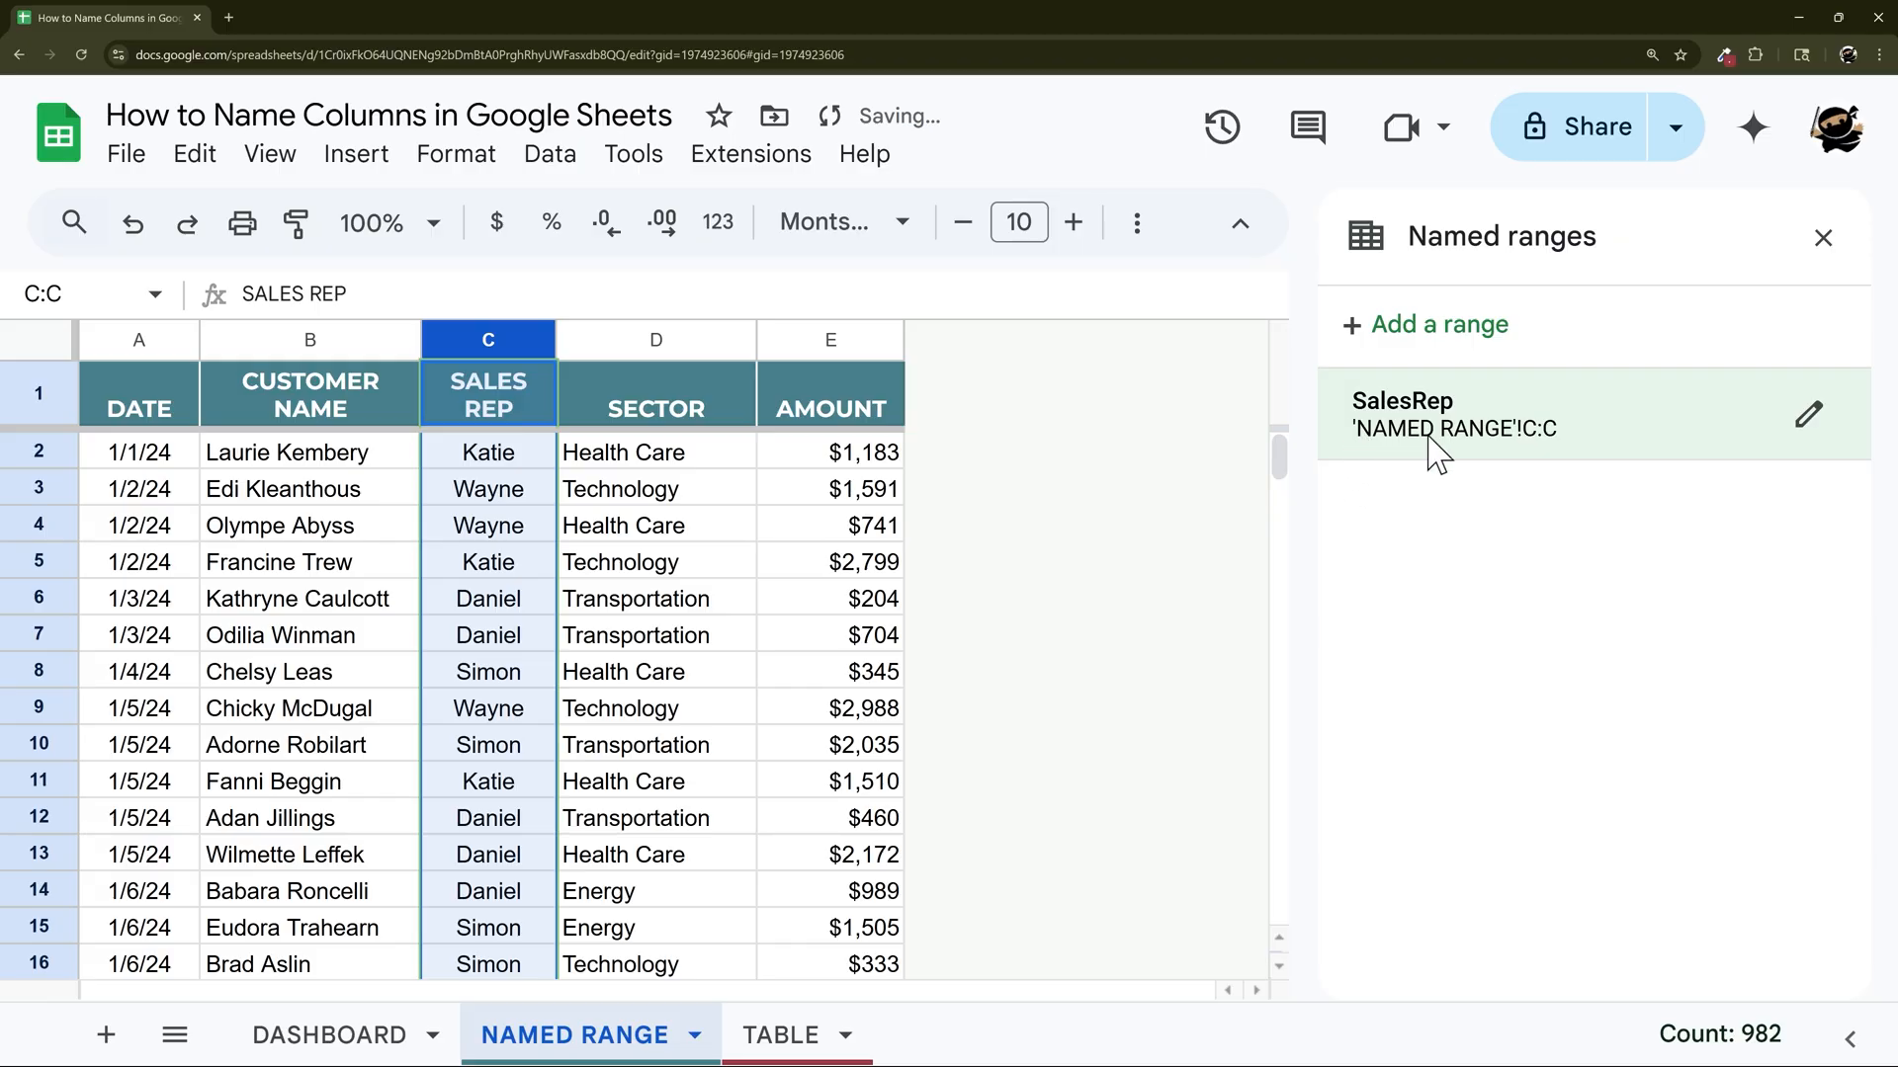
Name the AMOUNT column E as the range Amount.
{"action": "left_click", "coordinate": [830, 338]}
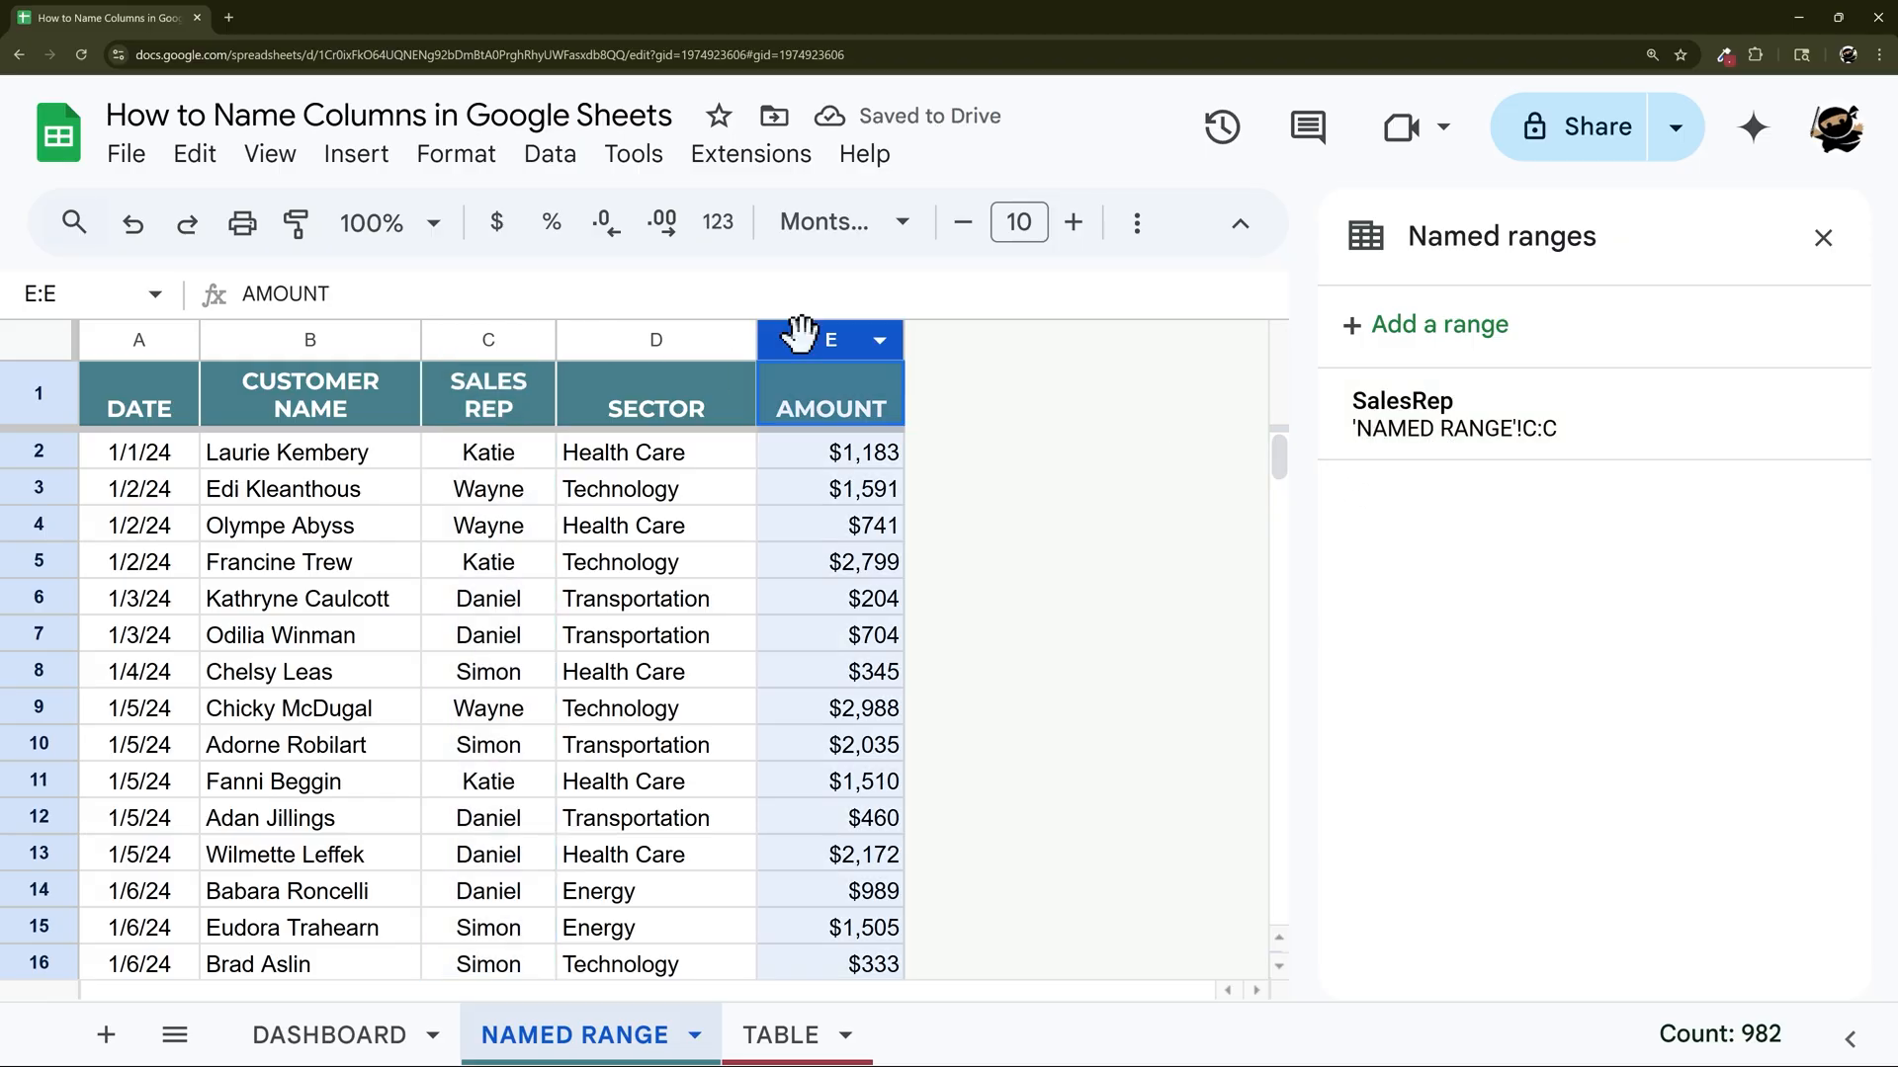
{"action": "left_click", "coordinate": [1441, 324]}
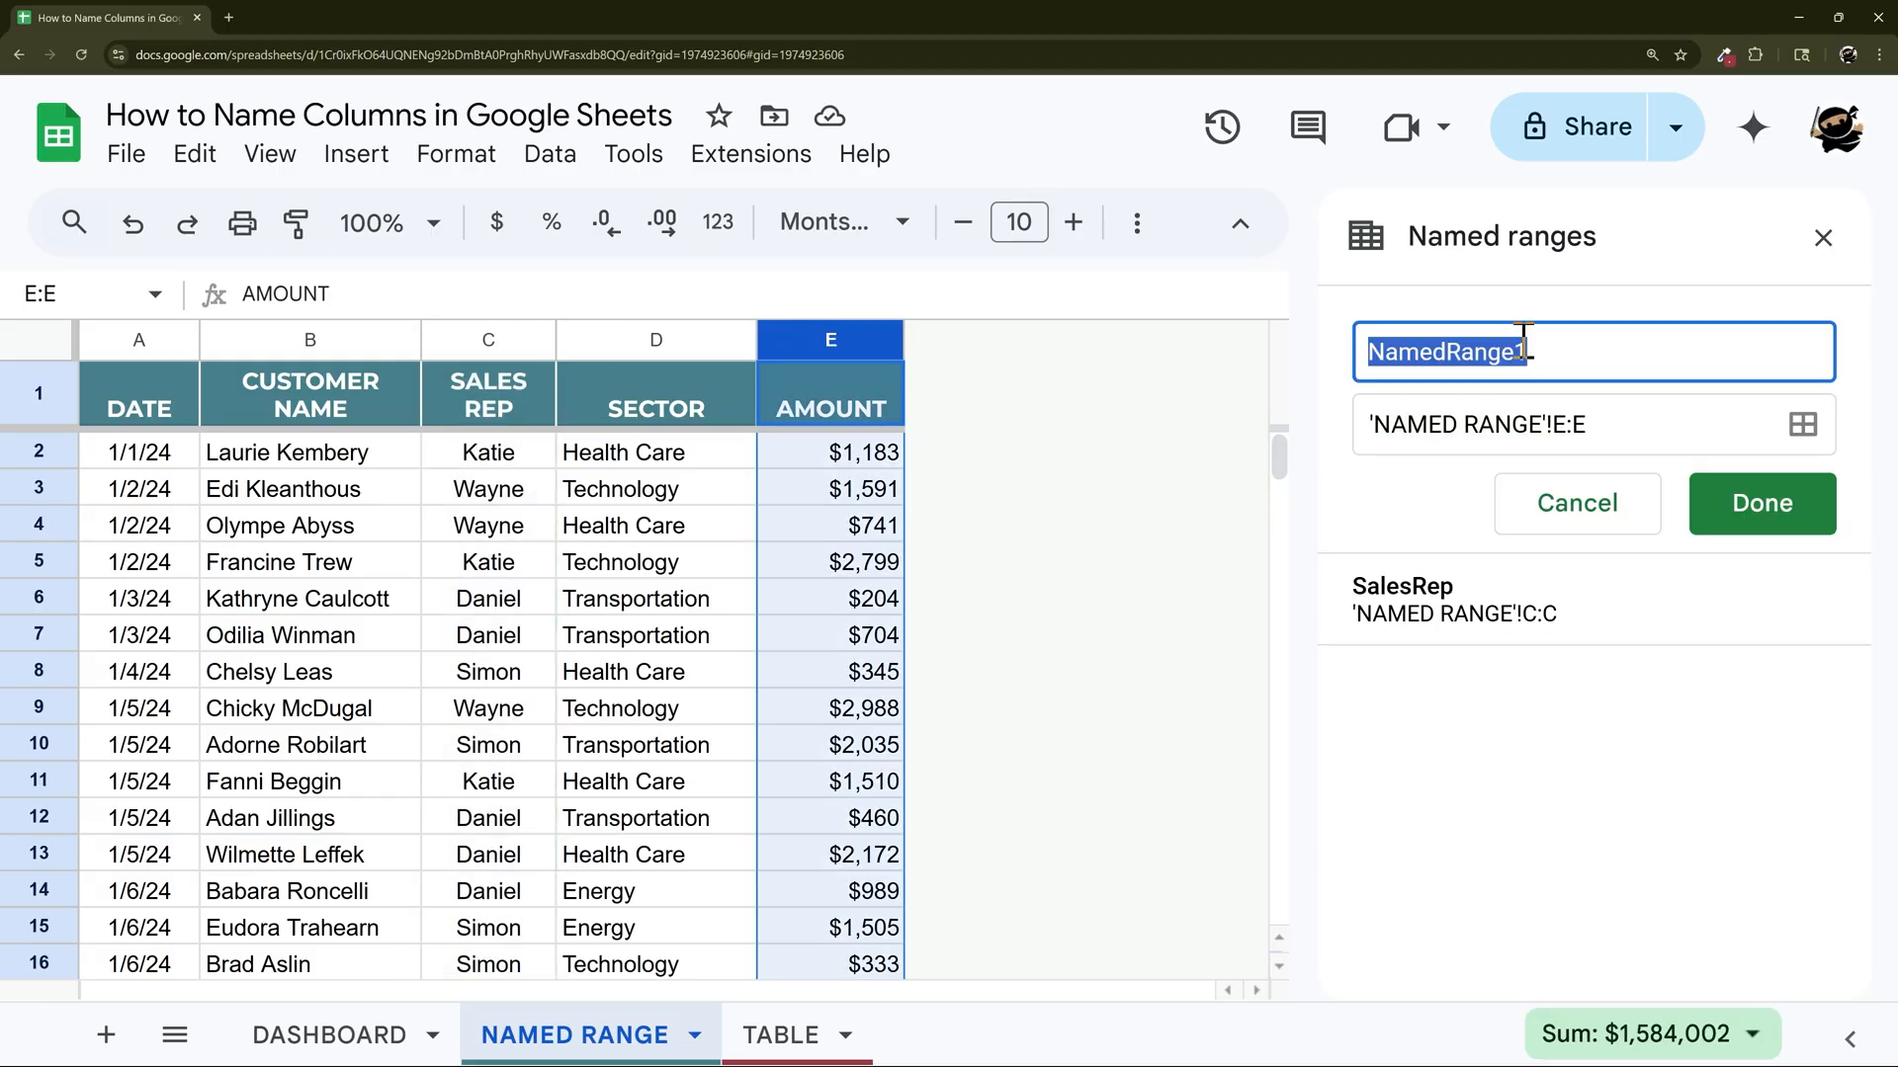
{"action": "type", "text": "Amount"}
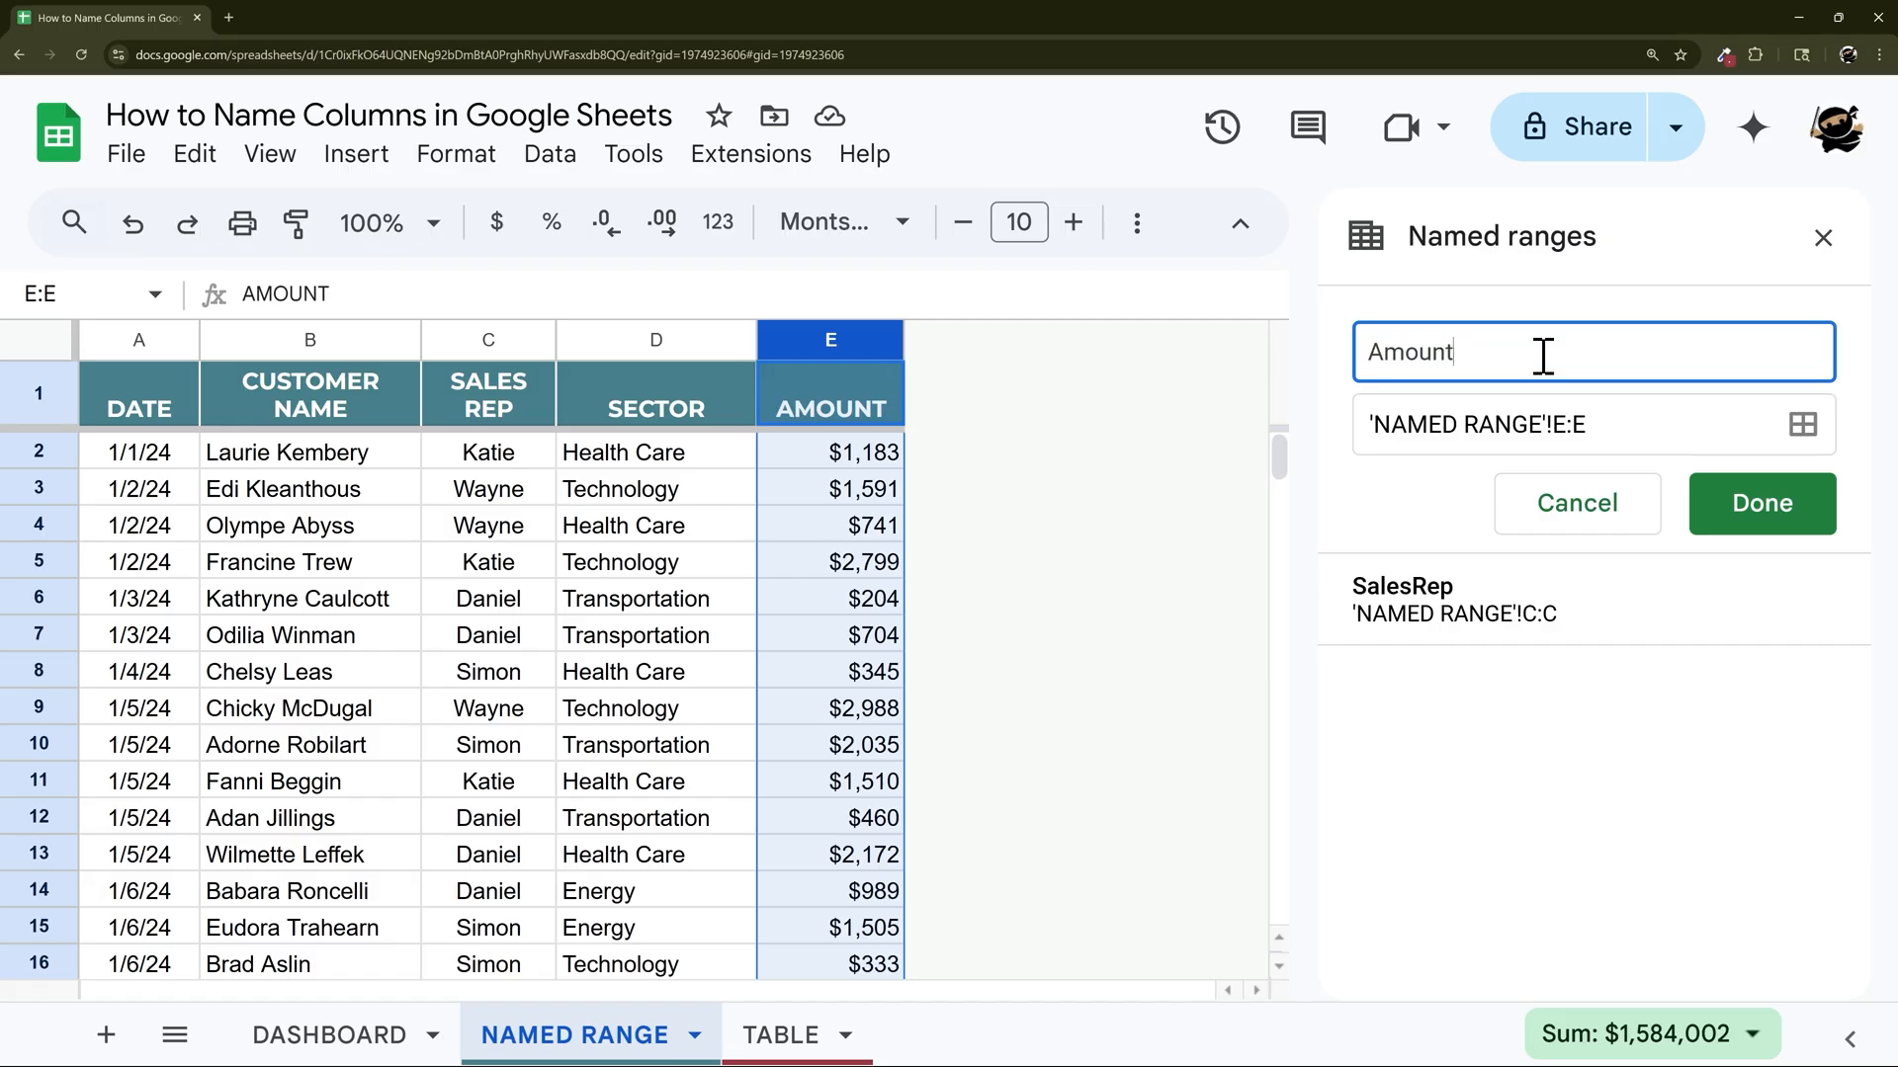
{"action": "left_click", "coordinate": [1762, 504]}
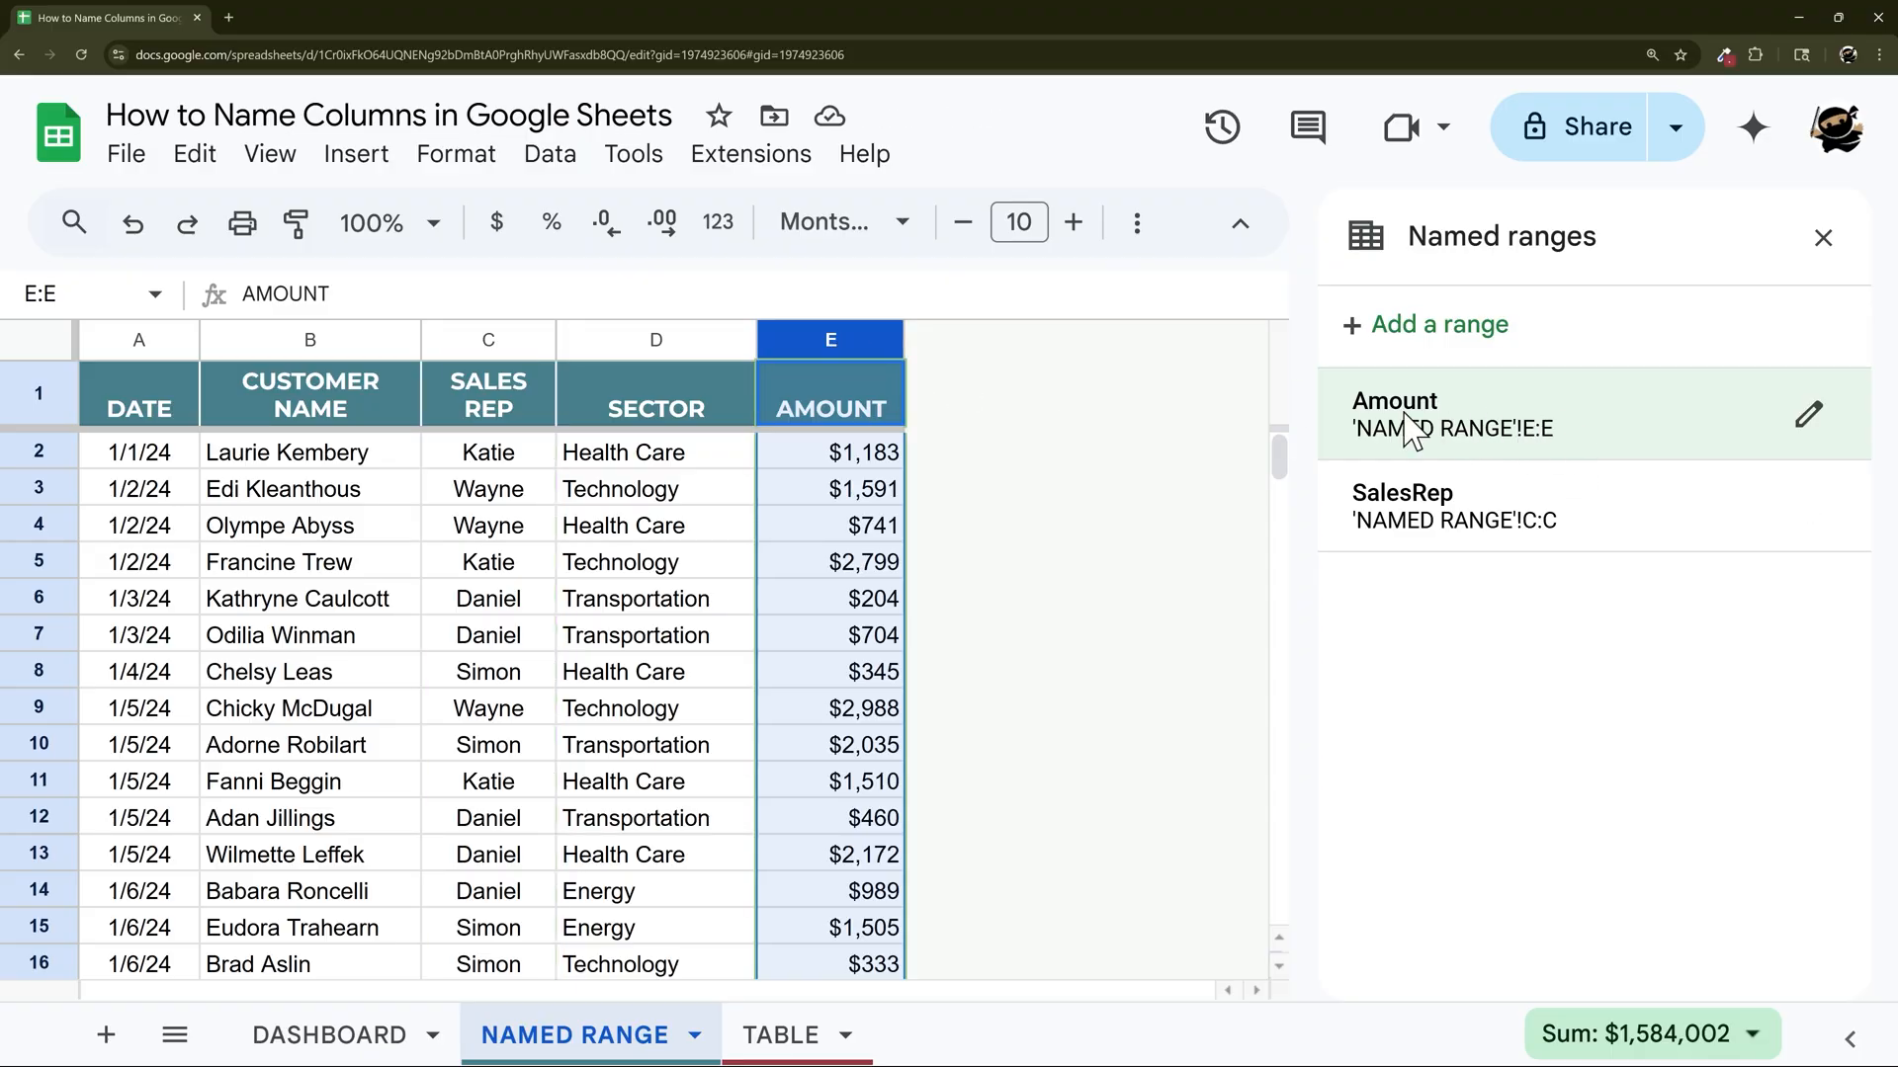
{"action": "mouse_move", "coordinate": [642, 415]}
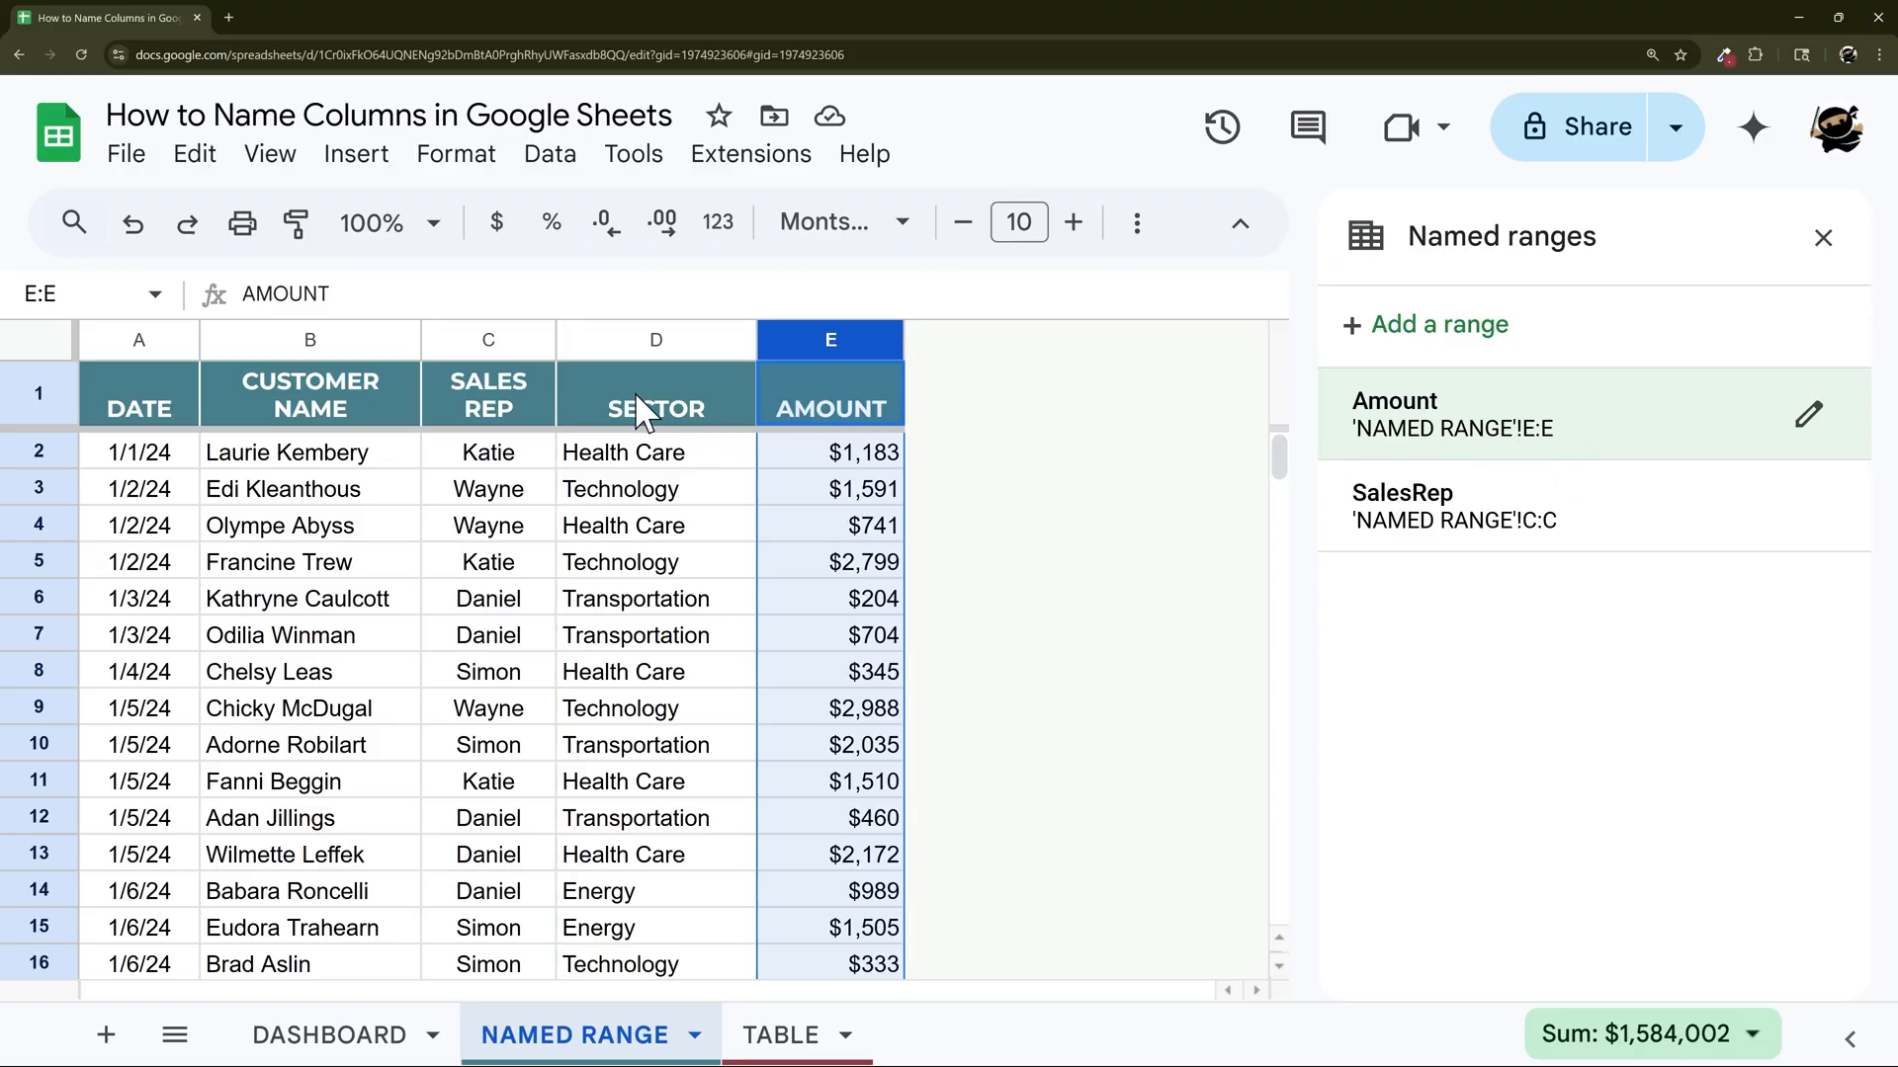
{"action": "mouse_move", "coordinate": [463, 455]}
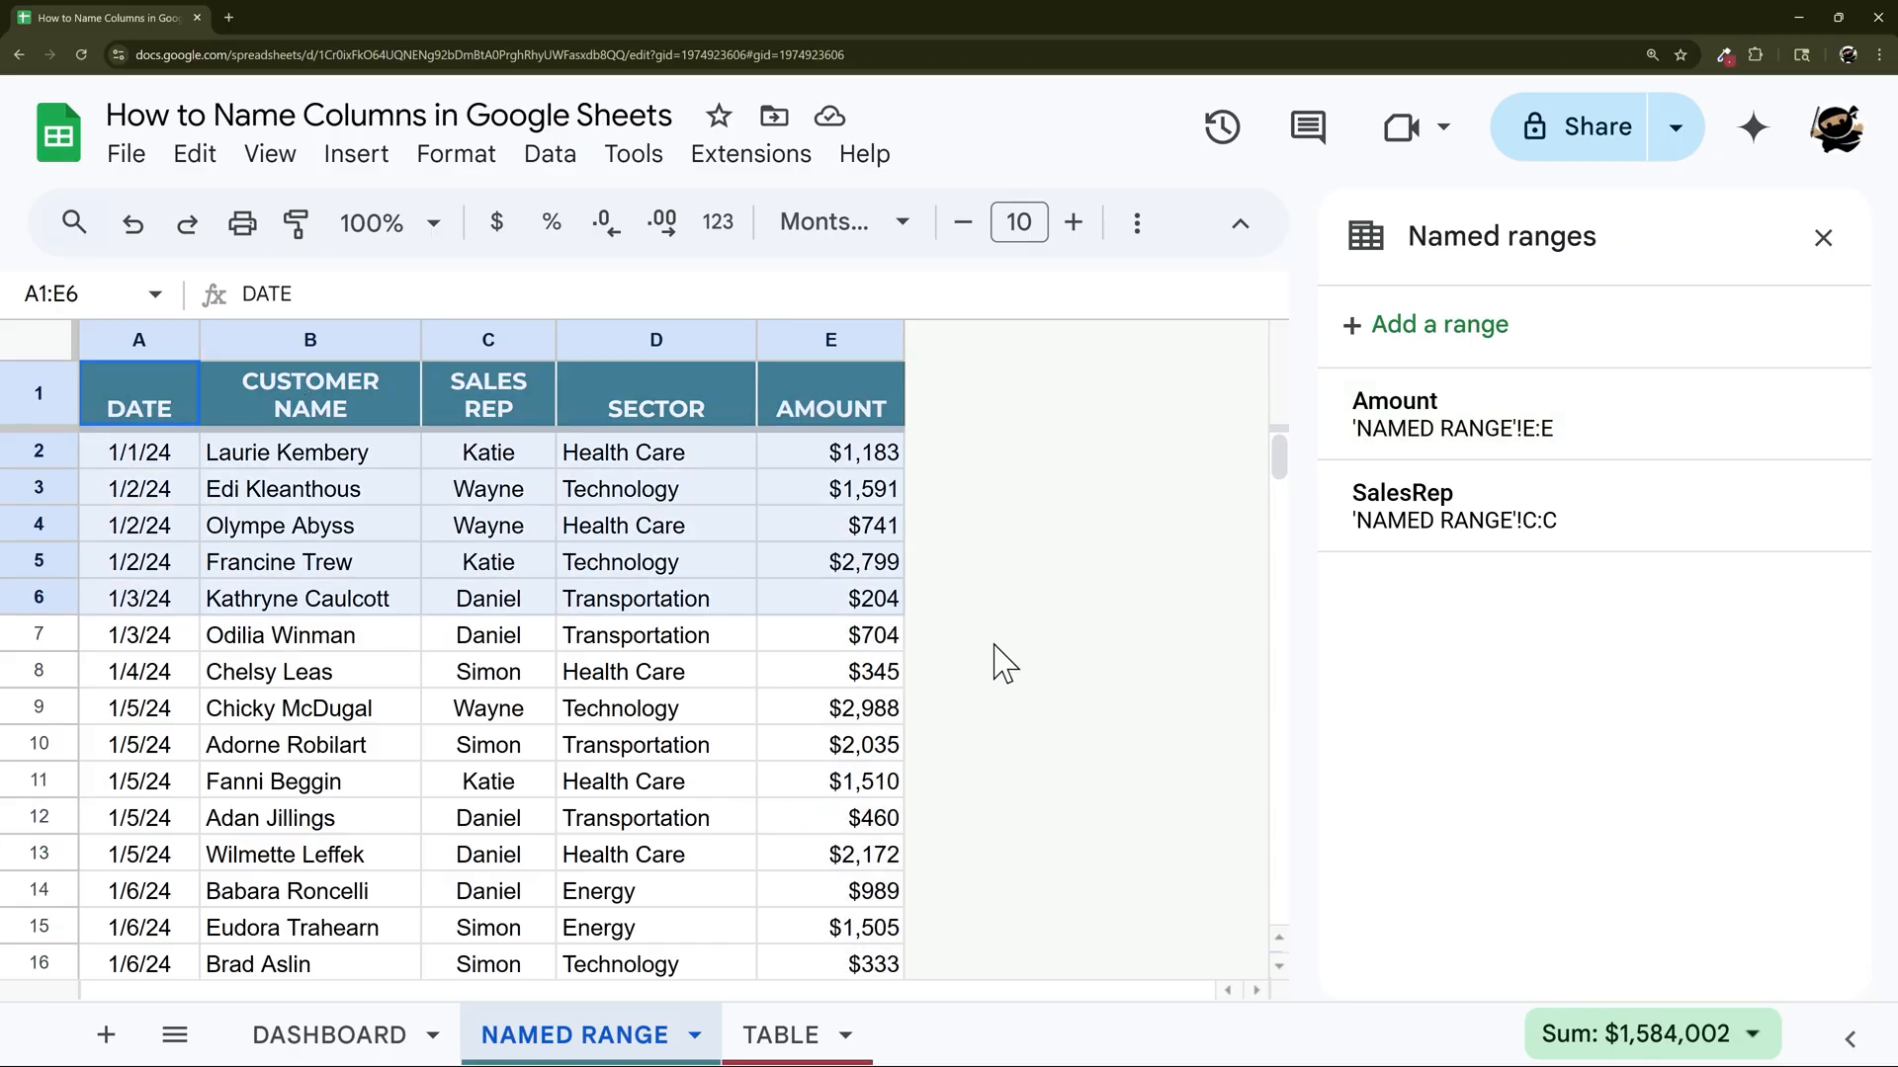
Attempt to name A1:E11 as 2024Sales, rejected as invalid, and look up why.
{"action": "left_click", "coordinate": [1439, 322]}
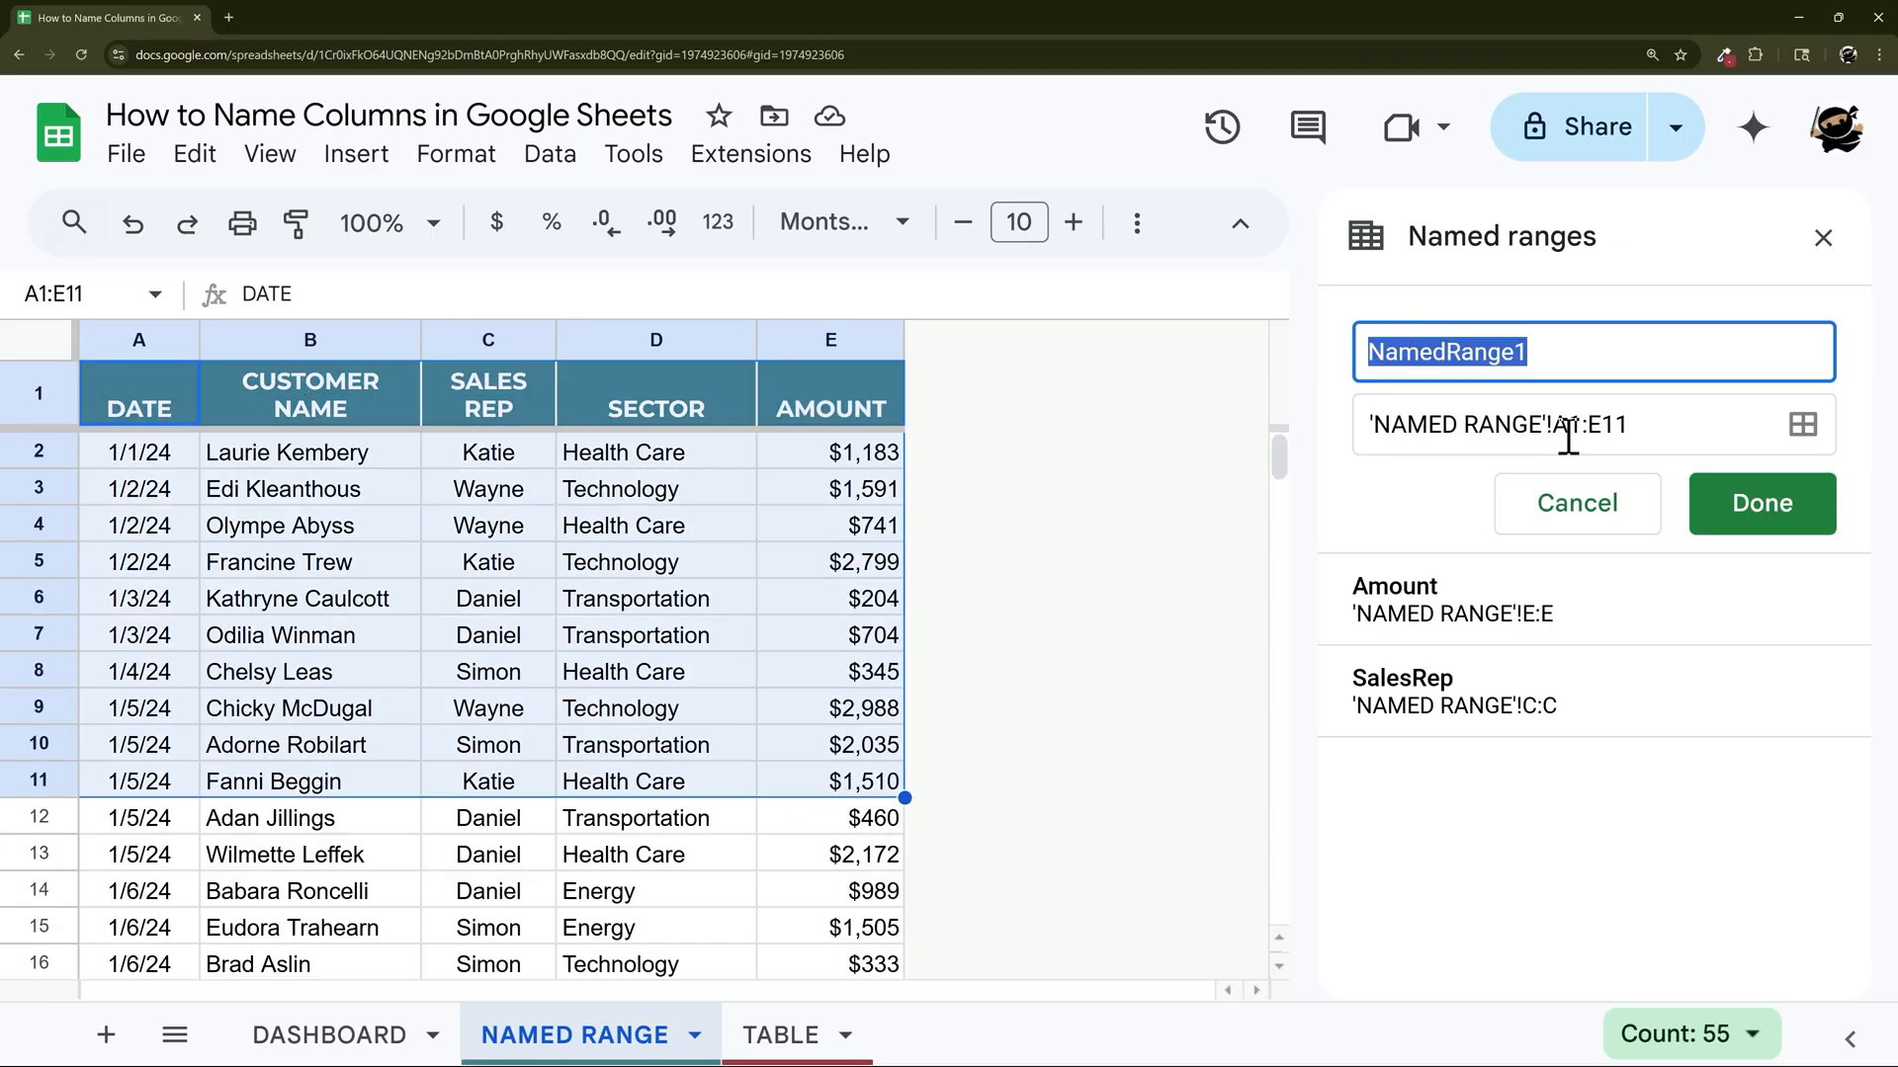
{"action": "type", "text": "2024"}
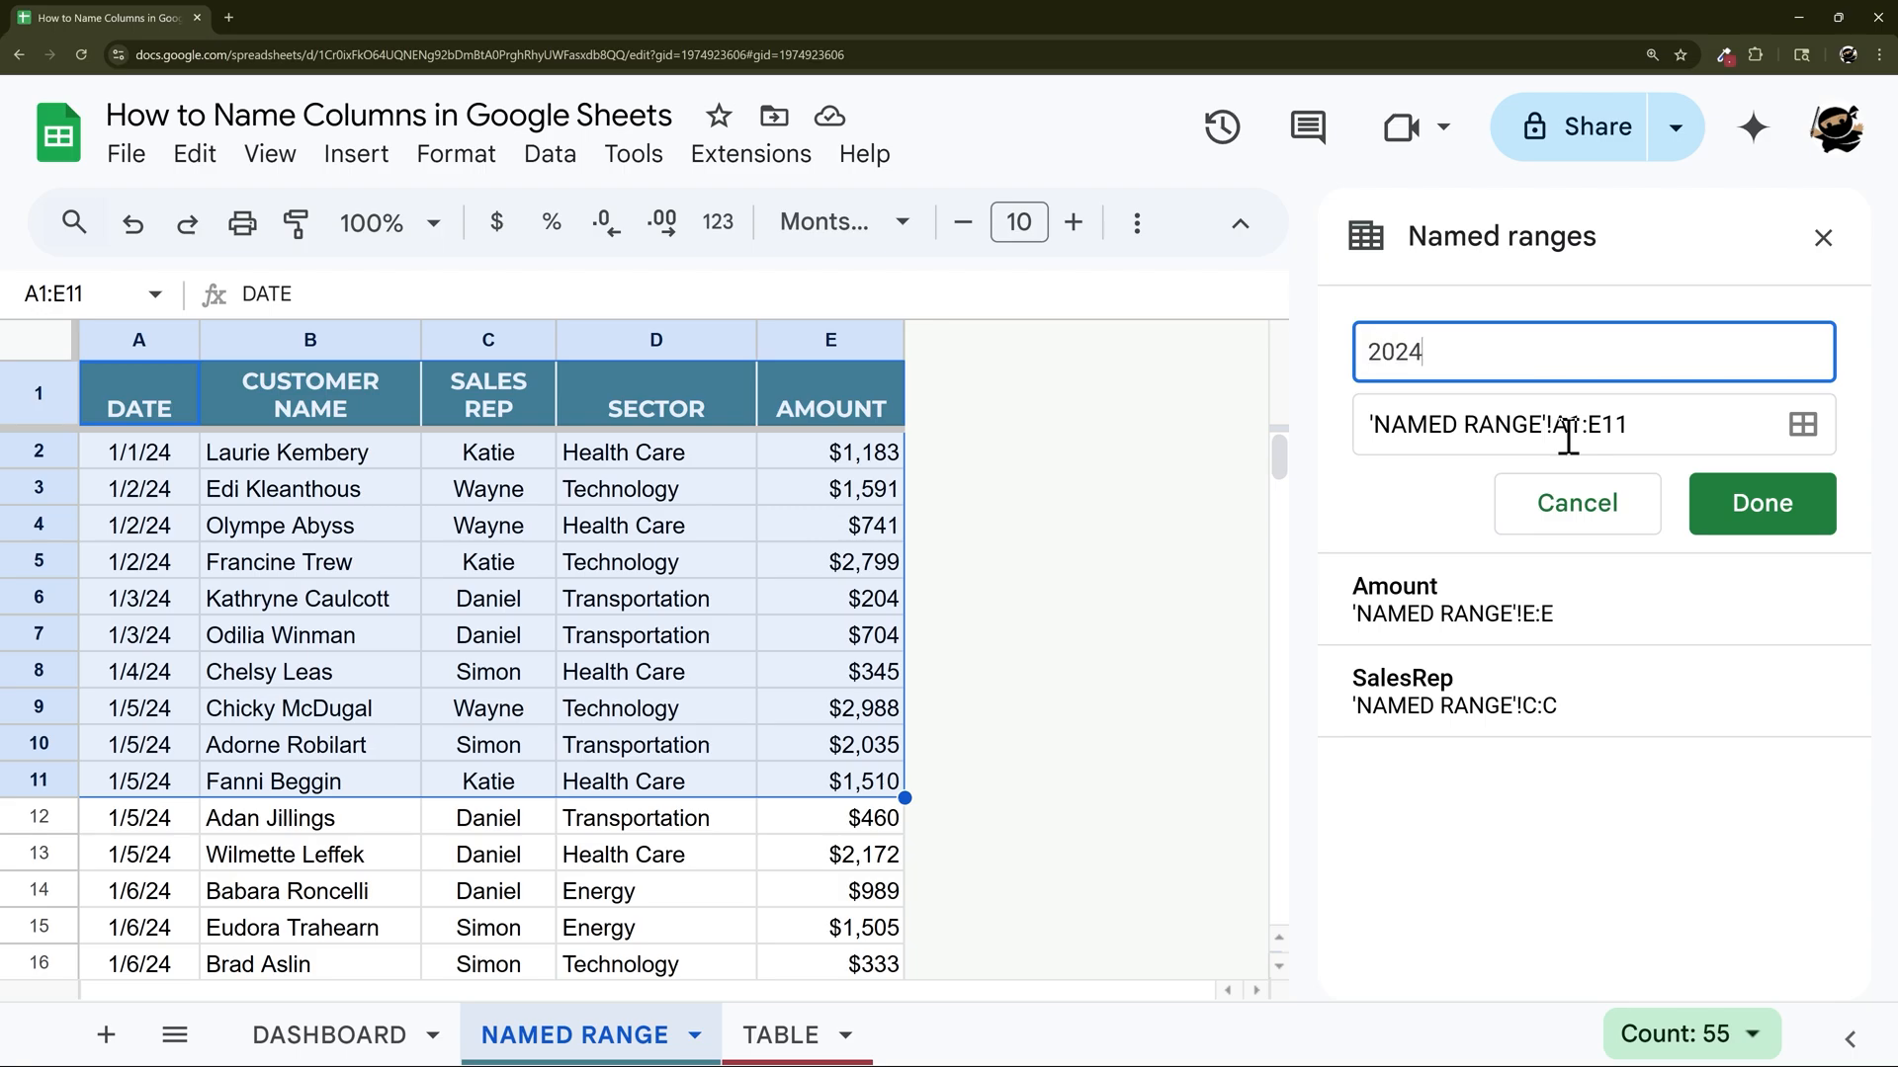
{"action": "type", "text": "Sales"}
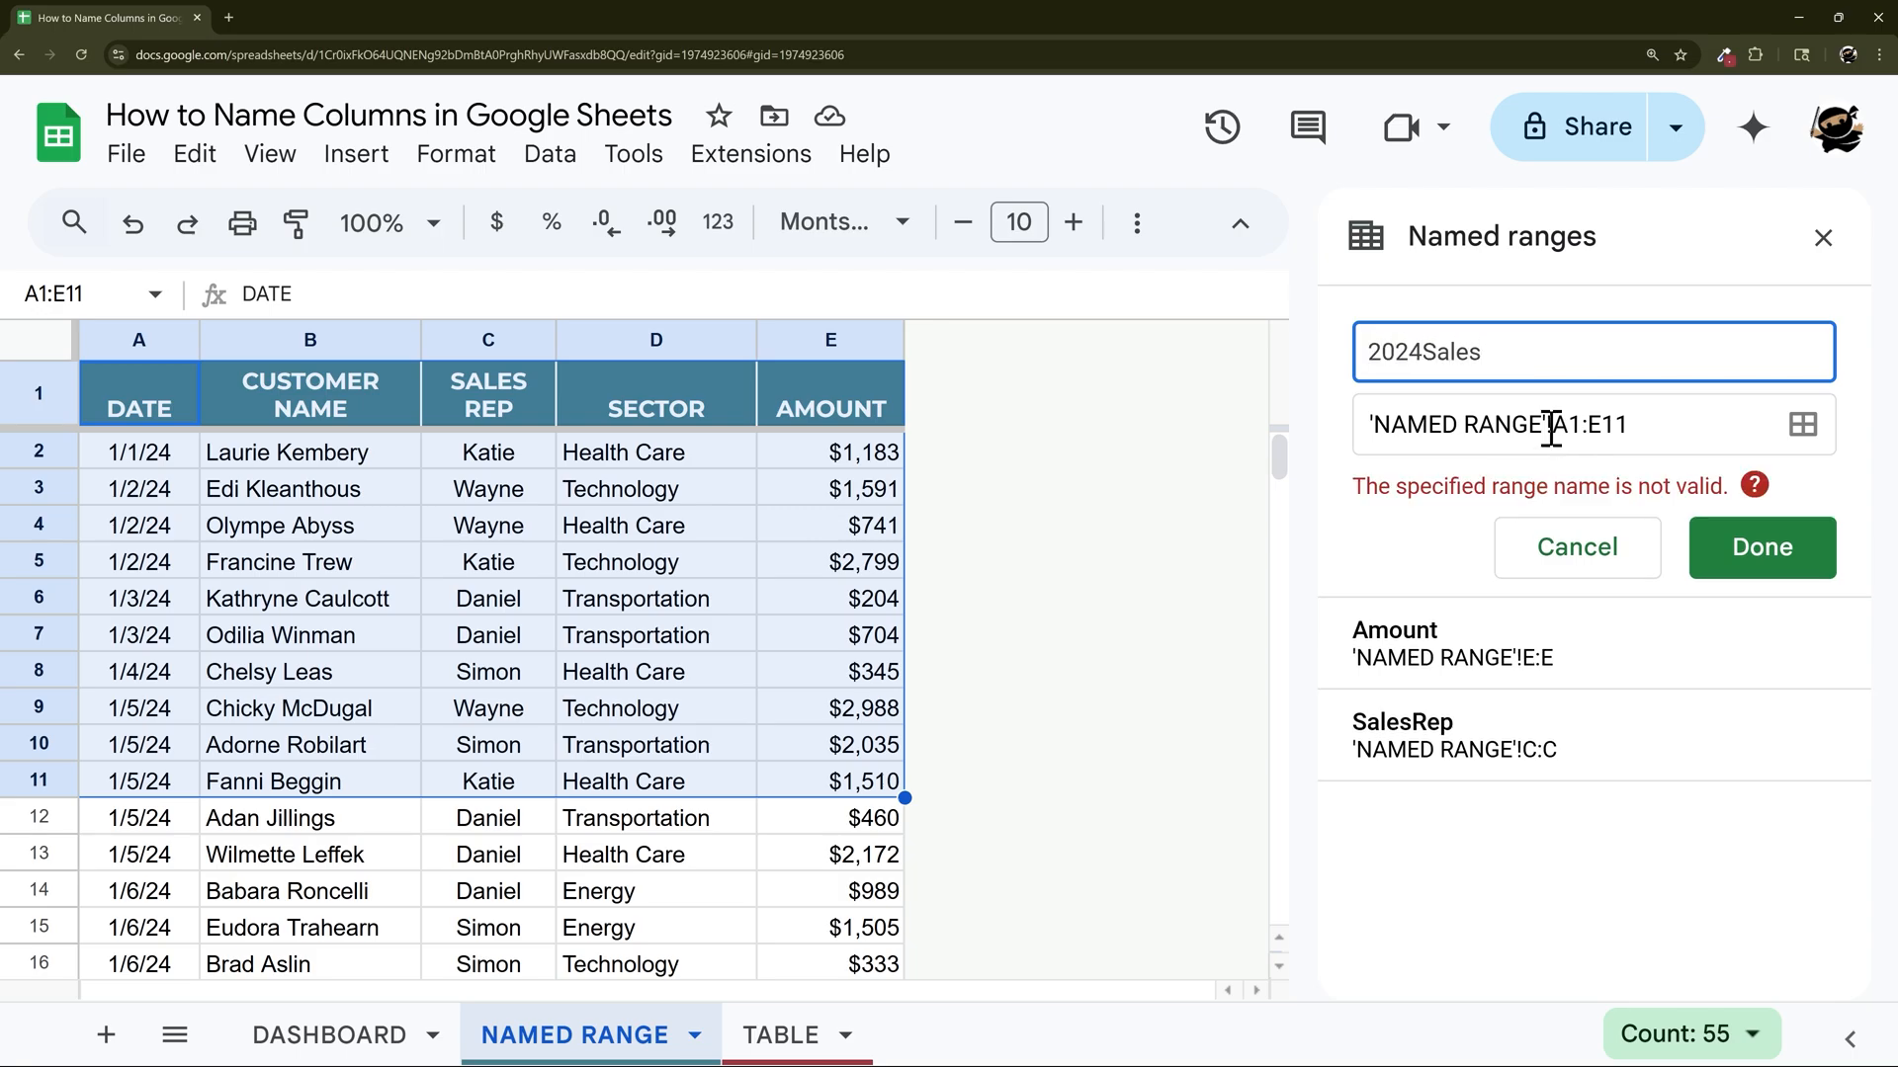
{"action": "left_click", "coordinate": [1755, 486]}
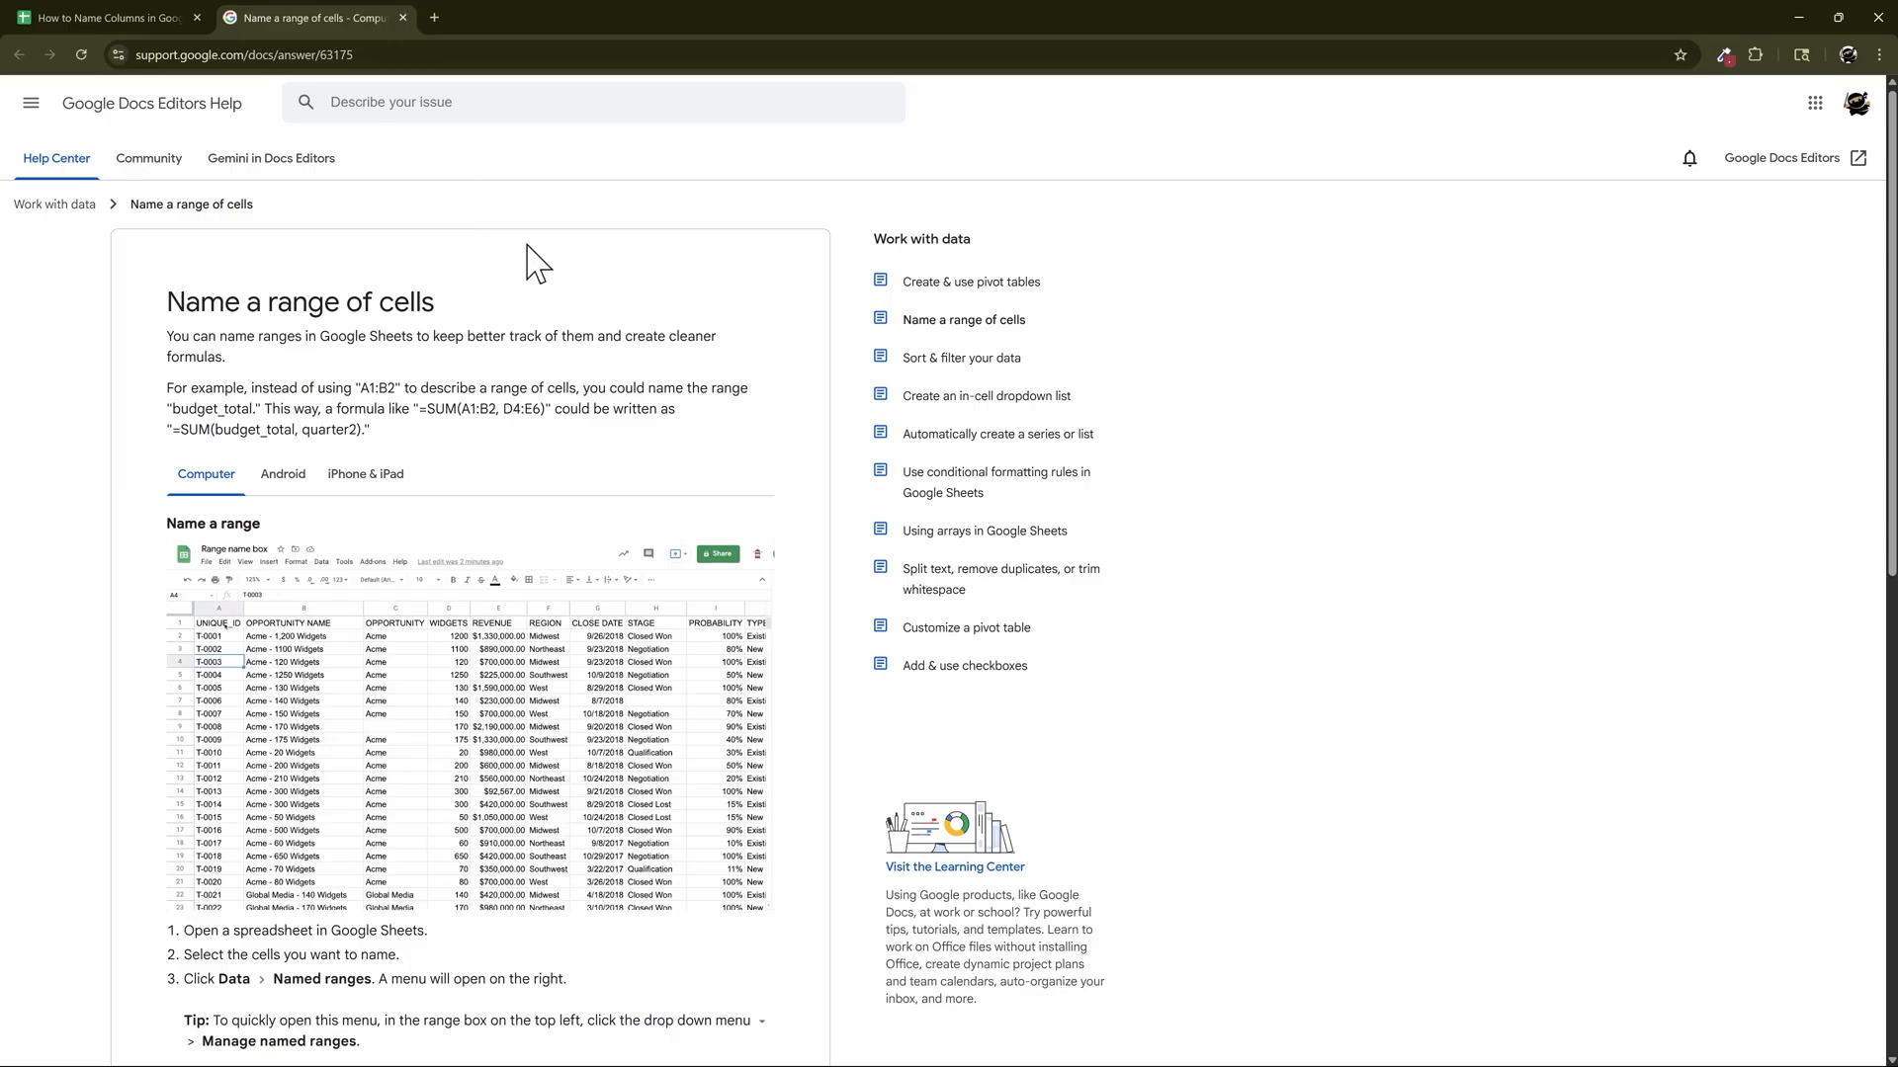
Review the help article's rules on allowed range-name characters, then return to the sheet.
{"action": "scroll", "scroll_direction": "down", "scroll_amount": 3}
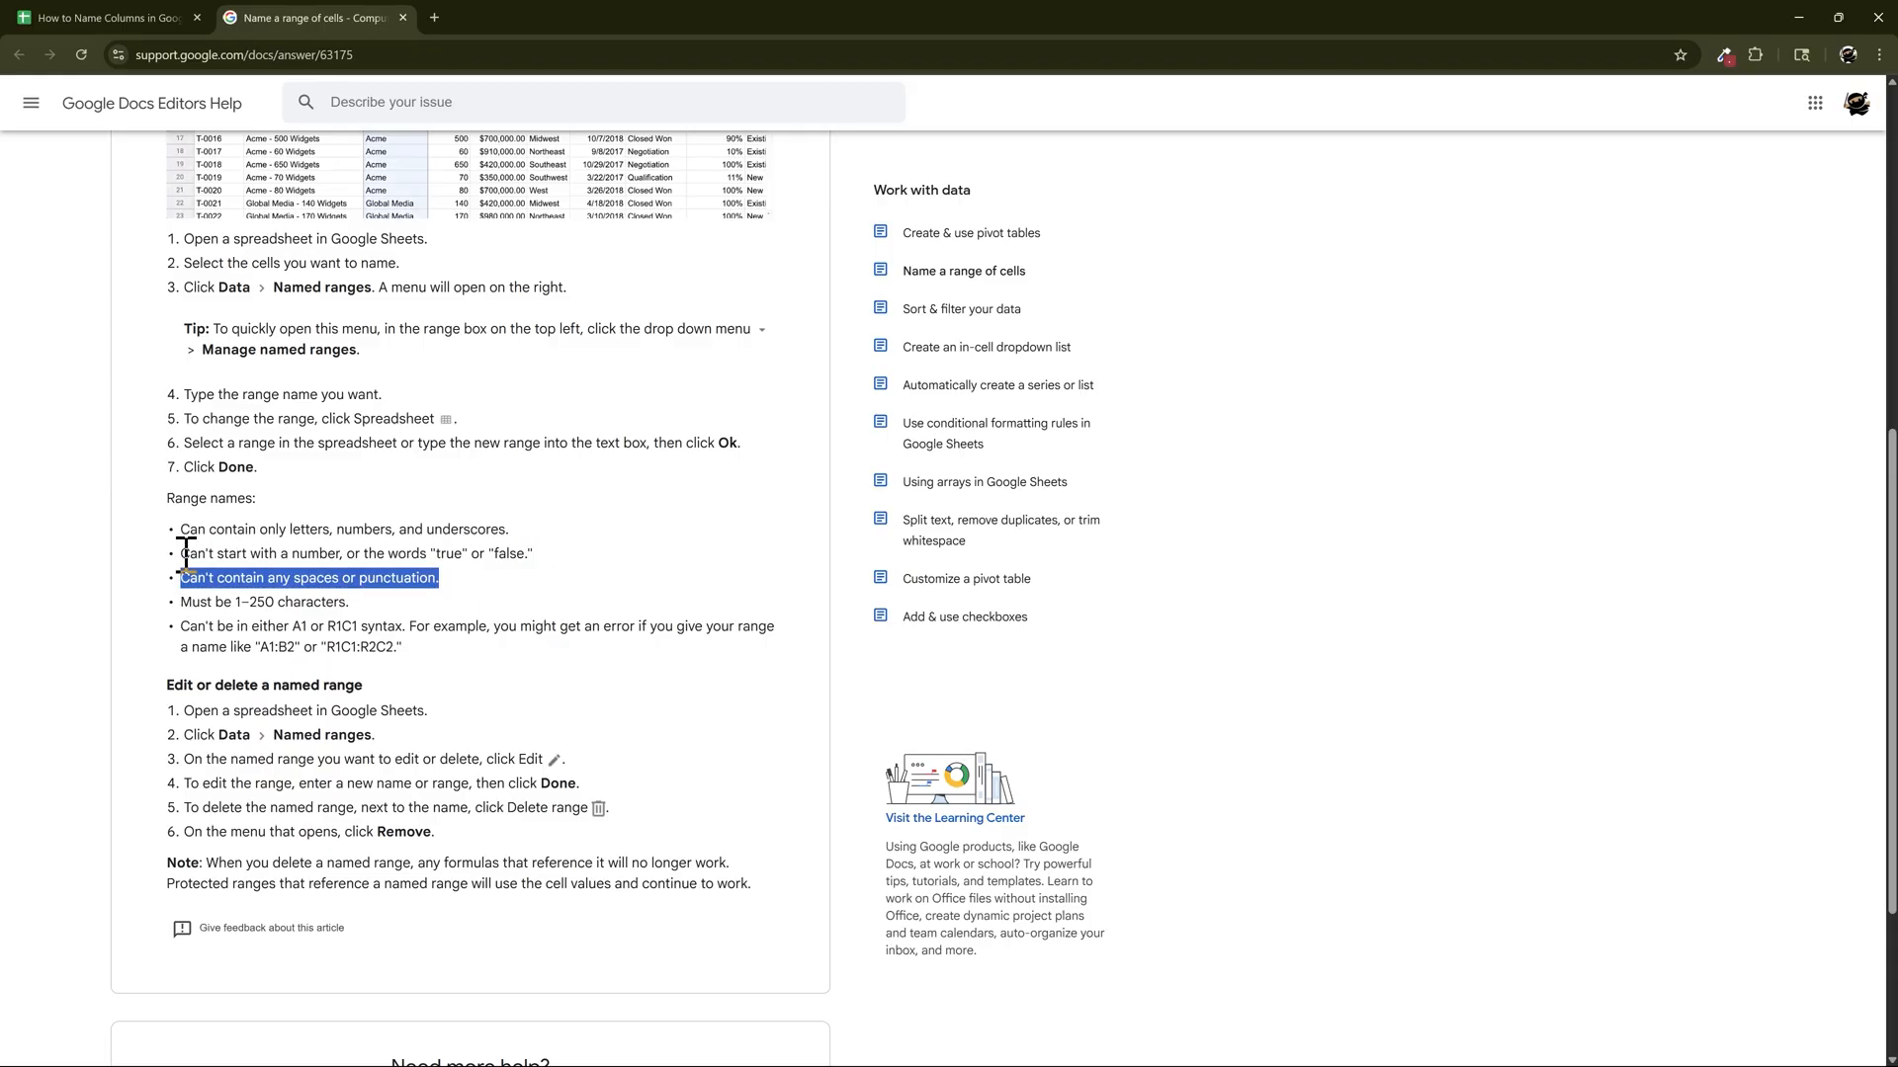
{"action": "left_click", "coordinate": [344, 530]}
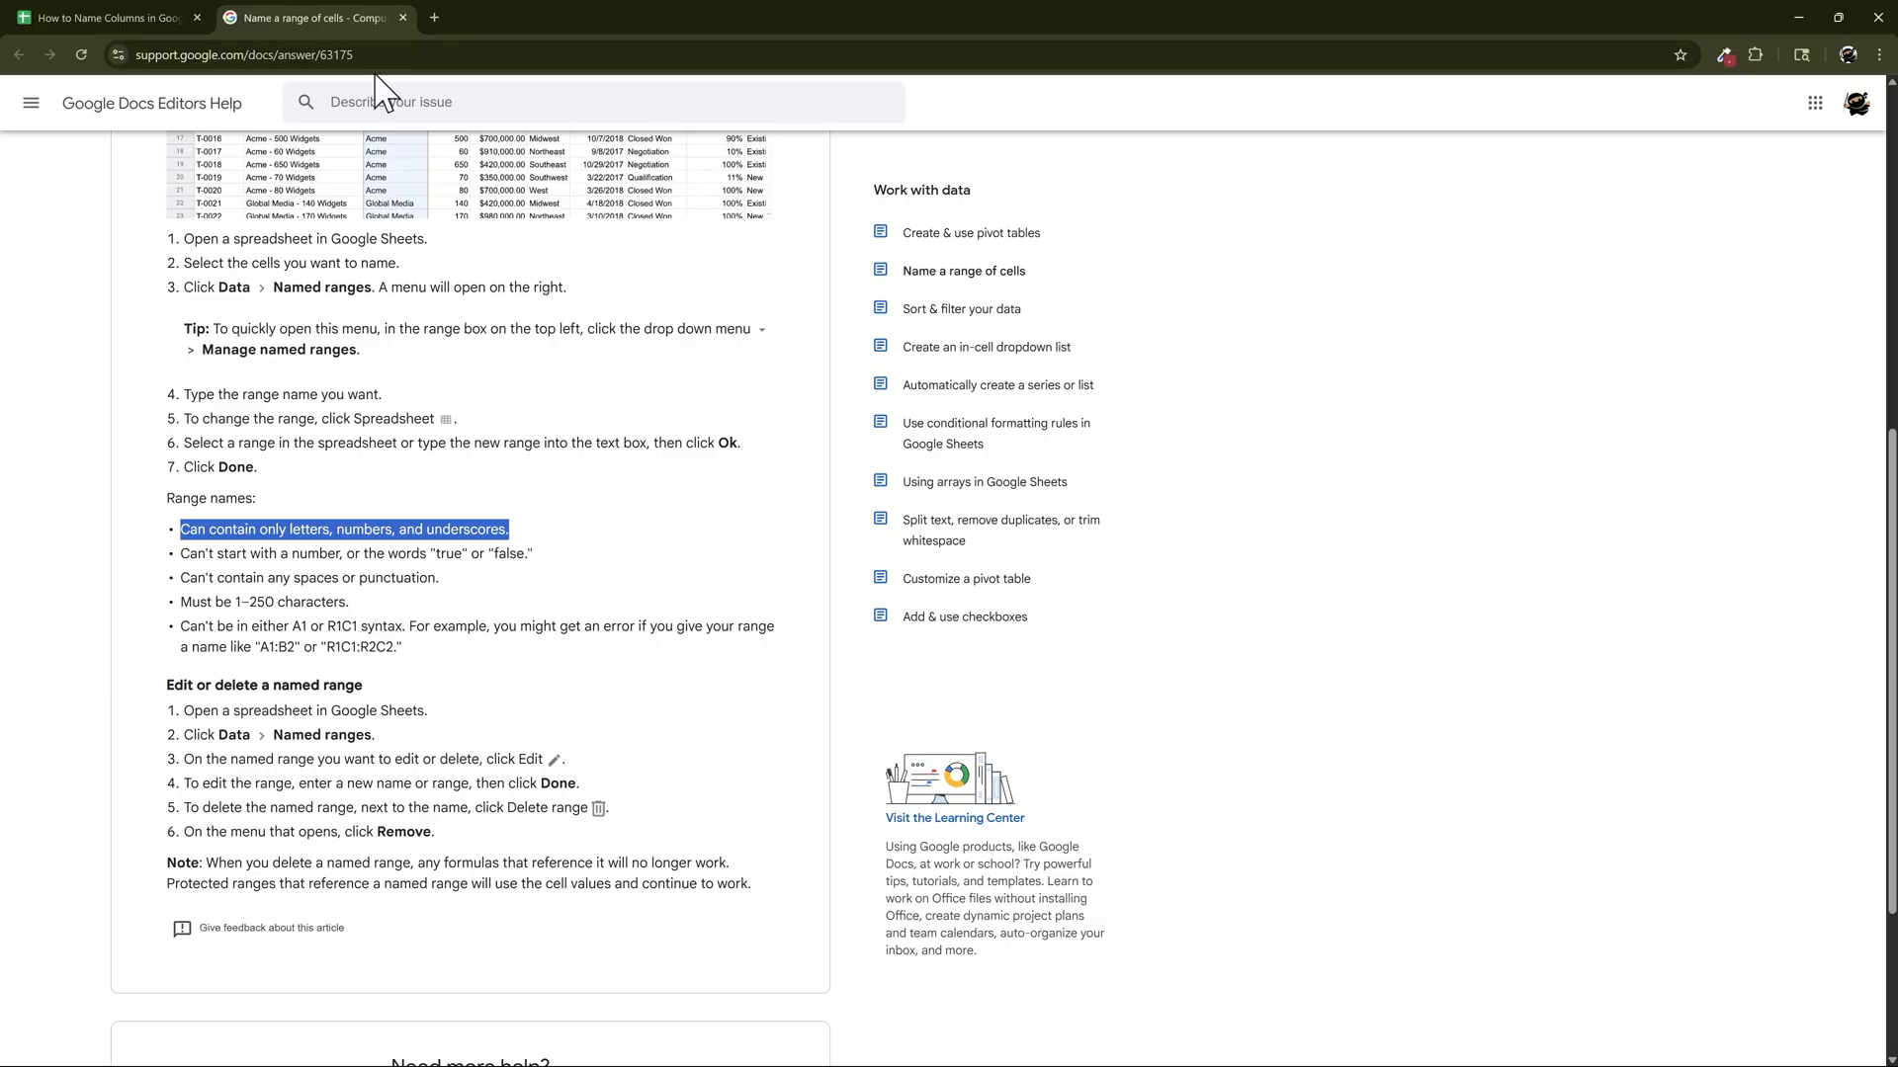
{"action": "left_click", "coordinate": [107, 18]}
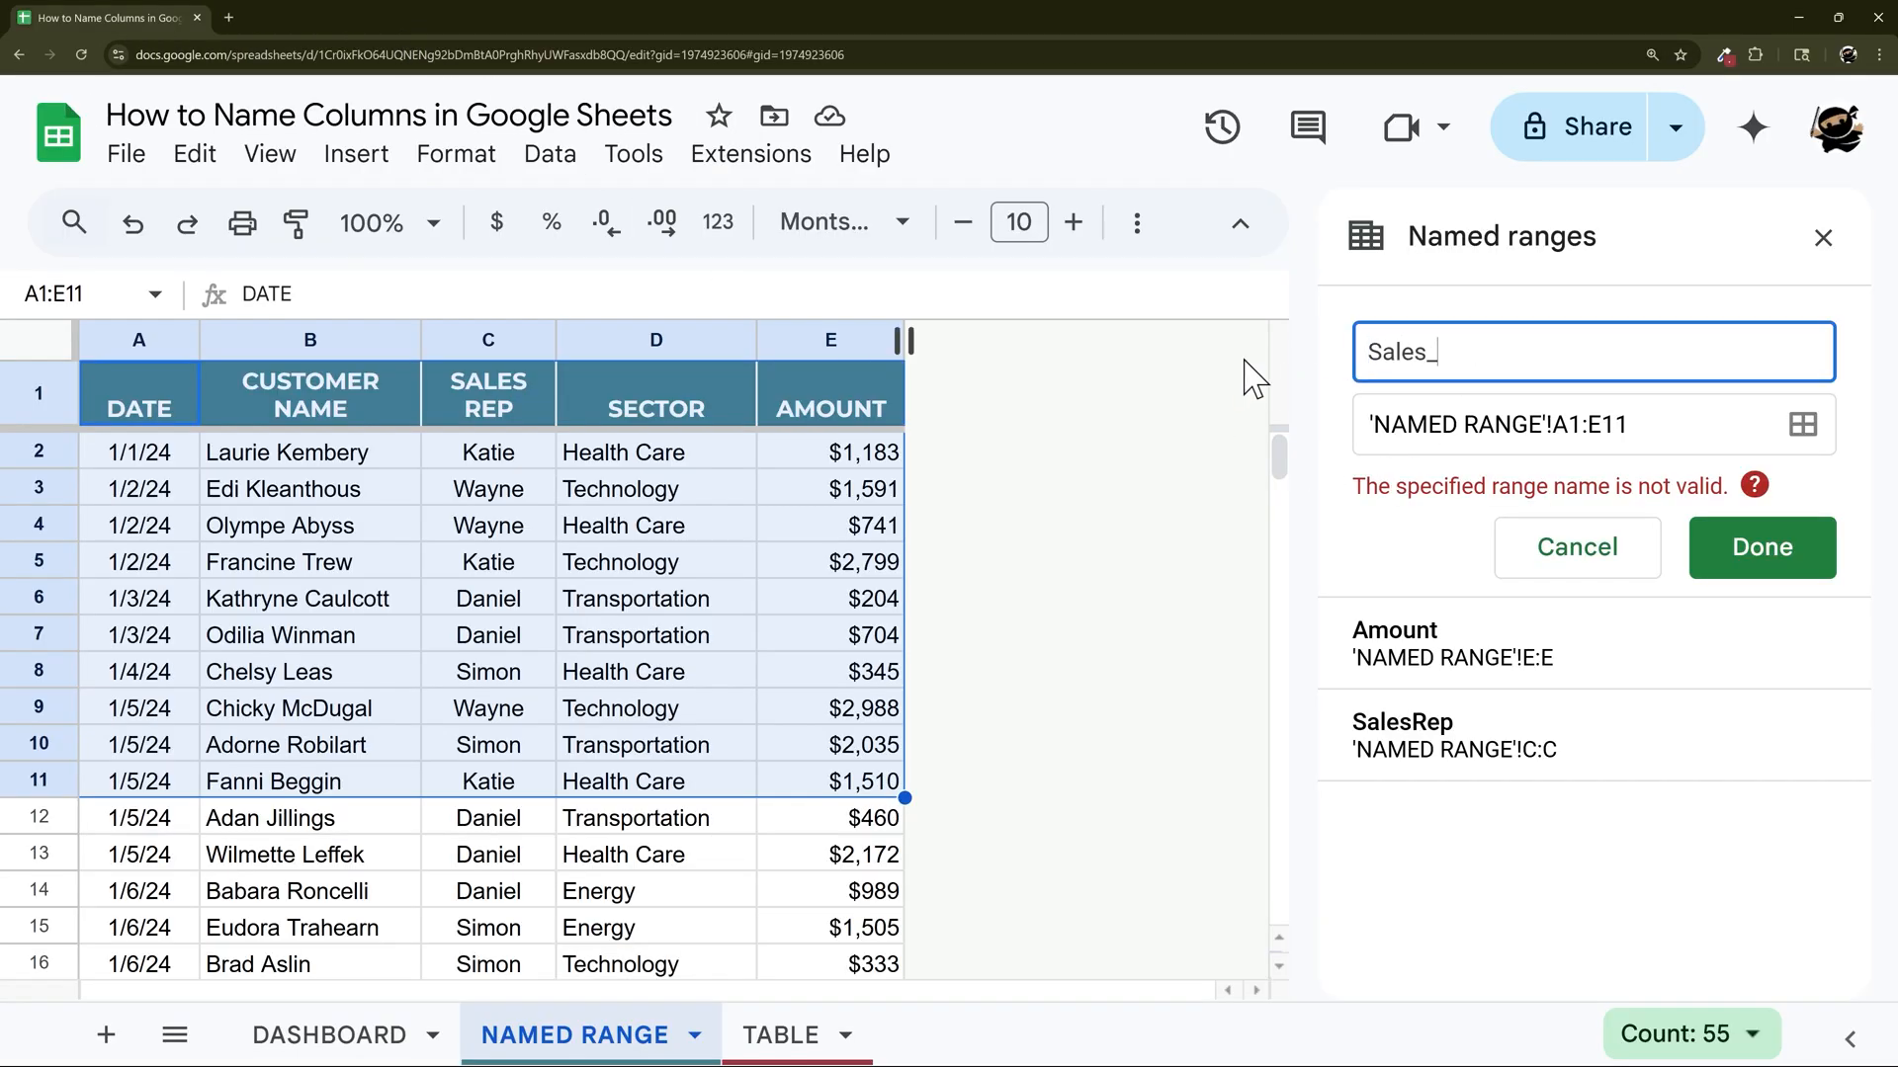
Save the corrected Sales_2024 range name, then delete it, leaving SalesRep and Amount.
{"action": "left_click", "coordinate": [1761, 547]}
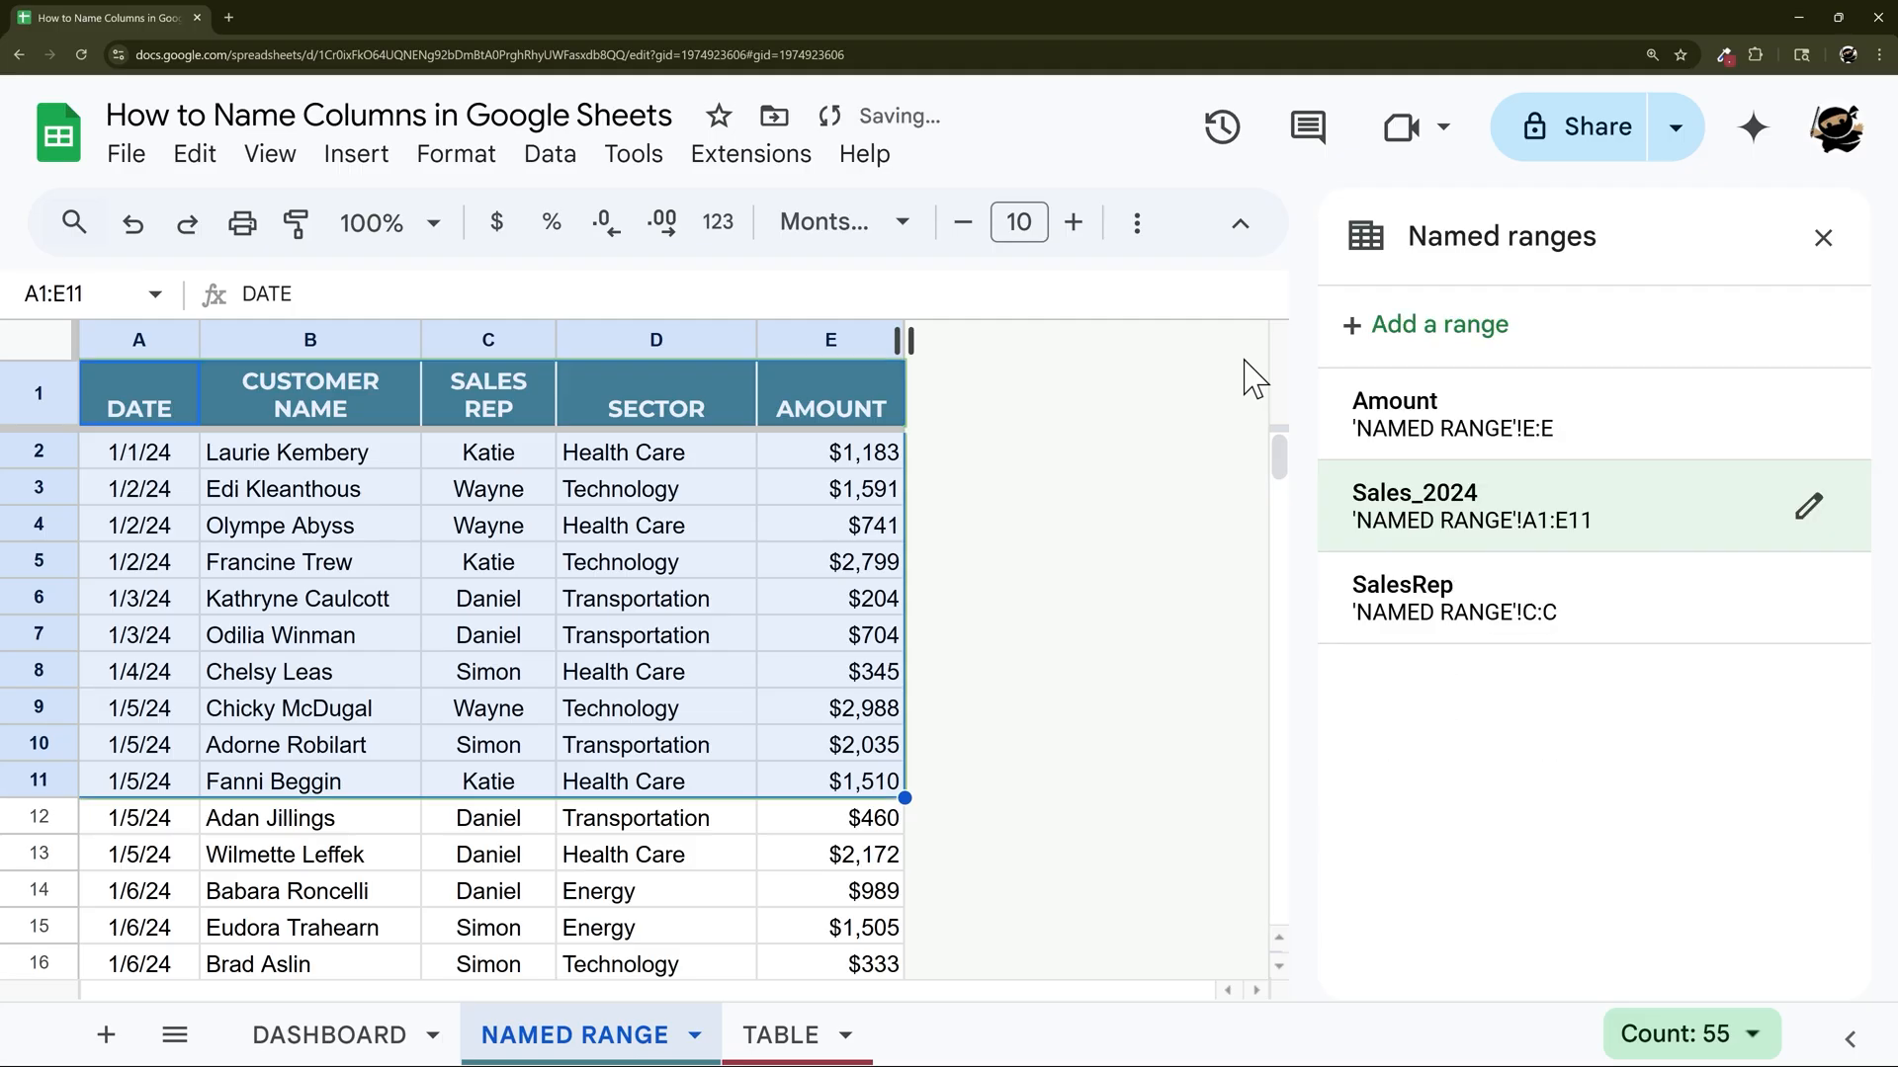
{"action": "mouse_move", "coordinate": [1496, 546]}
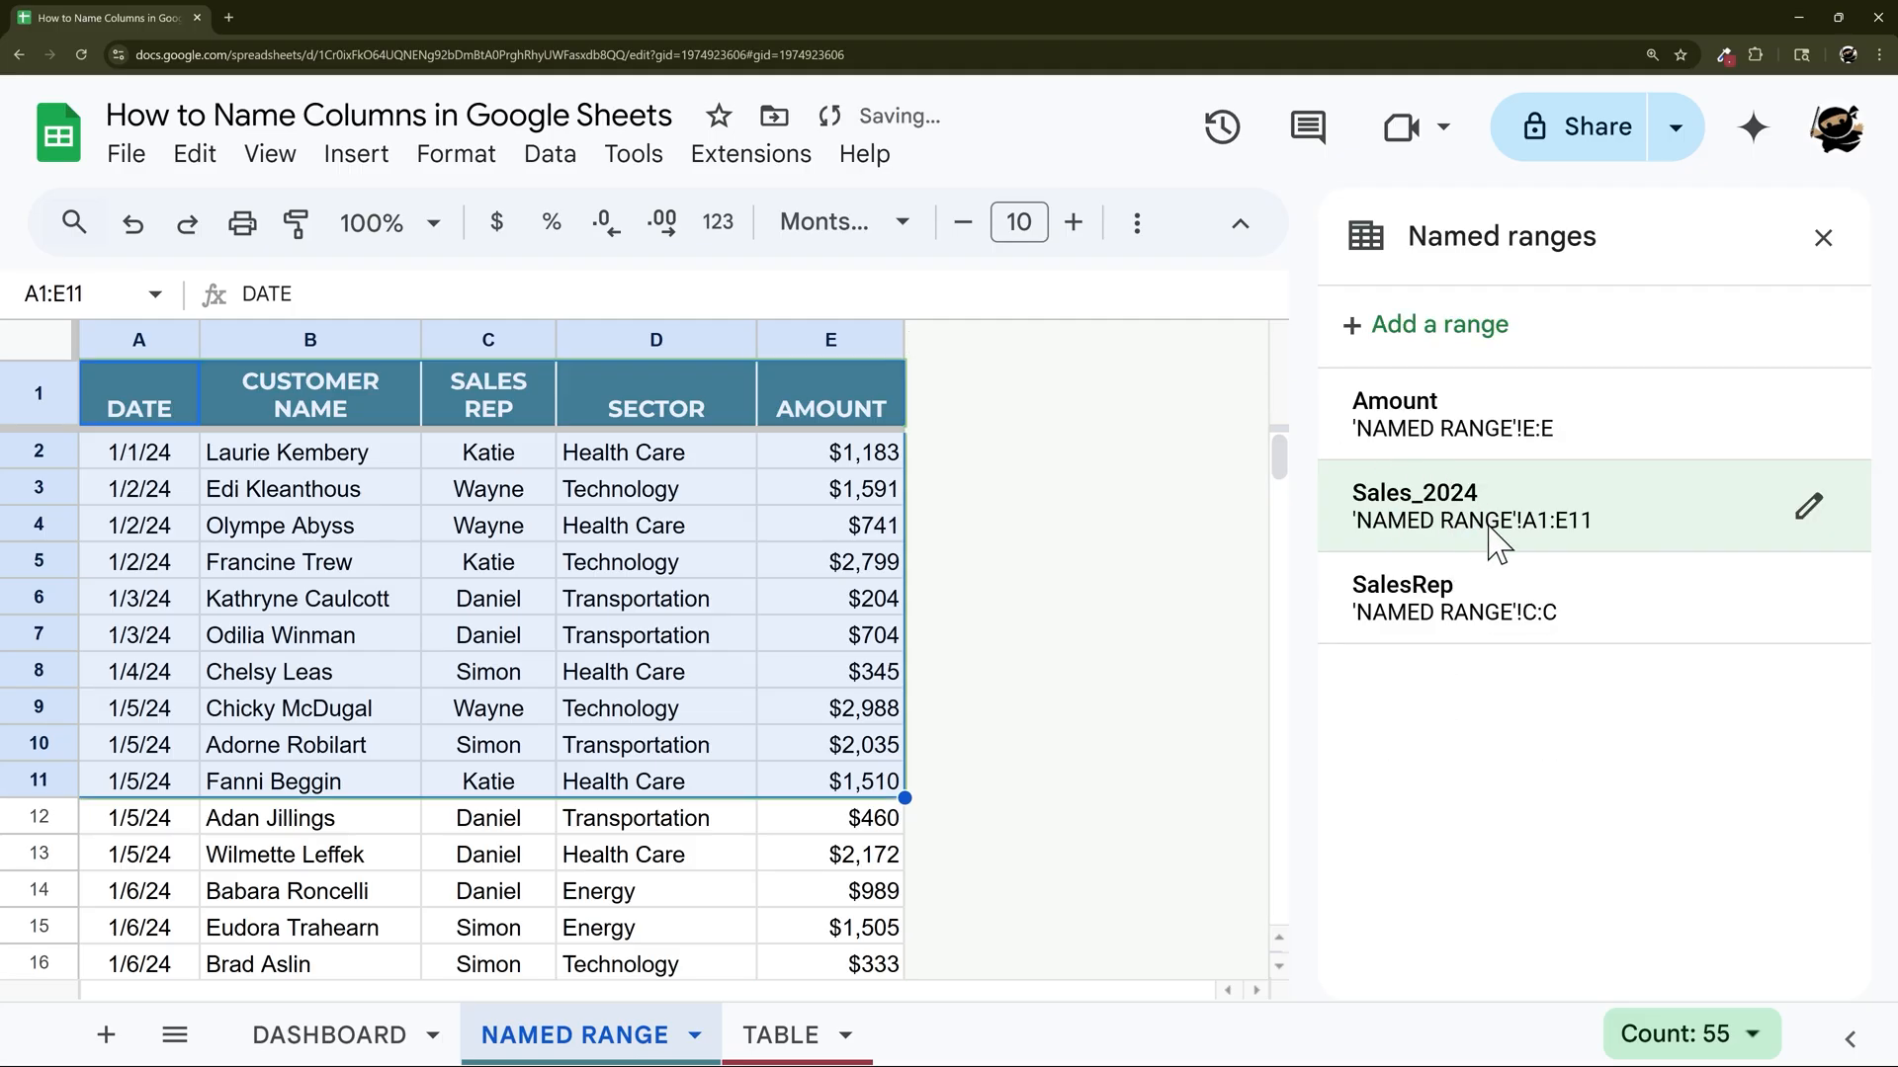
{"action": "mouse_move", "coordinate": [64, 473]}
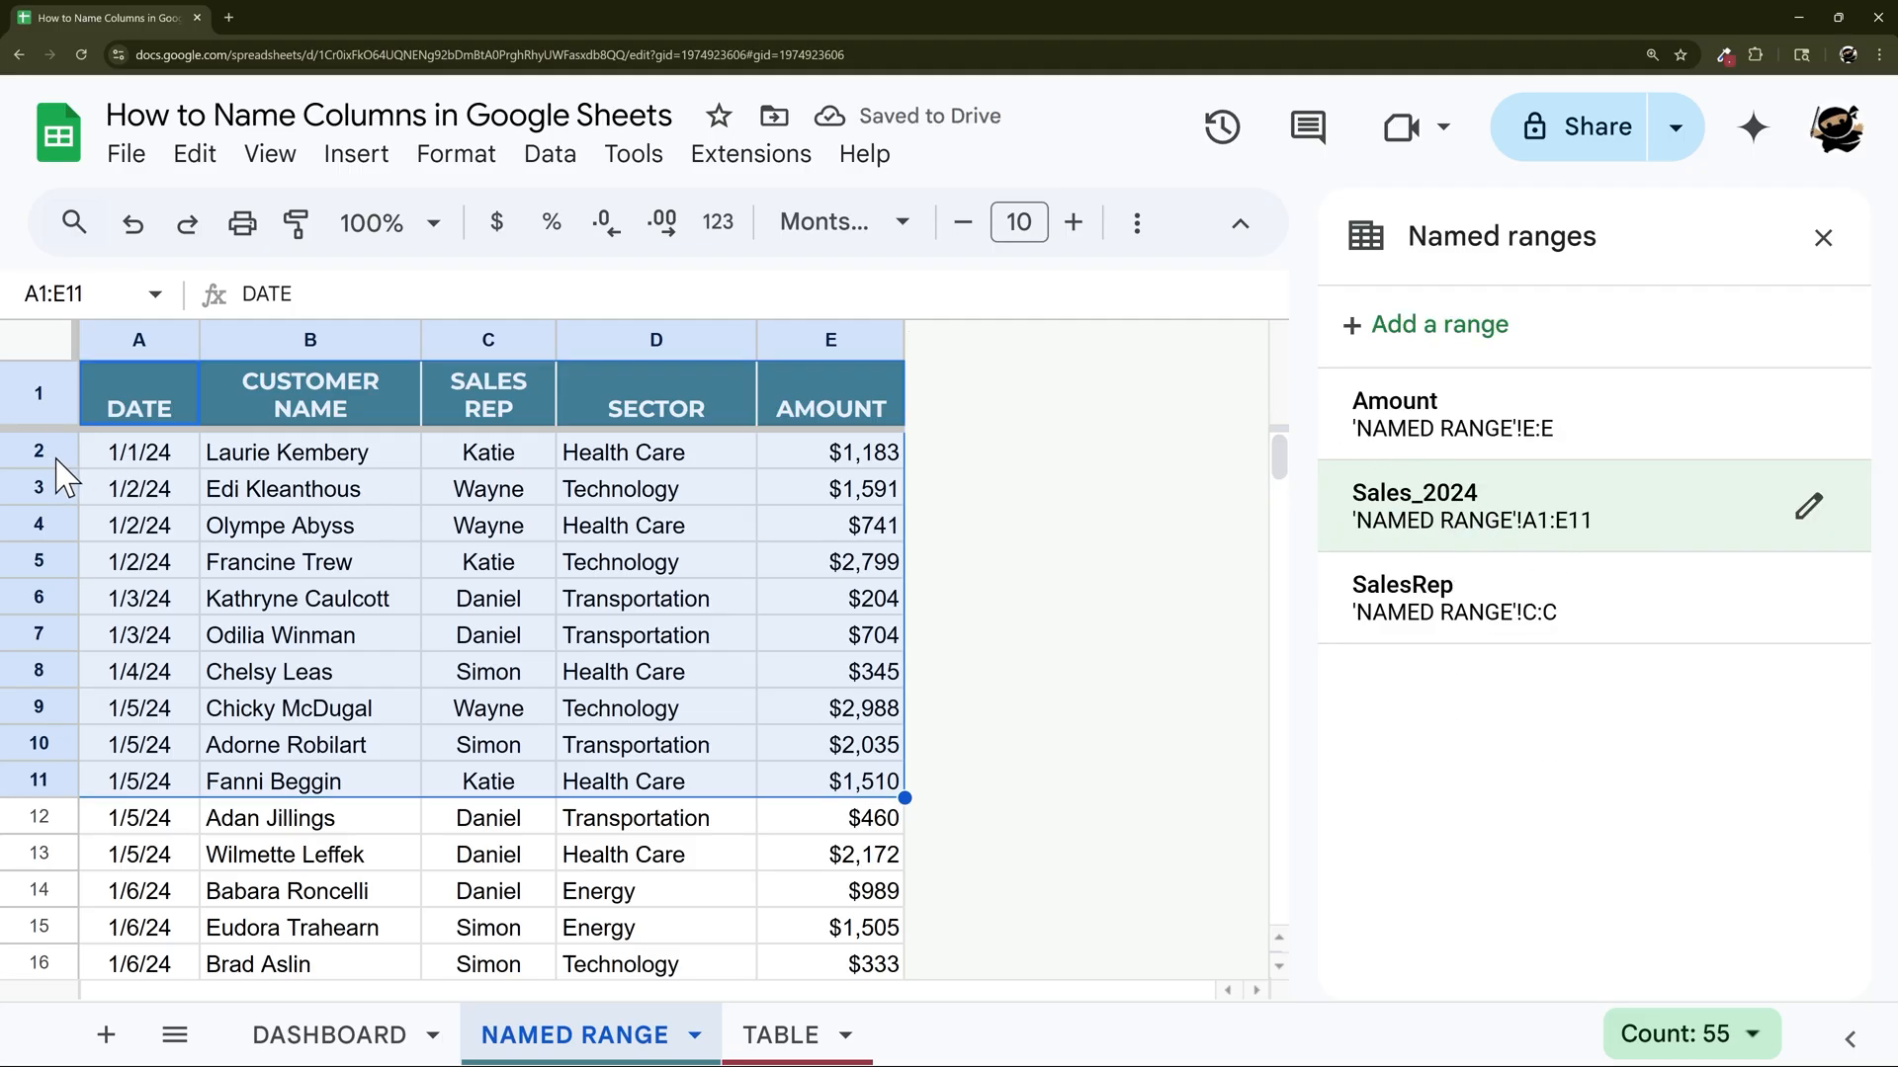
{"action": "left_click", "coordinate": [139, 450]}
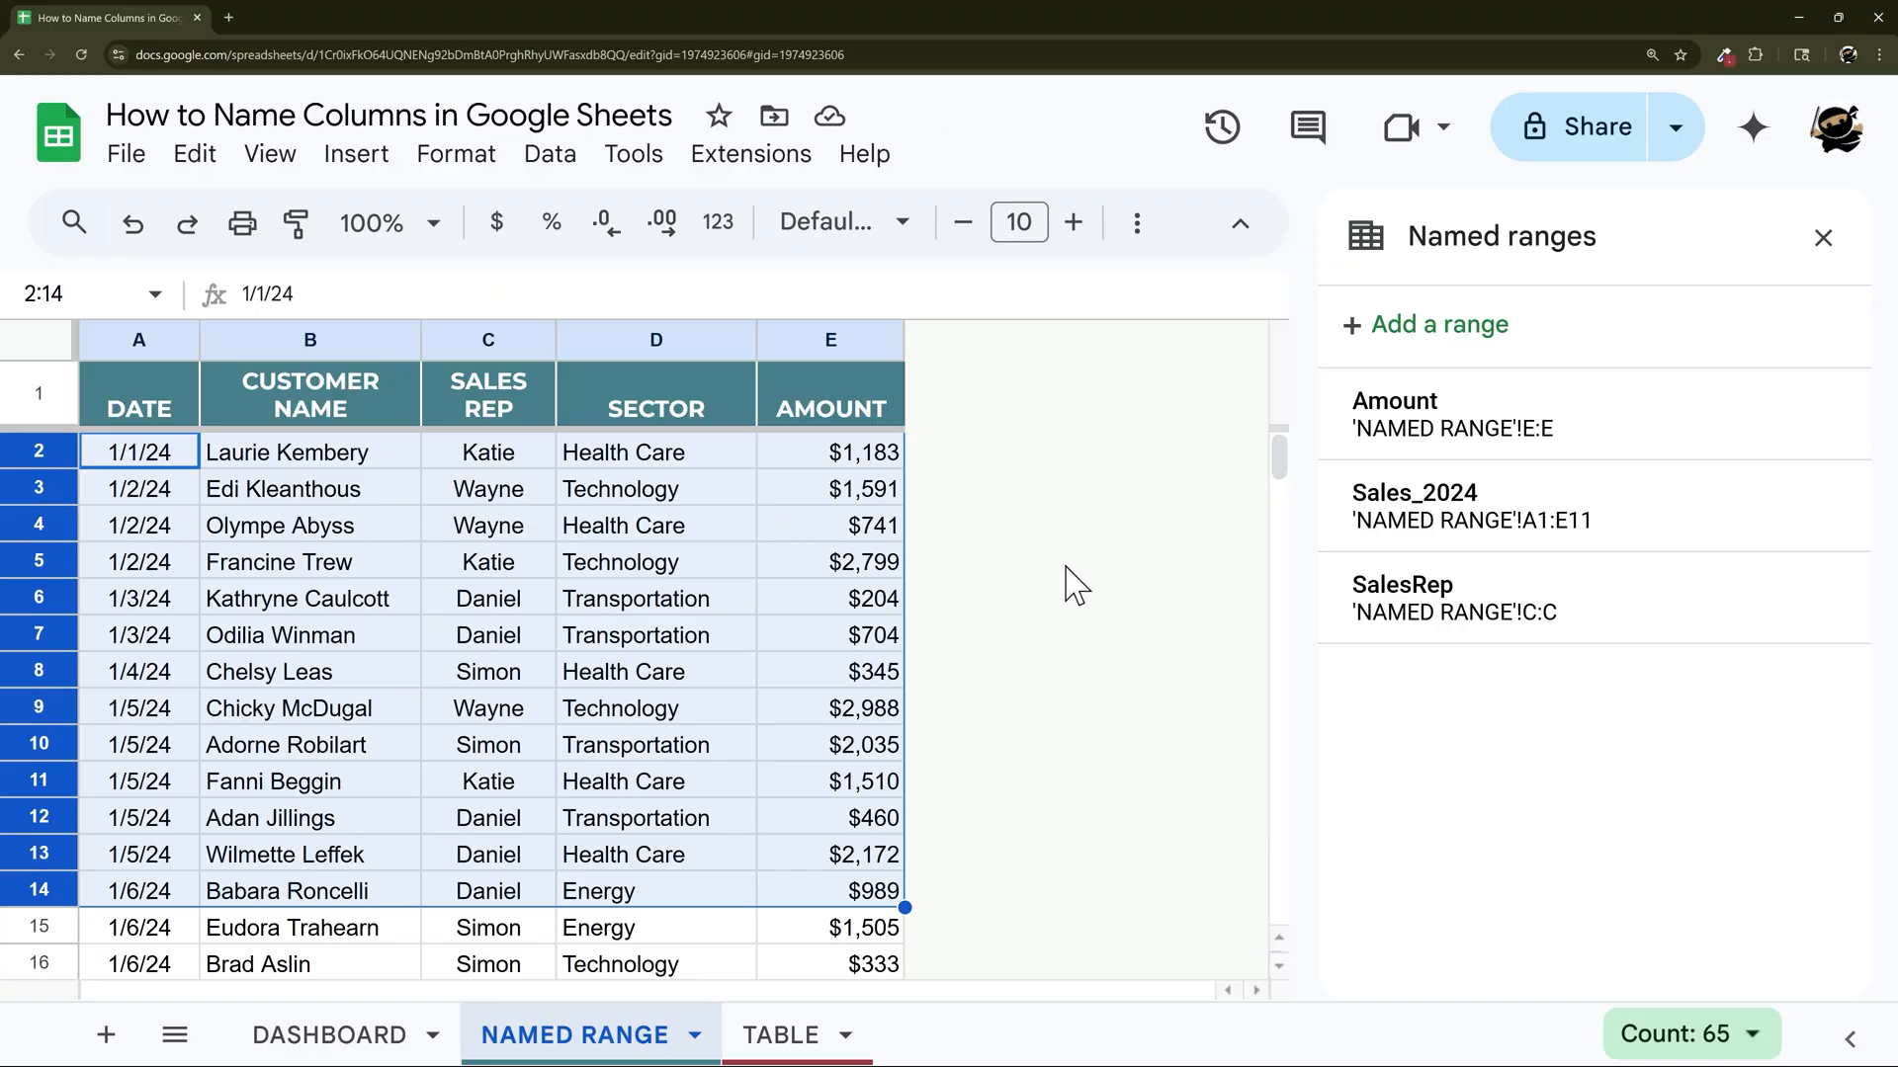
{"action": "mouse_move", "coordinate": [1805, 512]}
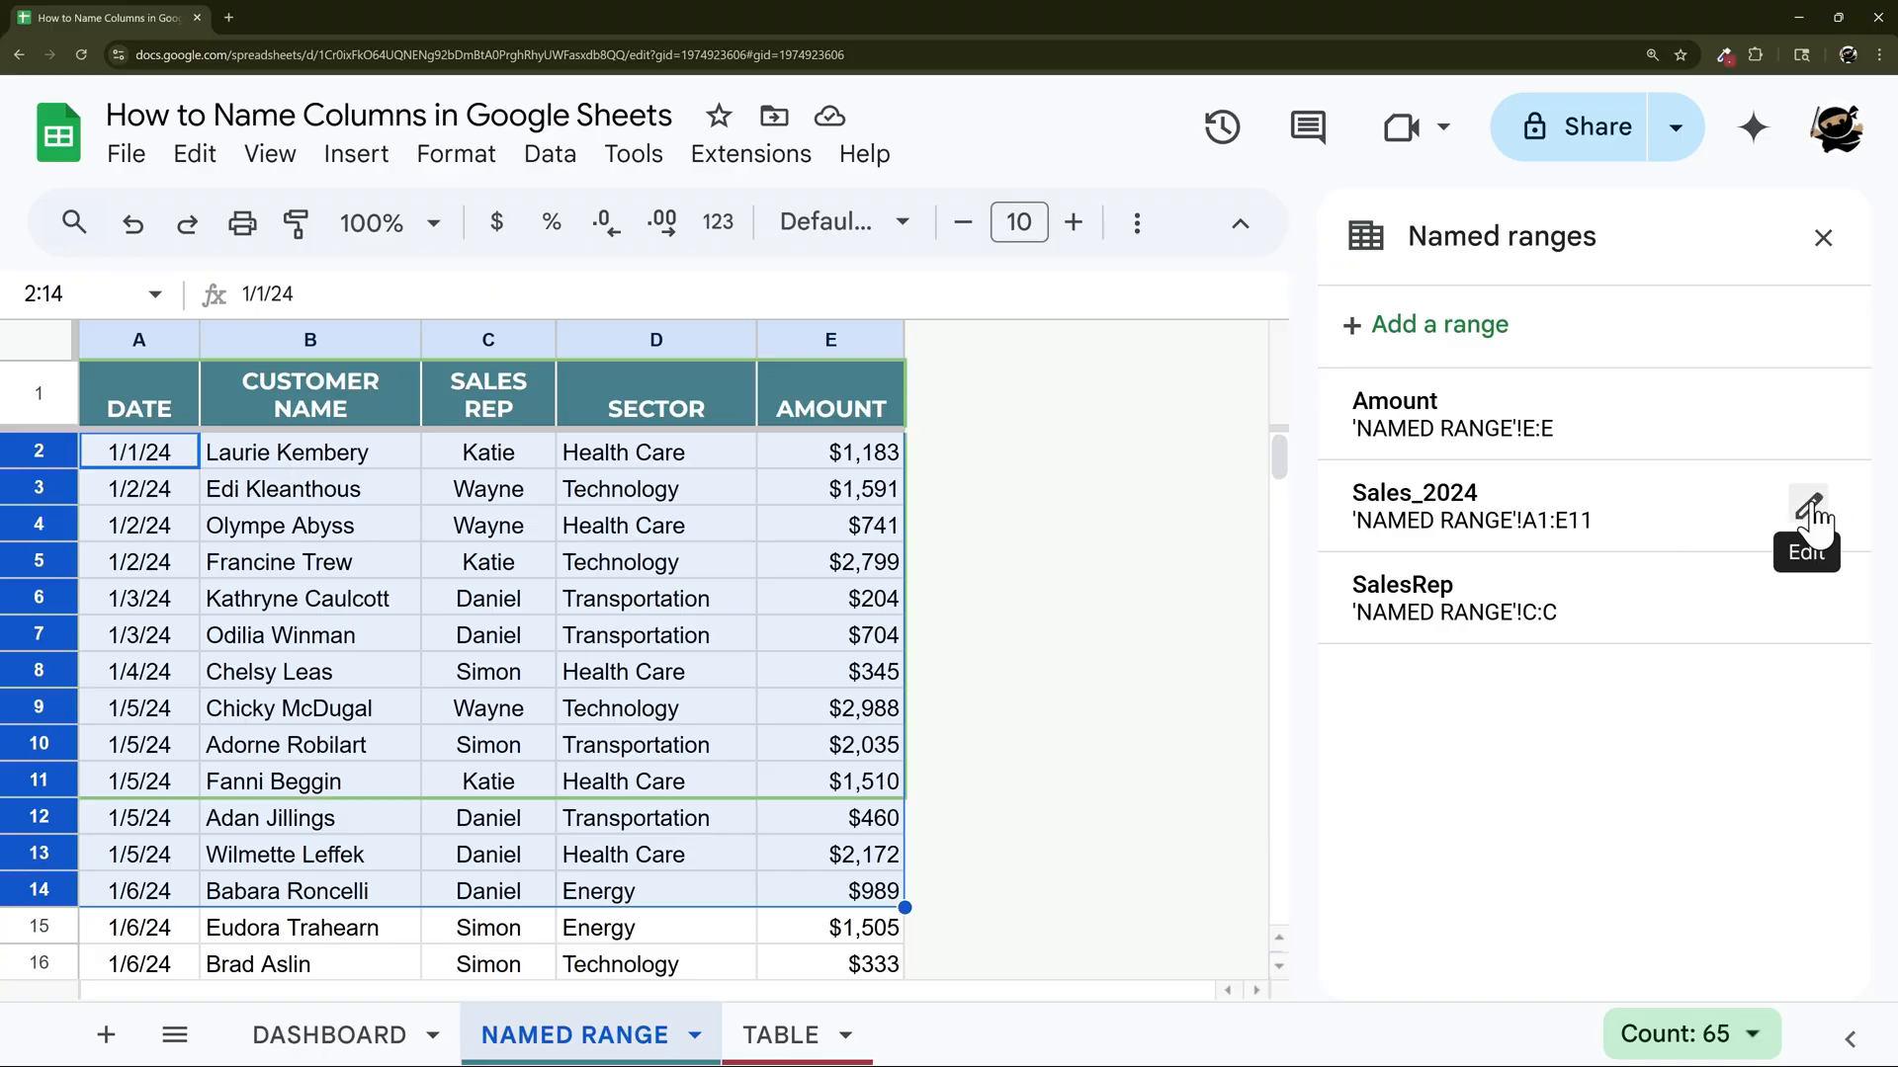
{"action": "left_click", "coordinate": [1805, 506]}
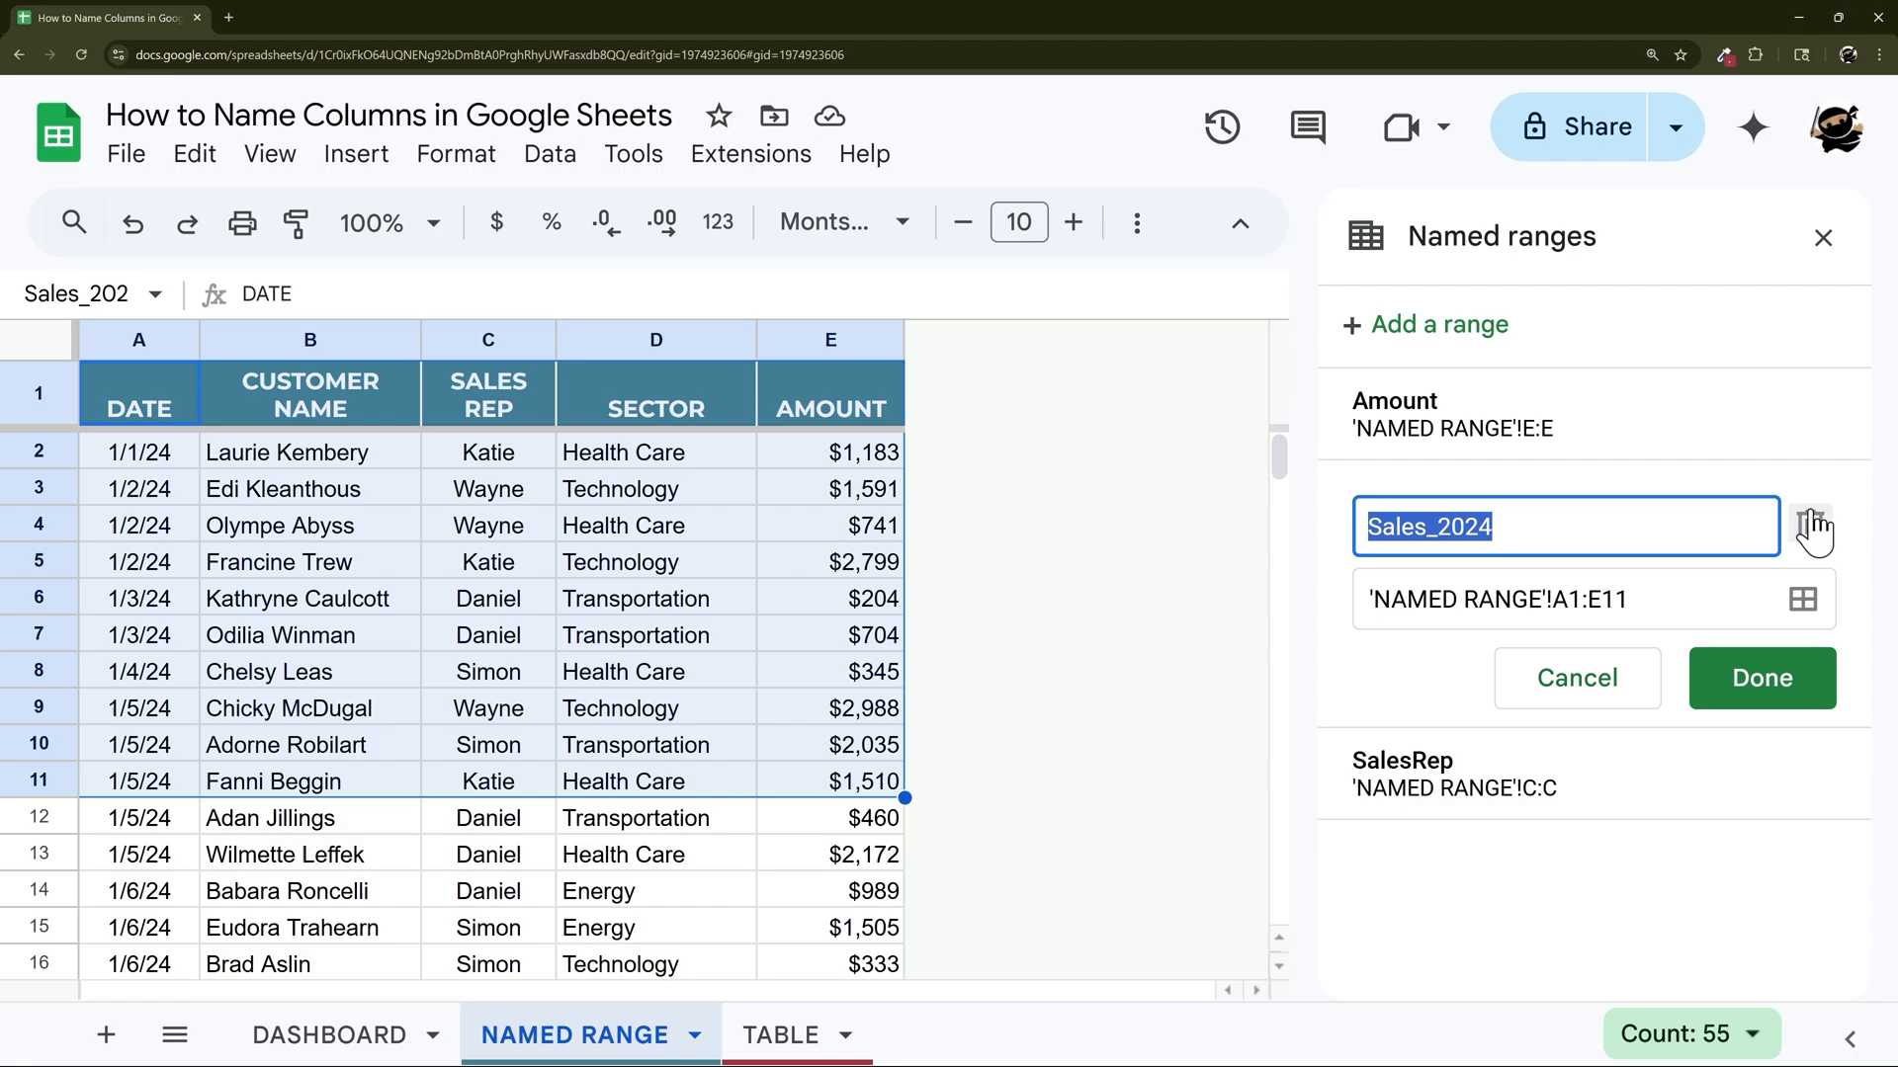
{"action": "left_click", "coordinate": [1812, 526]}
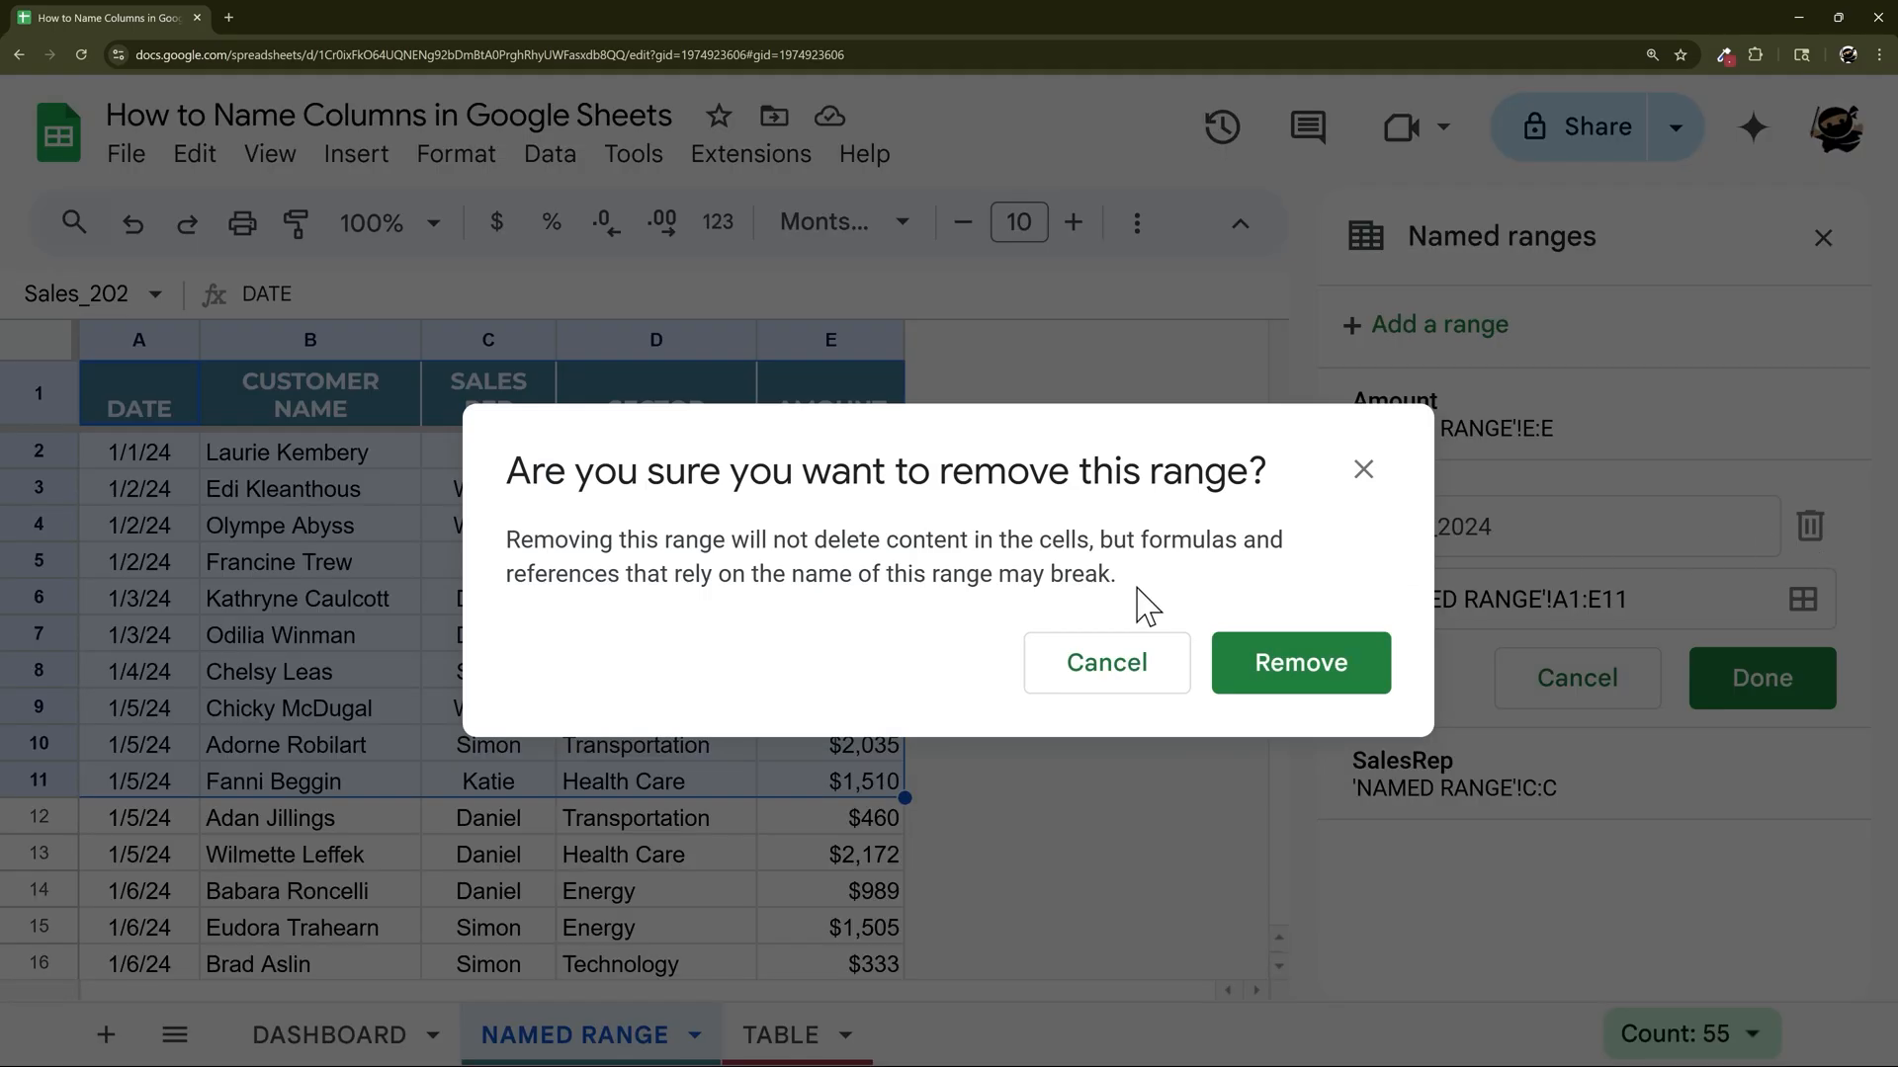
{"action": "left_click", "coordinate": [1301, 662]}
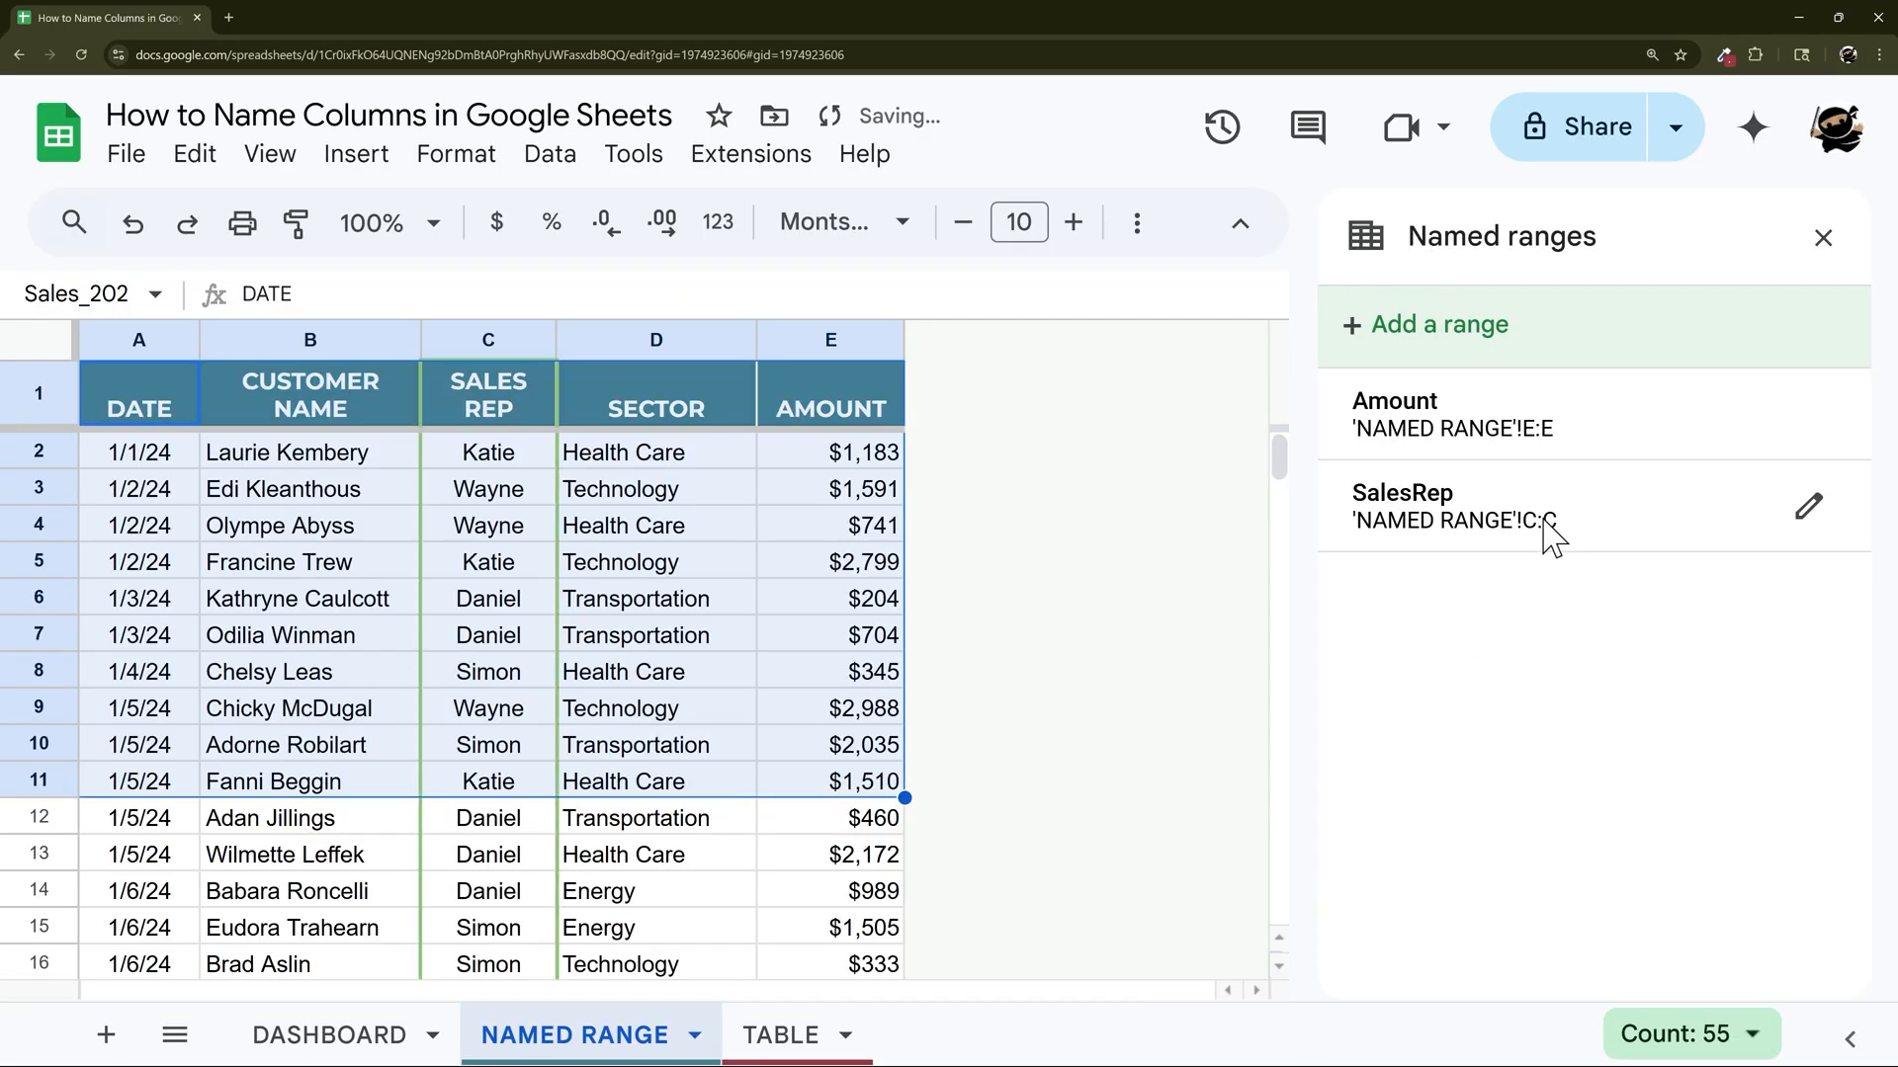
{"action": "left_click", "coordinate": [831, 597]}
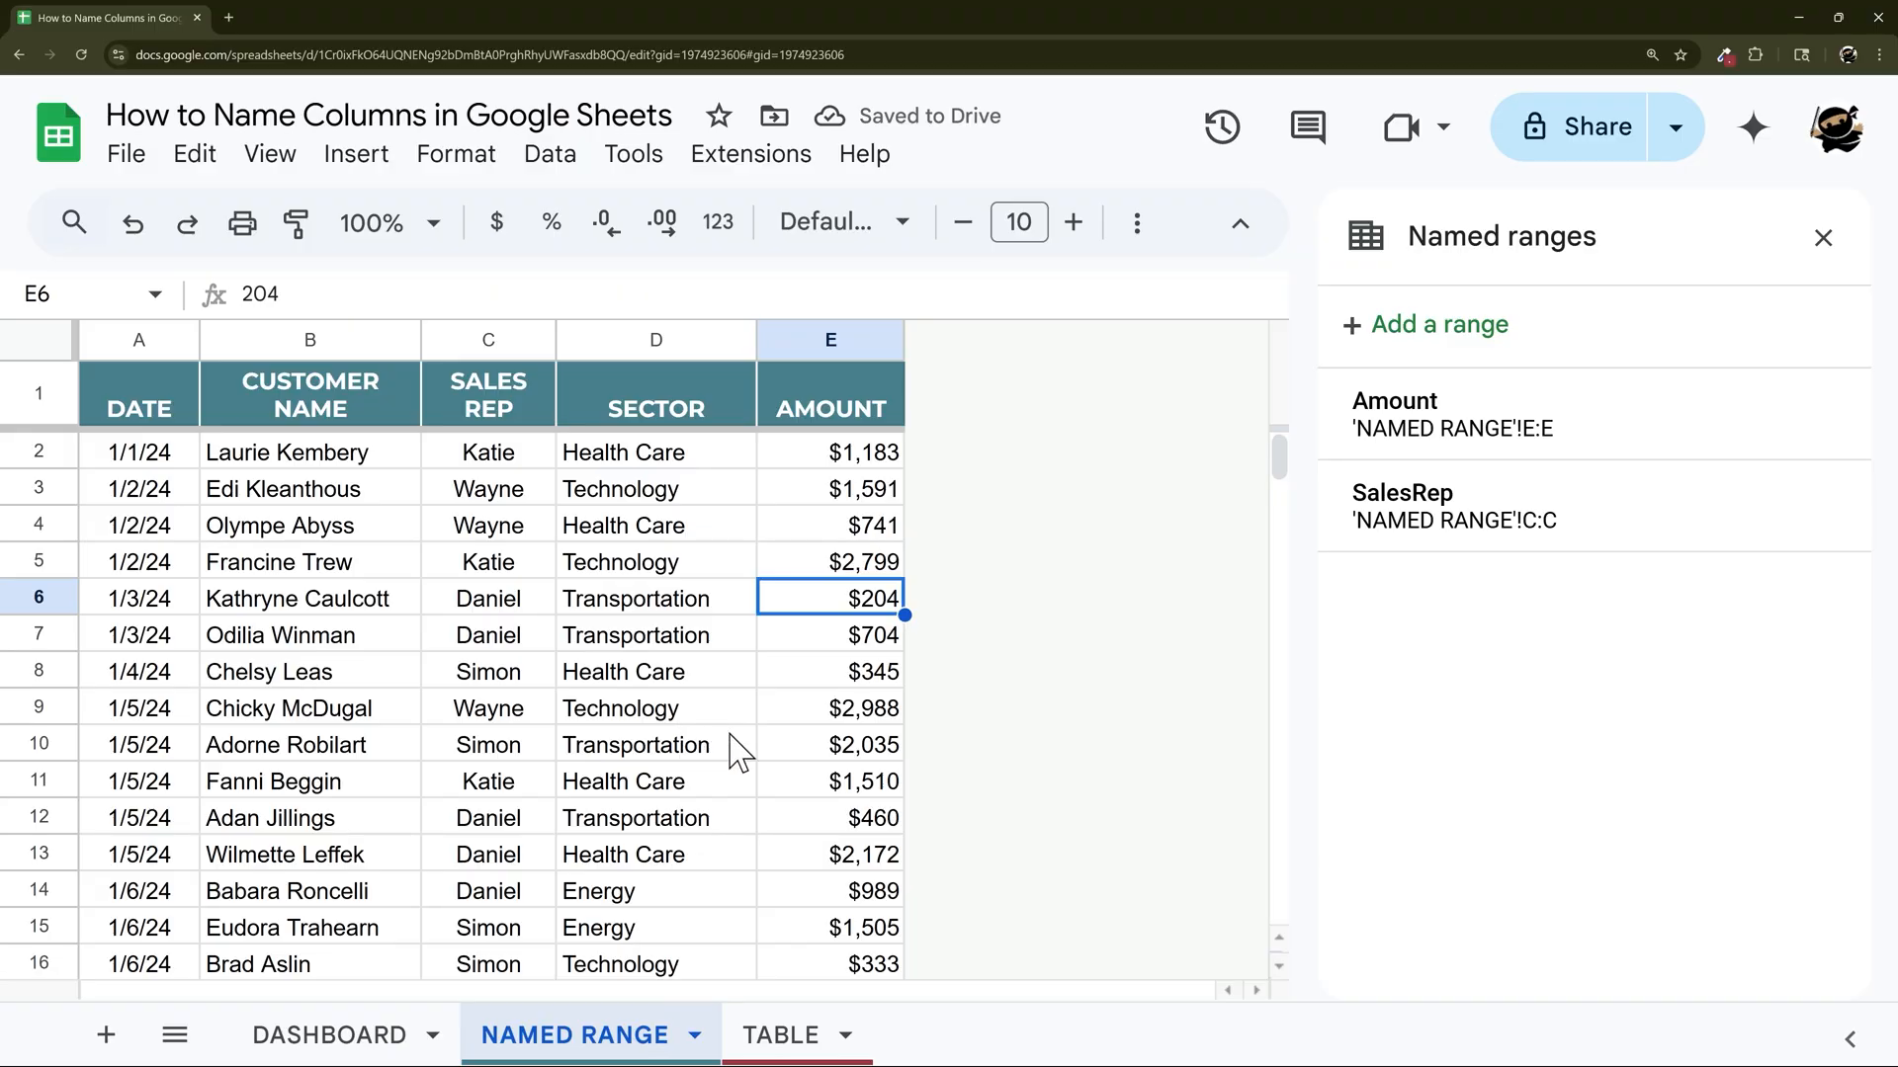
Switch via TABLE to the DASHBOARD sheet and close the Named ranges sidebar.
{"action": "left_click", "coordinate": [781, 1034]}
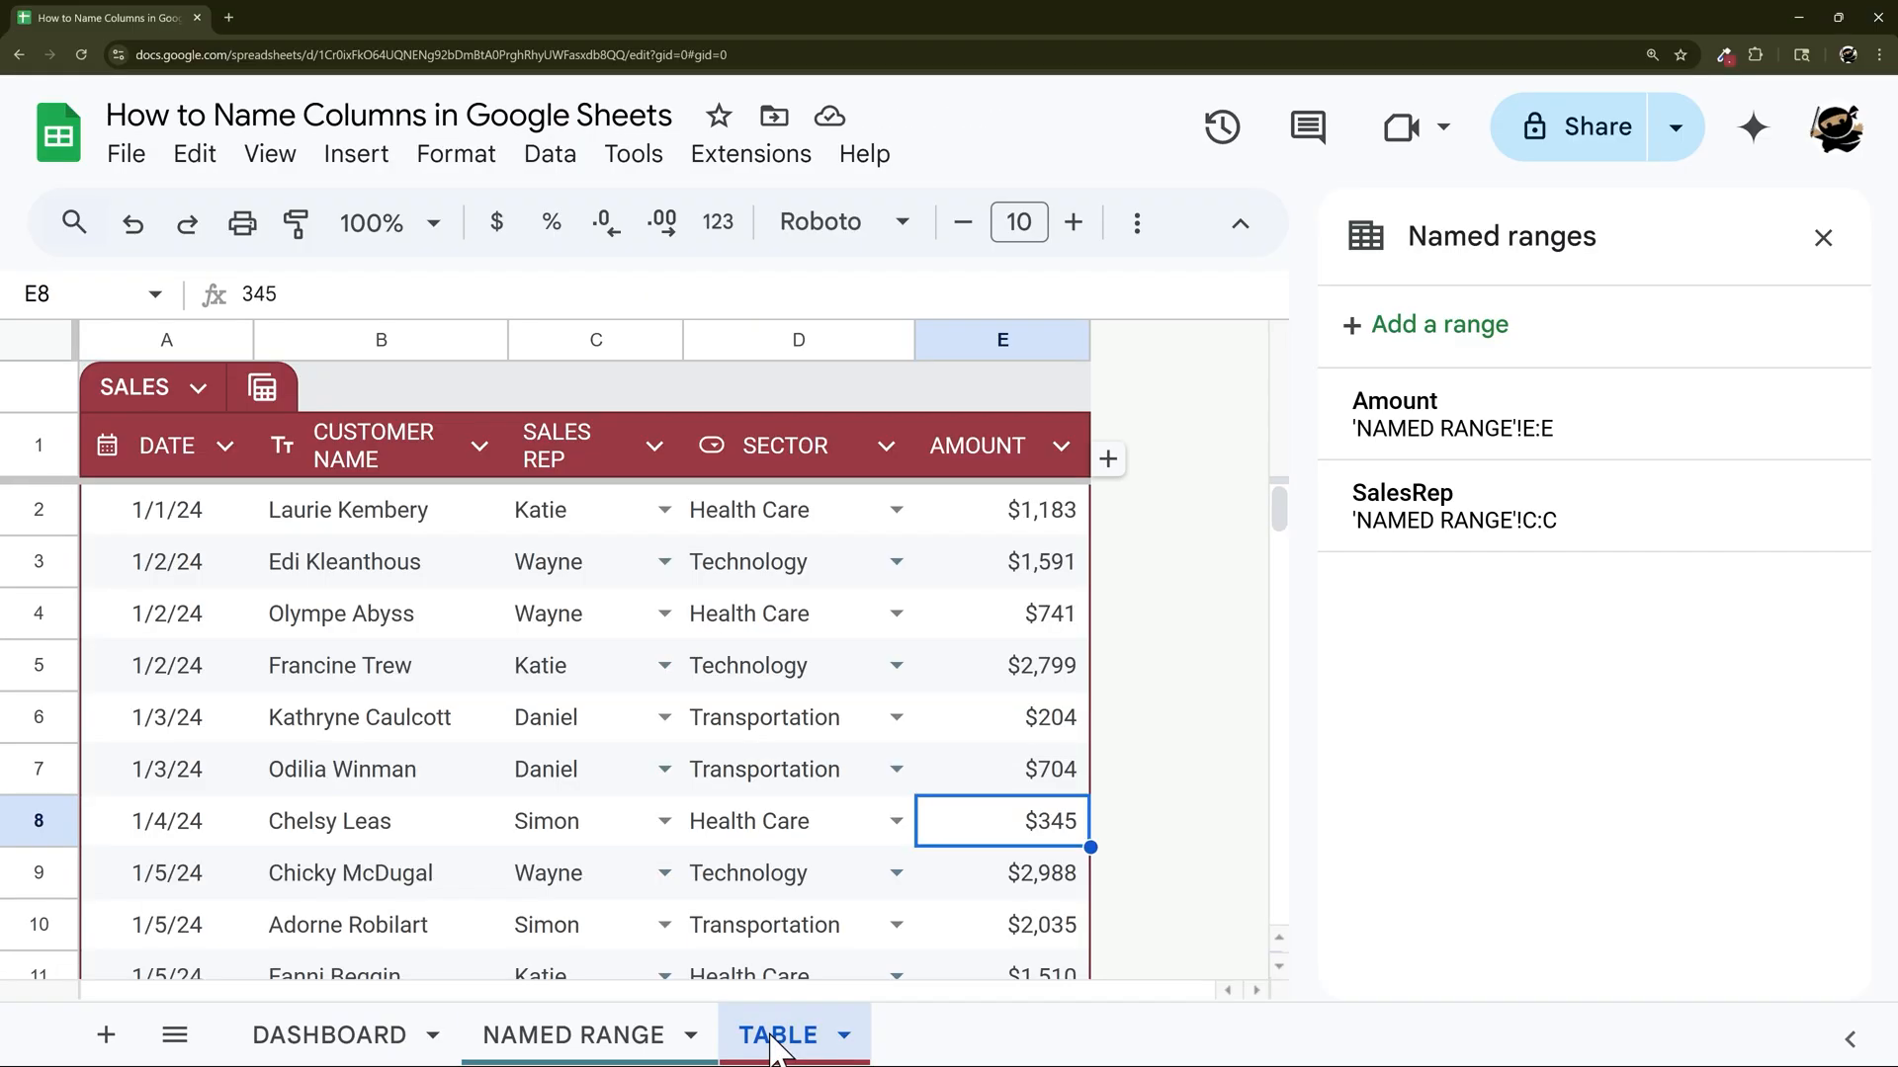
{"action": "mouse_move", "coordinate": [757, 725]}
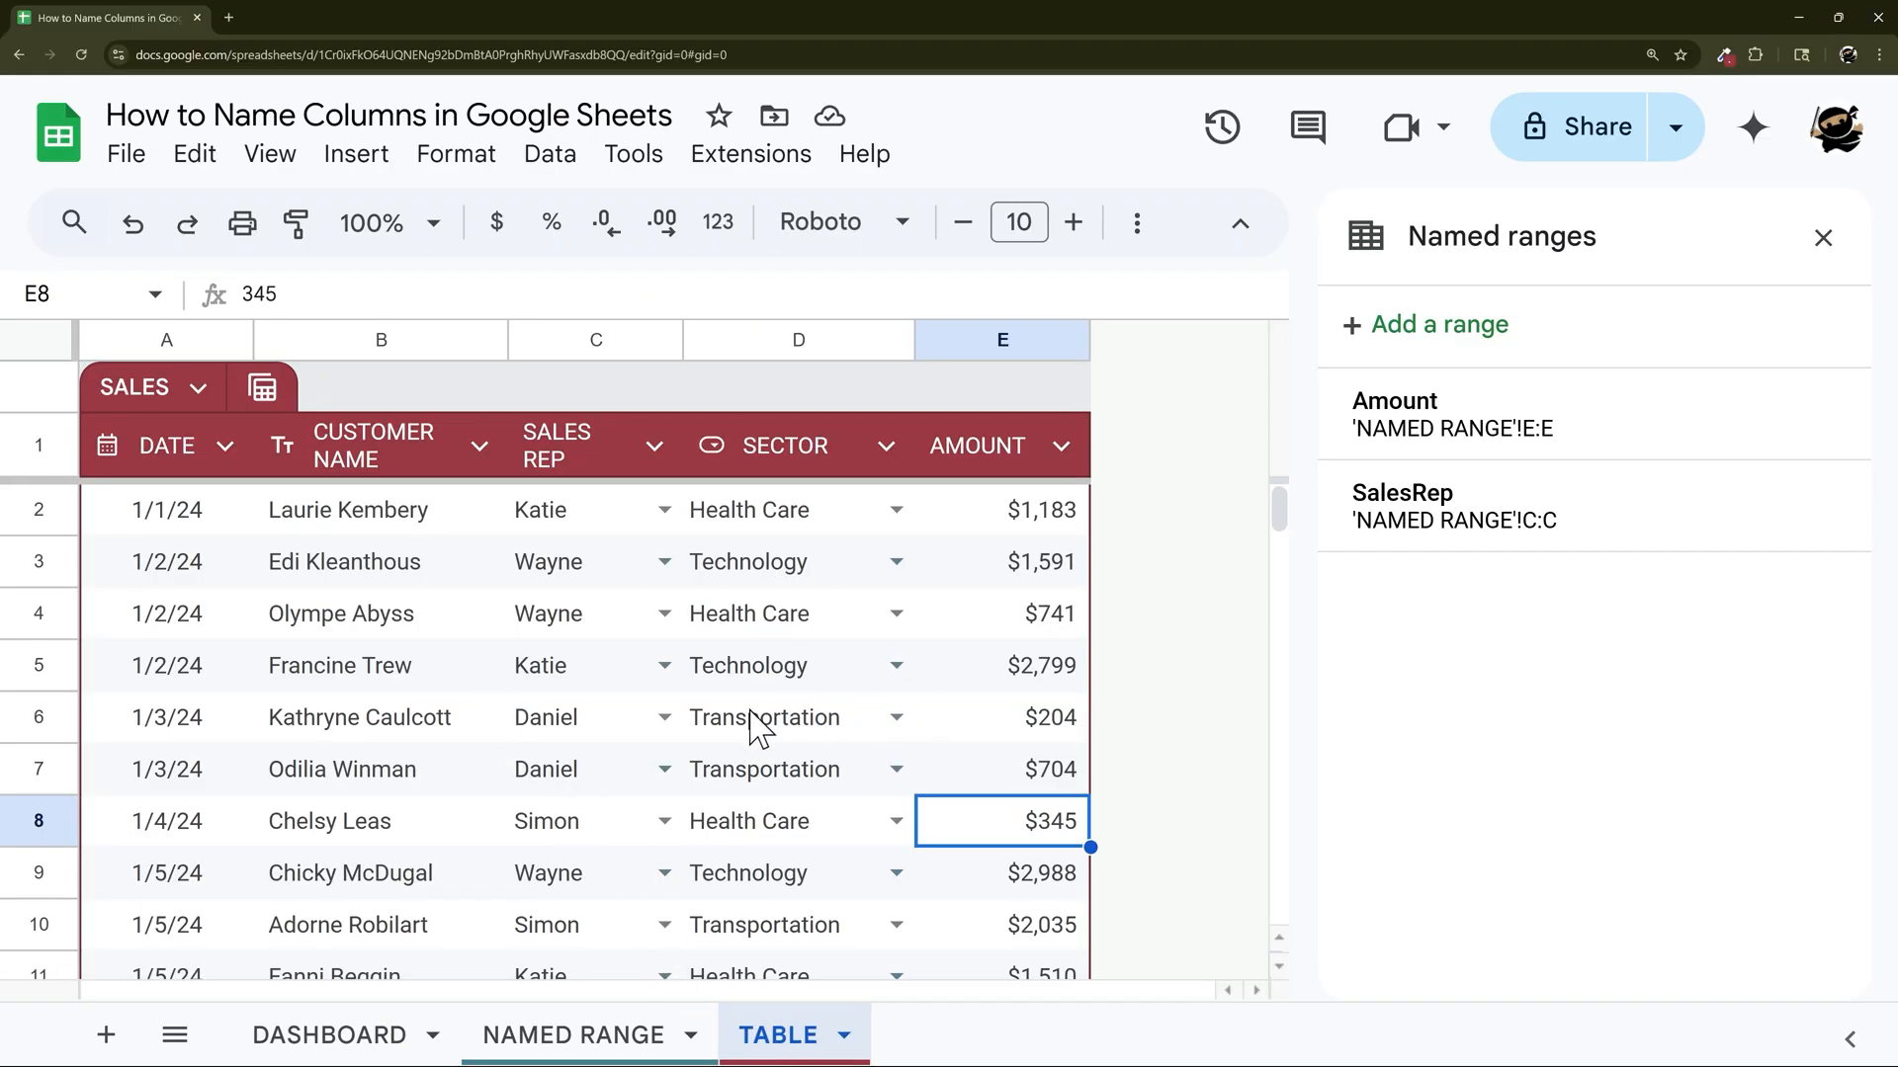
{"action": "left_click", "coordinate": [326, 1034]}
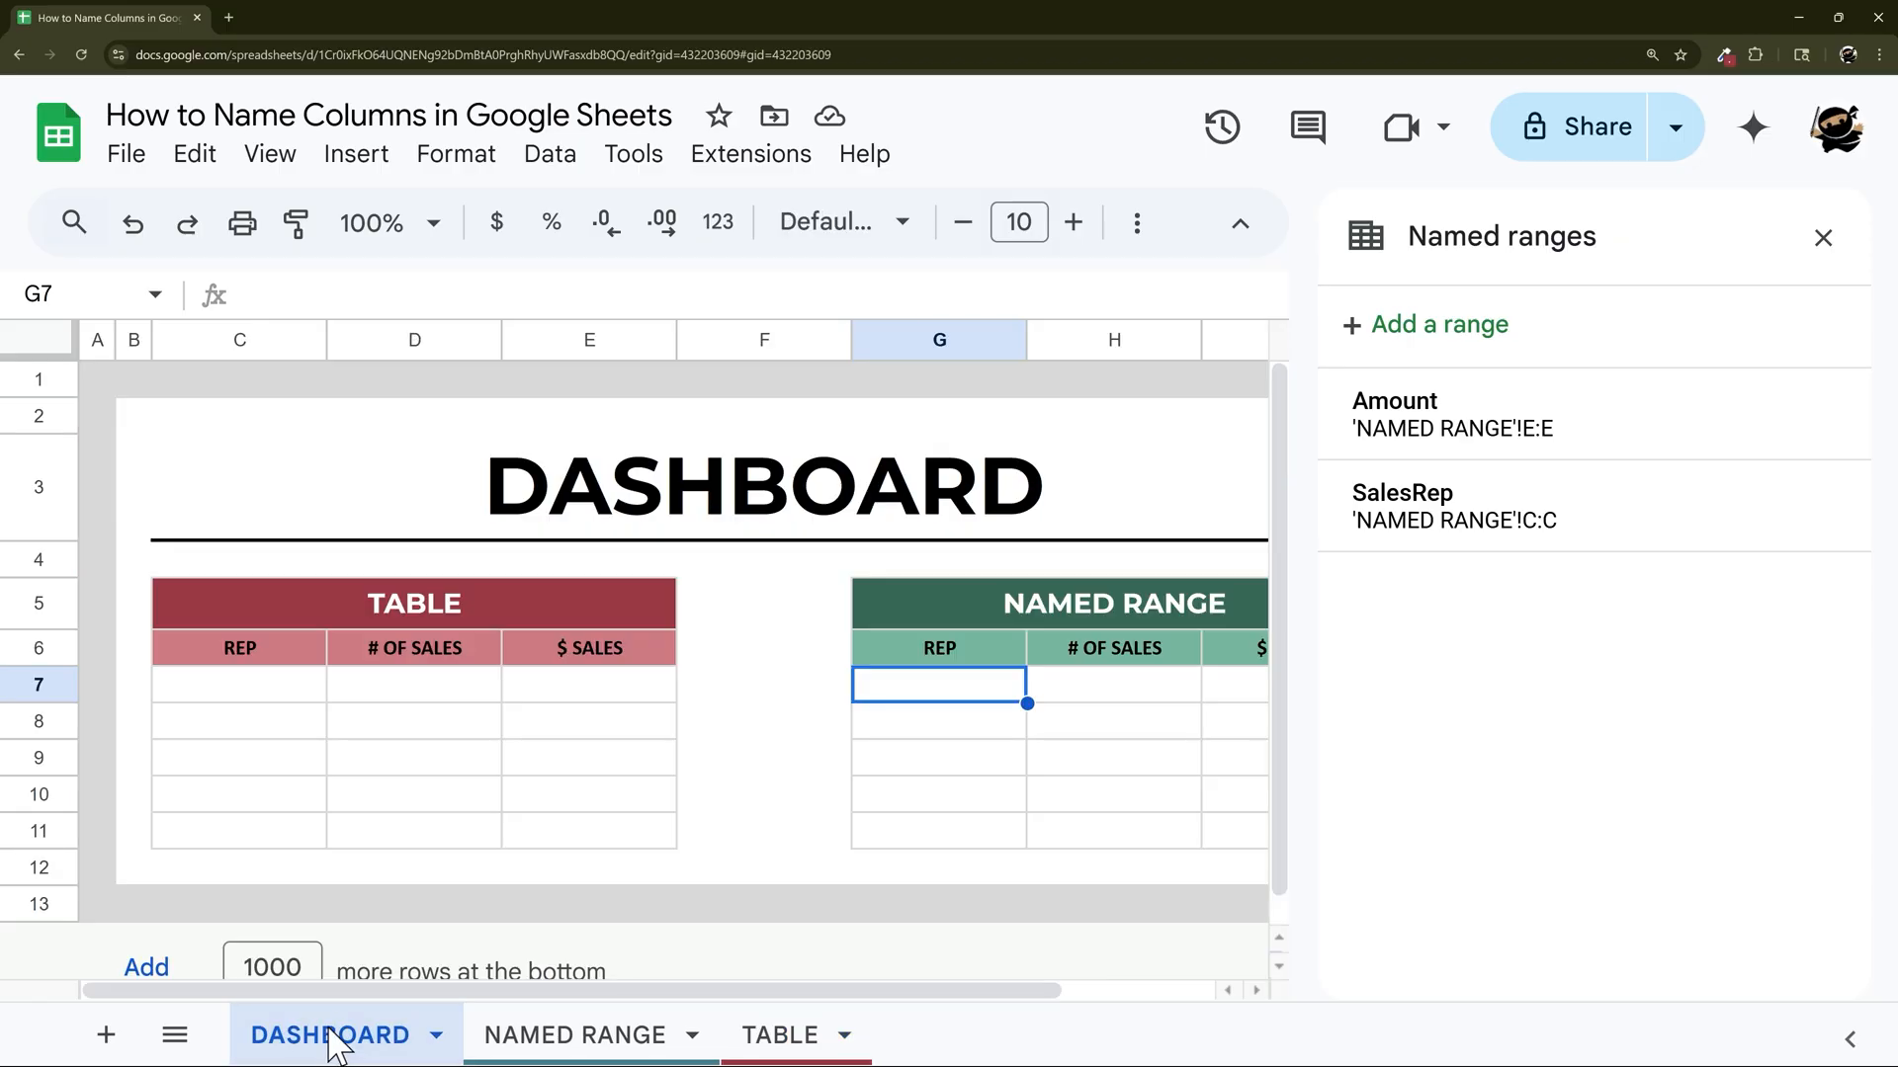
{"action": "left_click", "coordinate": [1823, 237]}
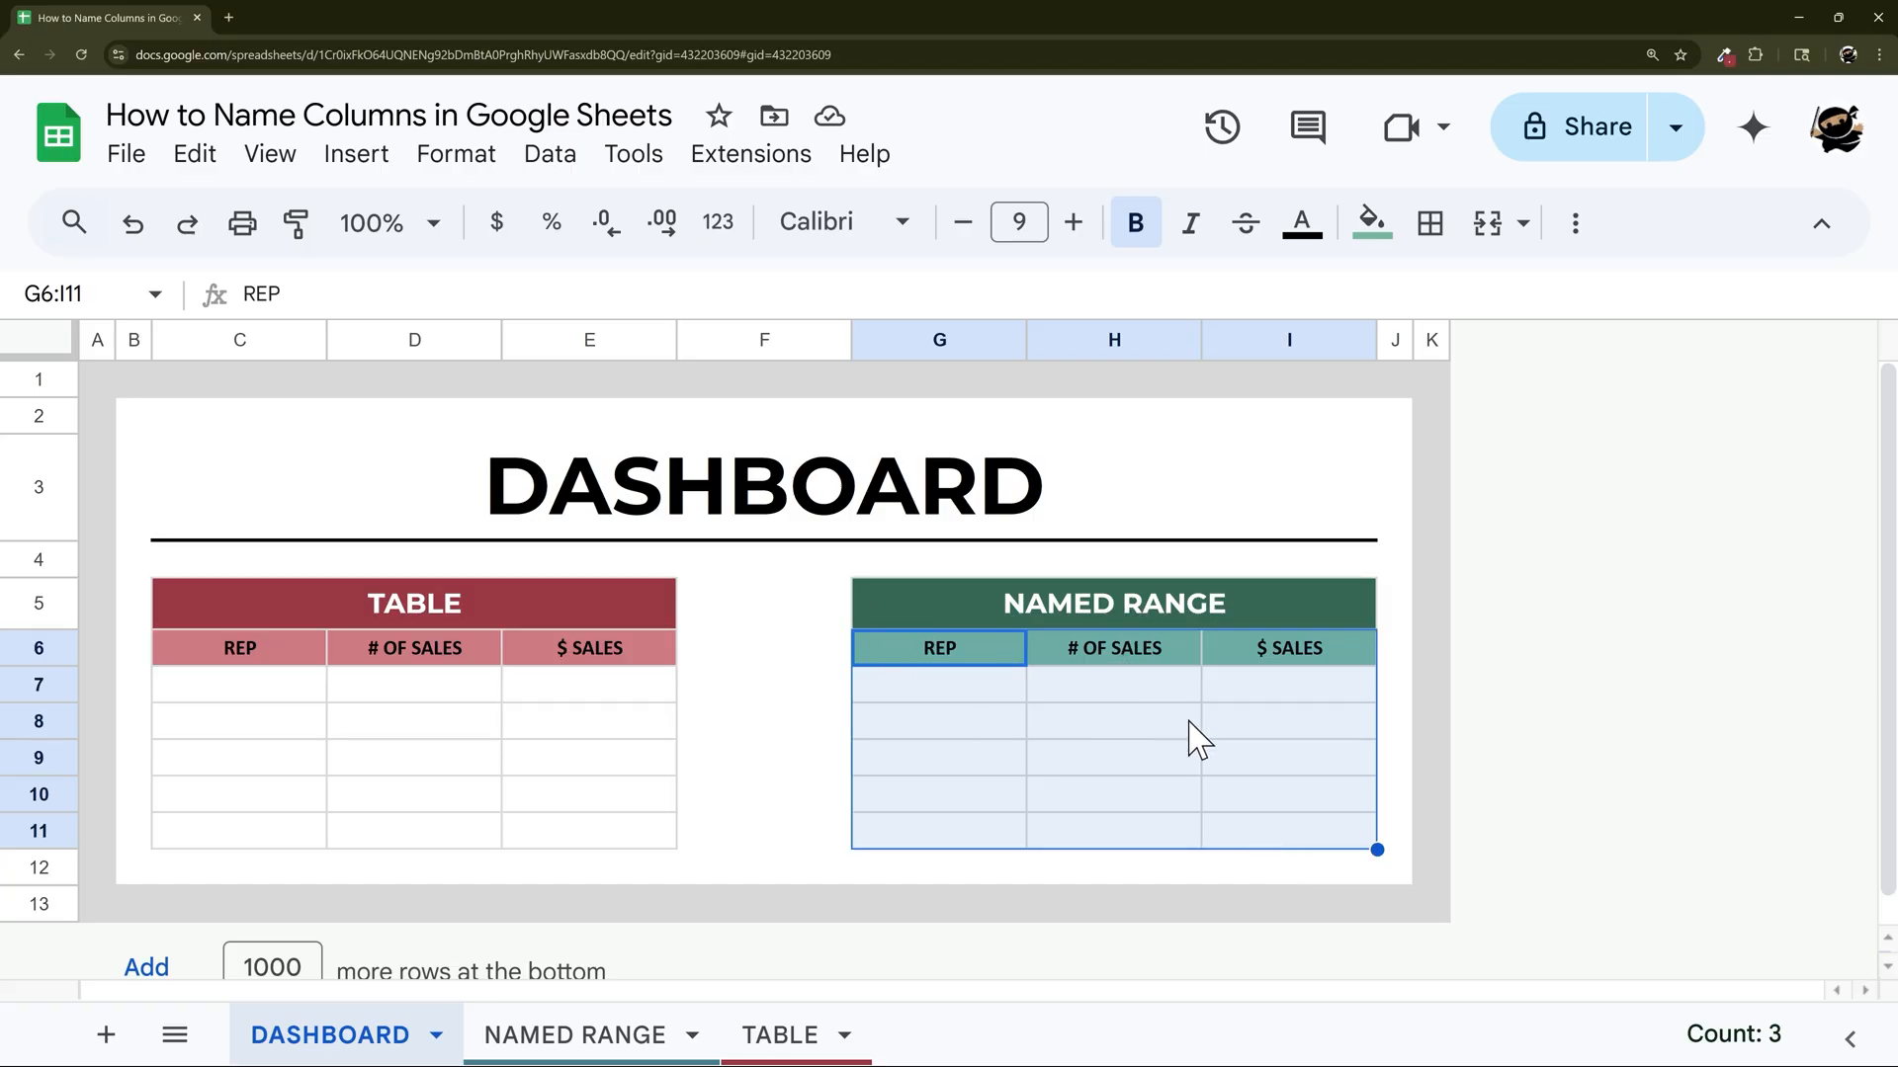
Enter =unique(SalesRep) in the first REP cell G7.
{"action": "left_click", "coordinate": [937, 684]}
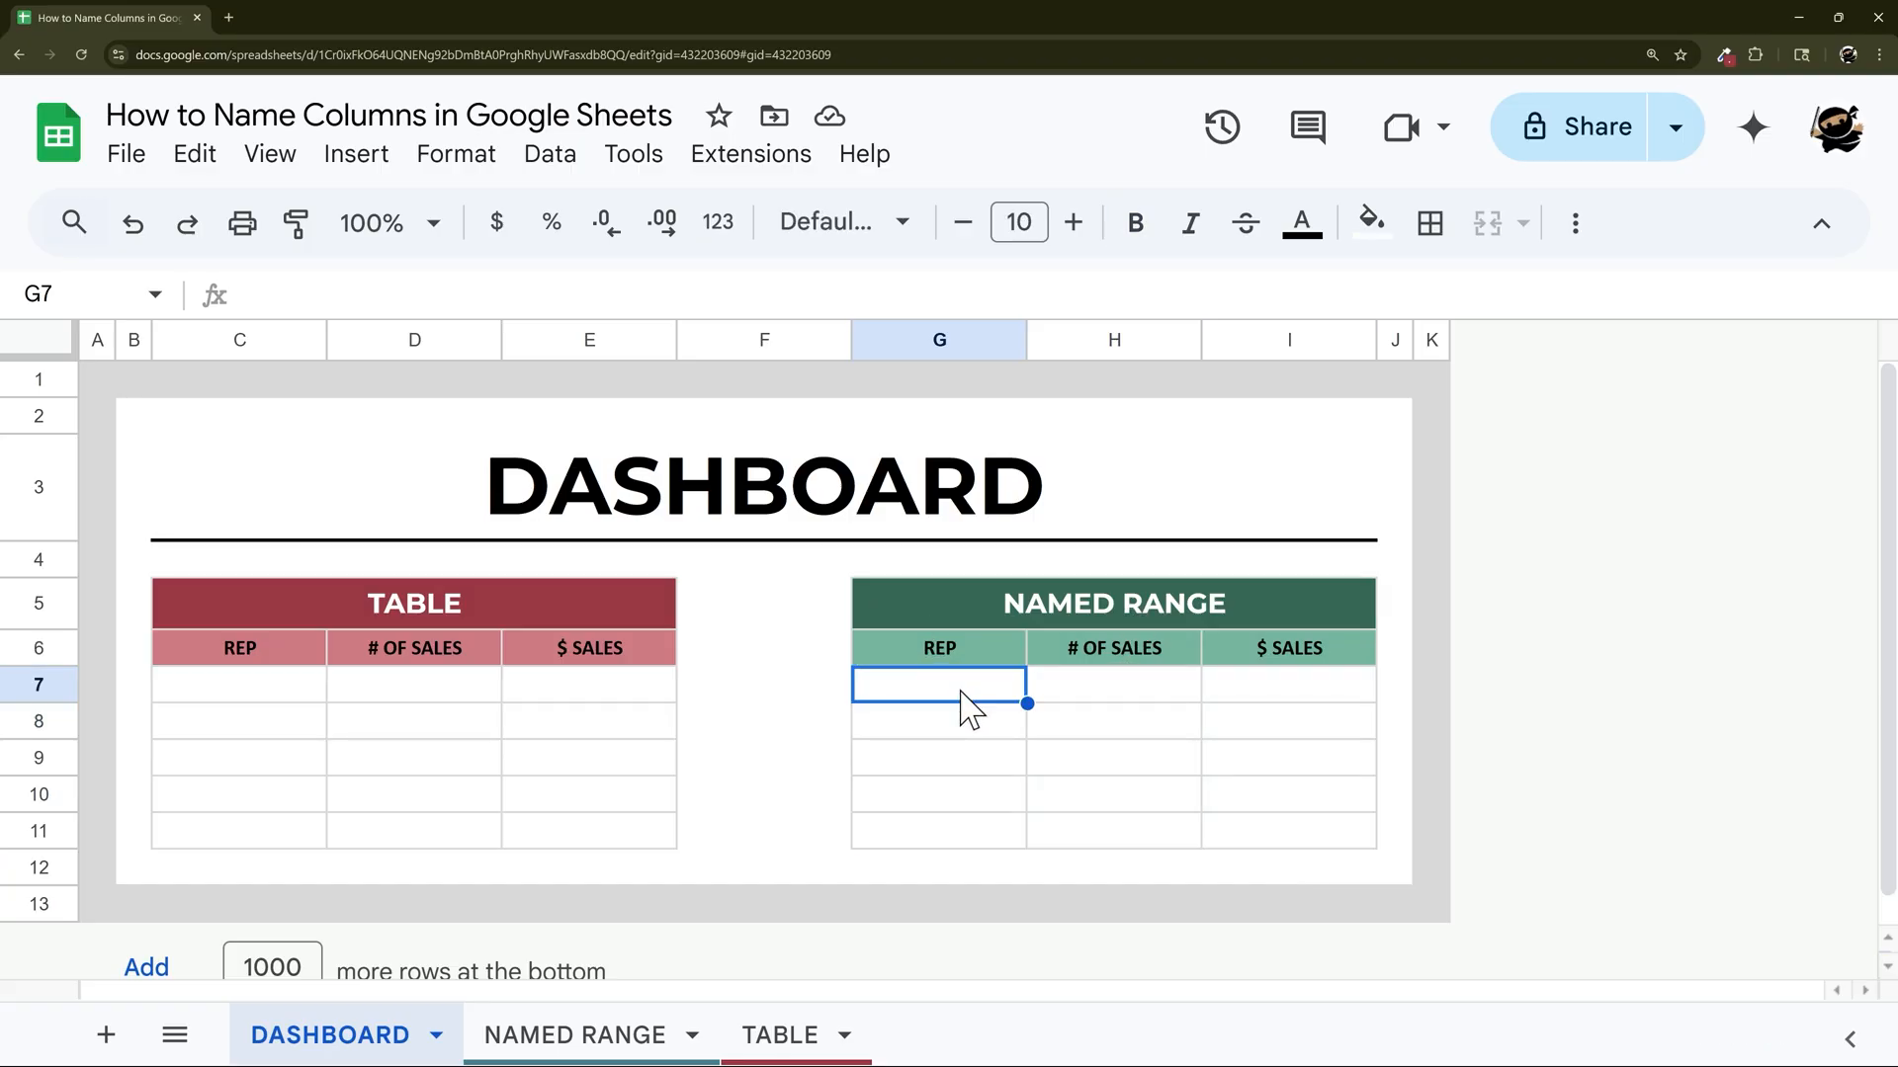
{"action": "type", "text": "=unique("}
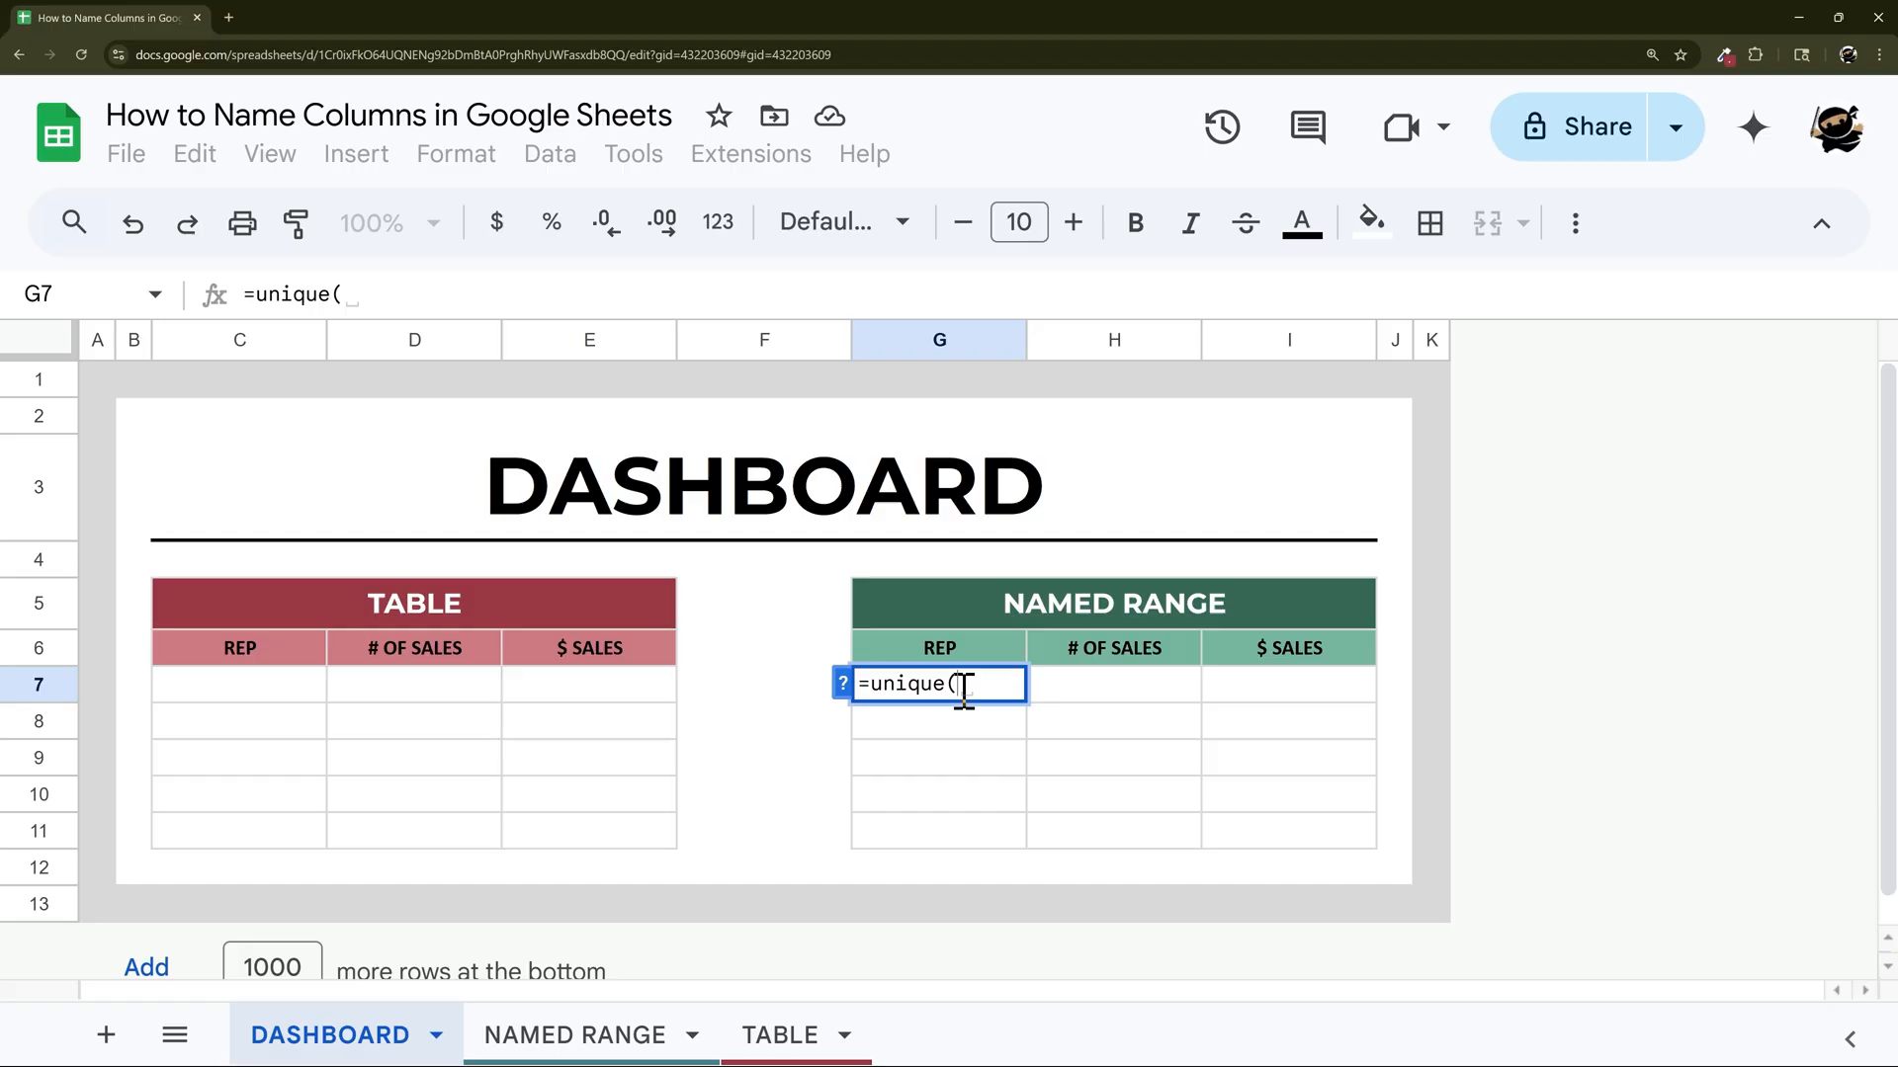
{"action": "type", "text": "Sale"}
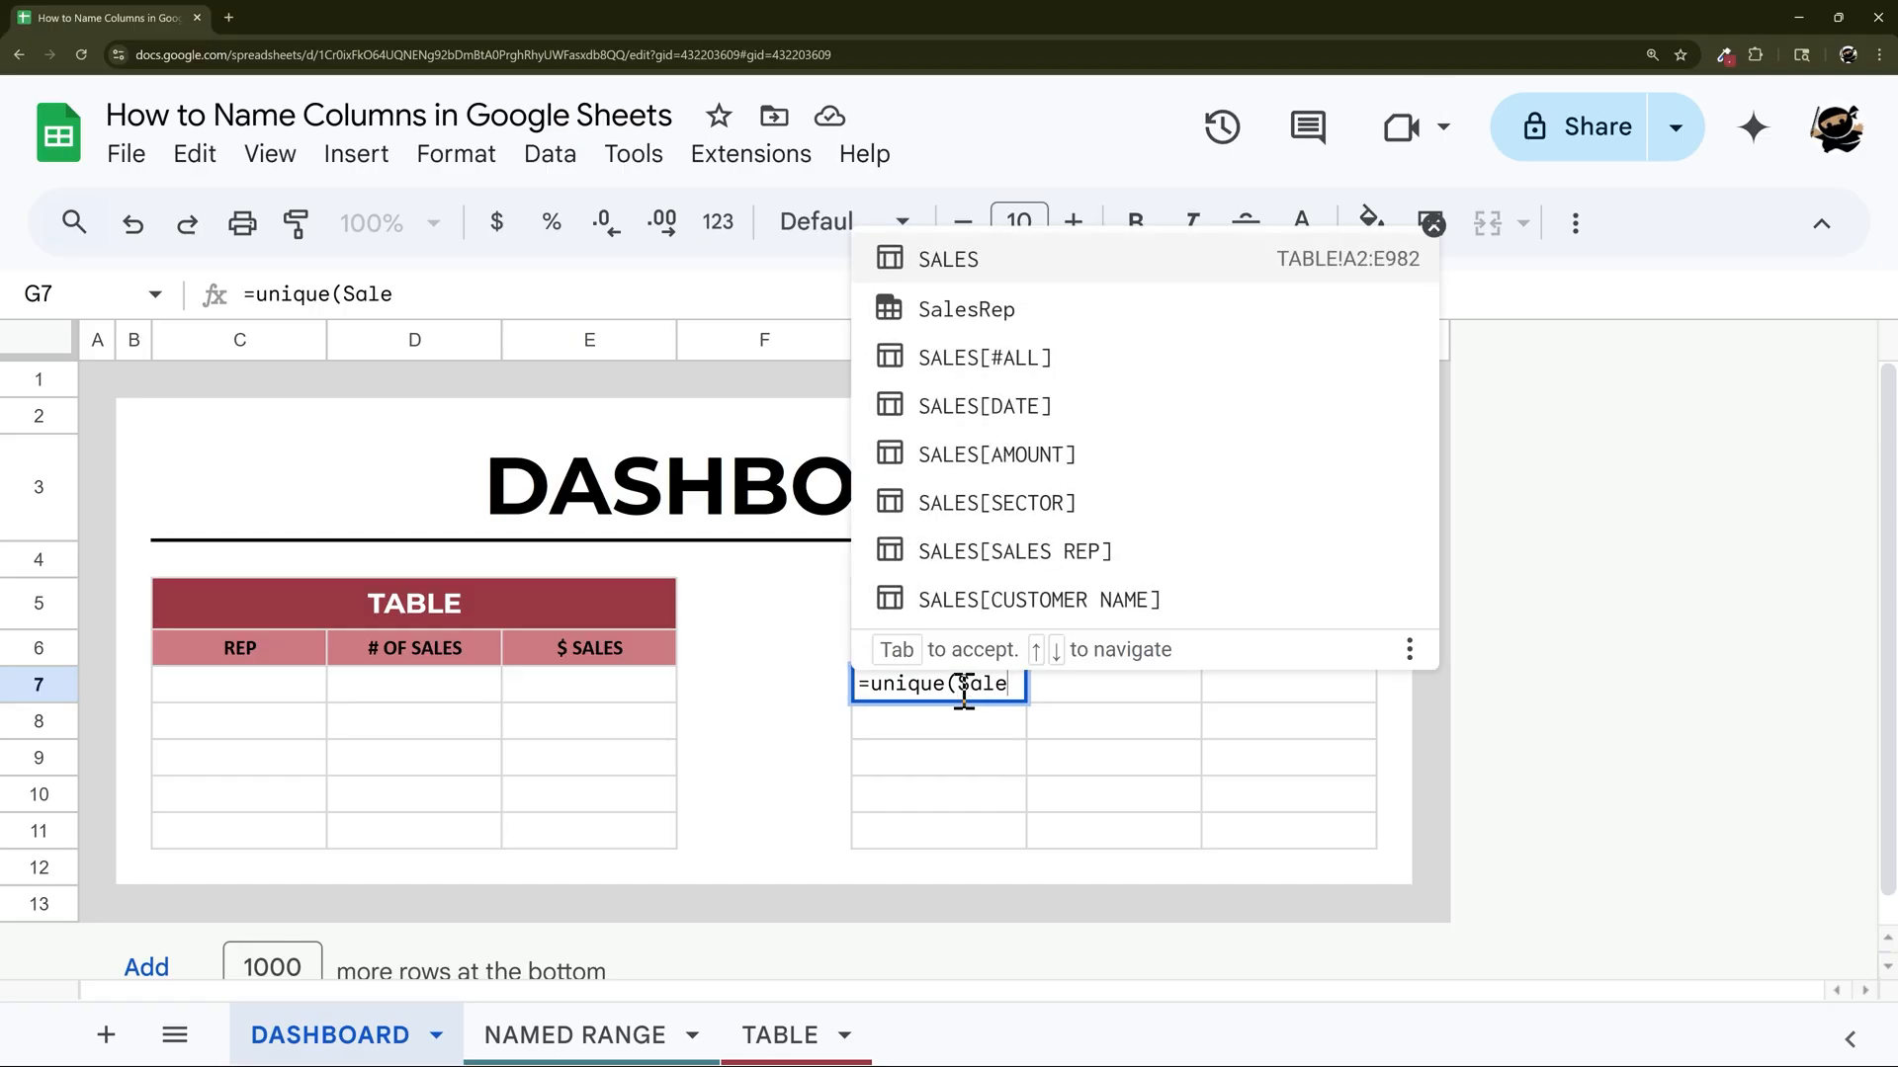
{"action": "left_click", "coordinate": [967, 309]}
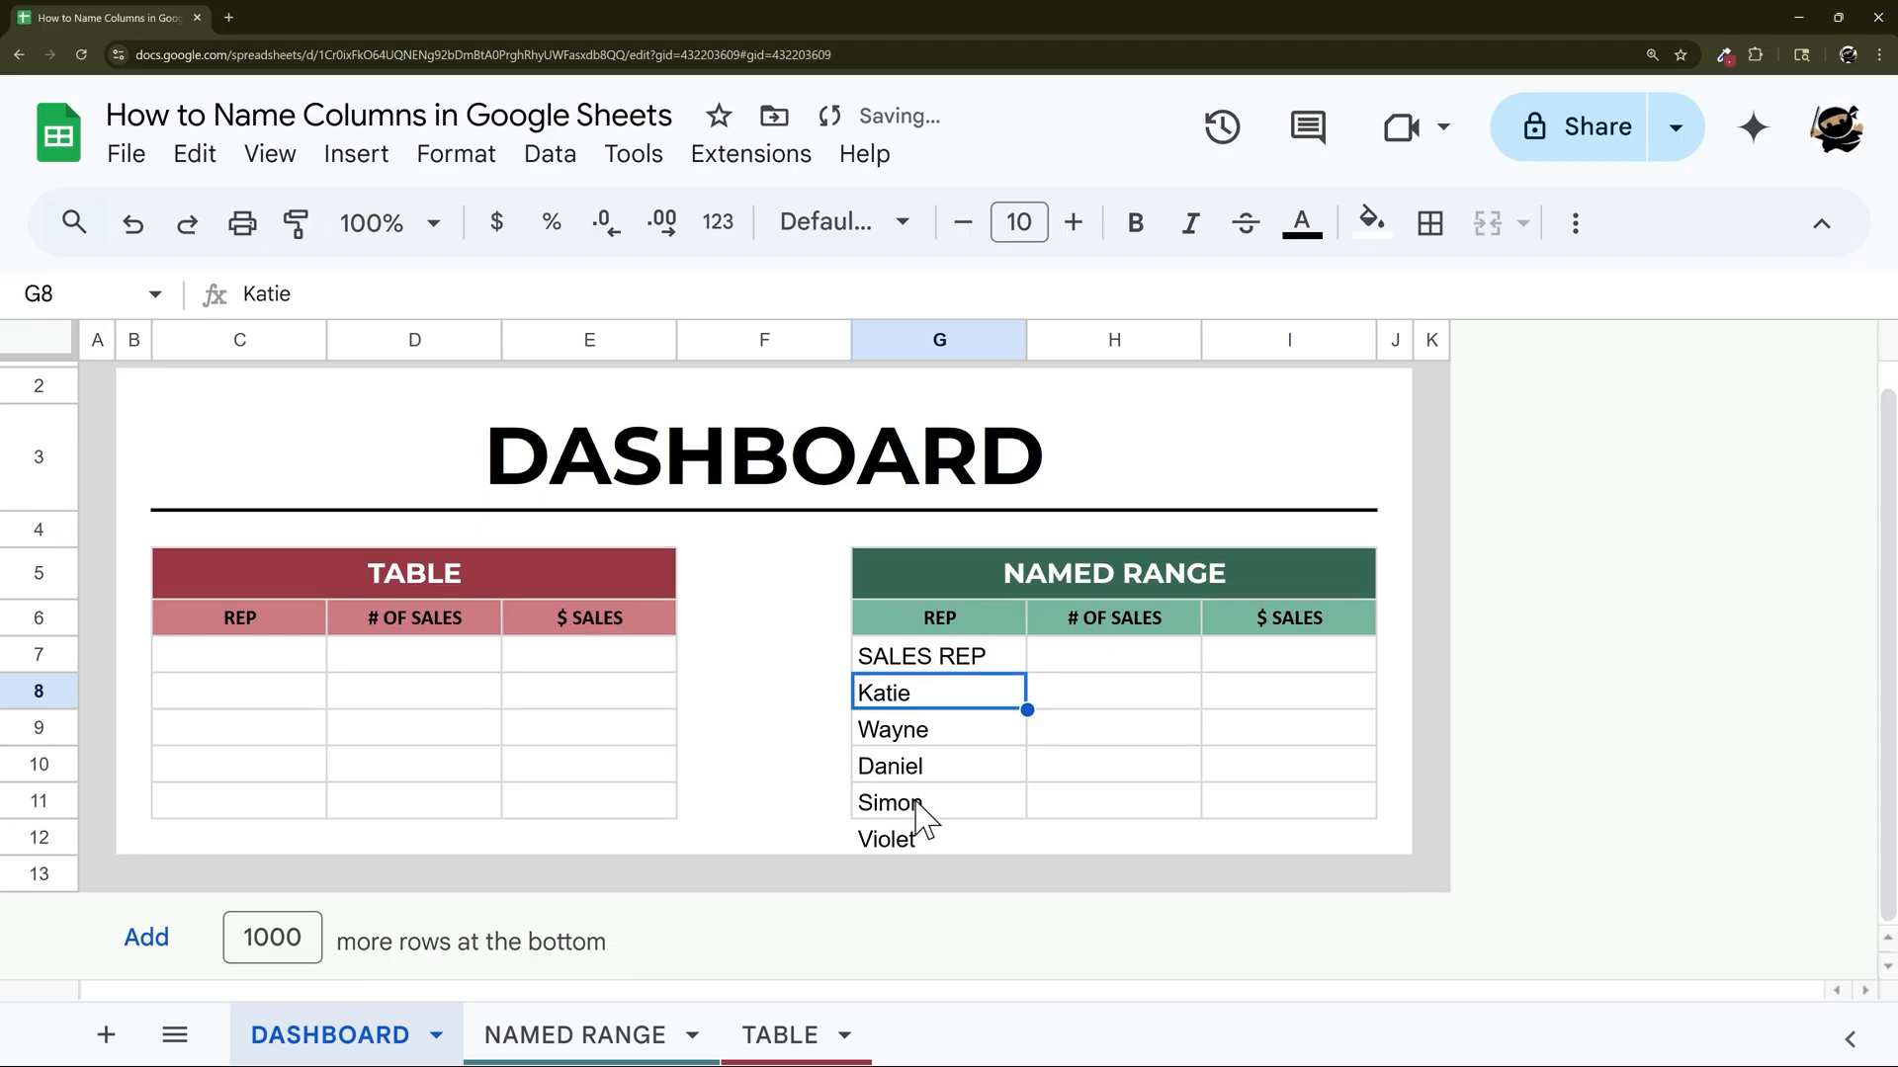
Extend it to =unique(filter(SalesRep,SalesRep<>"SALES REP")) to drop the header.
{"action": "left_click", "coordinate": [937, 655]}
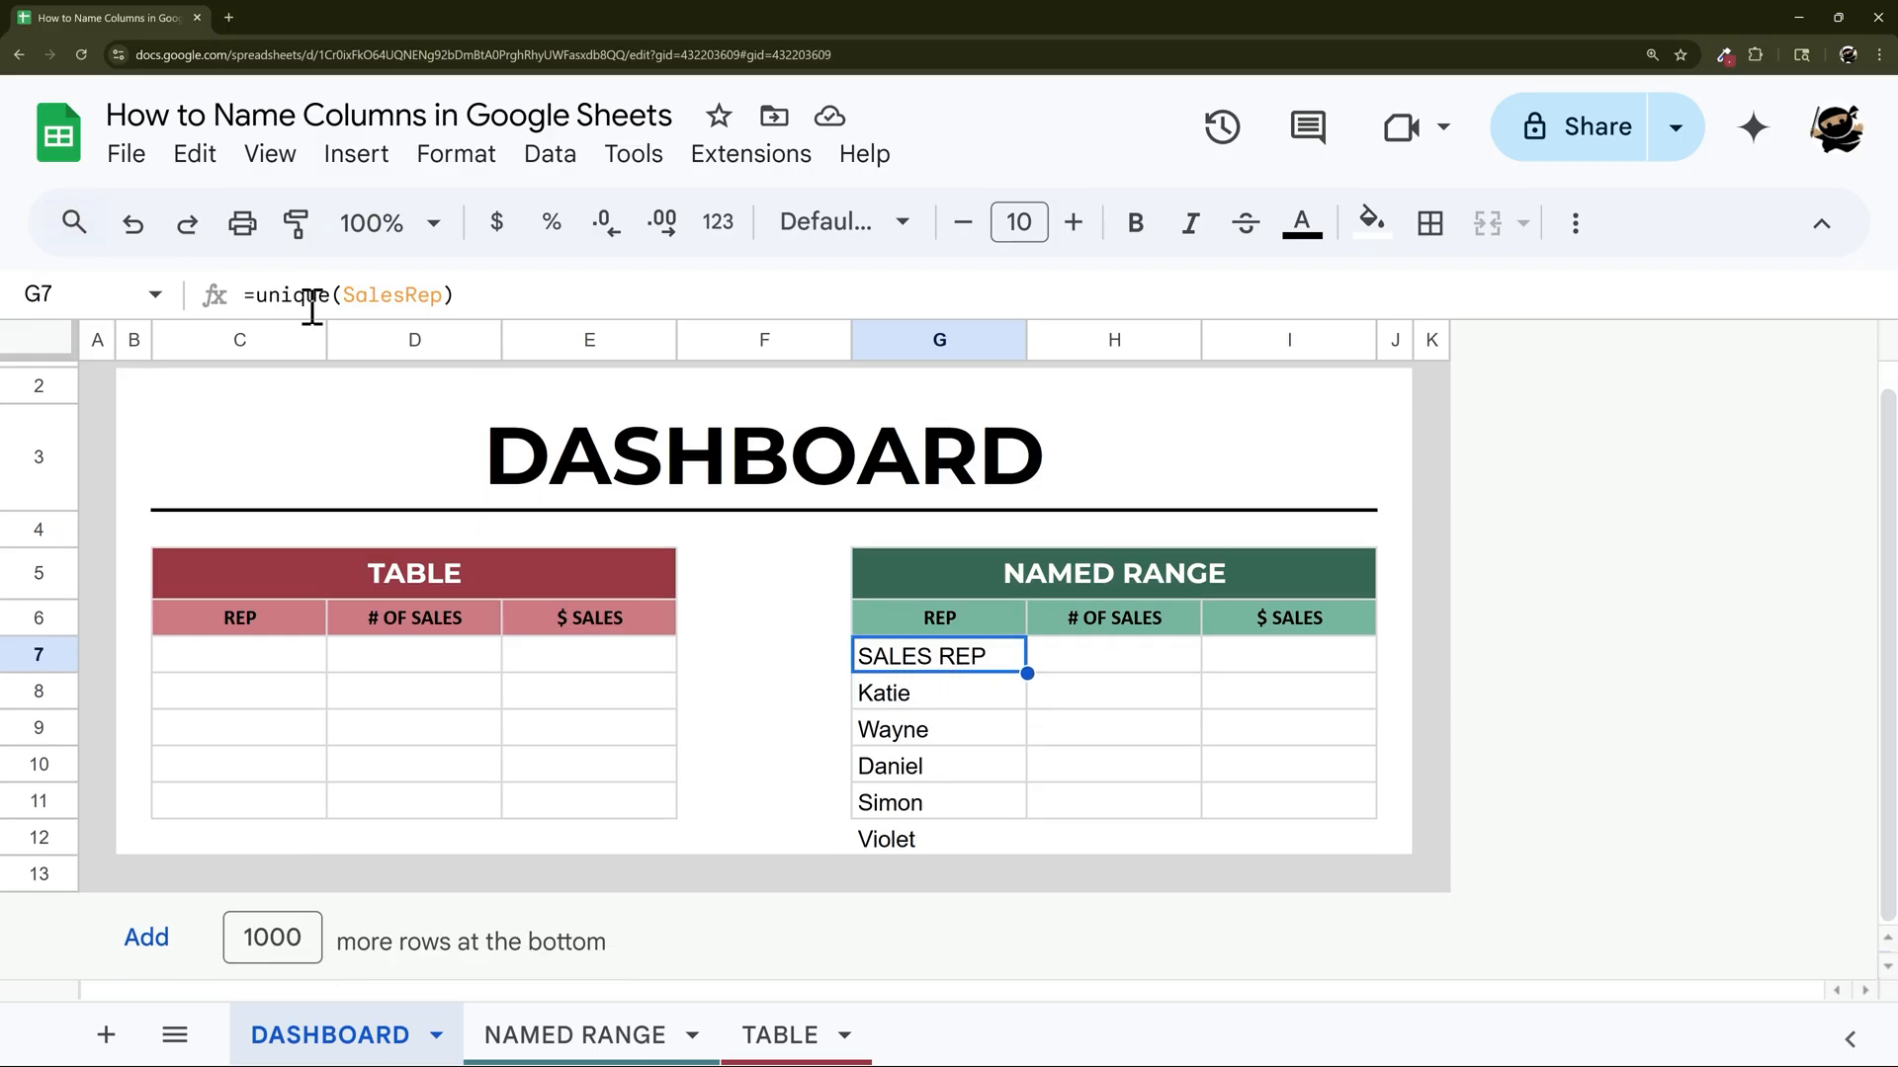
{"action": "type", "text": "filter"}
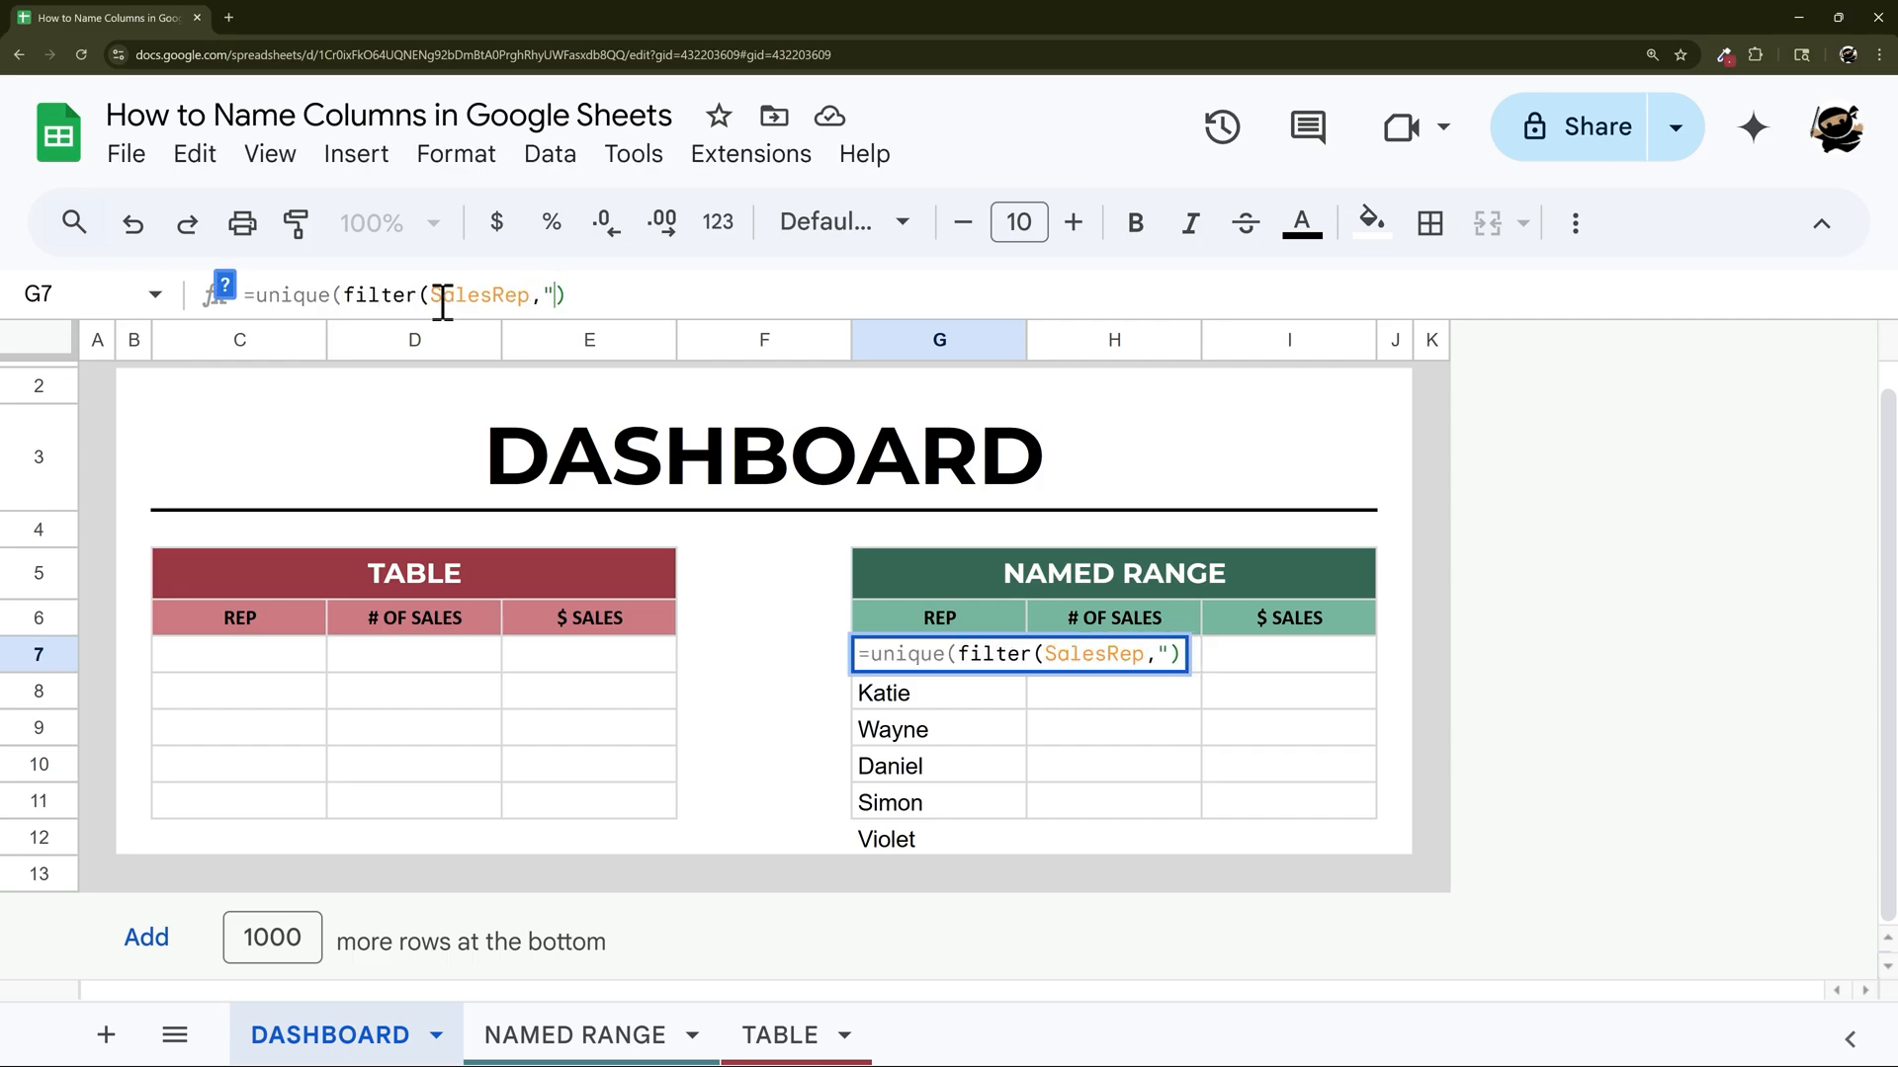
{"action": "type", "text": "SalesRep<>"}
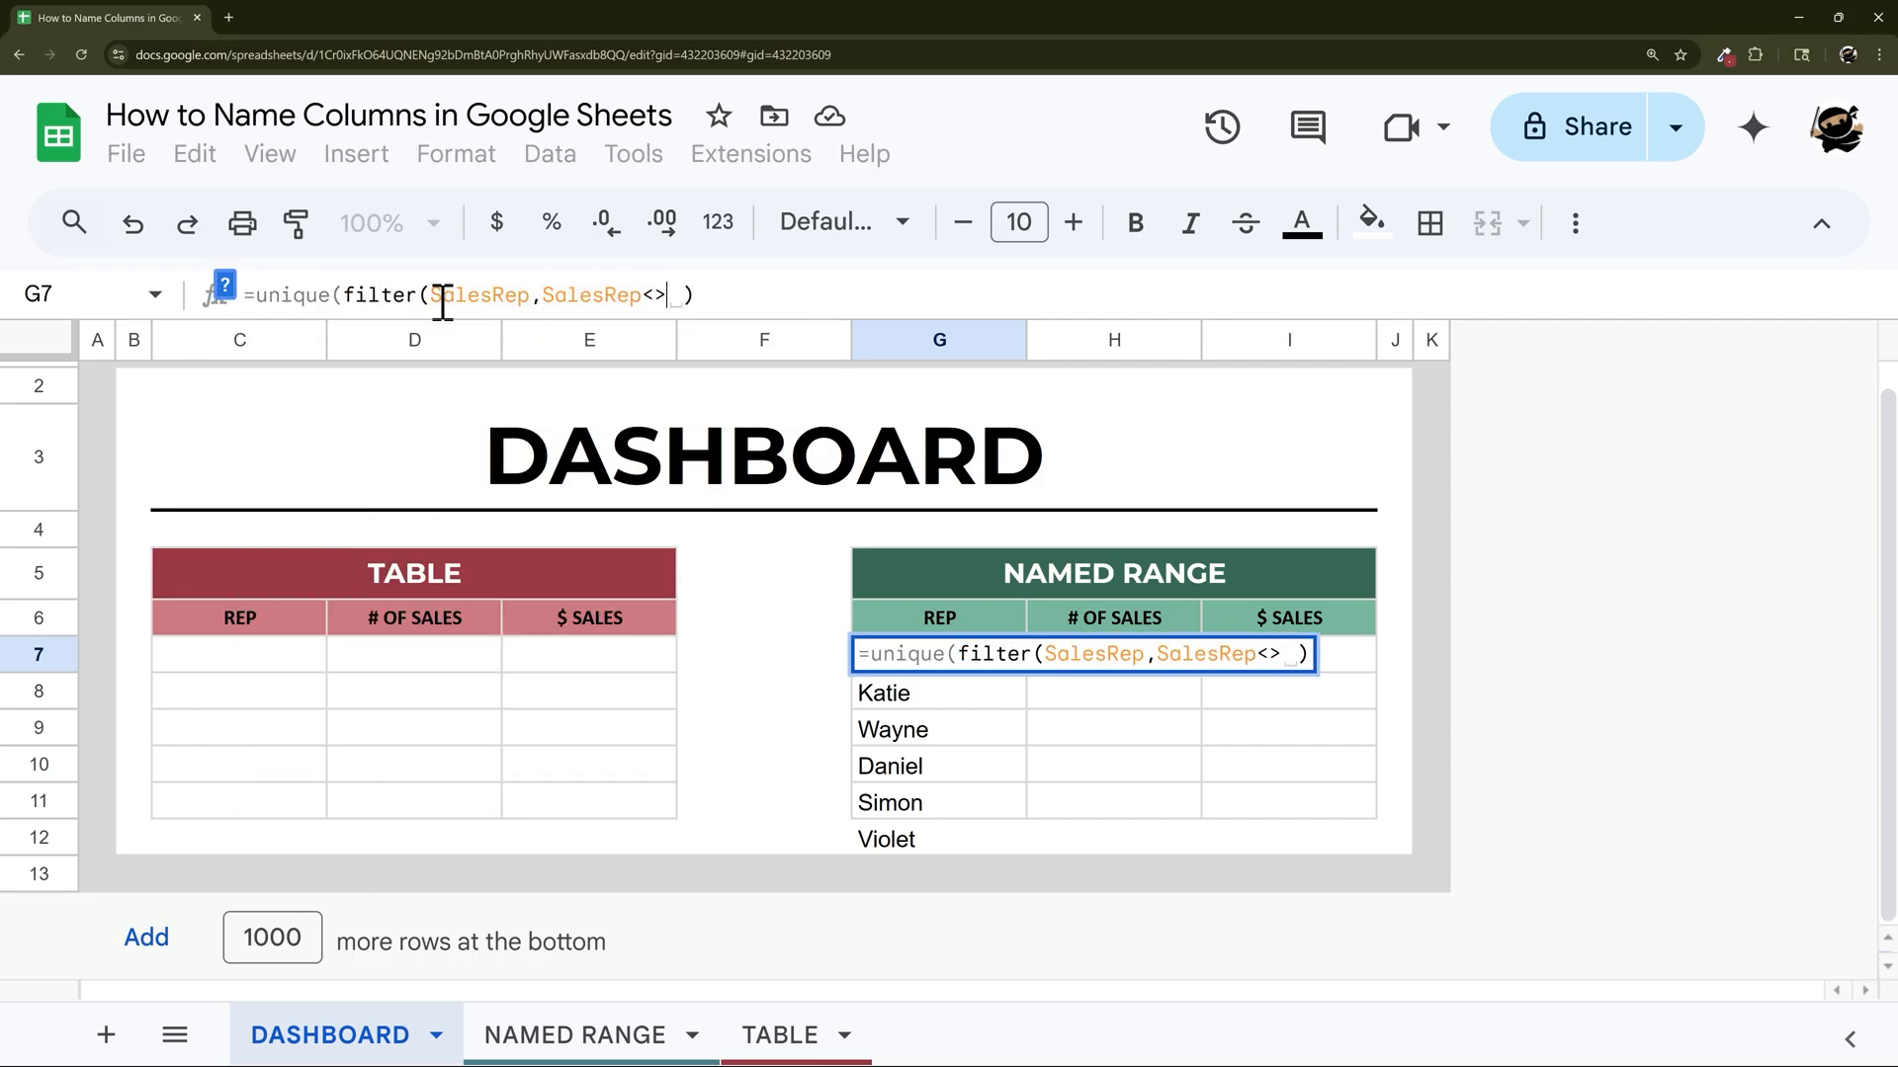
{"action": "type", "text": "\"SALES REP"}
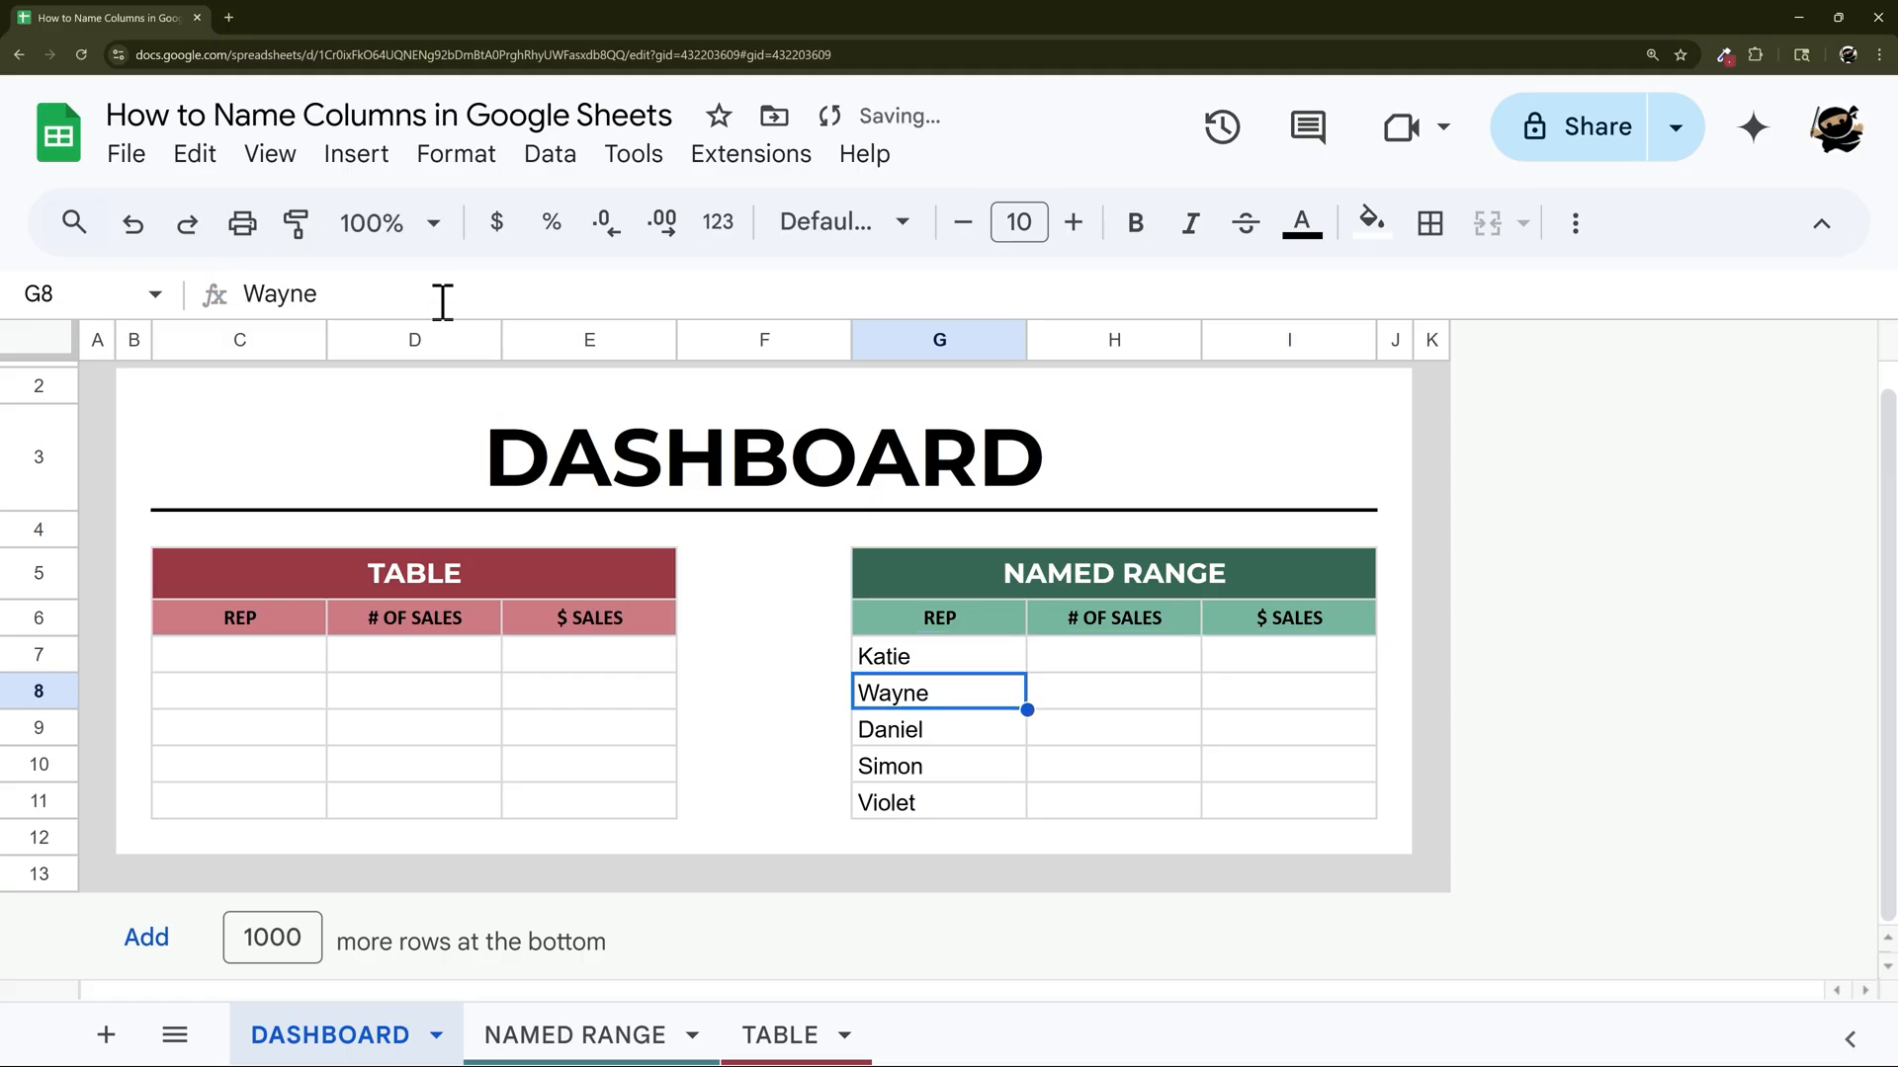
{"action": "left_click", "coordinate": [937, 654]}
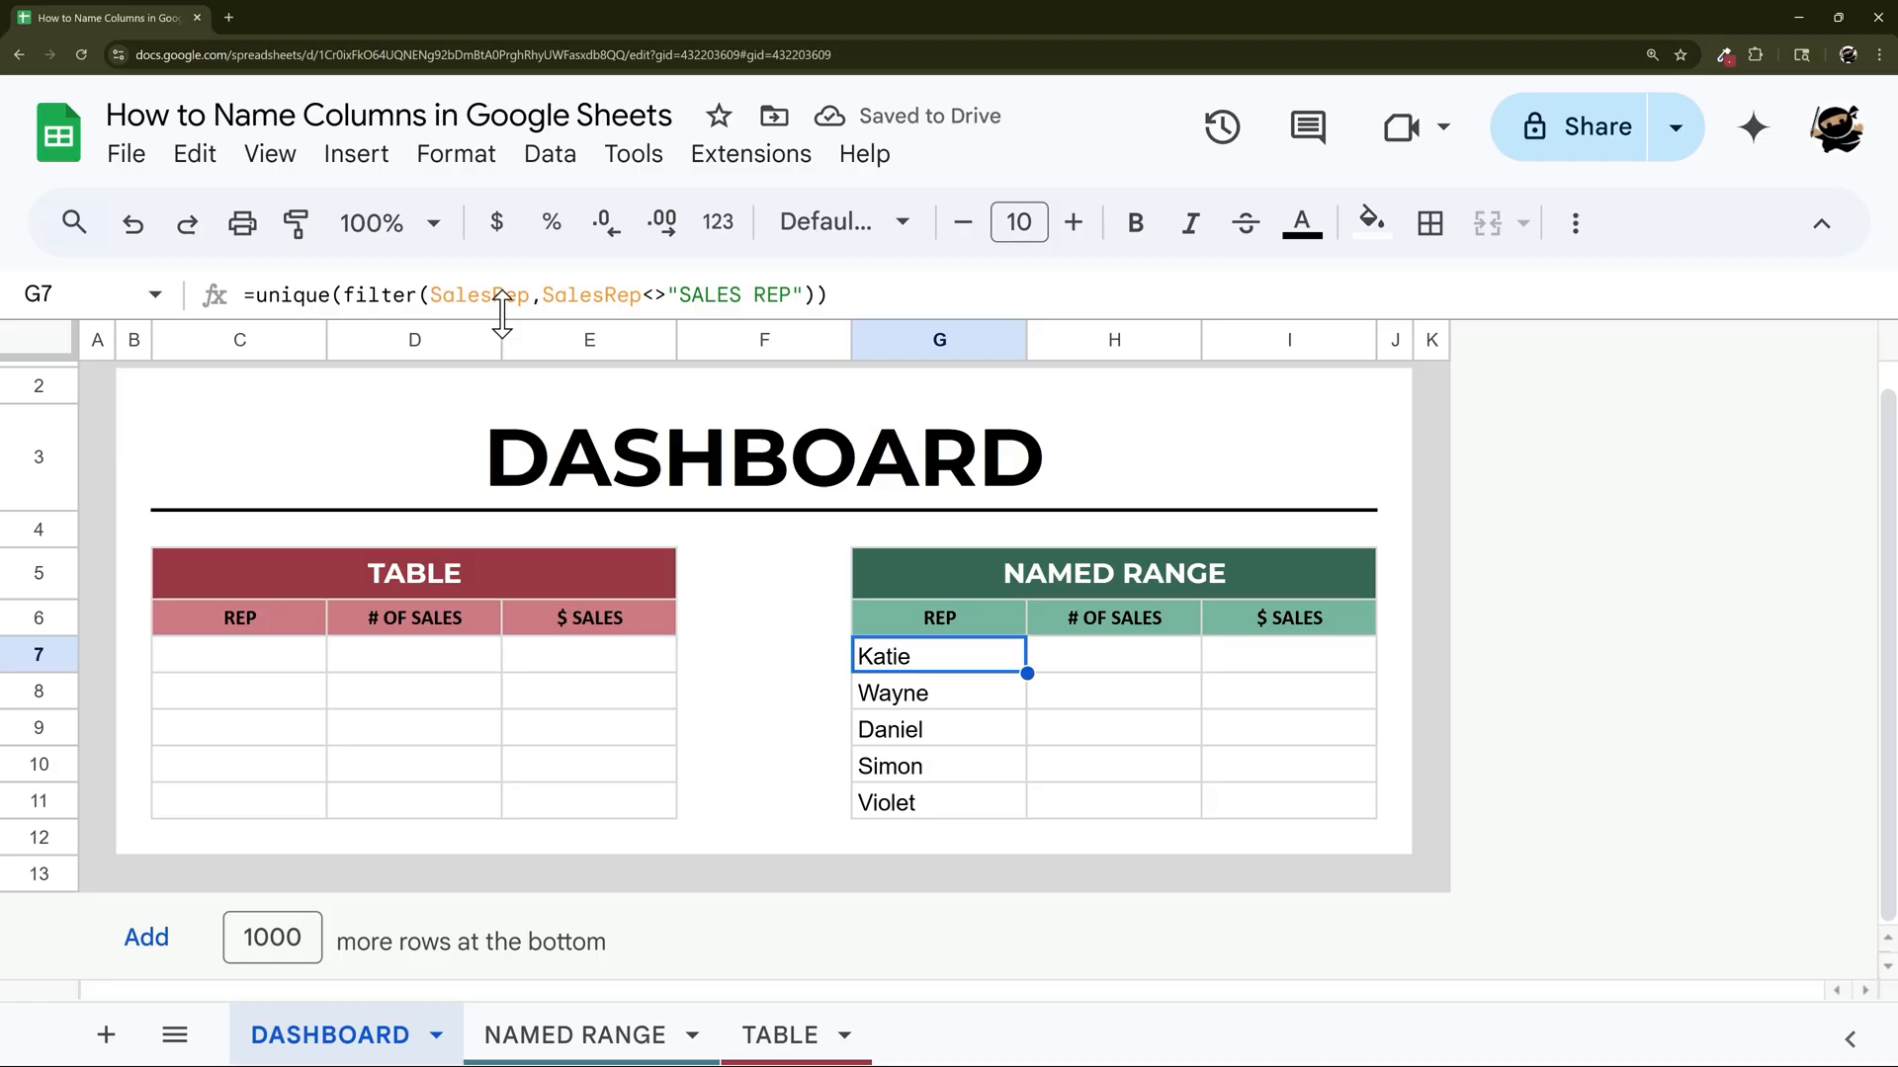
{"action": "mouse_move", "coordinate": [427, 688]}
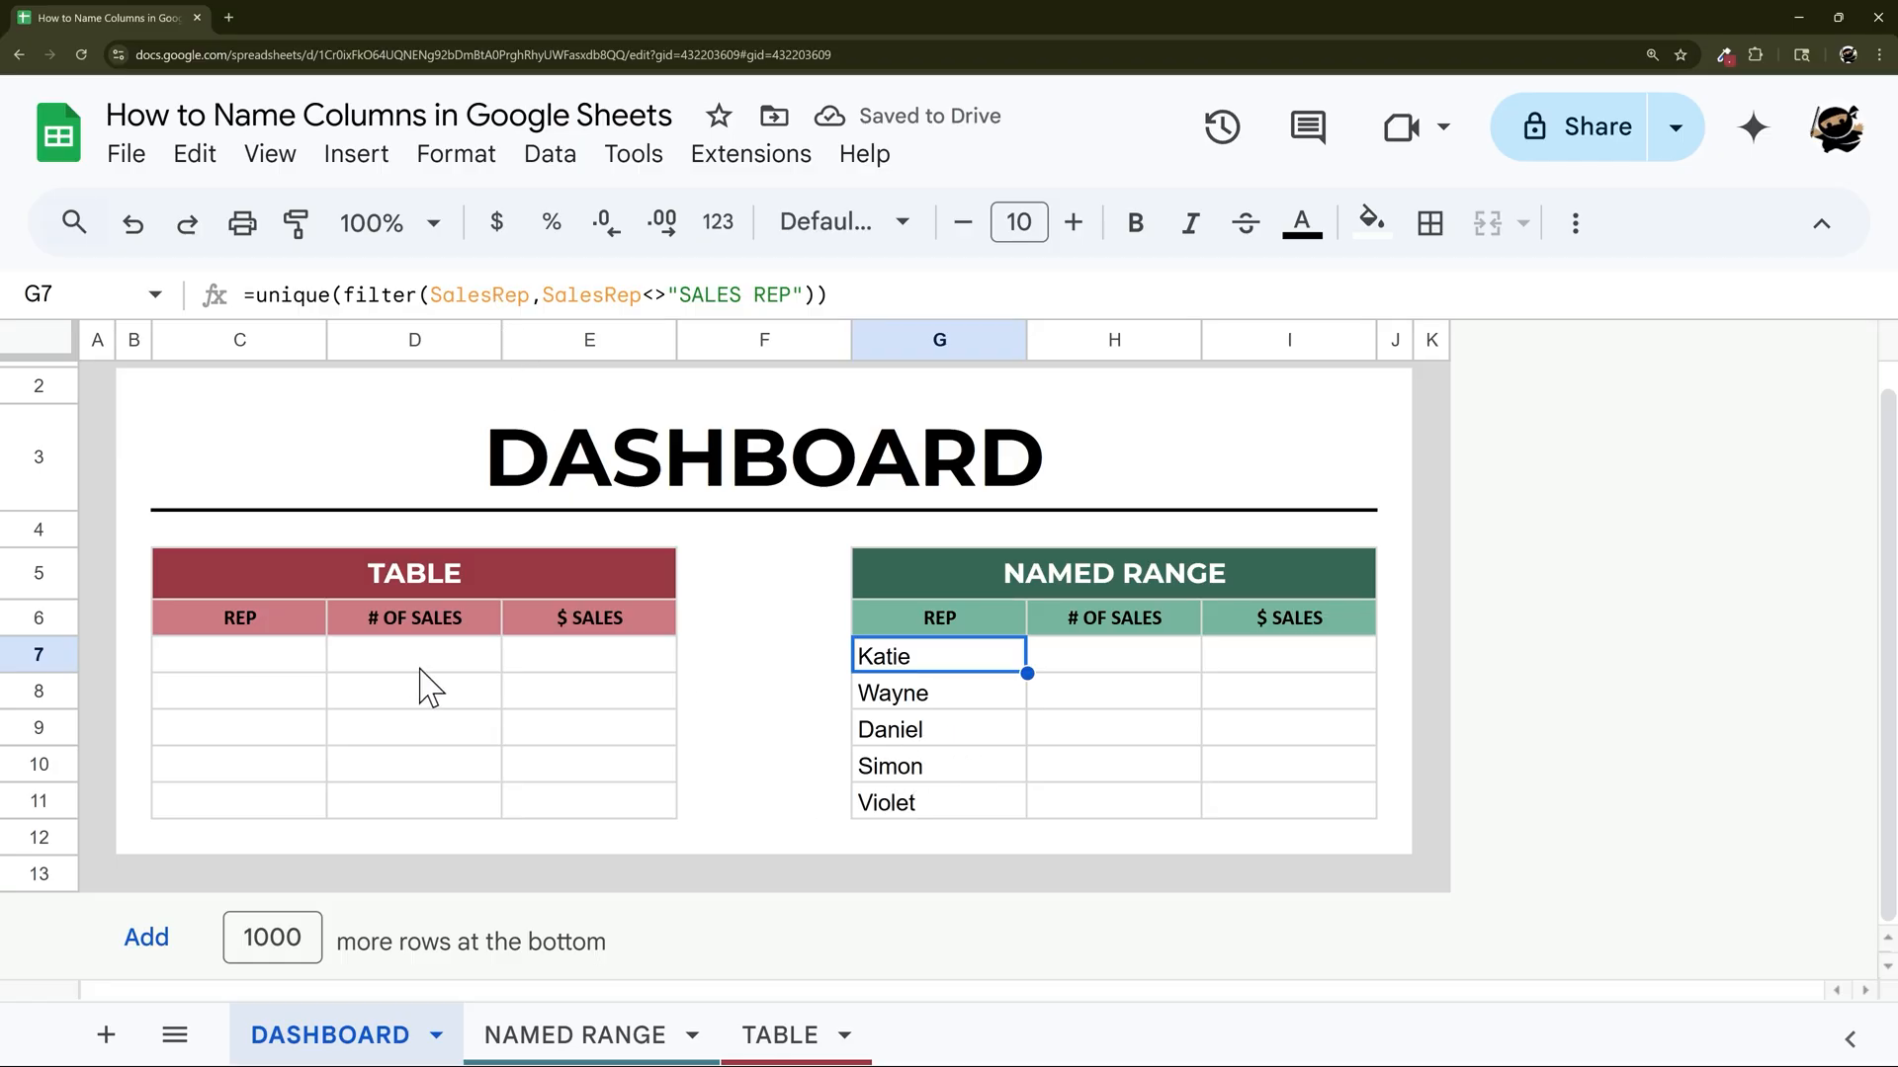
Enter =countifs(SalesRep,G7) in H7 and autofill down, giving 198, 191, 208, 200, 184.
{"action": "left_click", "coordinate": [1113, 654]}
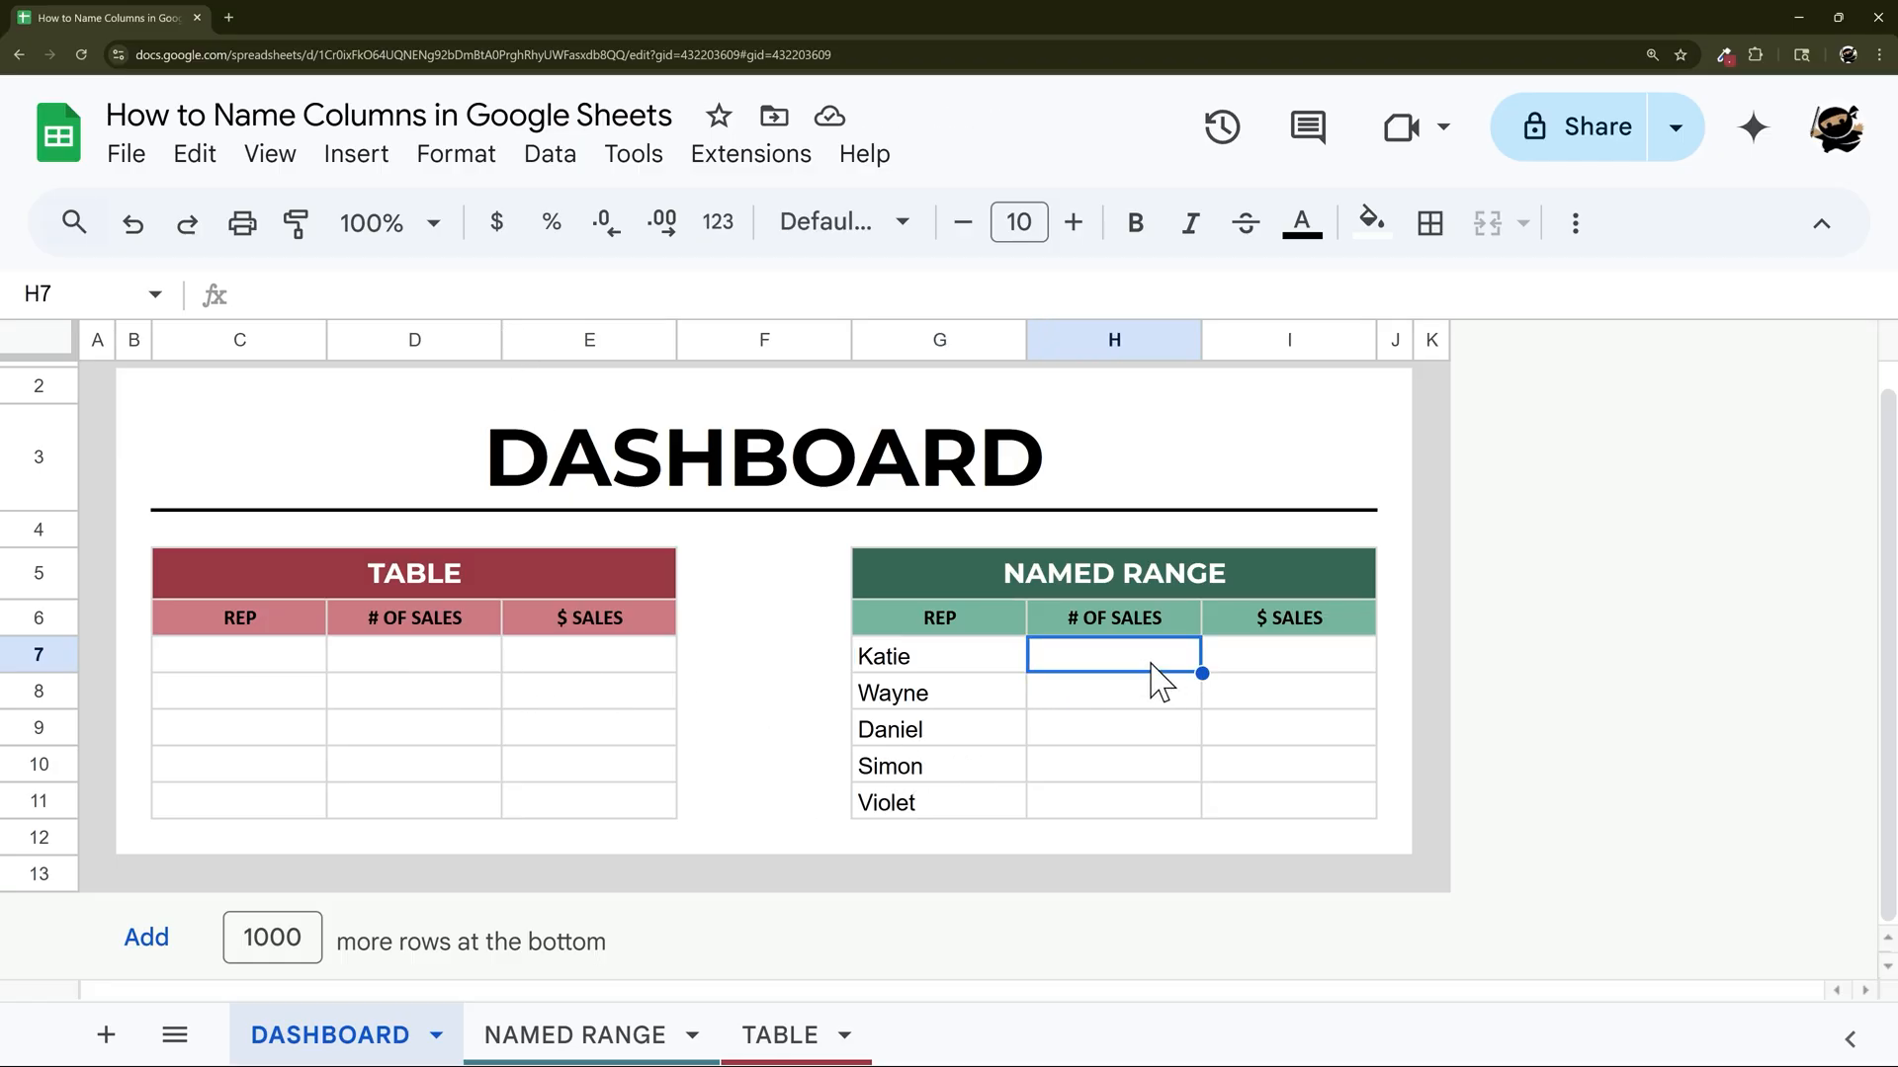
{"action": "type", "text": "=countifs("}
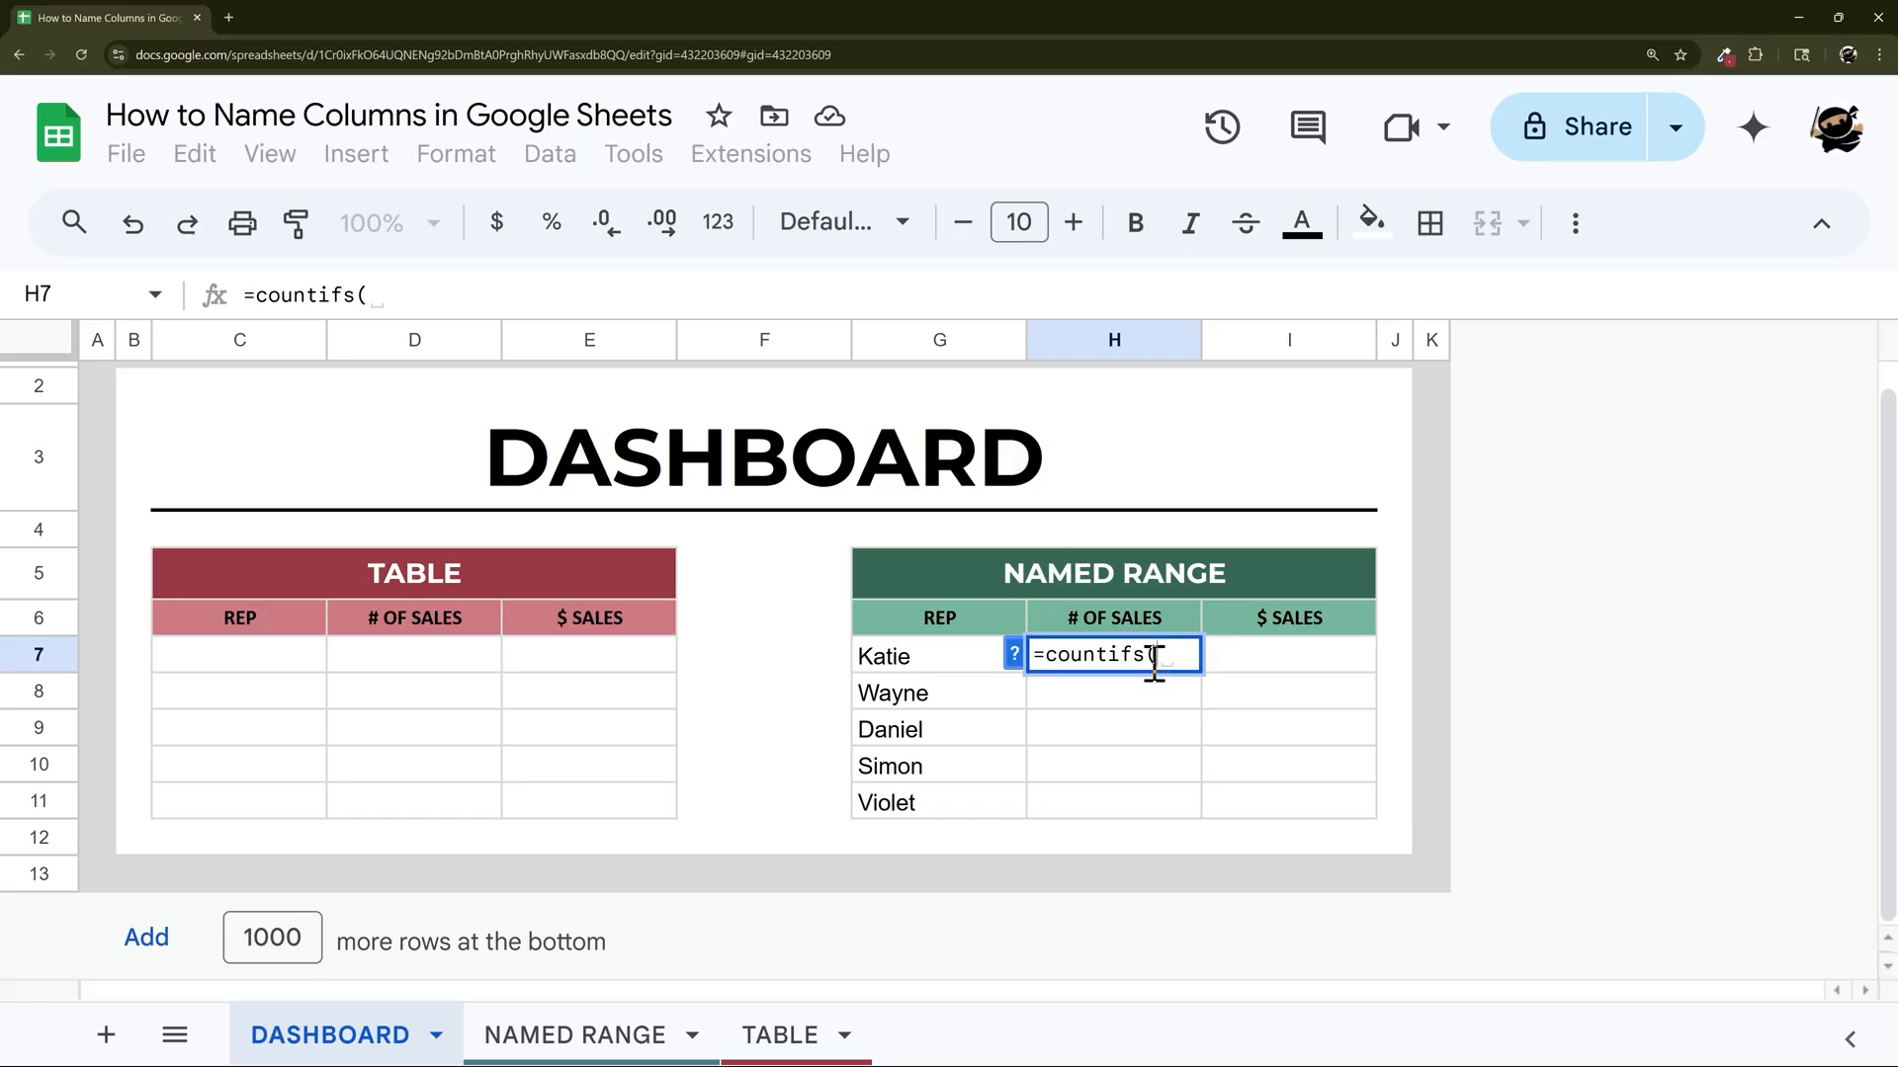
{"action": "type", "text": "SalesRep"}
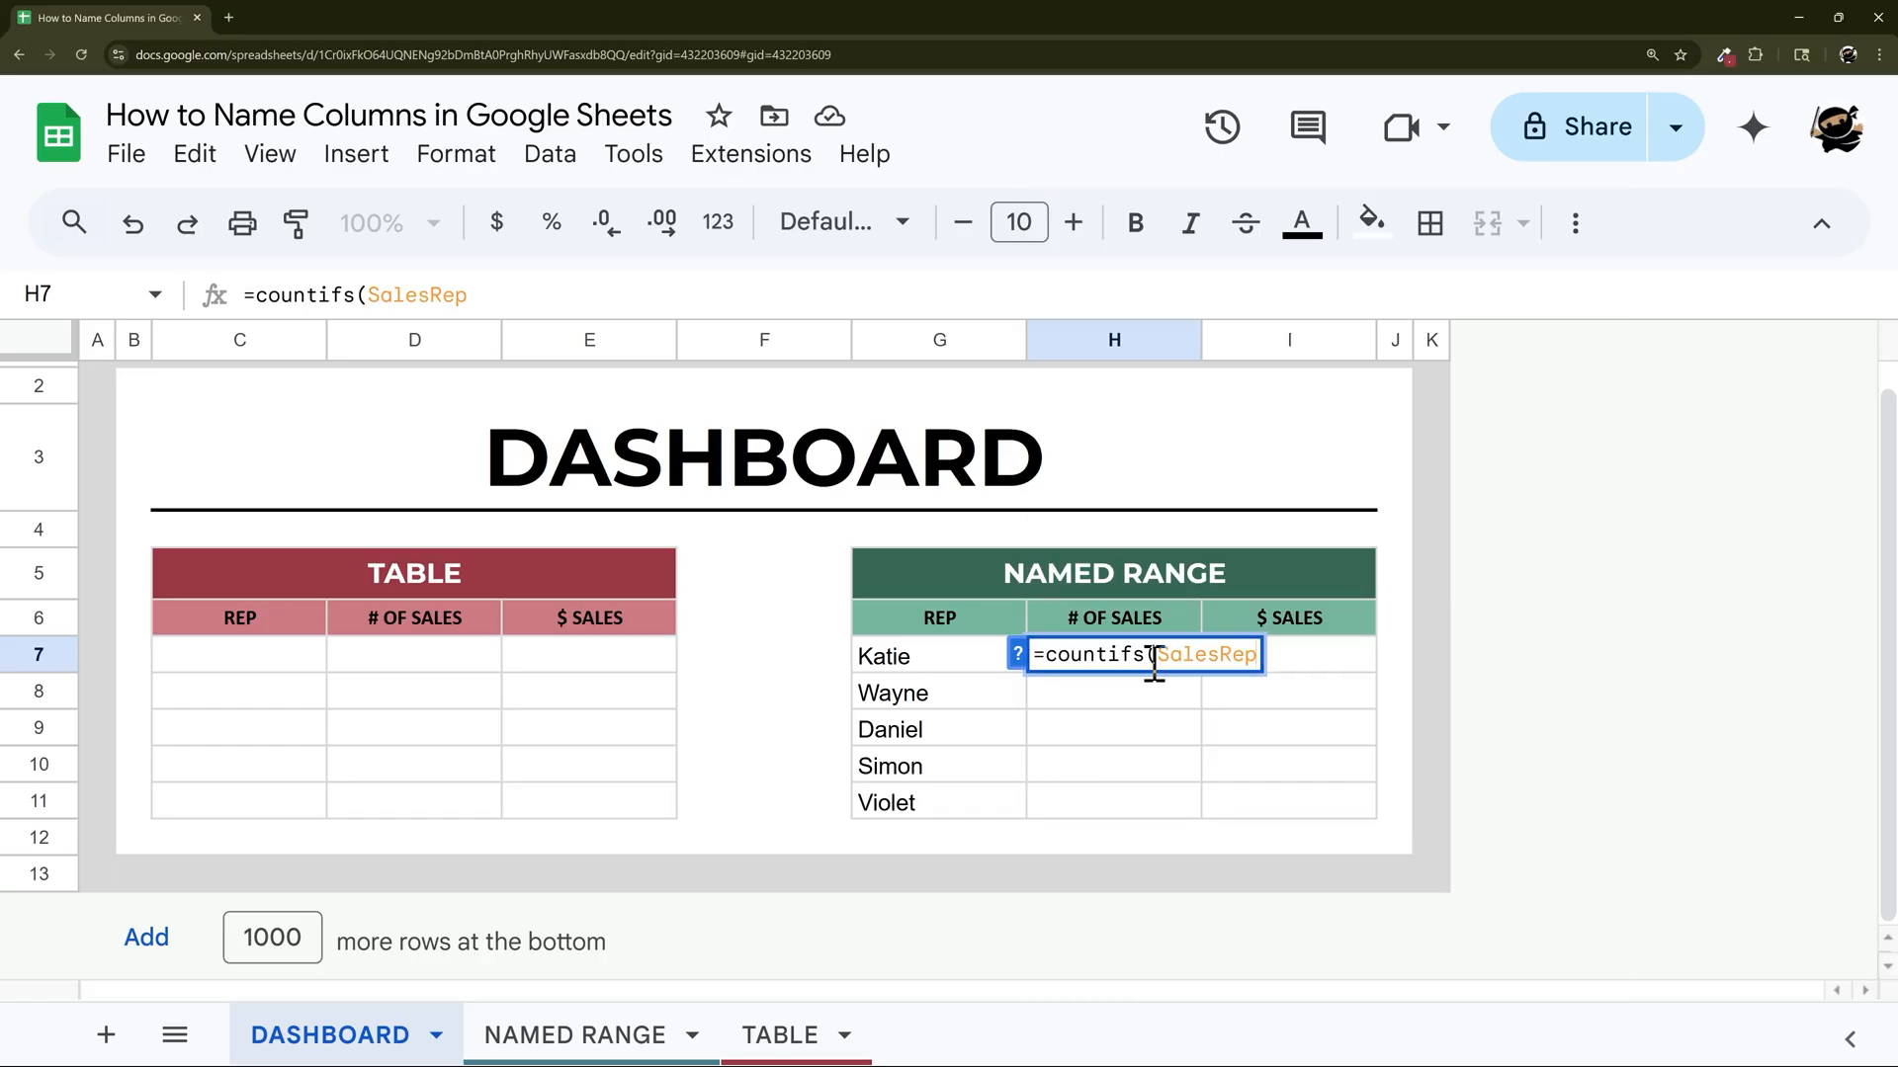
{"action": "left_click", "coordinate": [885, 656]}
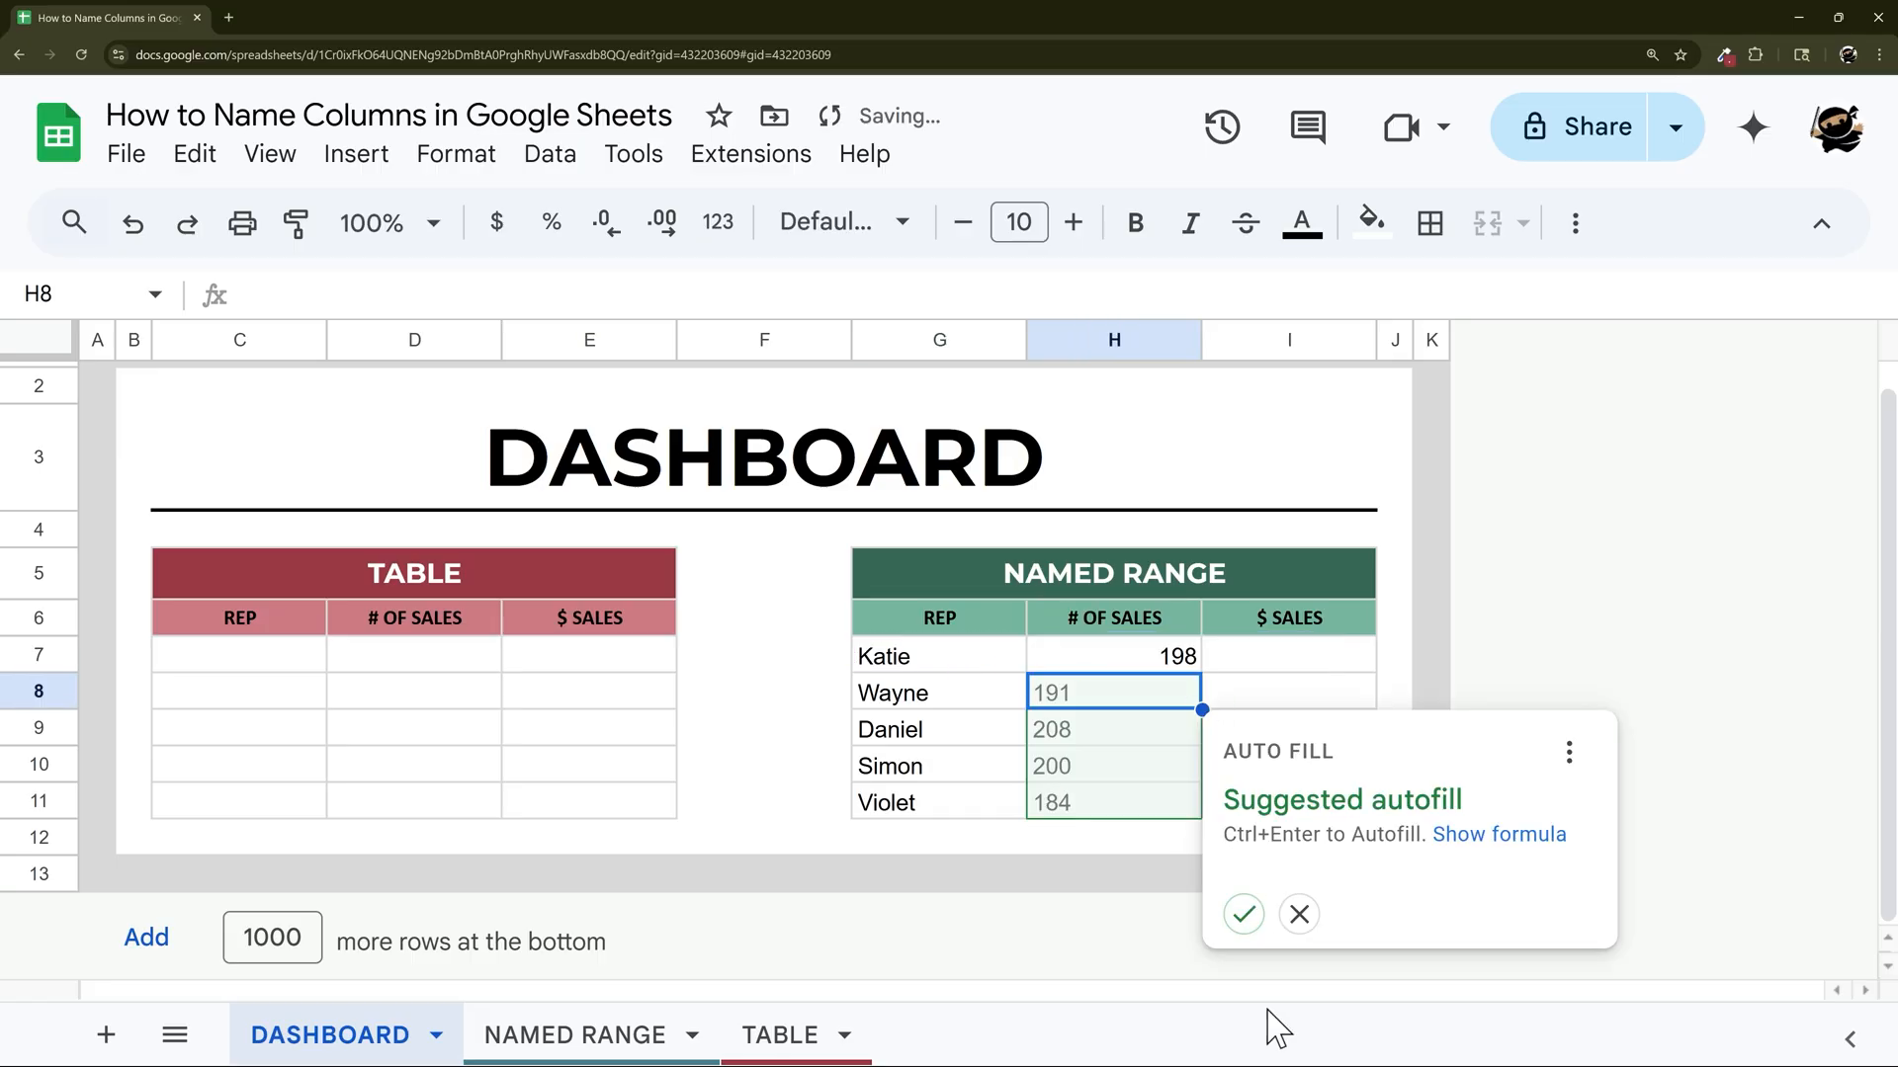
{"action": "left_click", "coordinate": [1296, 914]}
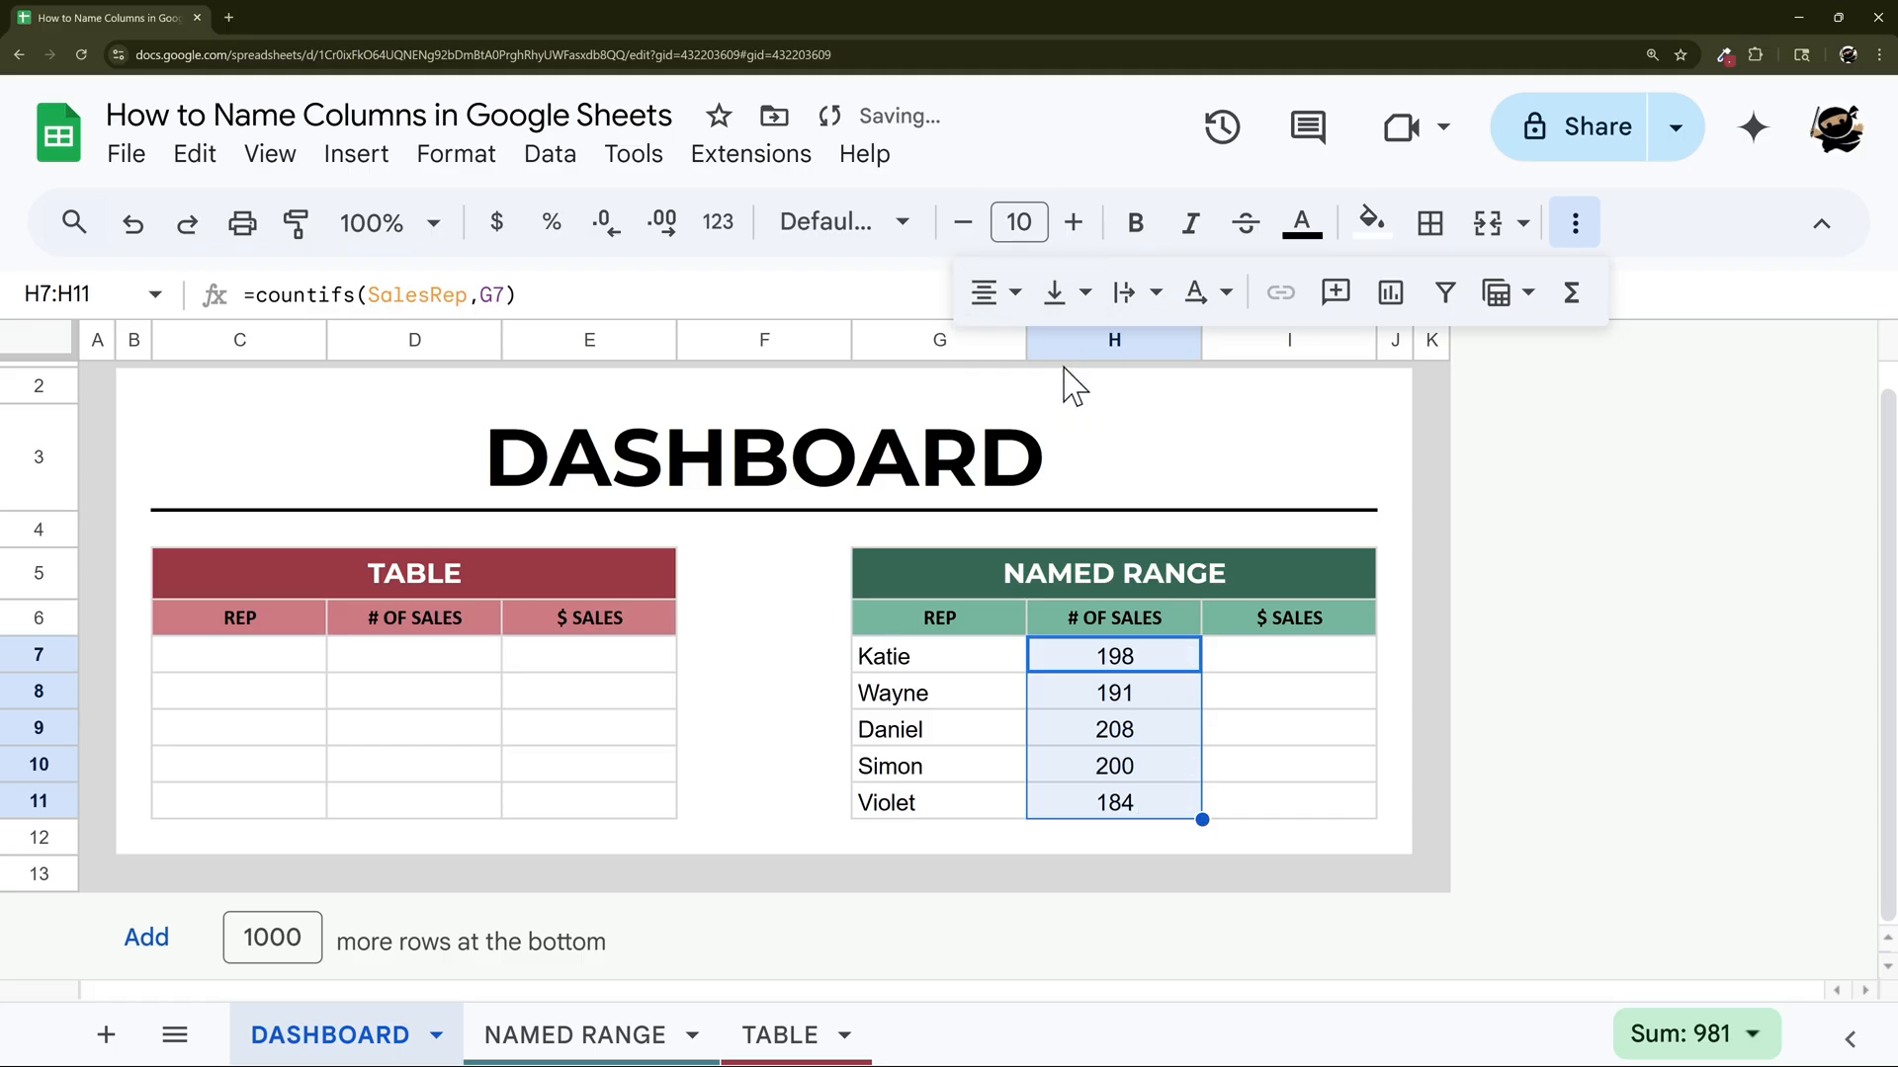
{"action": "left_click", "coordinate": [1287, 655]}
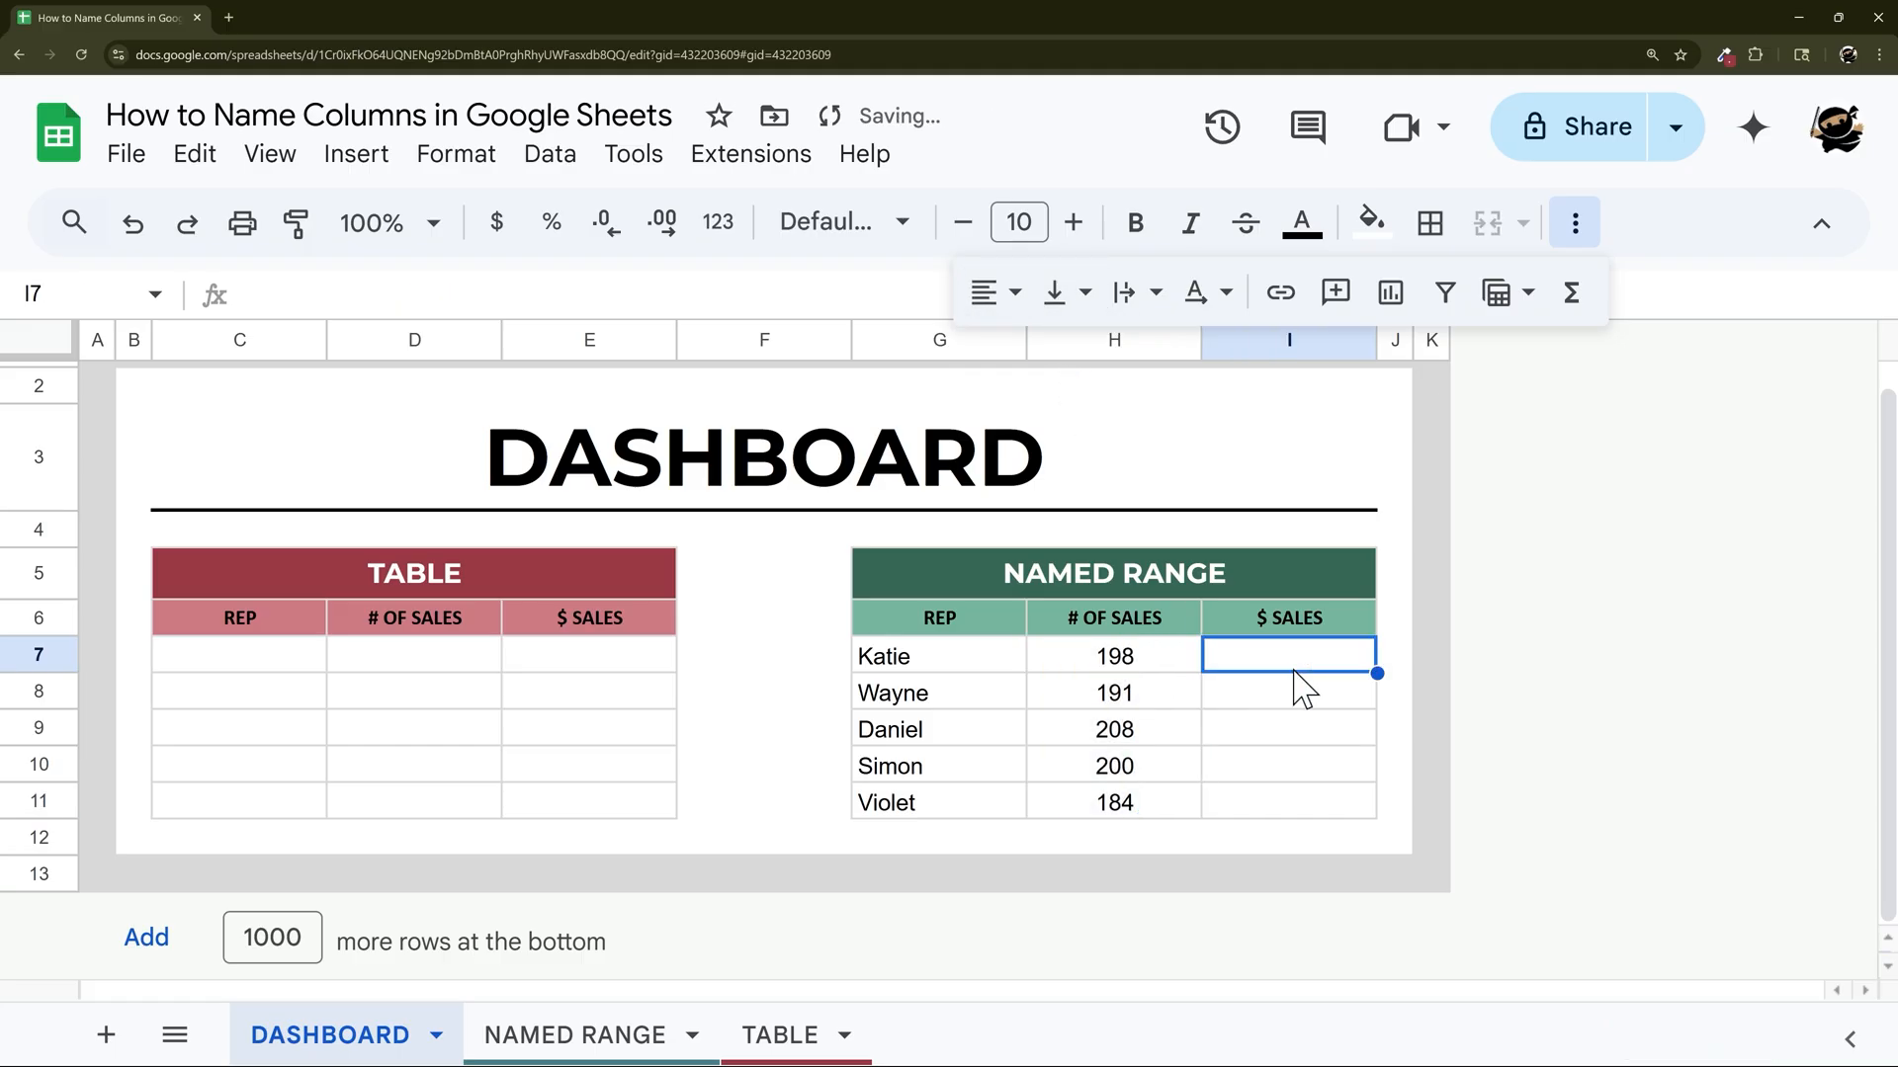
{"action": "type", "text": "=sumifs(Amount"}
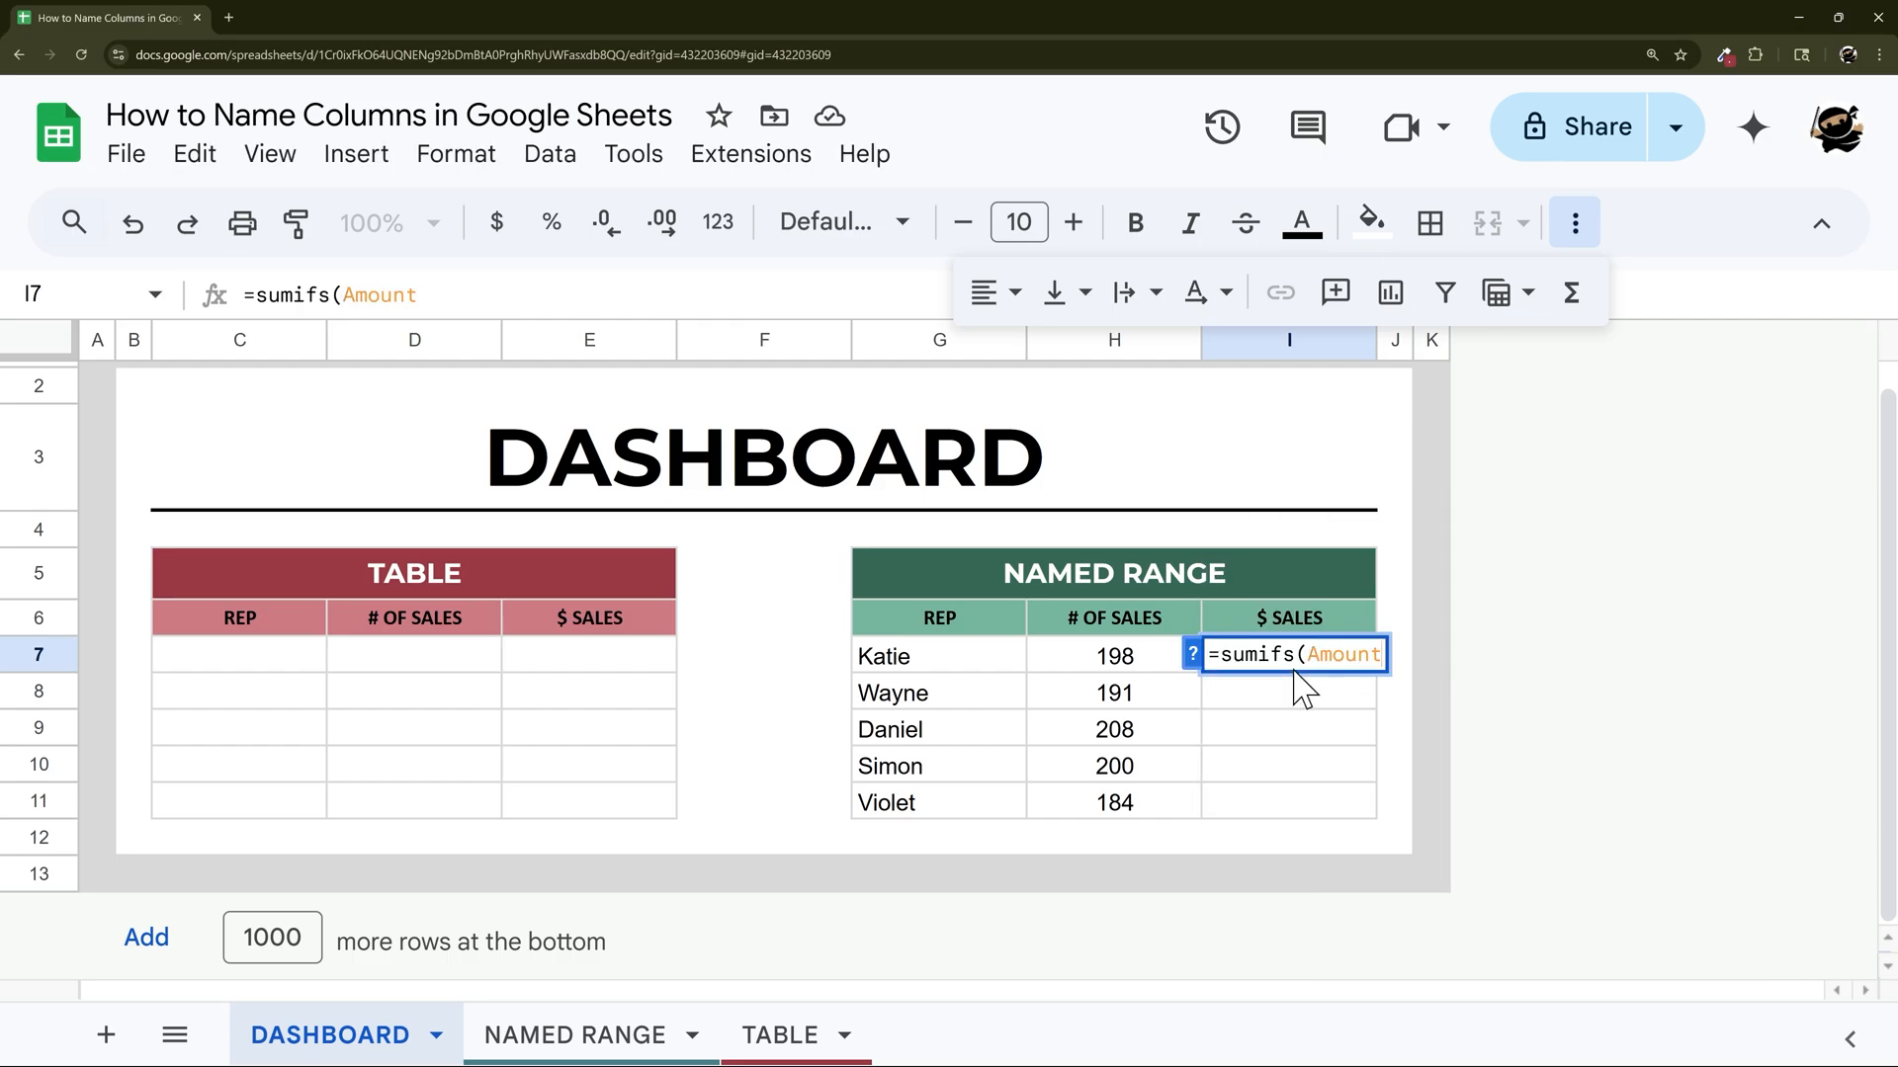
{"action": "type", "text": ",SalesRep,"}
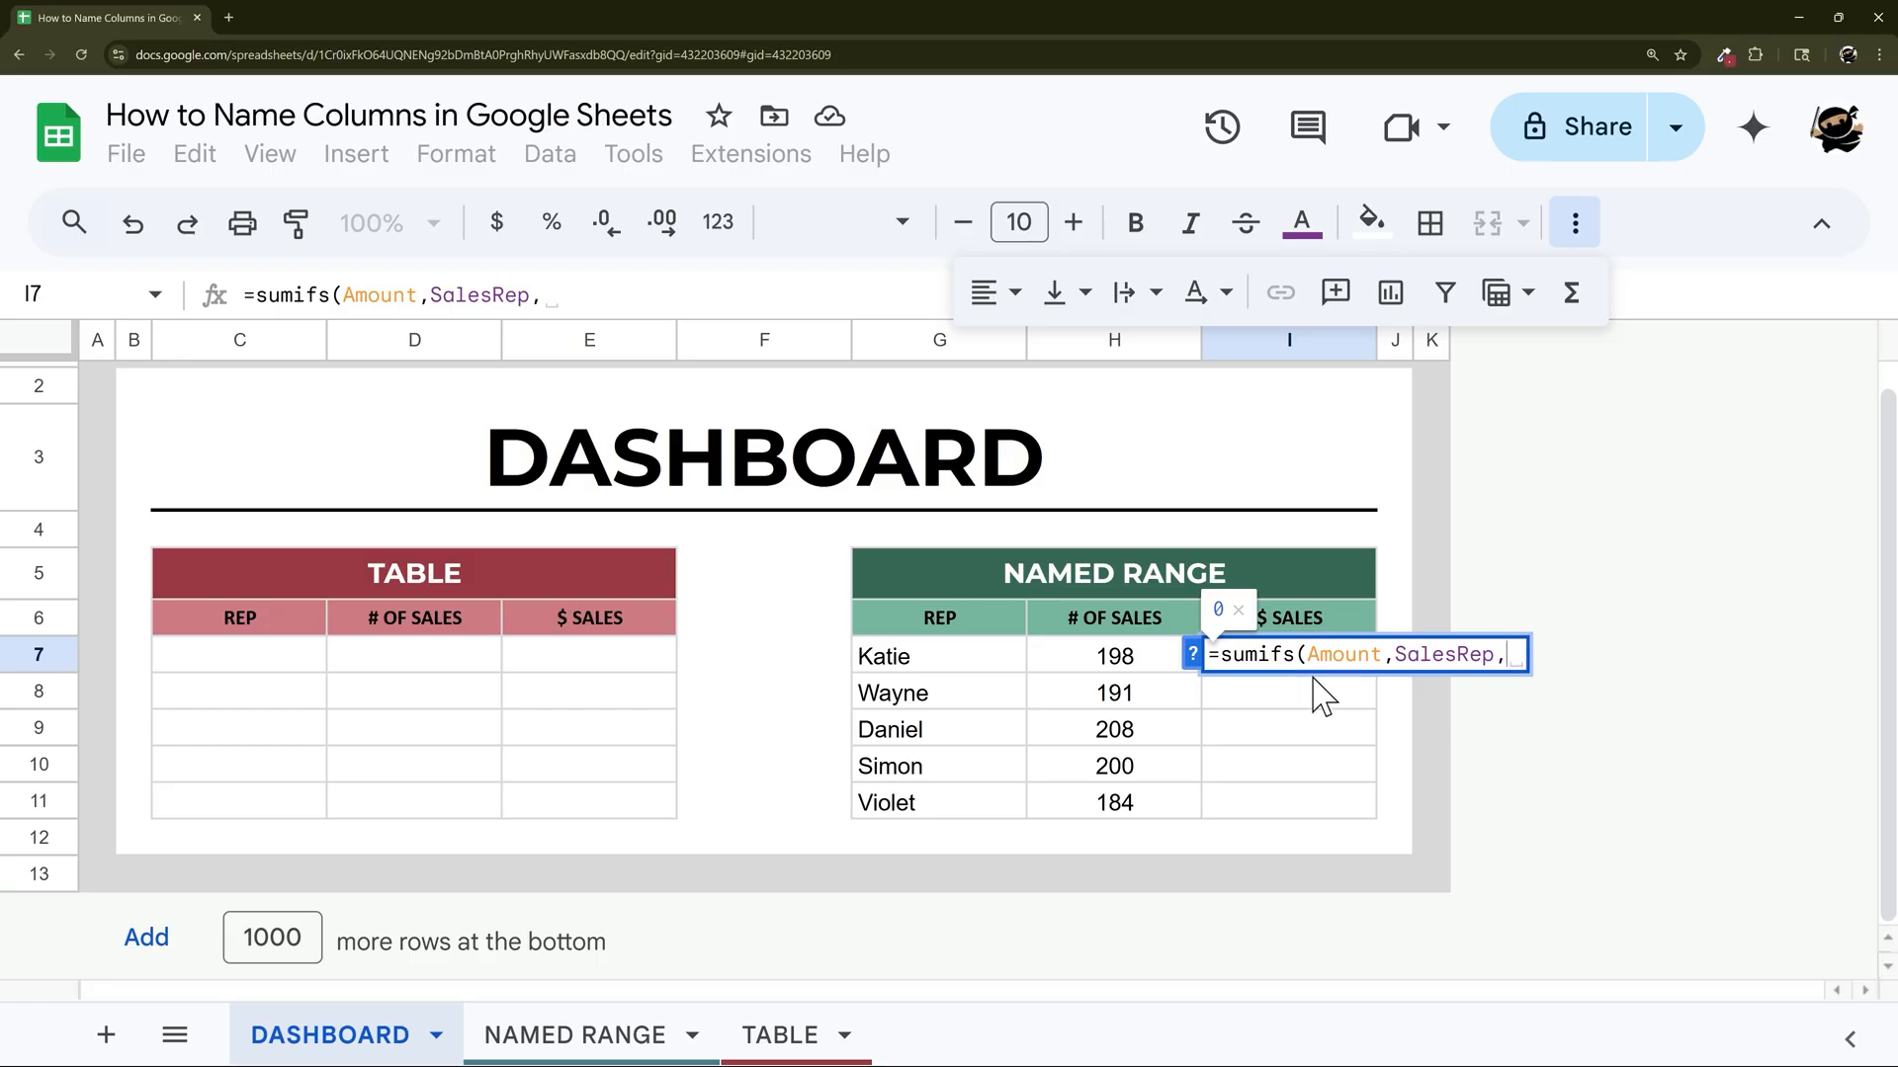
{"action": "key", "text": "Return"}
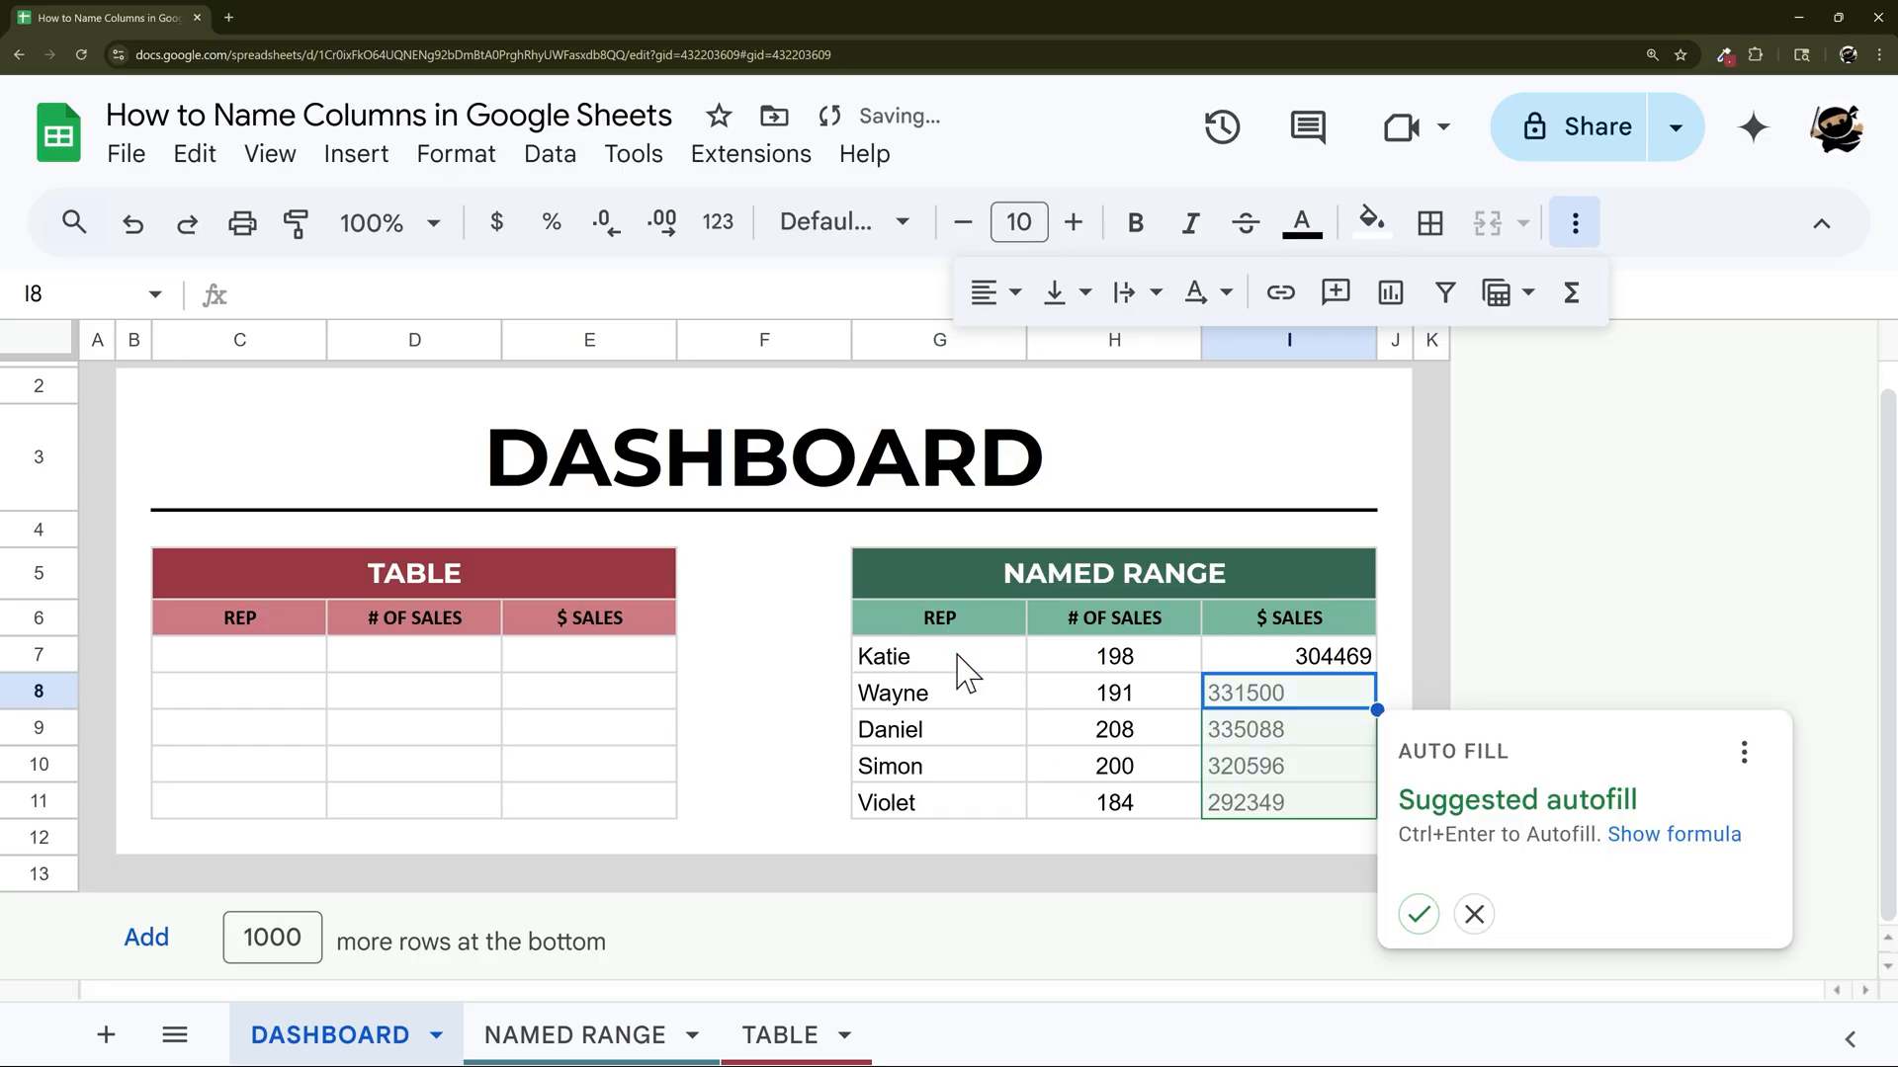
{"action": "left_click", "coordinate": [1471, 913]}
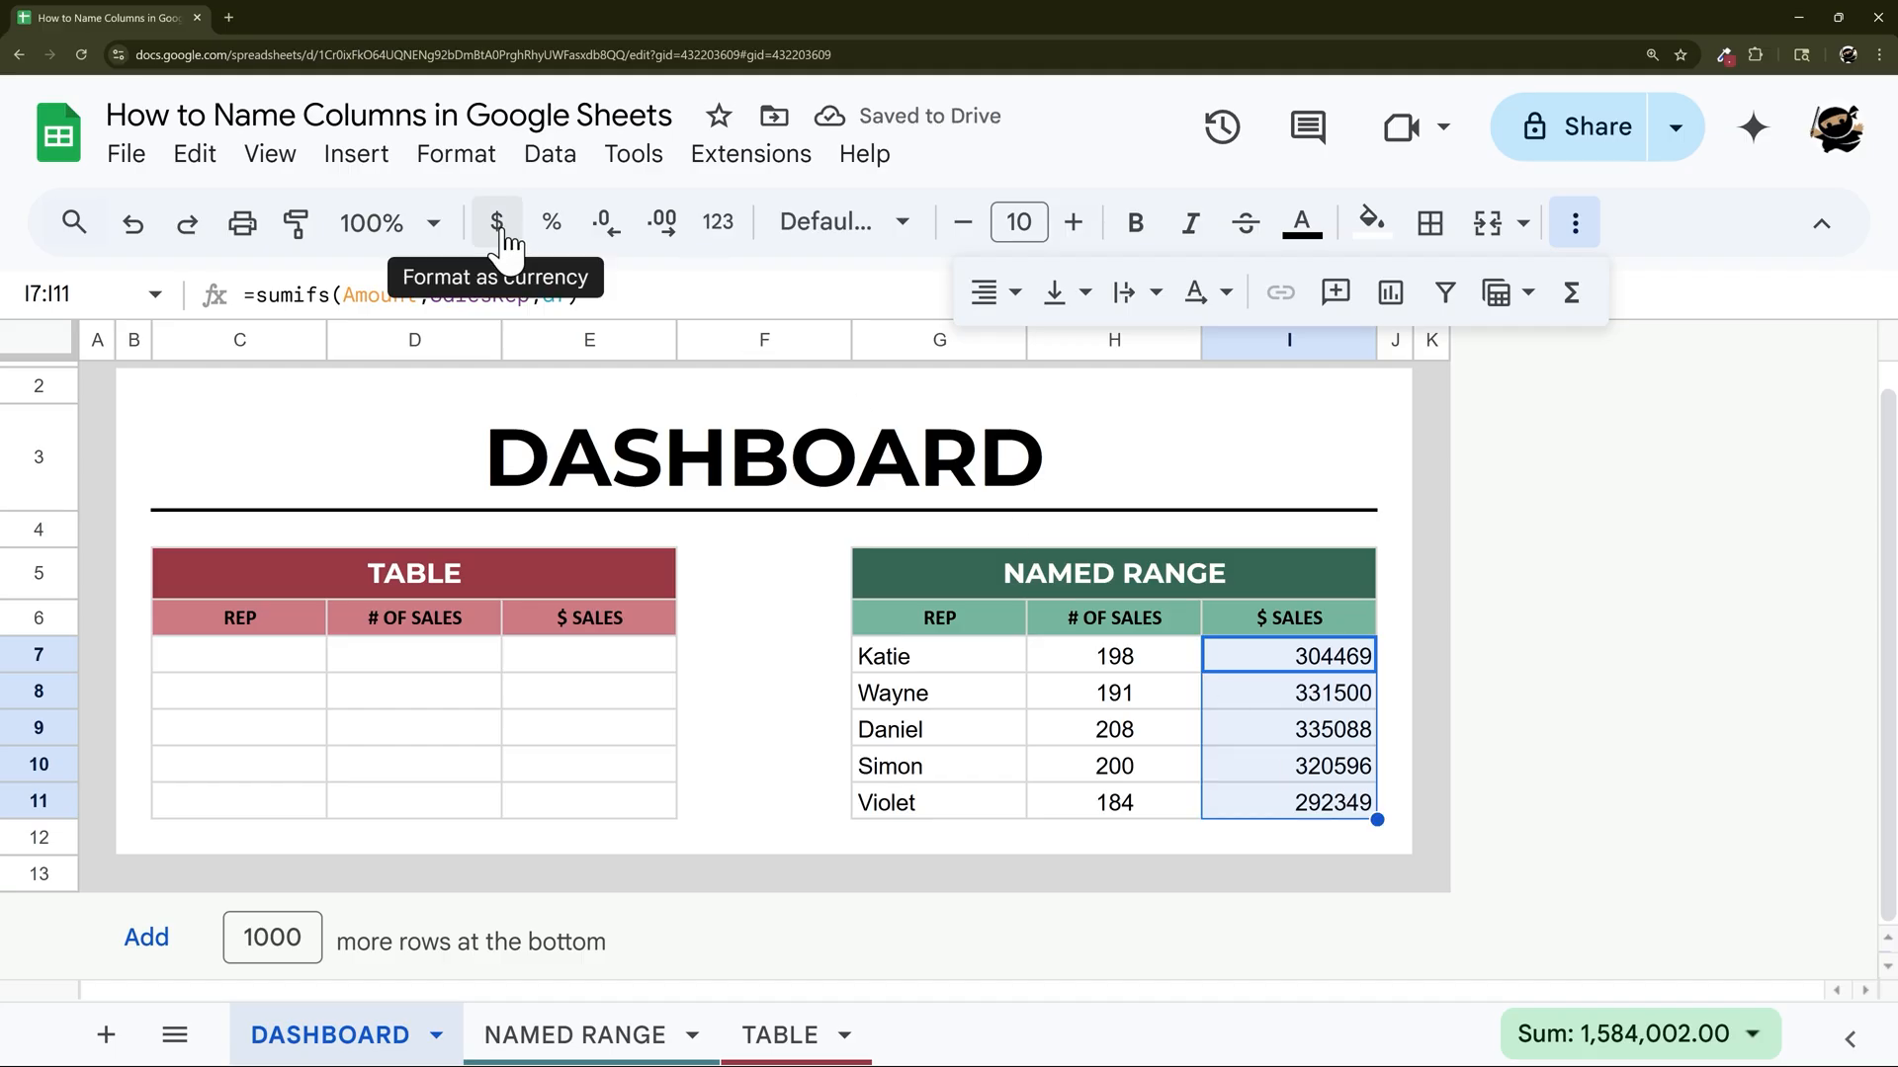
{"action": "left_click", "coordinate": [496, 222]}
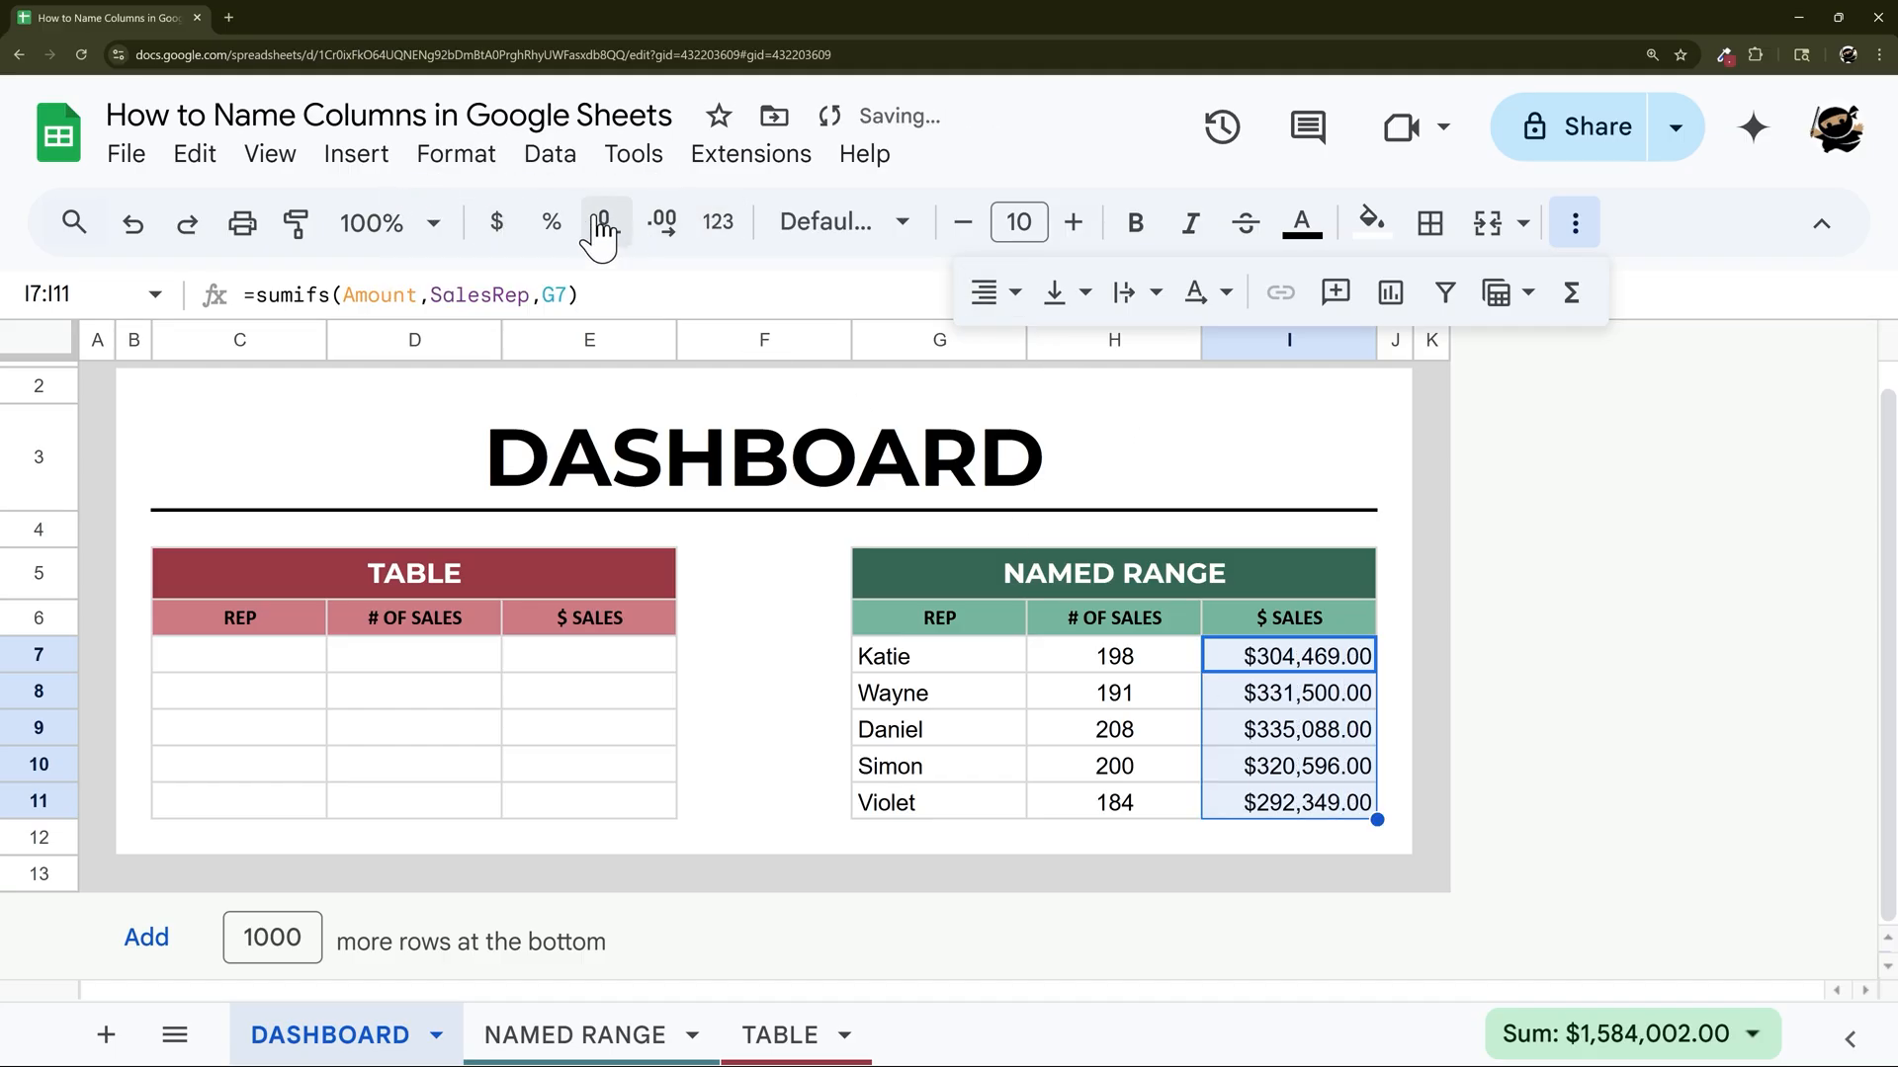
{"action": "left_click", "coordinate": [601, 222]}
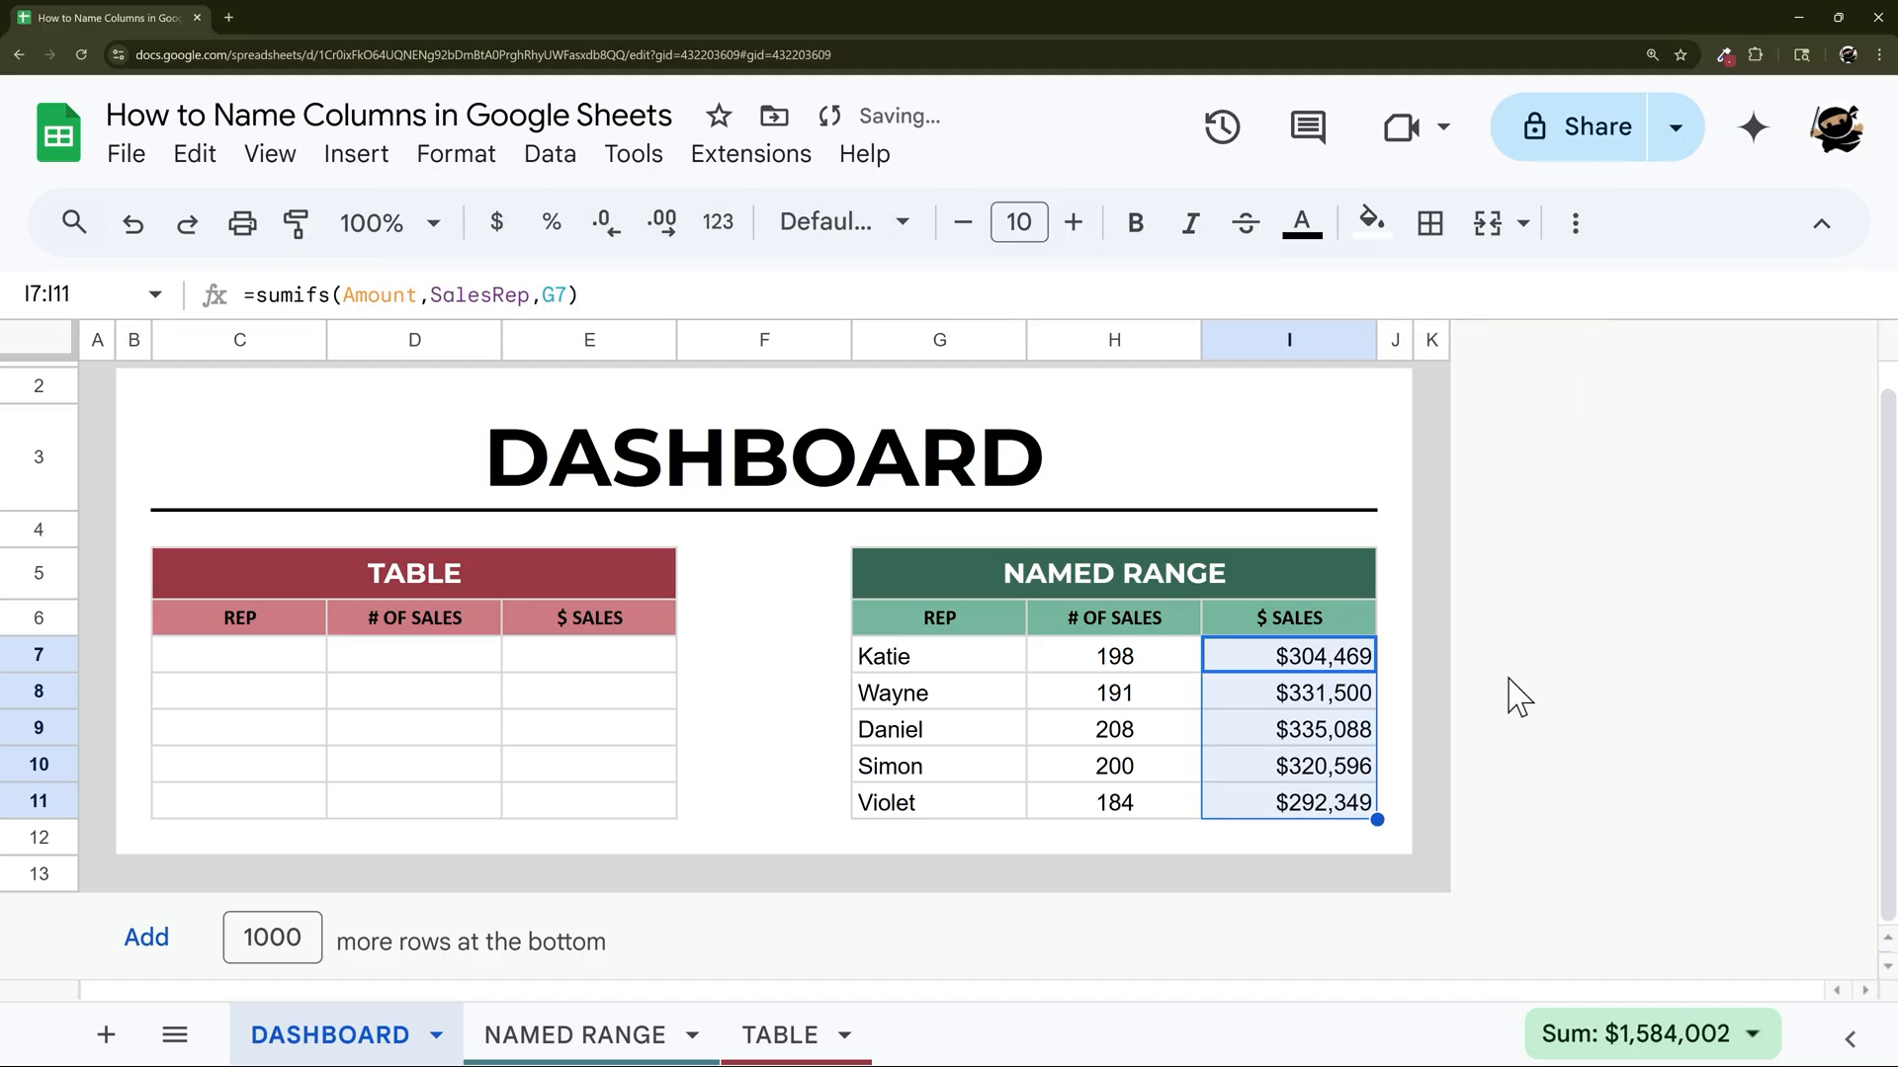
{"action": "left_click", "coordinate": [1431, 656]}
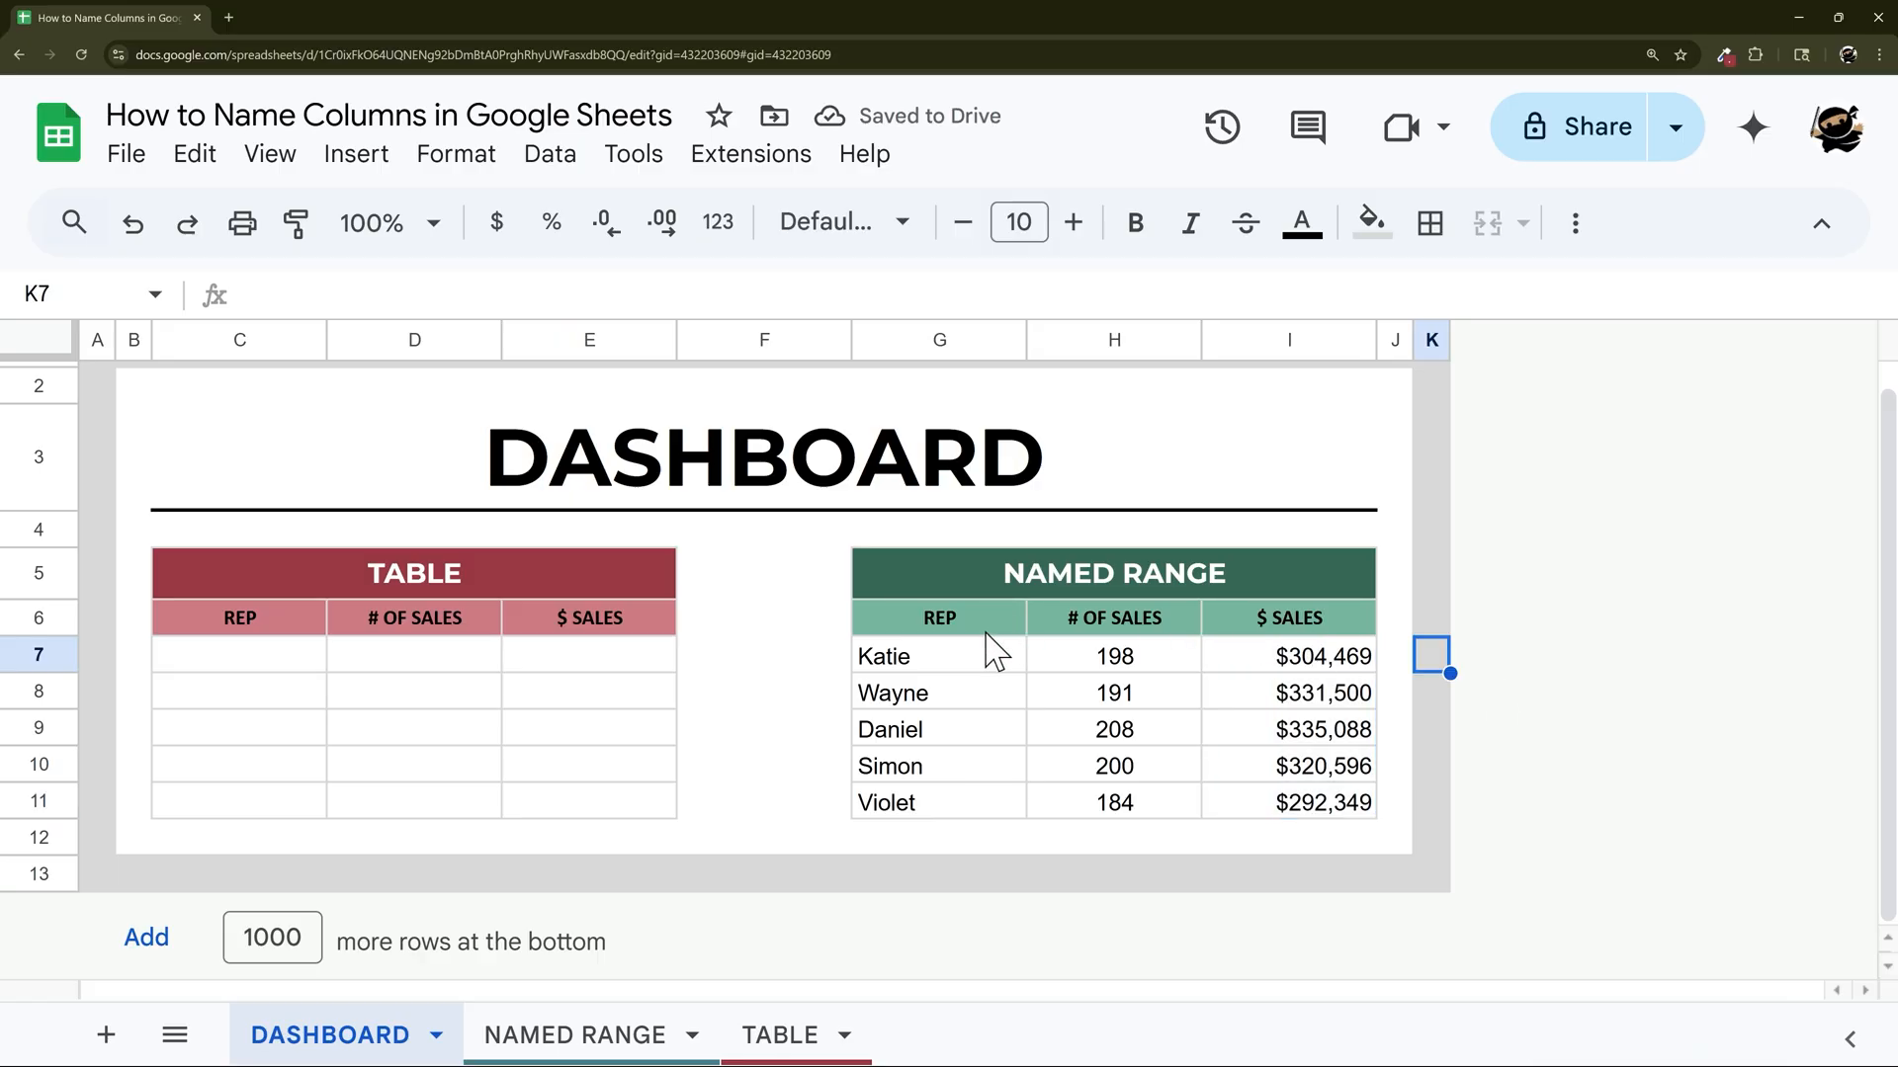
{"action": "left_click", "coordinate": [937, 657]}
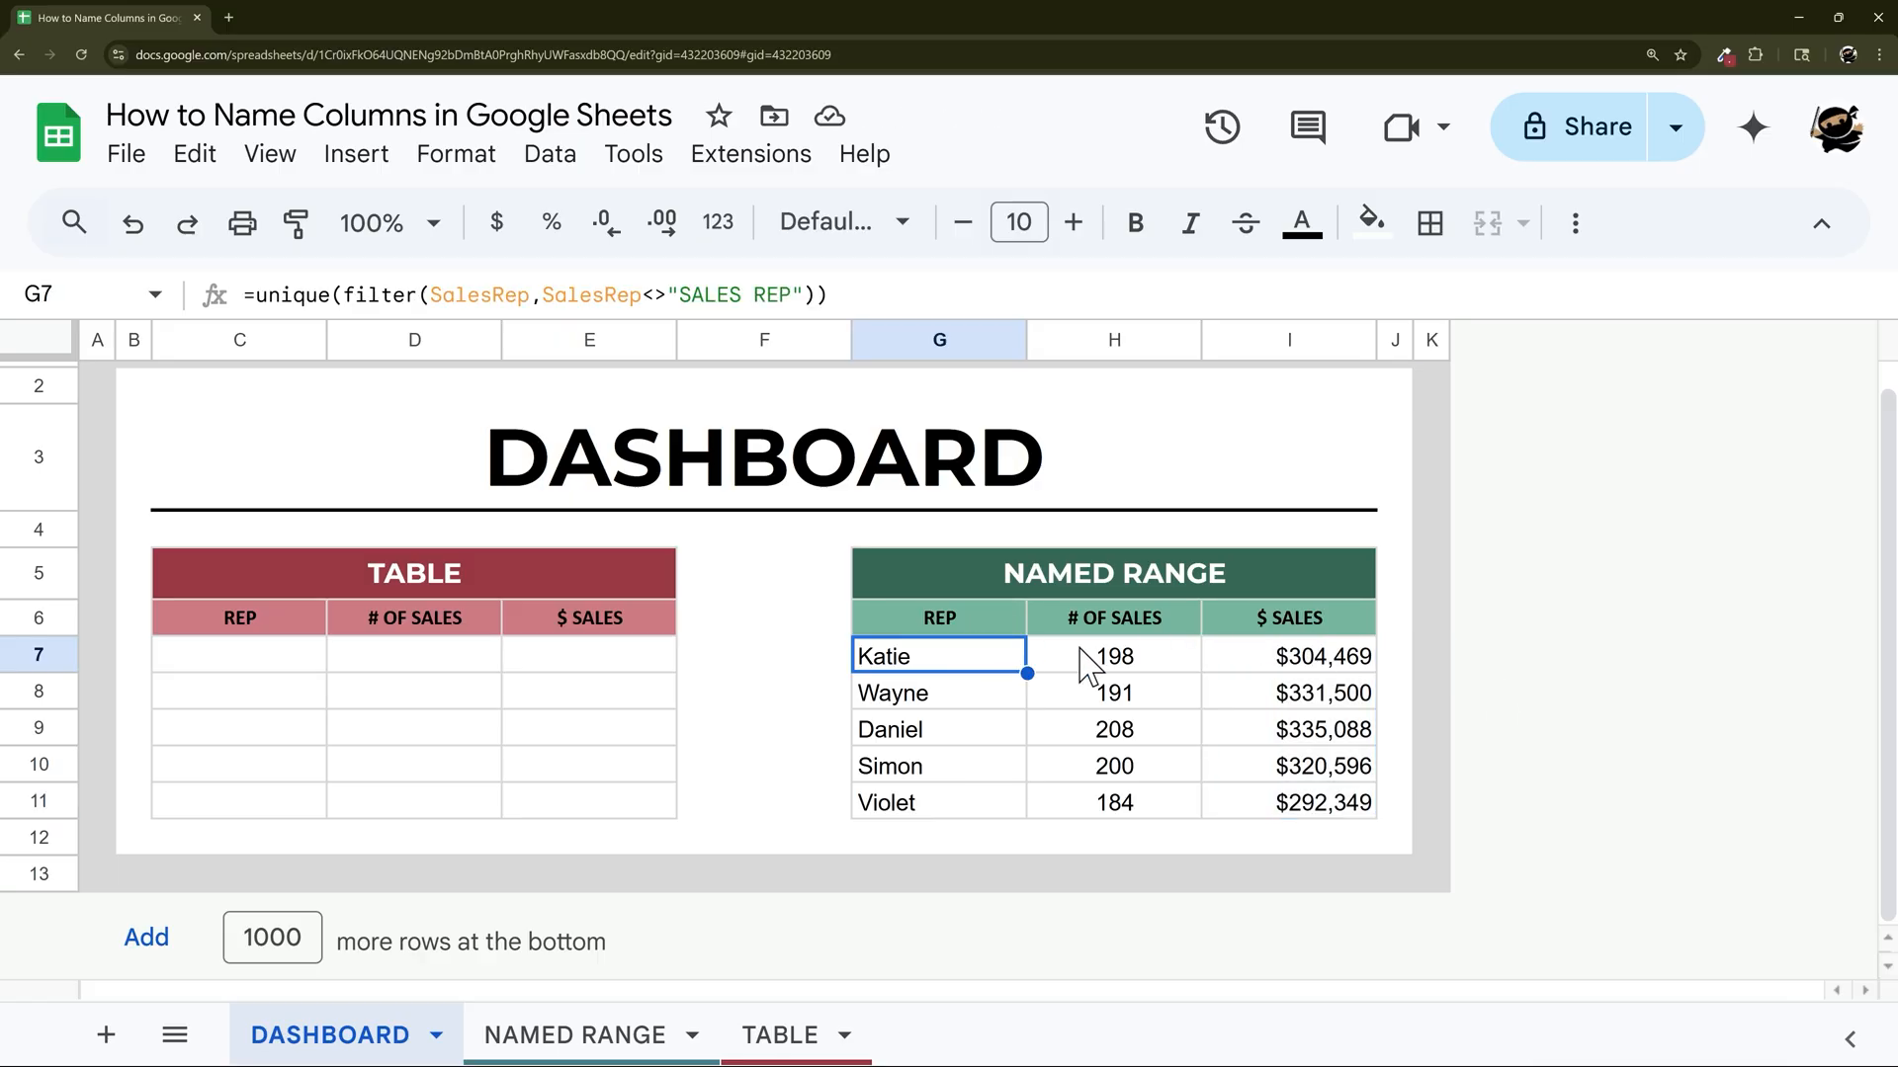
{"action": "left_click", "coordinate": [1286, 656]}
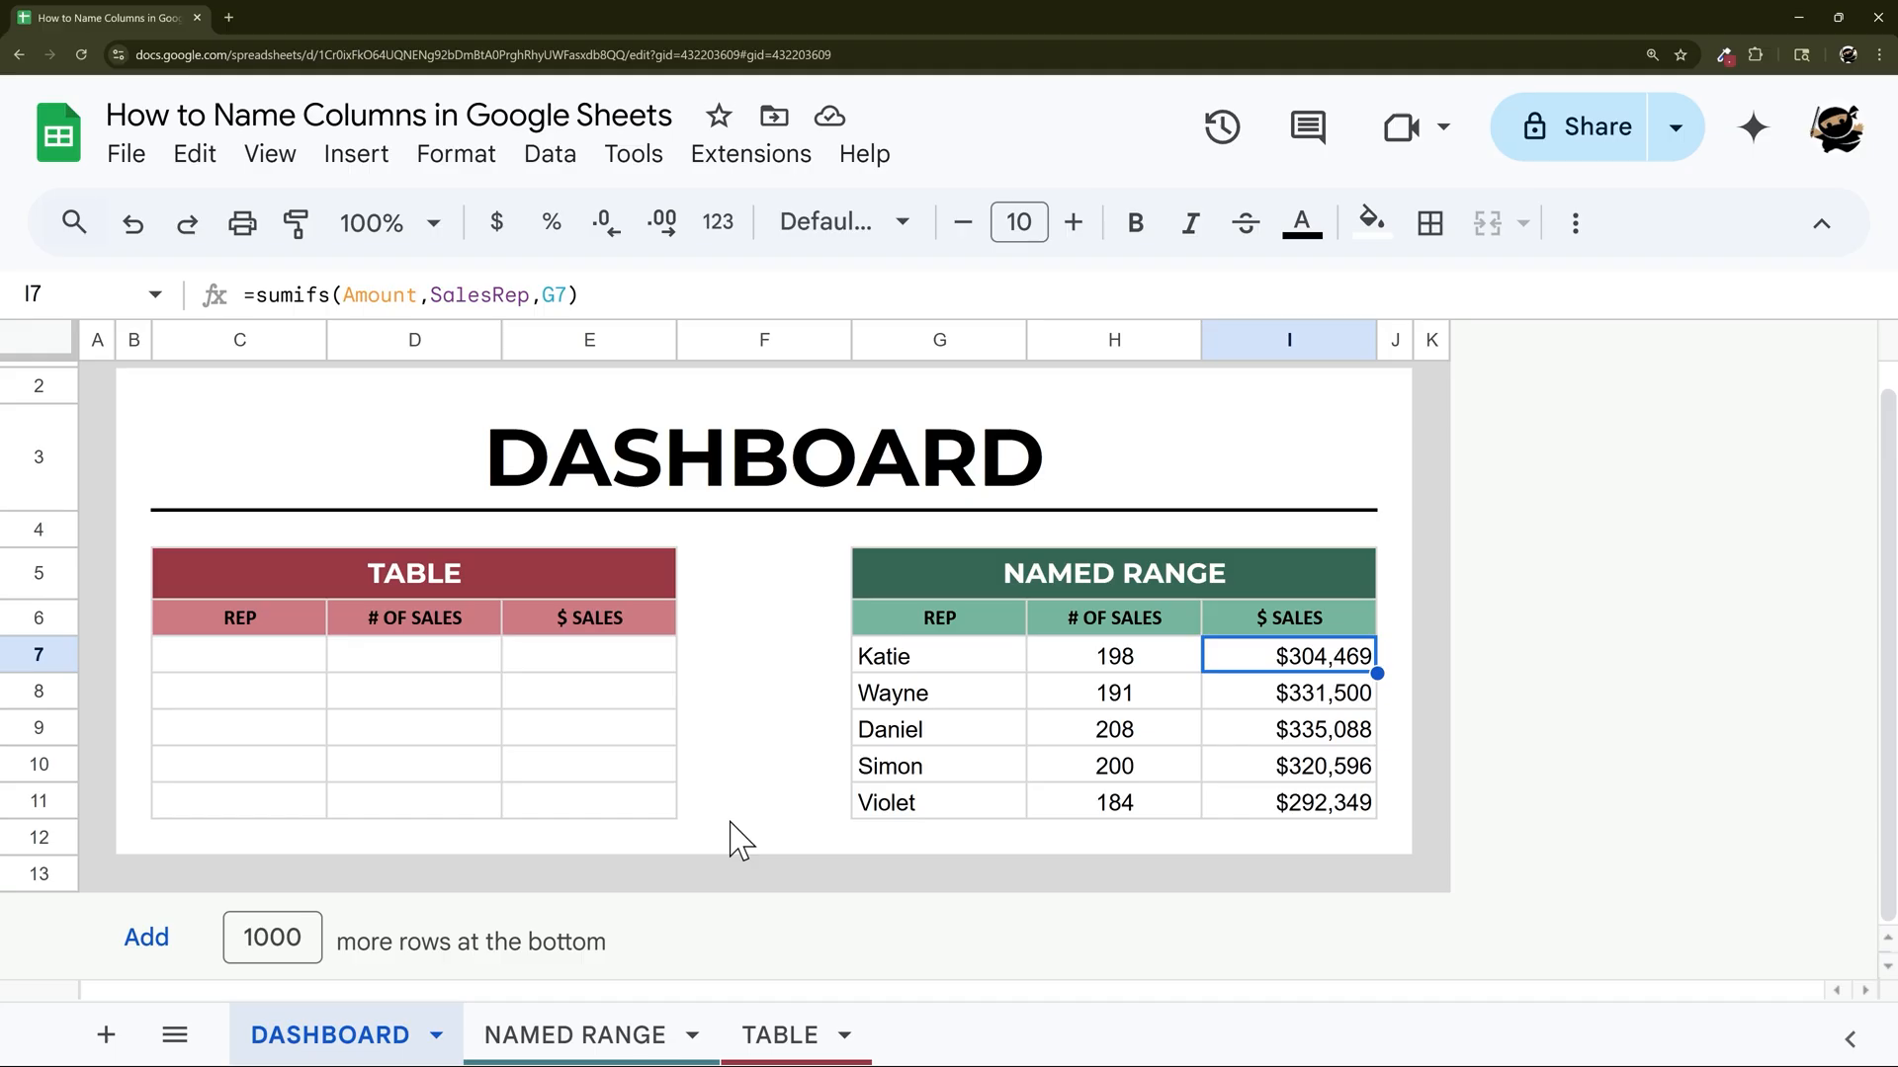
Glance at the TABLE sheet and start =unique( in the TABLE summary's C7.
{"action": "left_click", "coordinate": [779, 1034]}
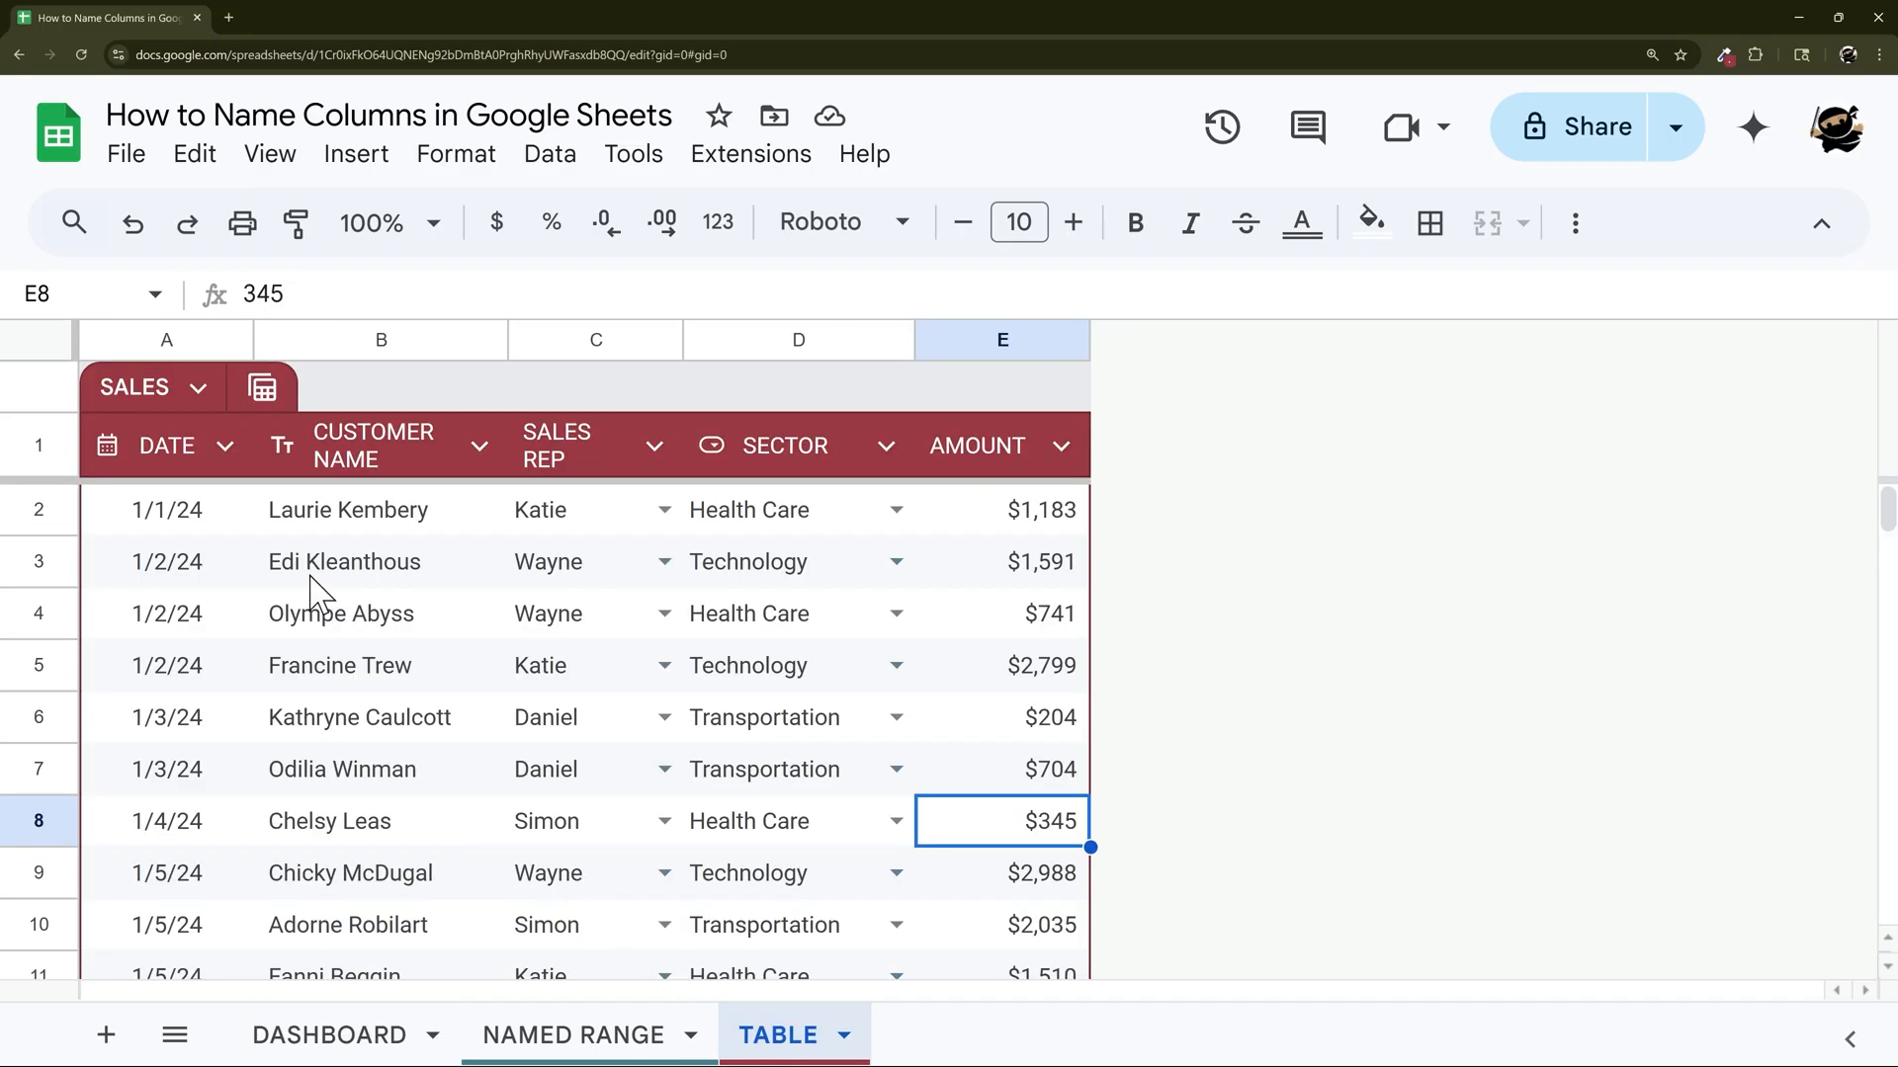
{"action": "mouse_move", "coordinate": [275, 476]}
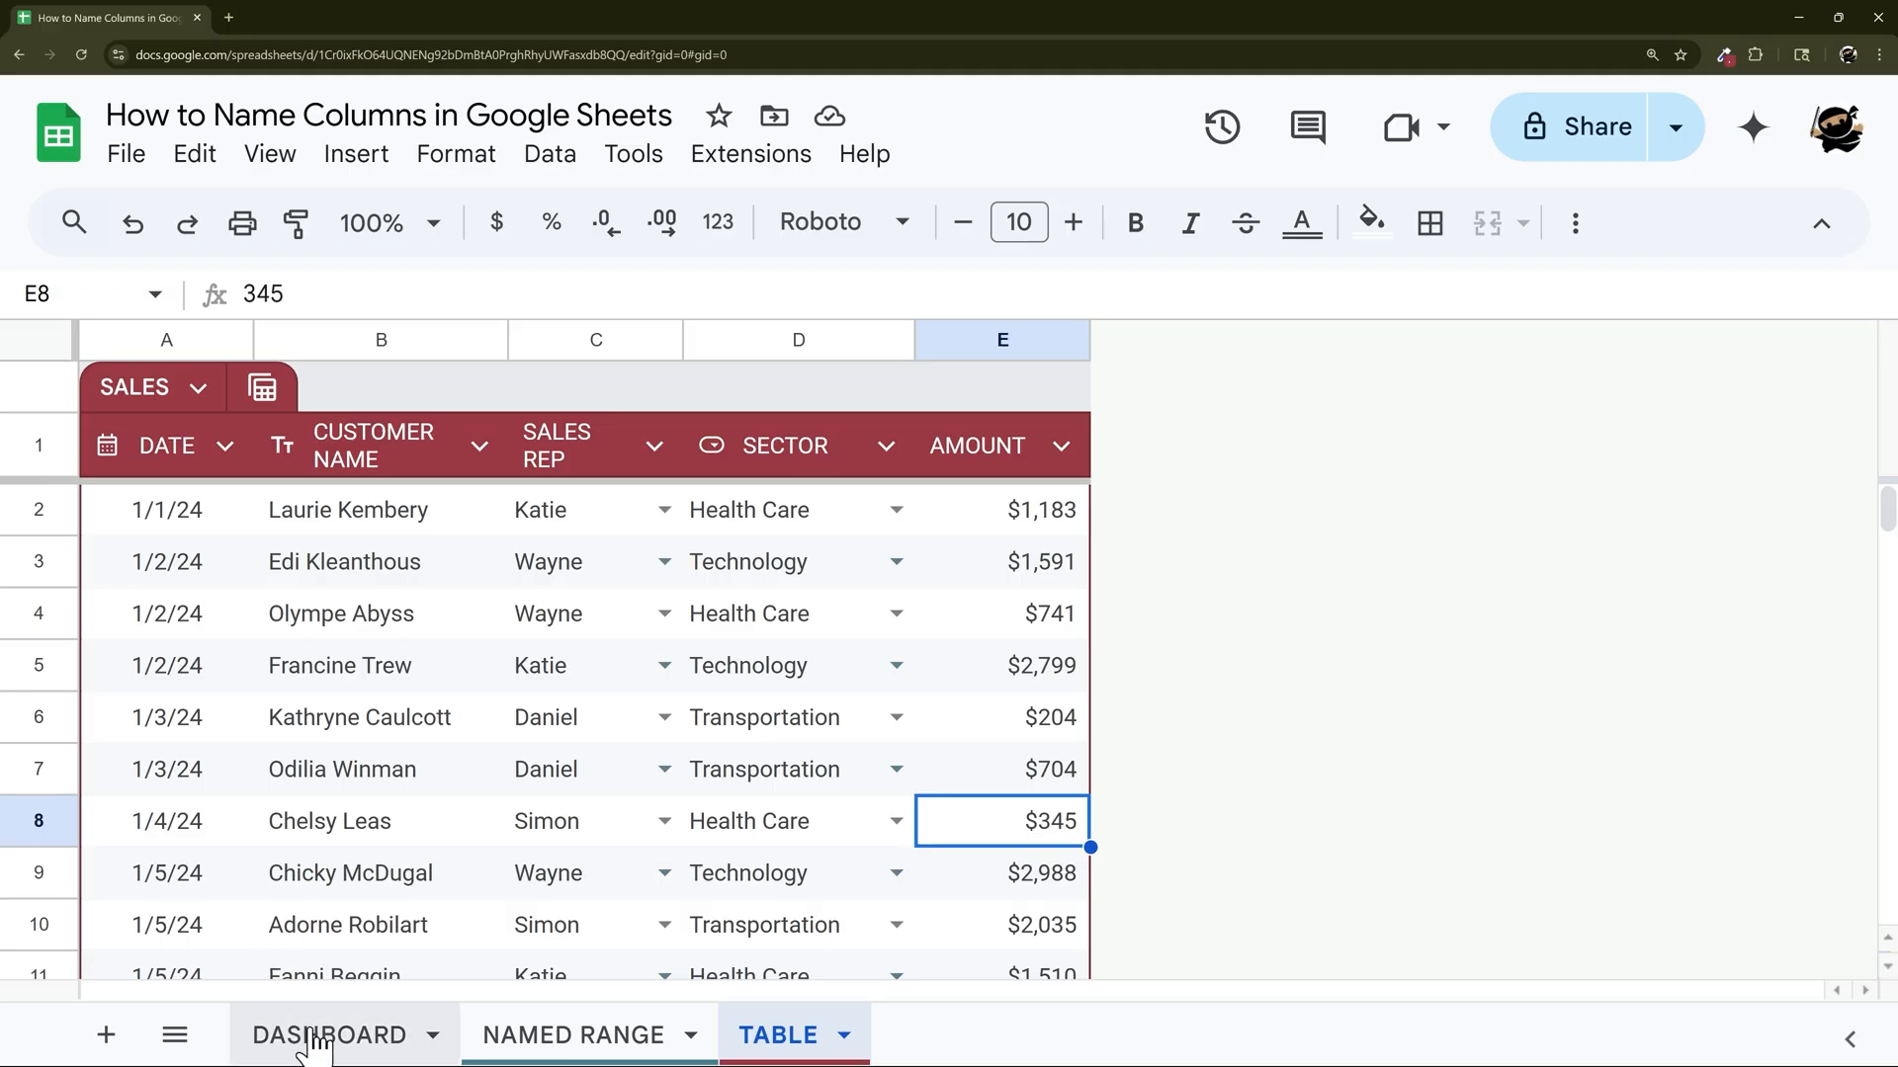
{"action": "left_click", "coordinate": [330, 1034]}
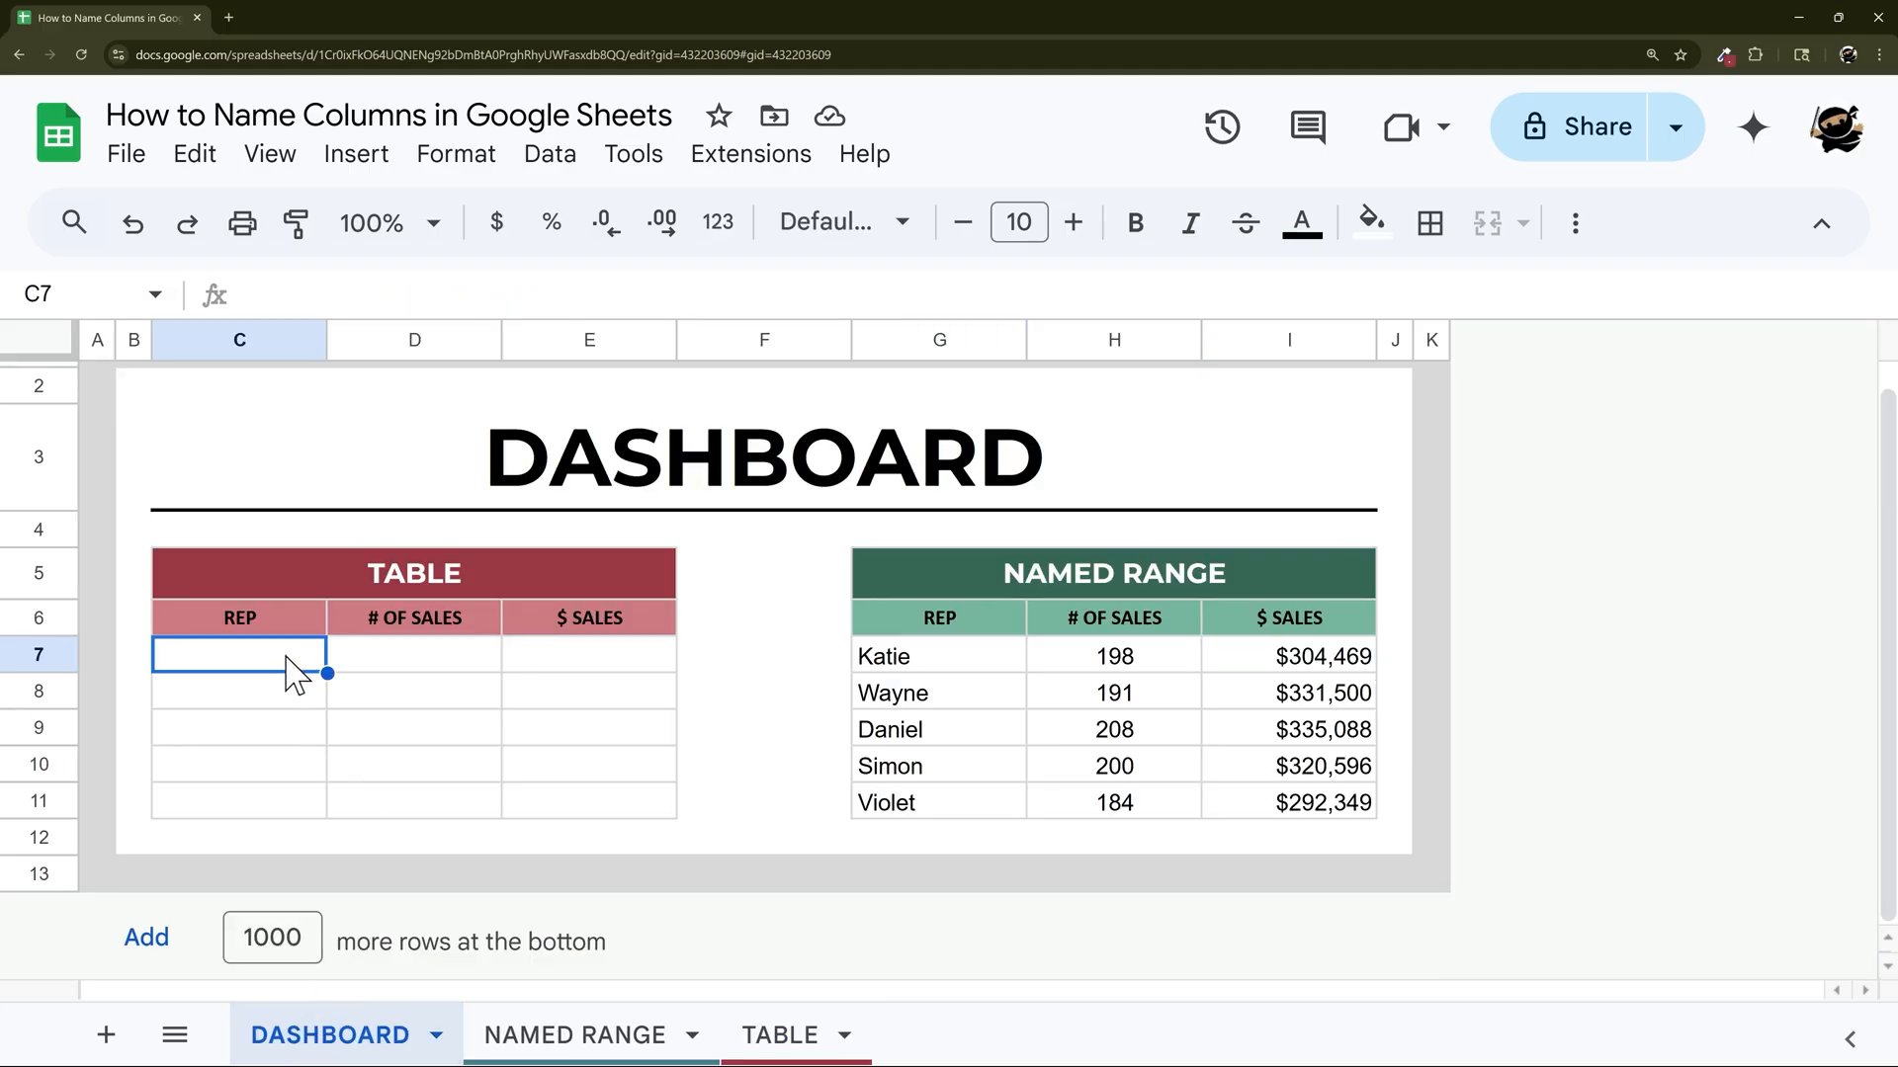
{"action": "type", "text": "=unique"}
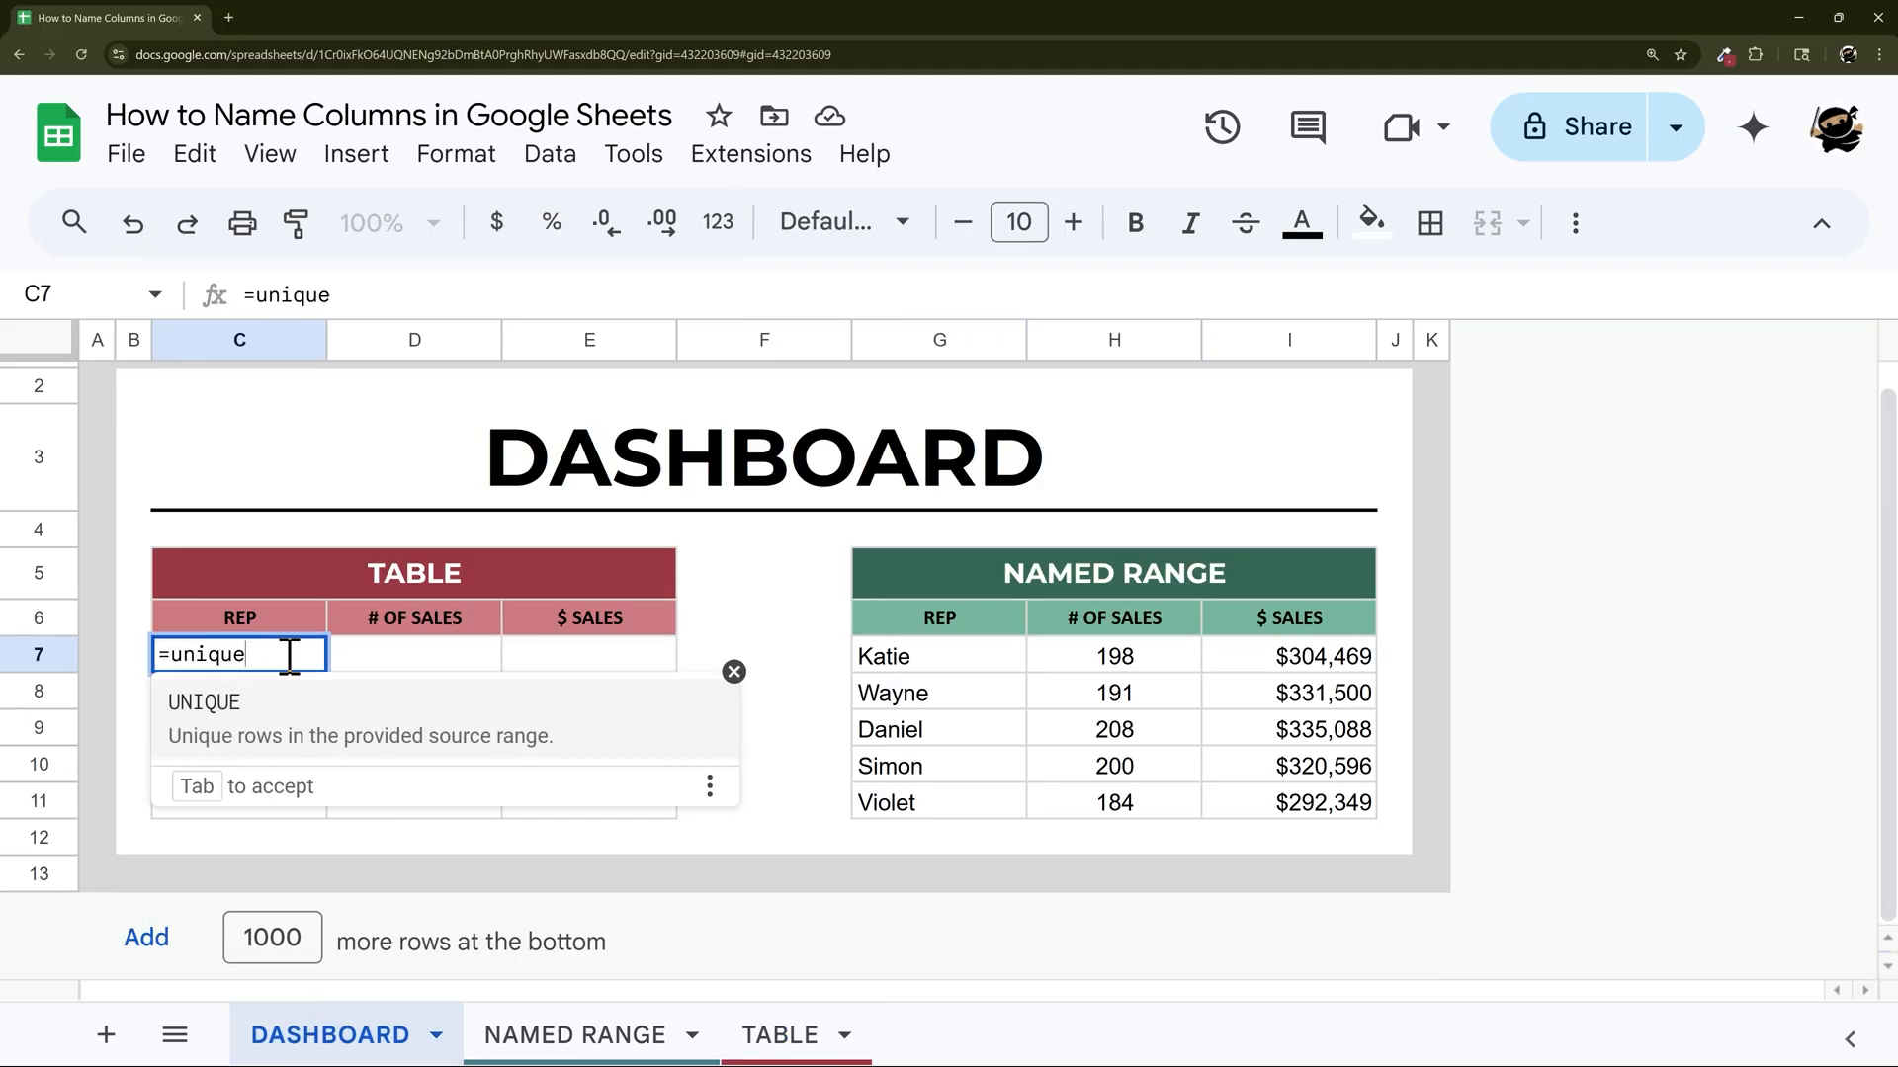
{"action": "type", "text": "("}
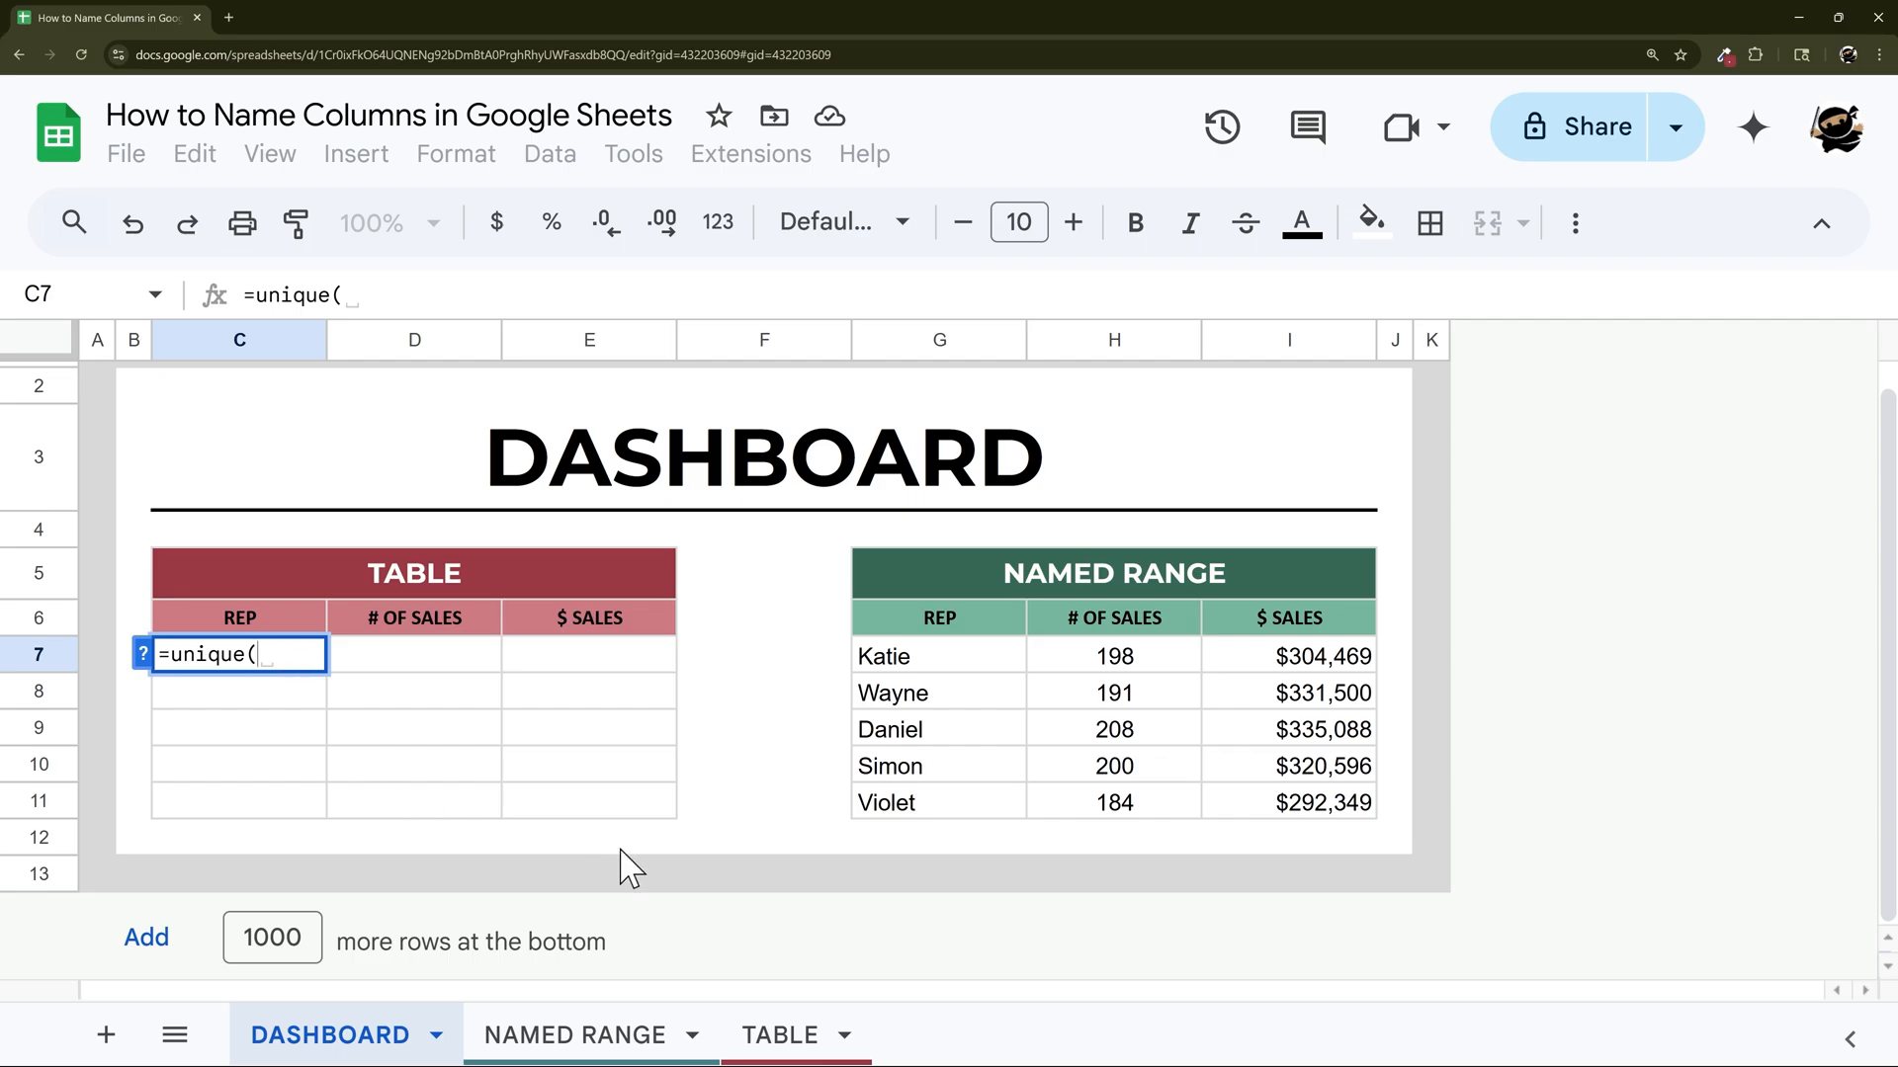
{"action": "mouse_move", "coordinate": [797, 1034]}
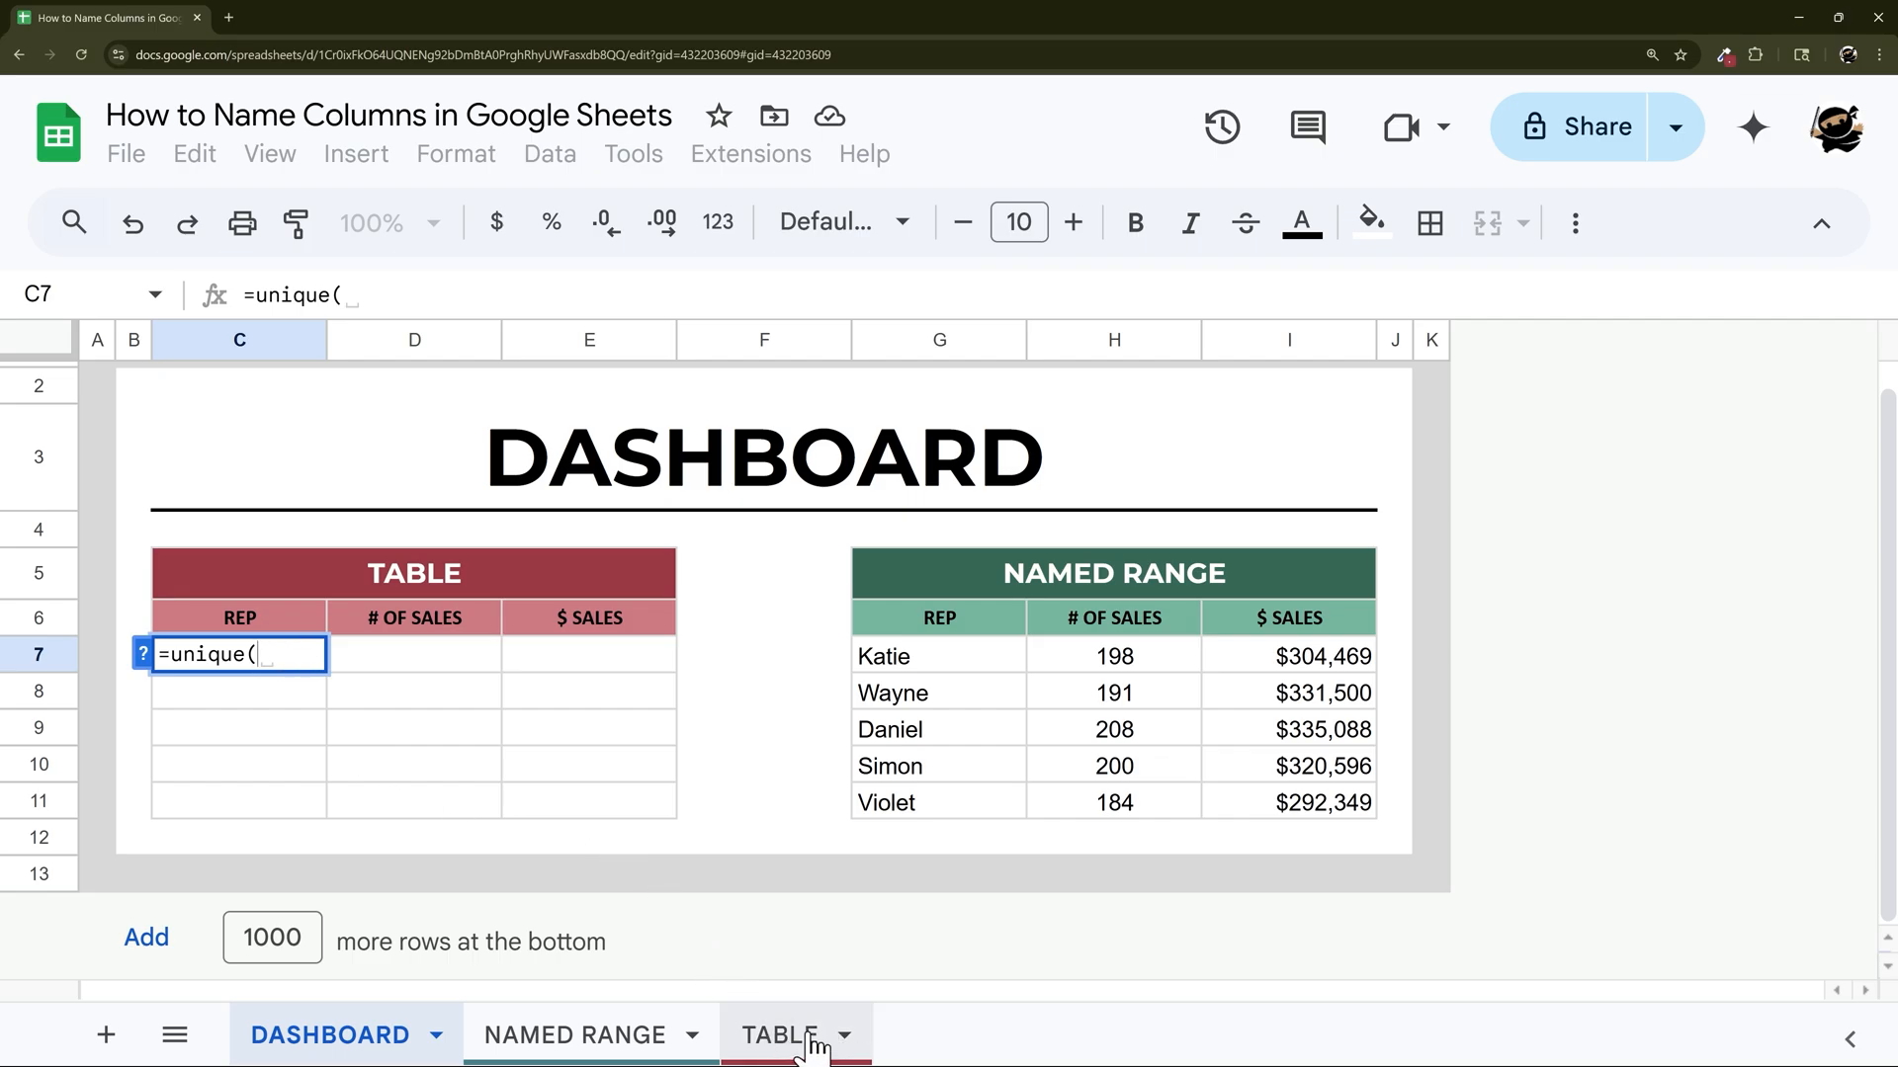
{"action": "left_click", "coordinate": [777, 1034]}
{"action": "type", "text": "Sal"}
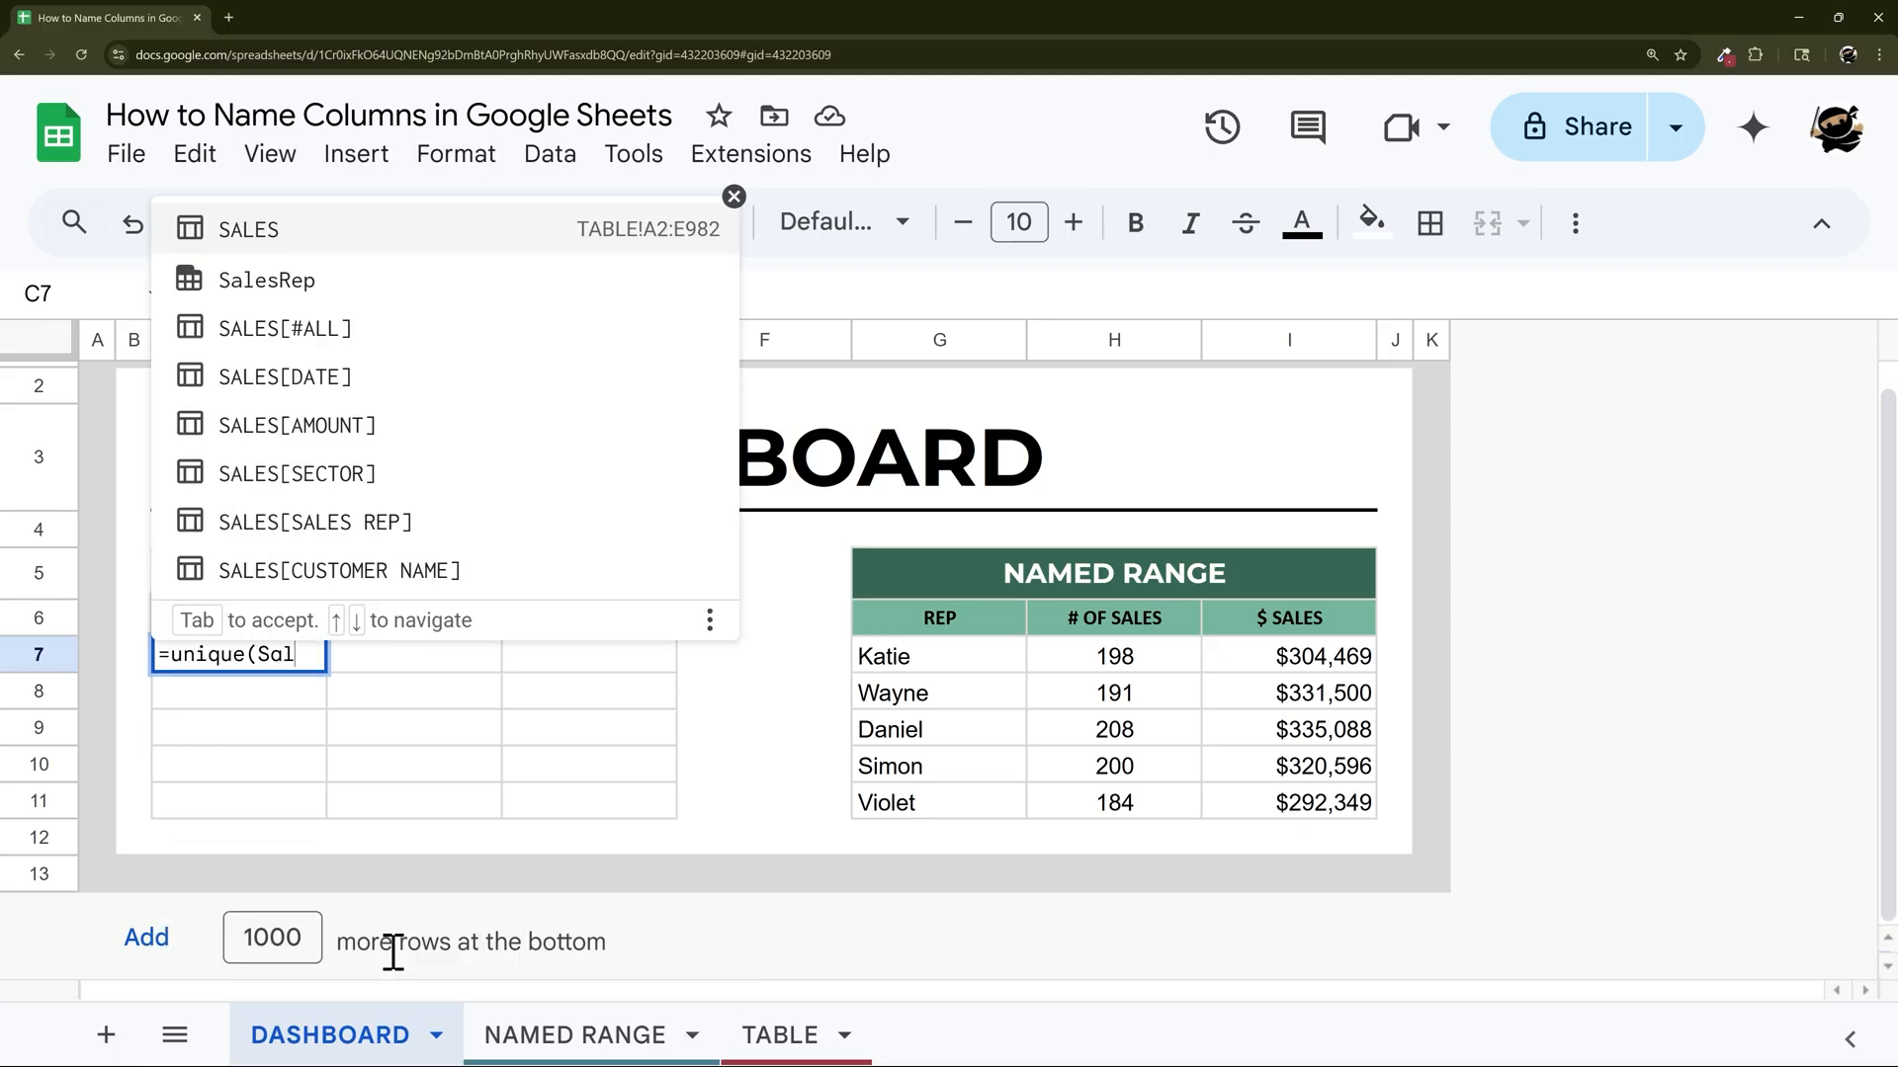
{"action": "mouse_move", "coordinate": [279, 279]}
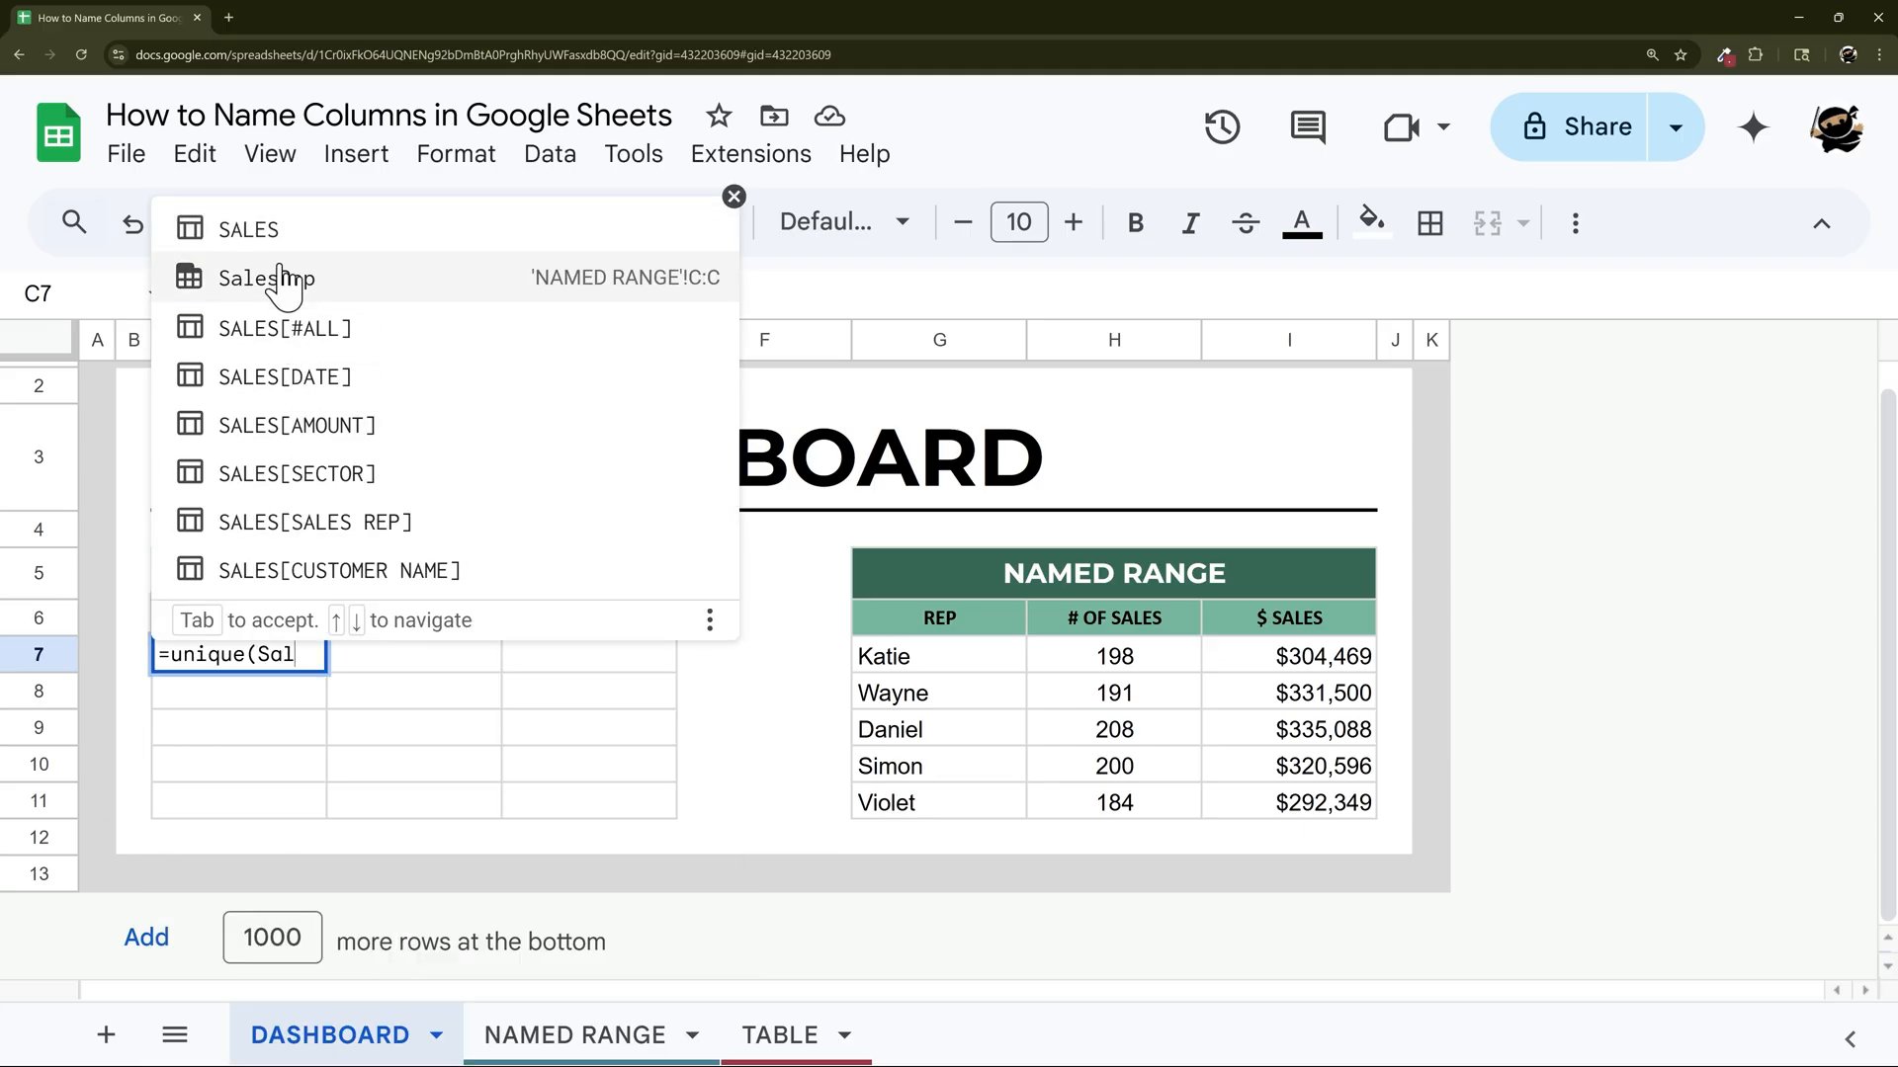
{"action": "mouse_move", "coordinate": [313, 336]}
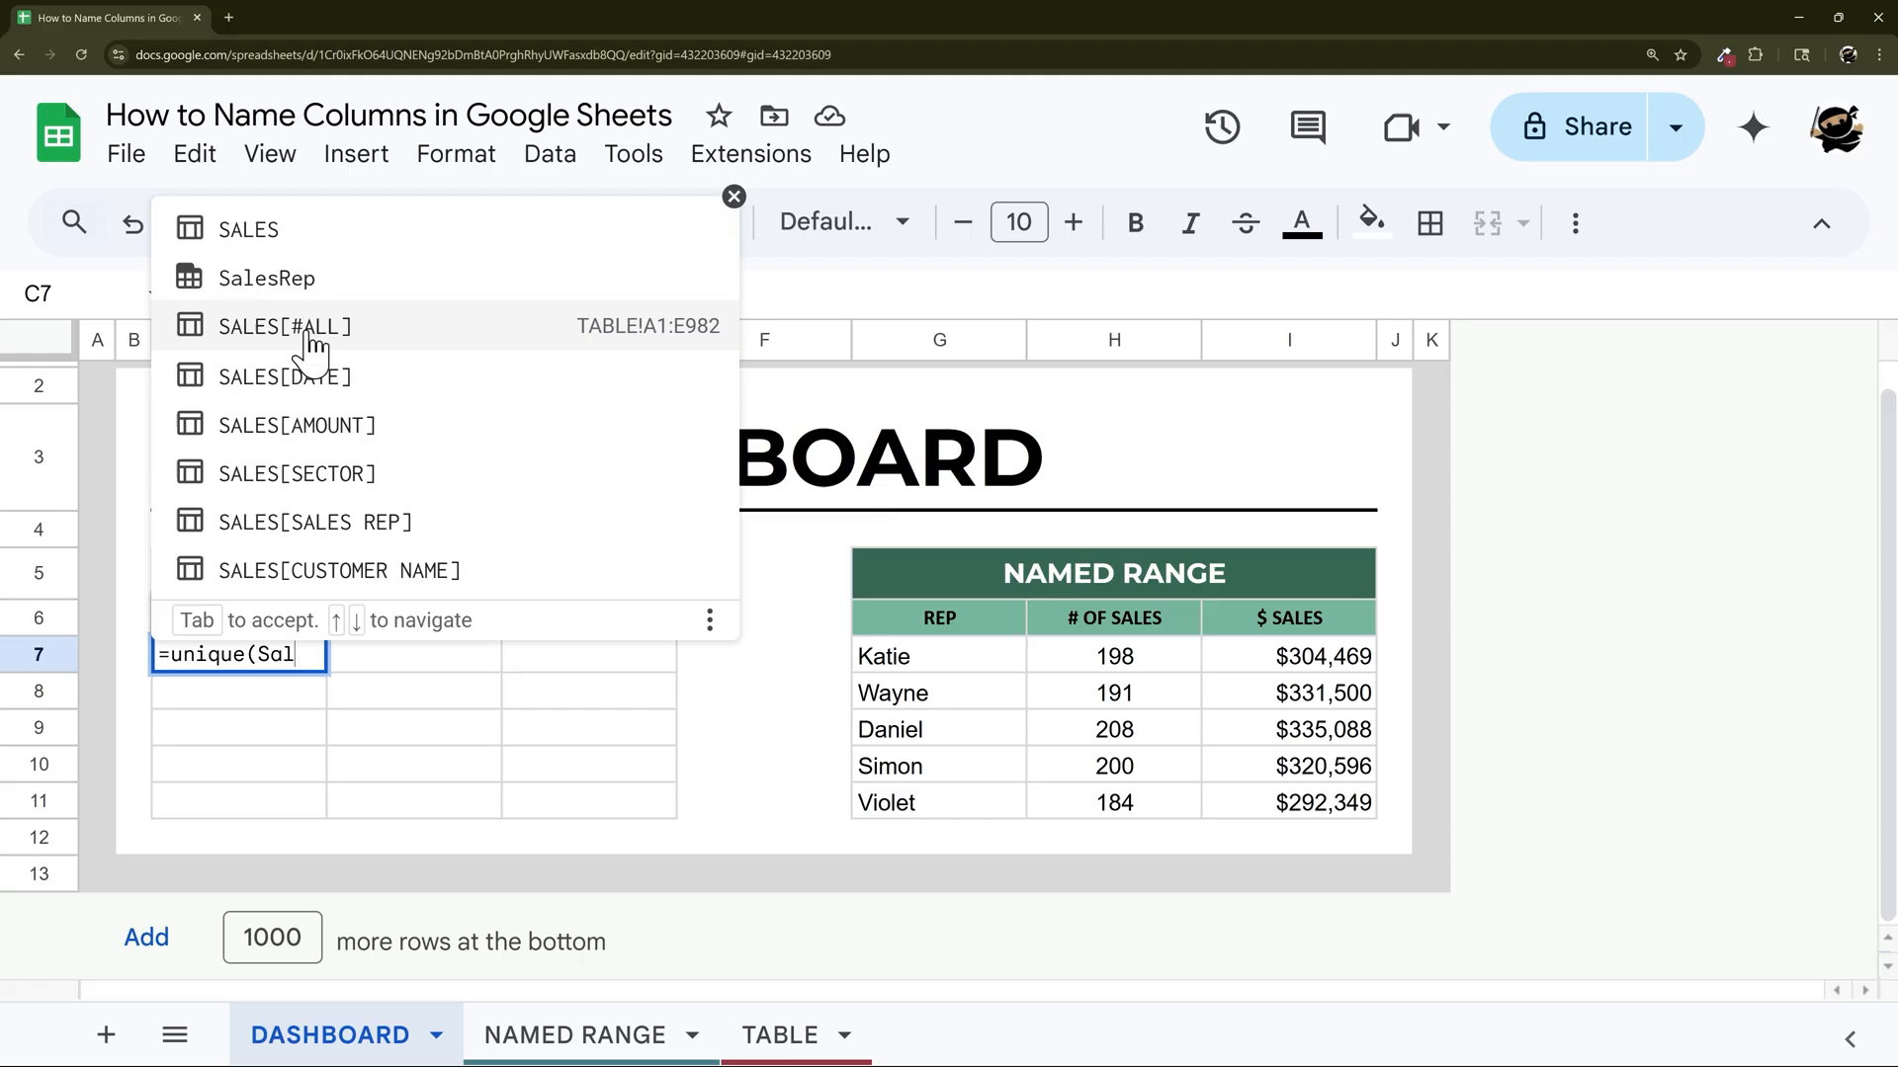
{"action": "mouse_move", "coordinate": [194, 338]}
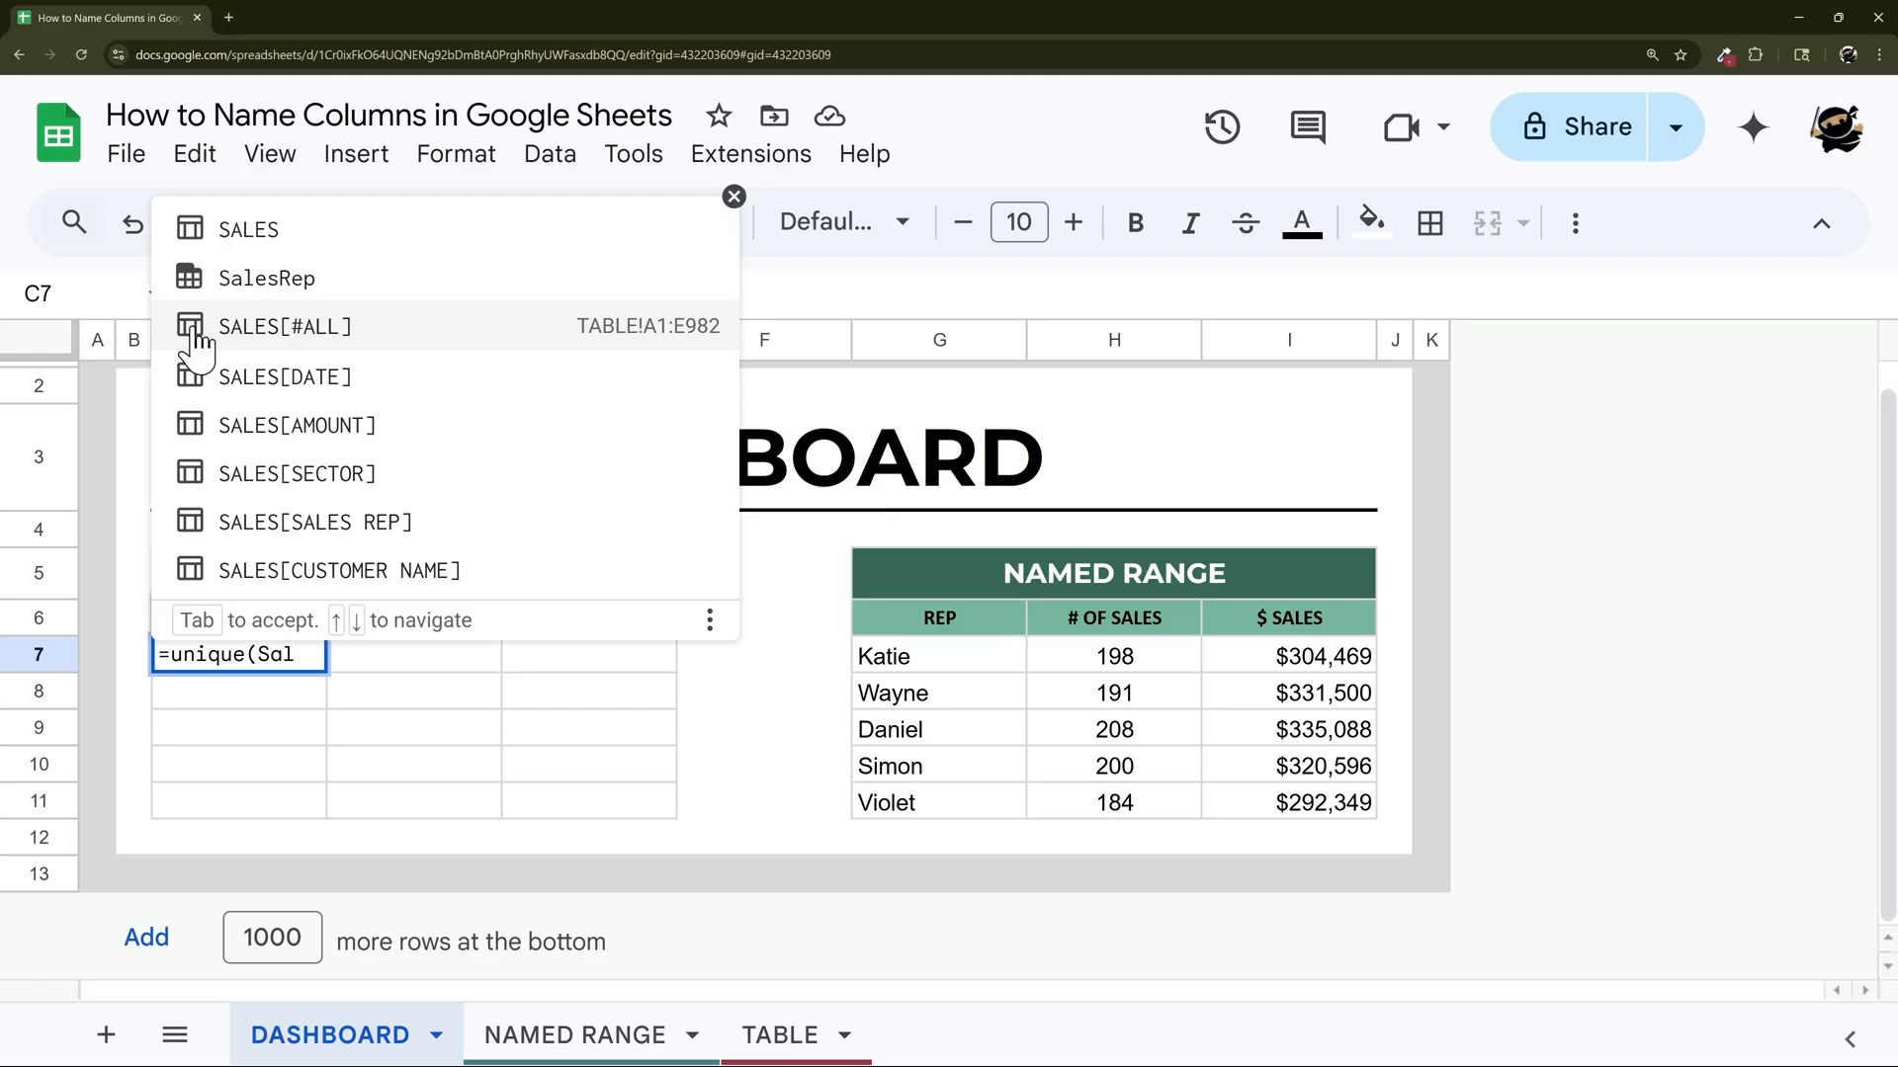
Complete =unique(SALES[SALES REP]) in C7, listing Katie through Violet.
{"action": "left_click", "coordinate": [313, 522]}
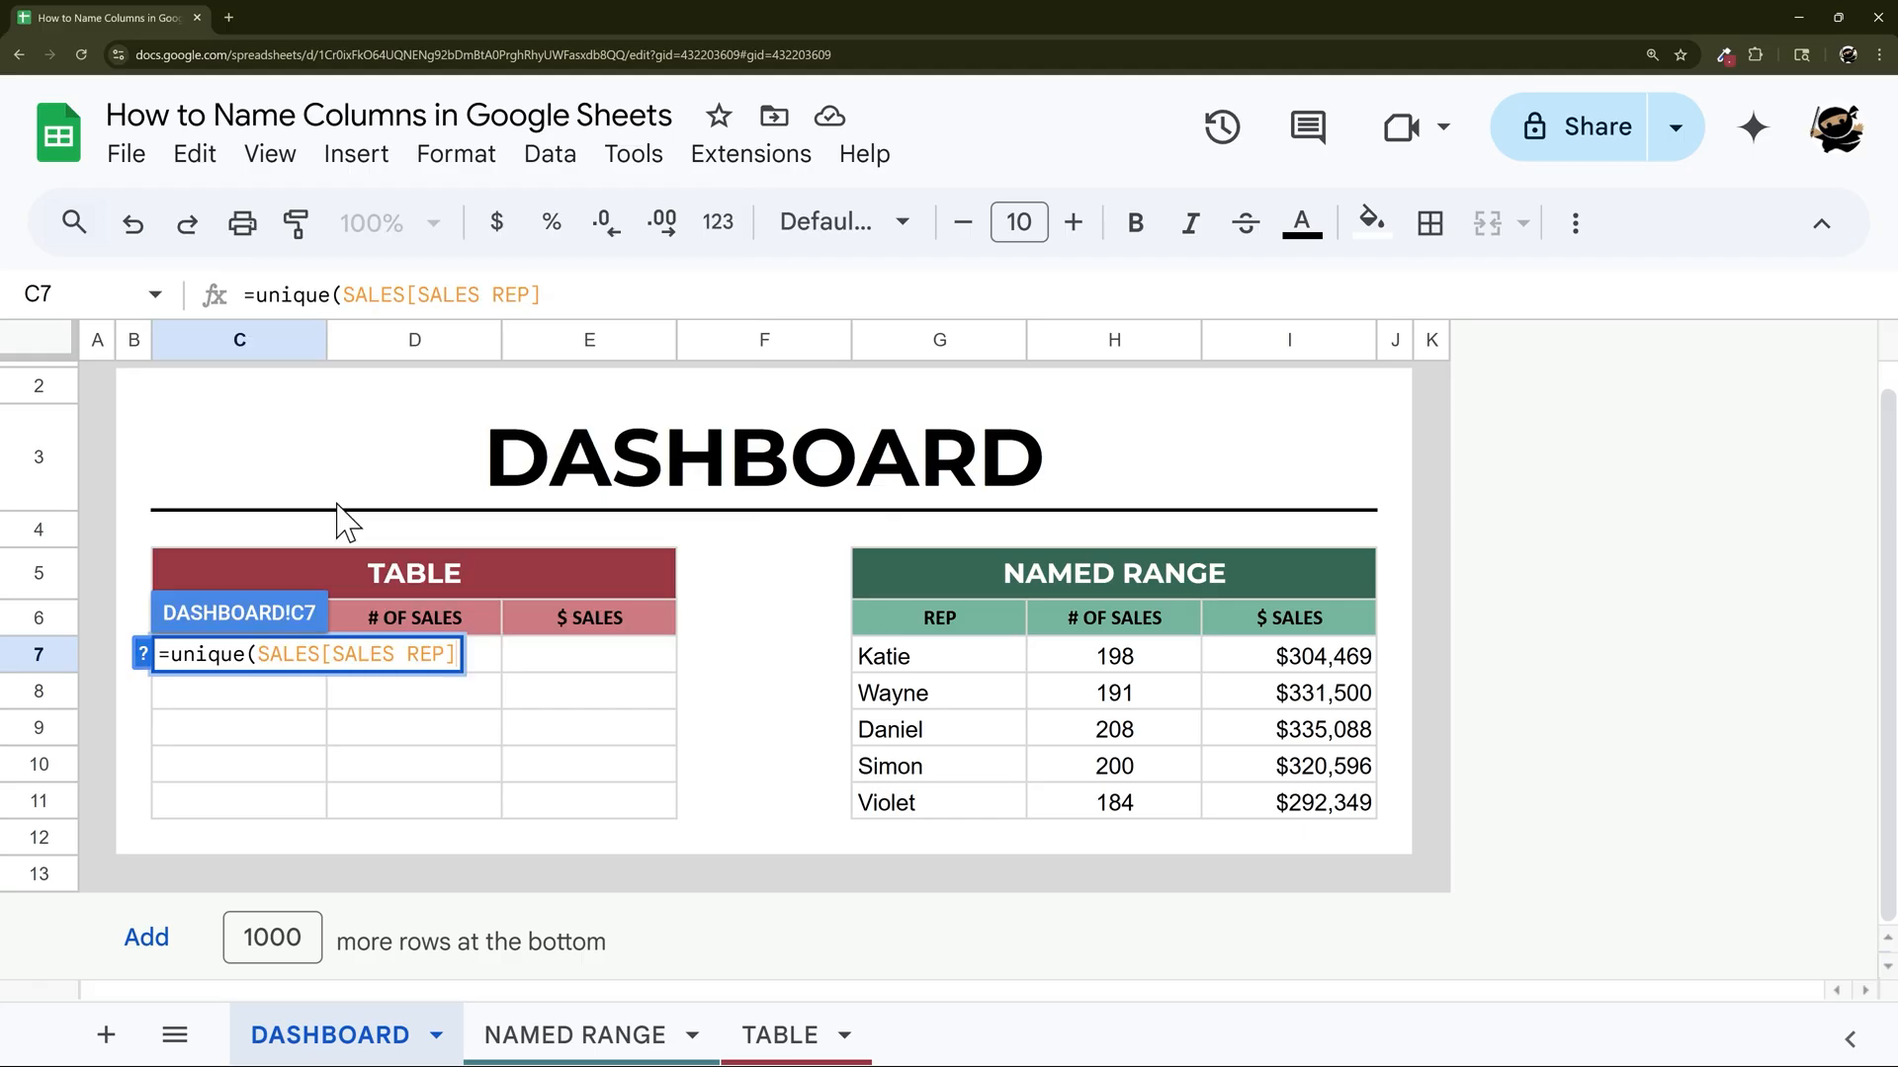
{"action": "key", "text": "Return"}
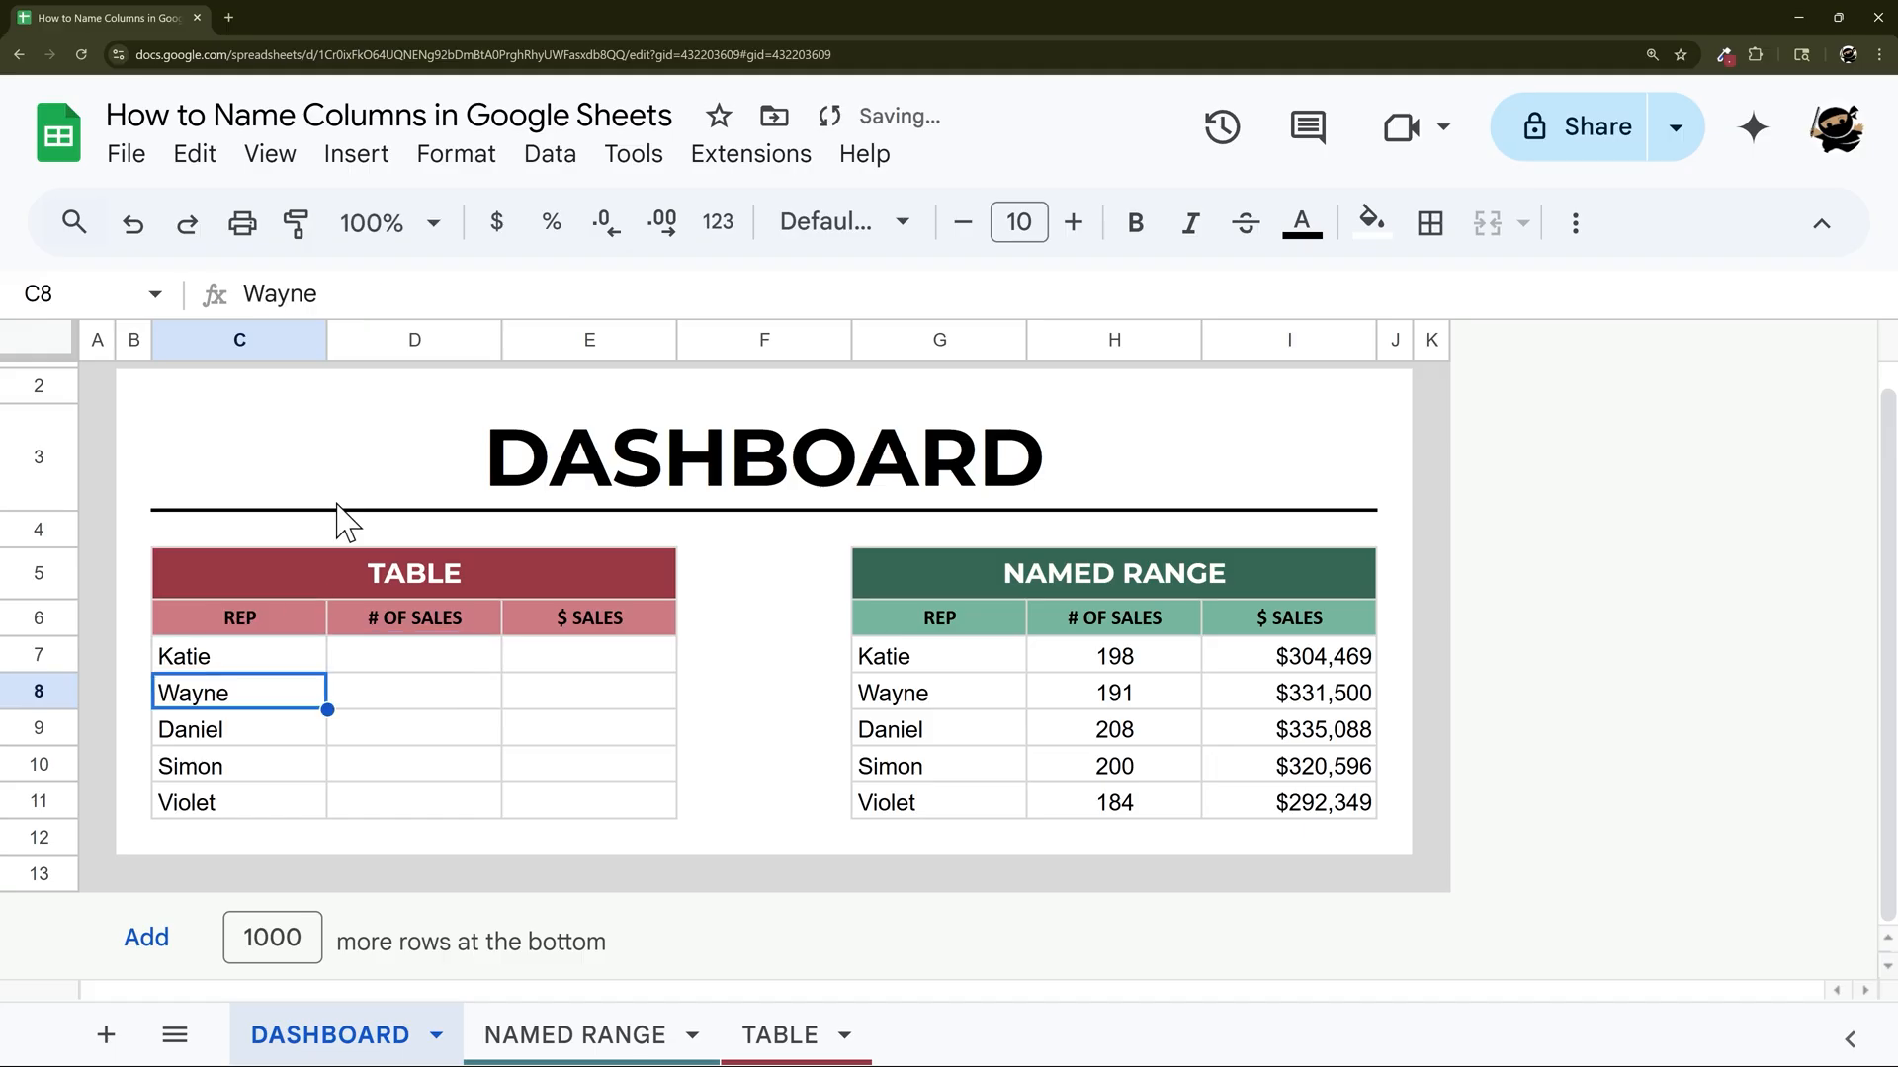
{"action": "left_click", "coordinate": [184, 654]}
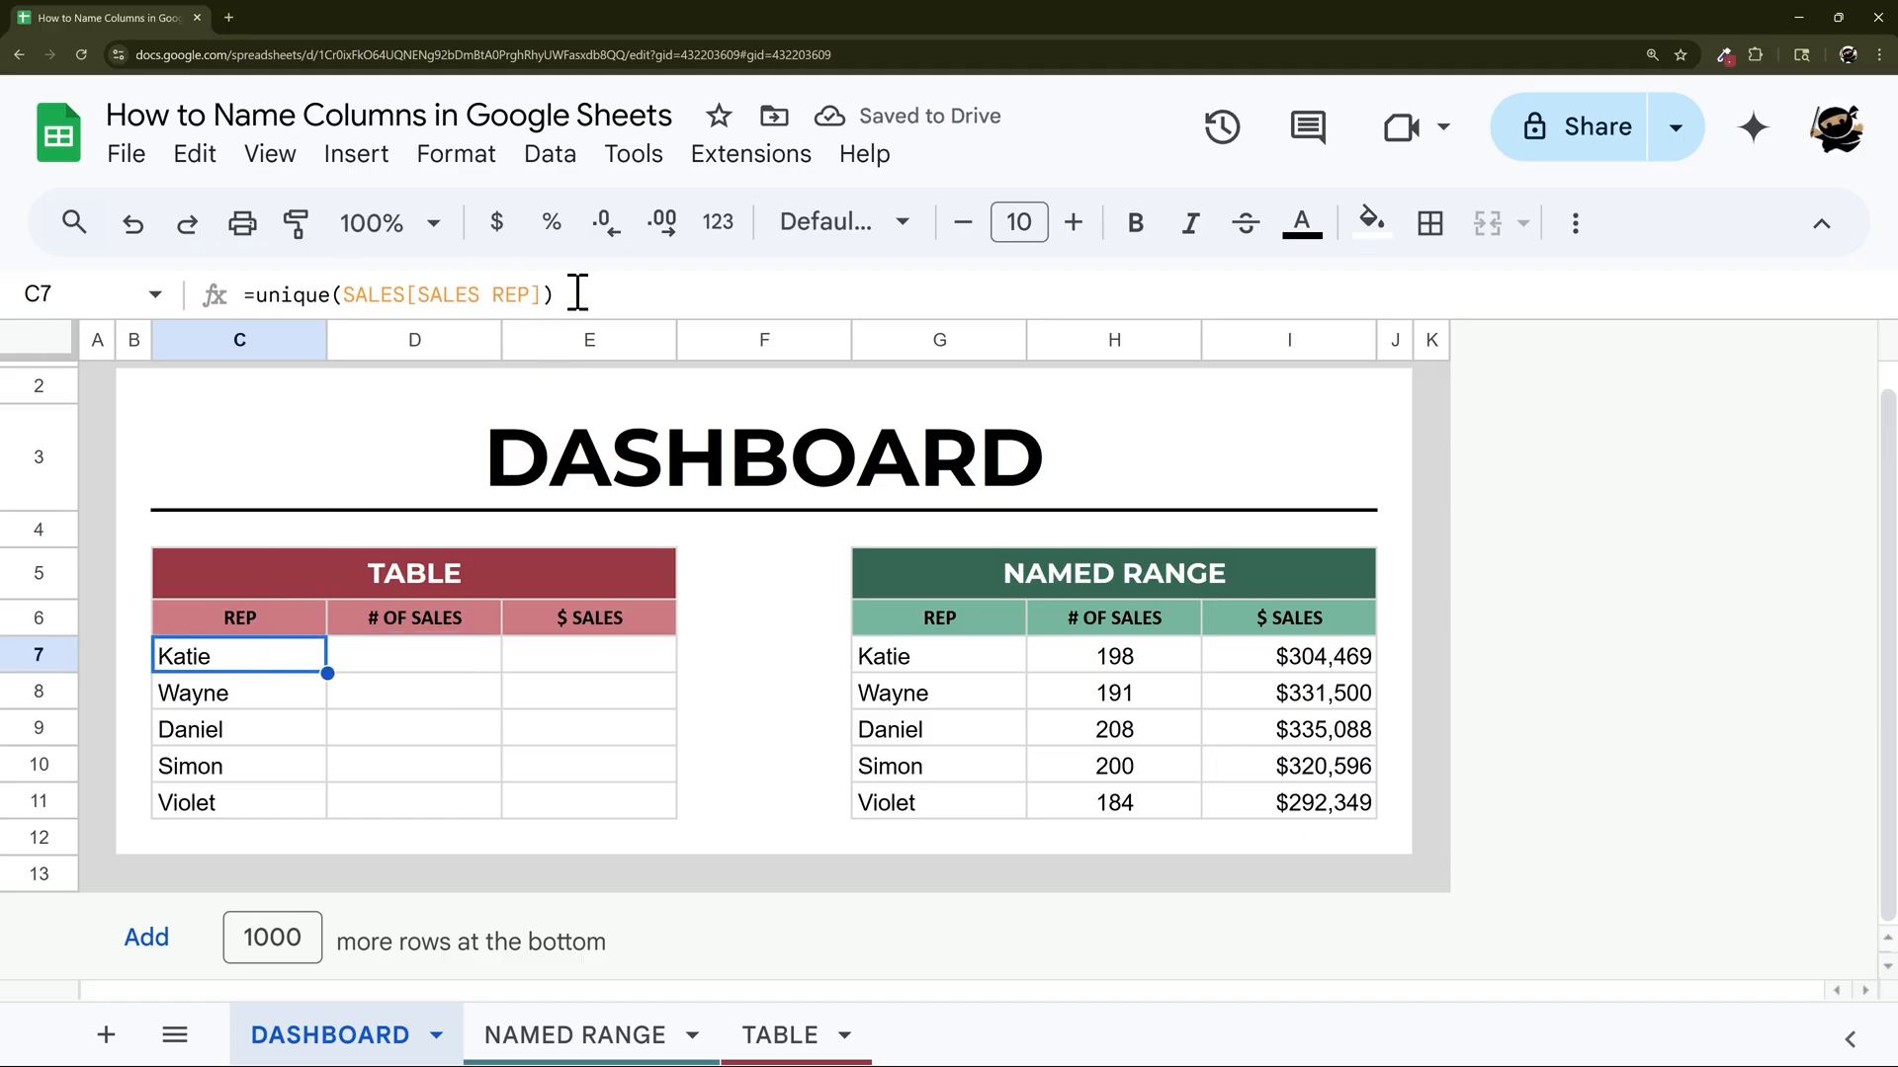
{"action": "left_click", "coordinate": [413, 655]}
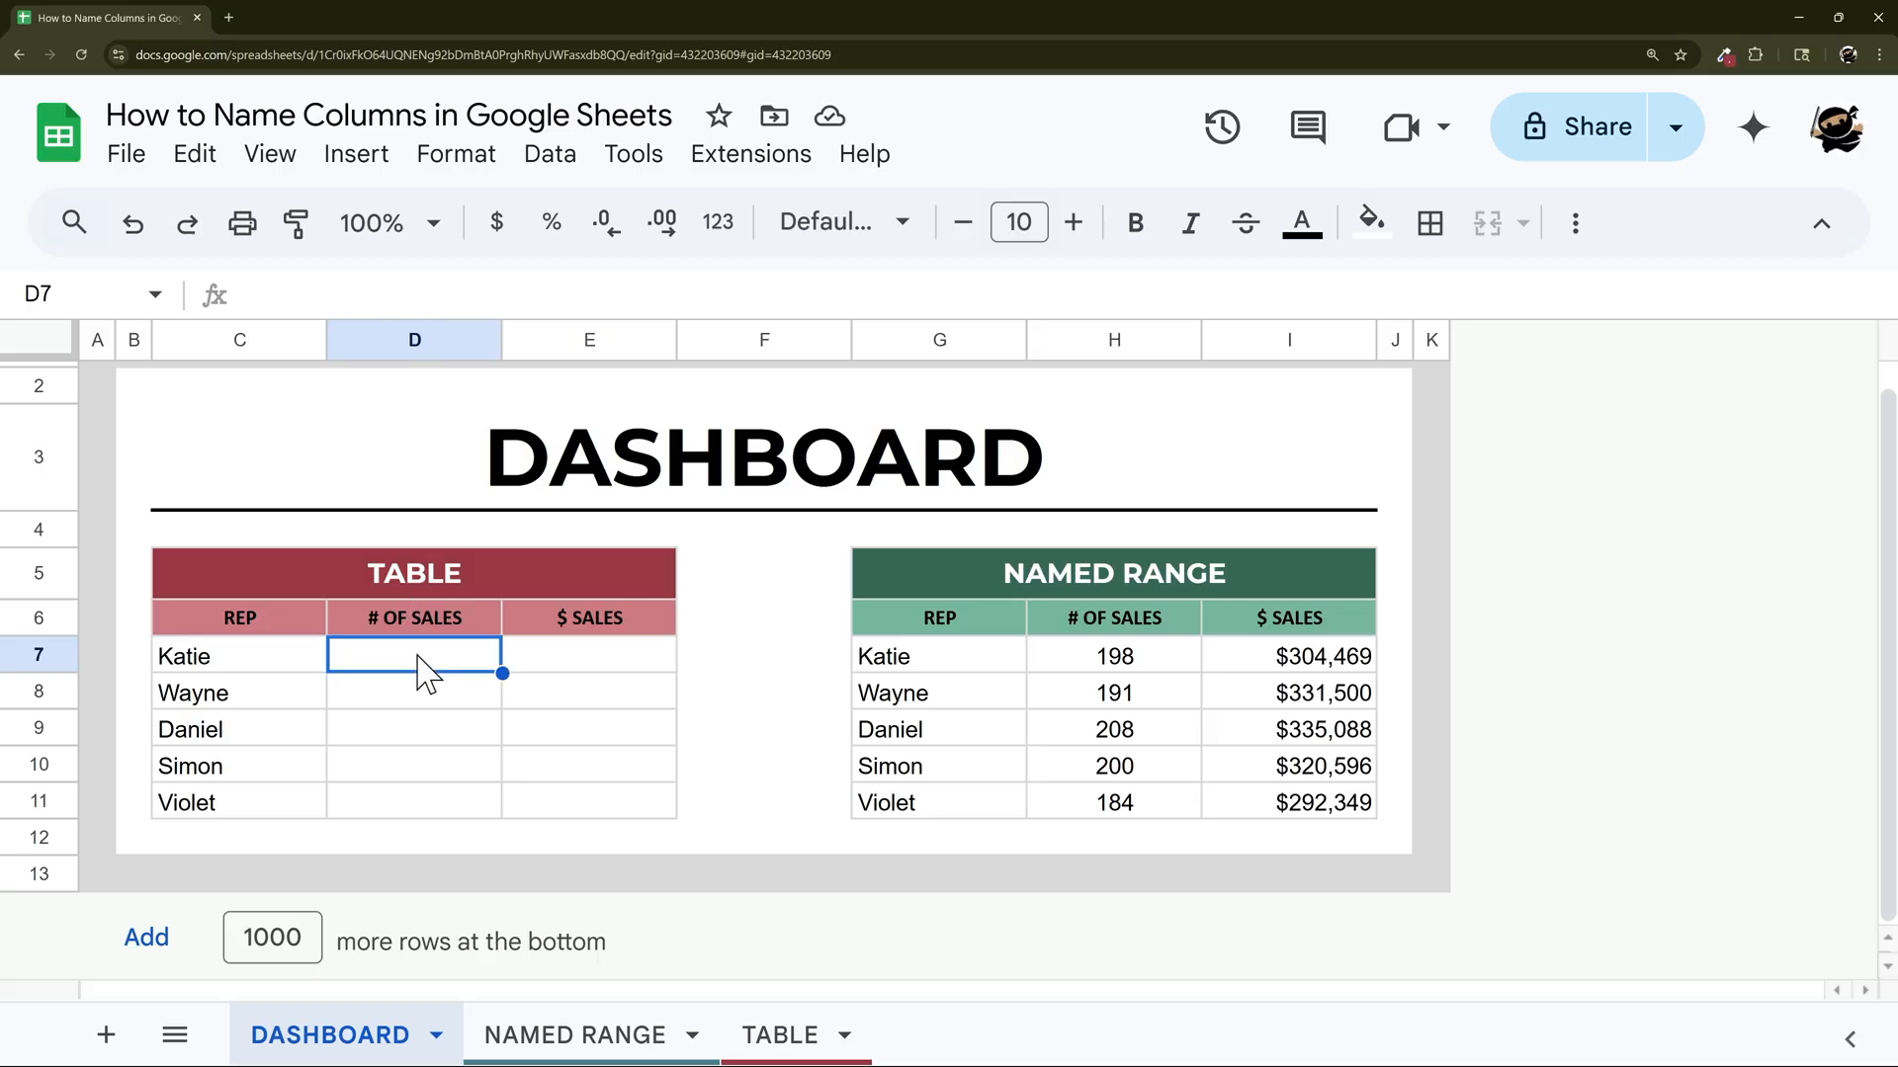
Enter =countifs(SALES[SALES REP],C7) in D7 for each rep's sales count.
{"action": "type", "text": "="}
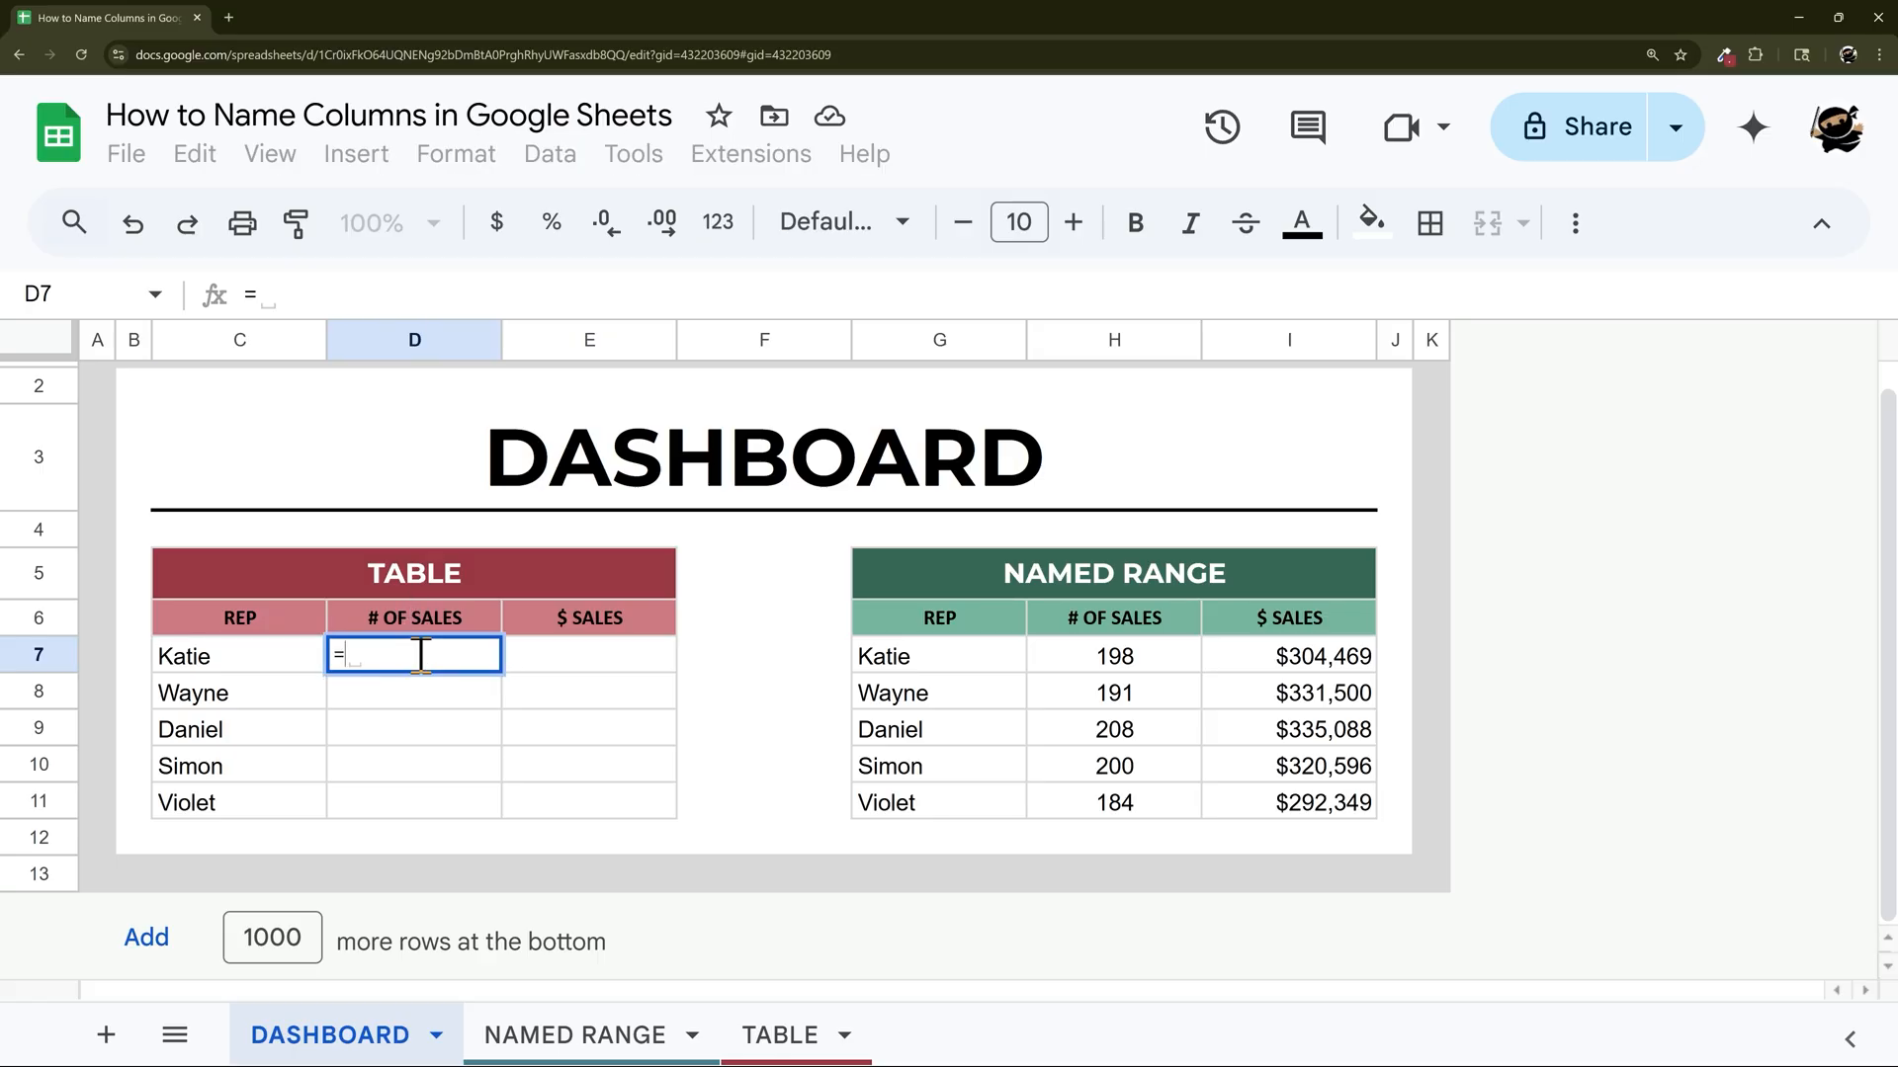
{"action": "type", "text": "countifs("}
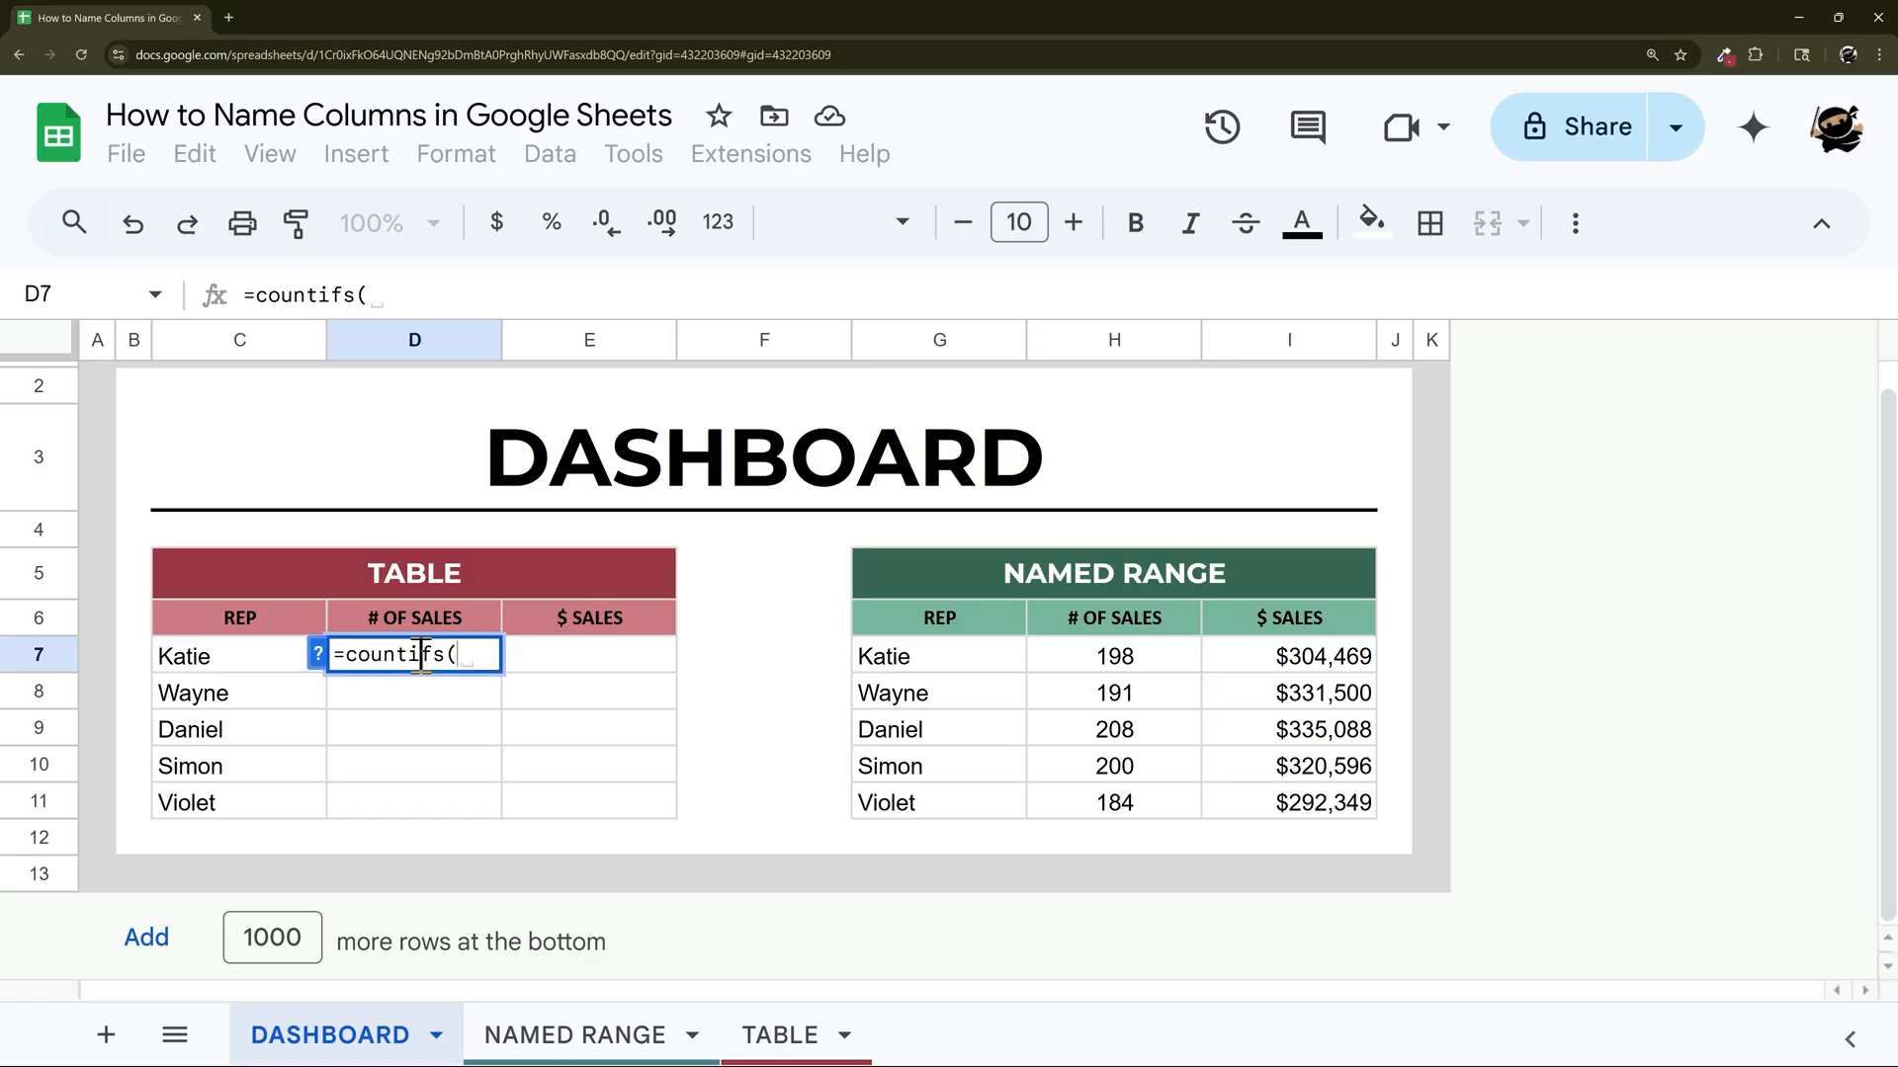
{"action": "type", "text": "So"}
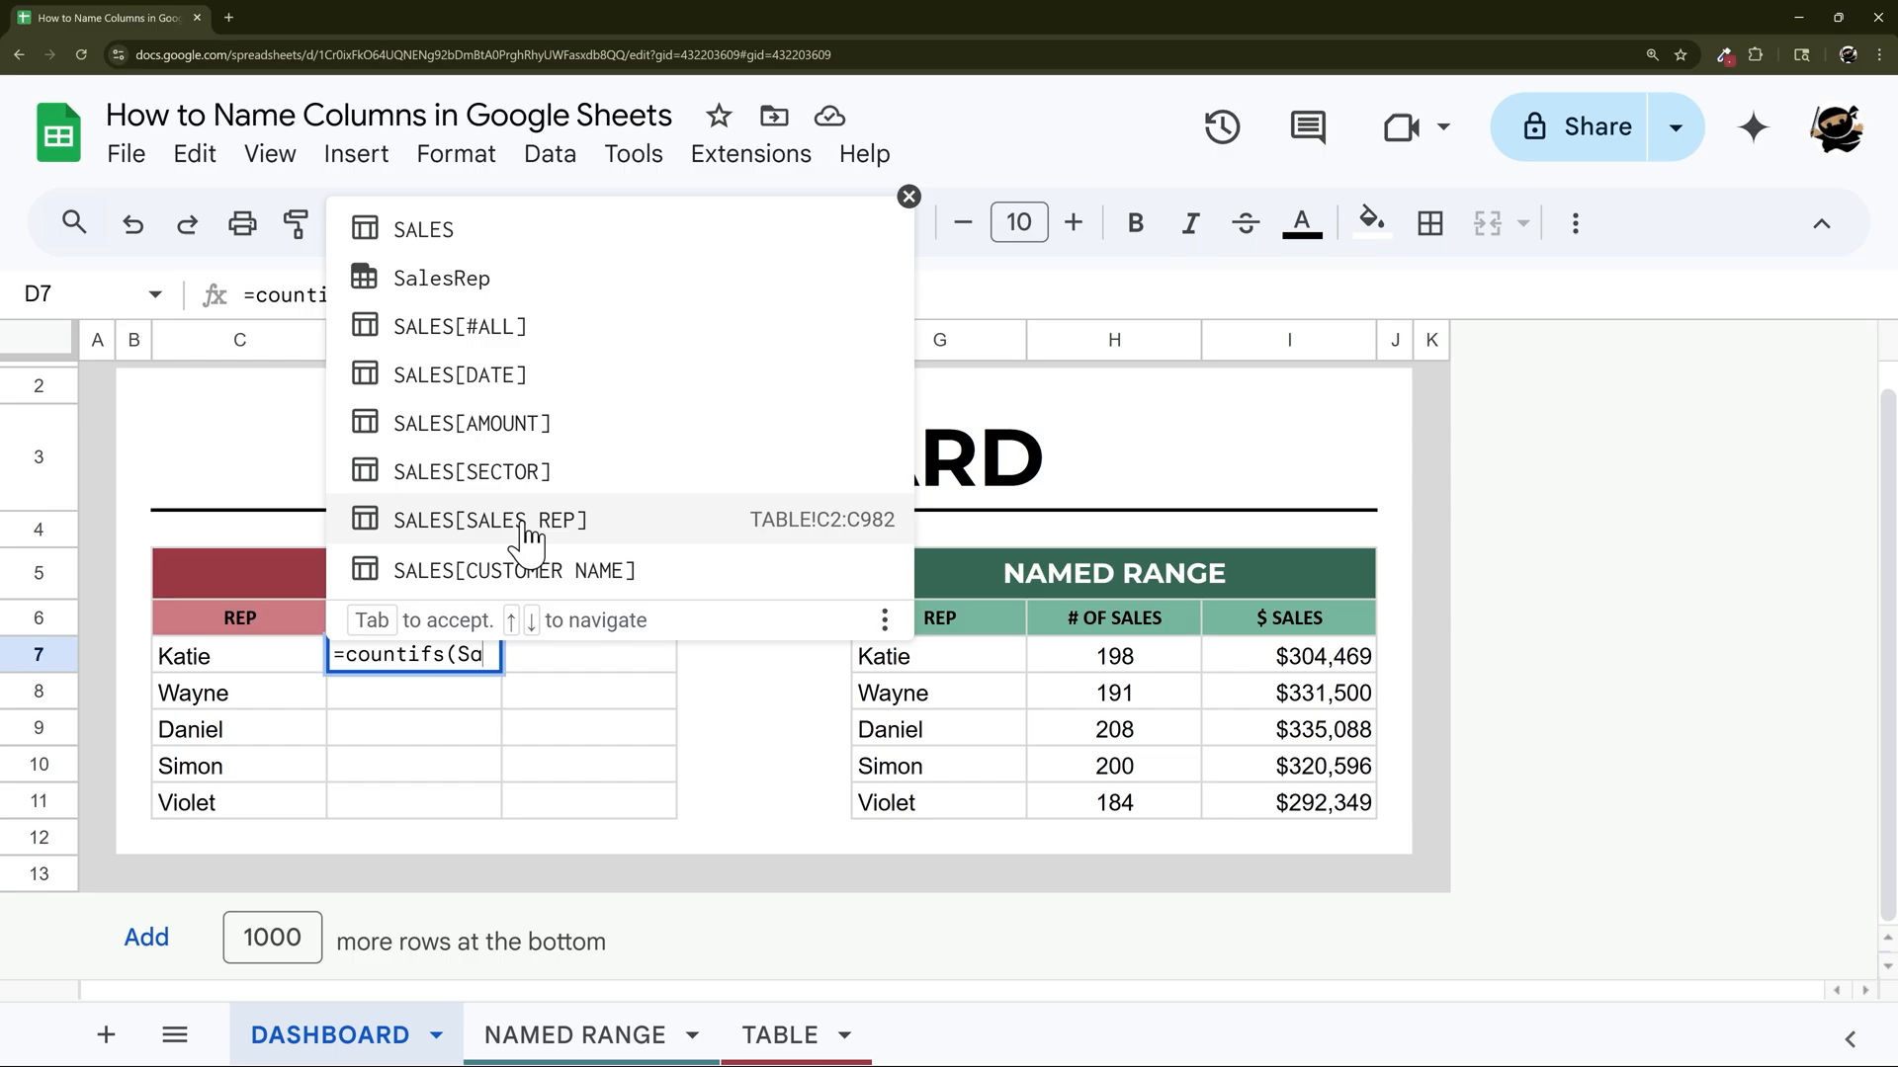
{"action": "left_click", "coordinate": [489, 520]}
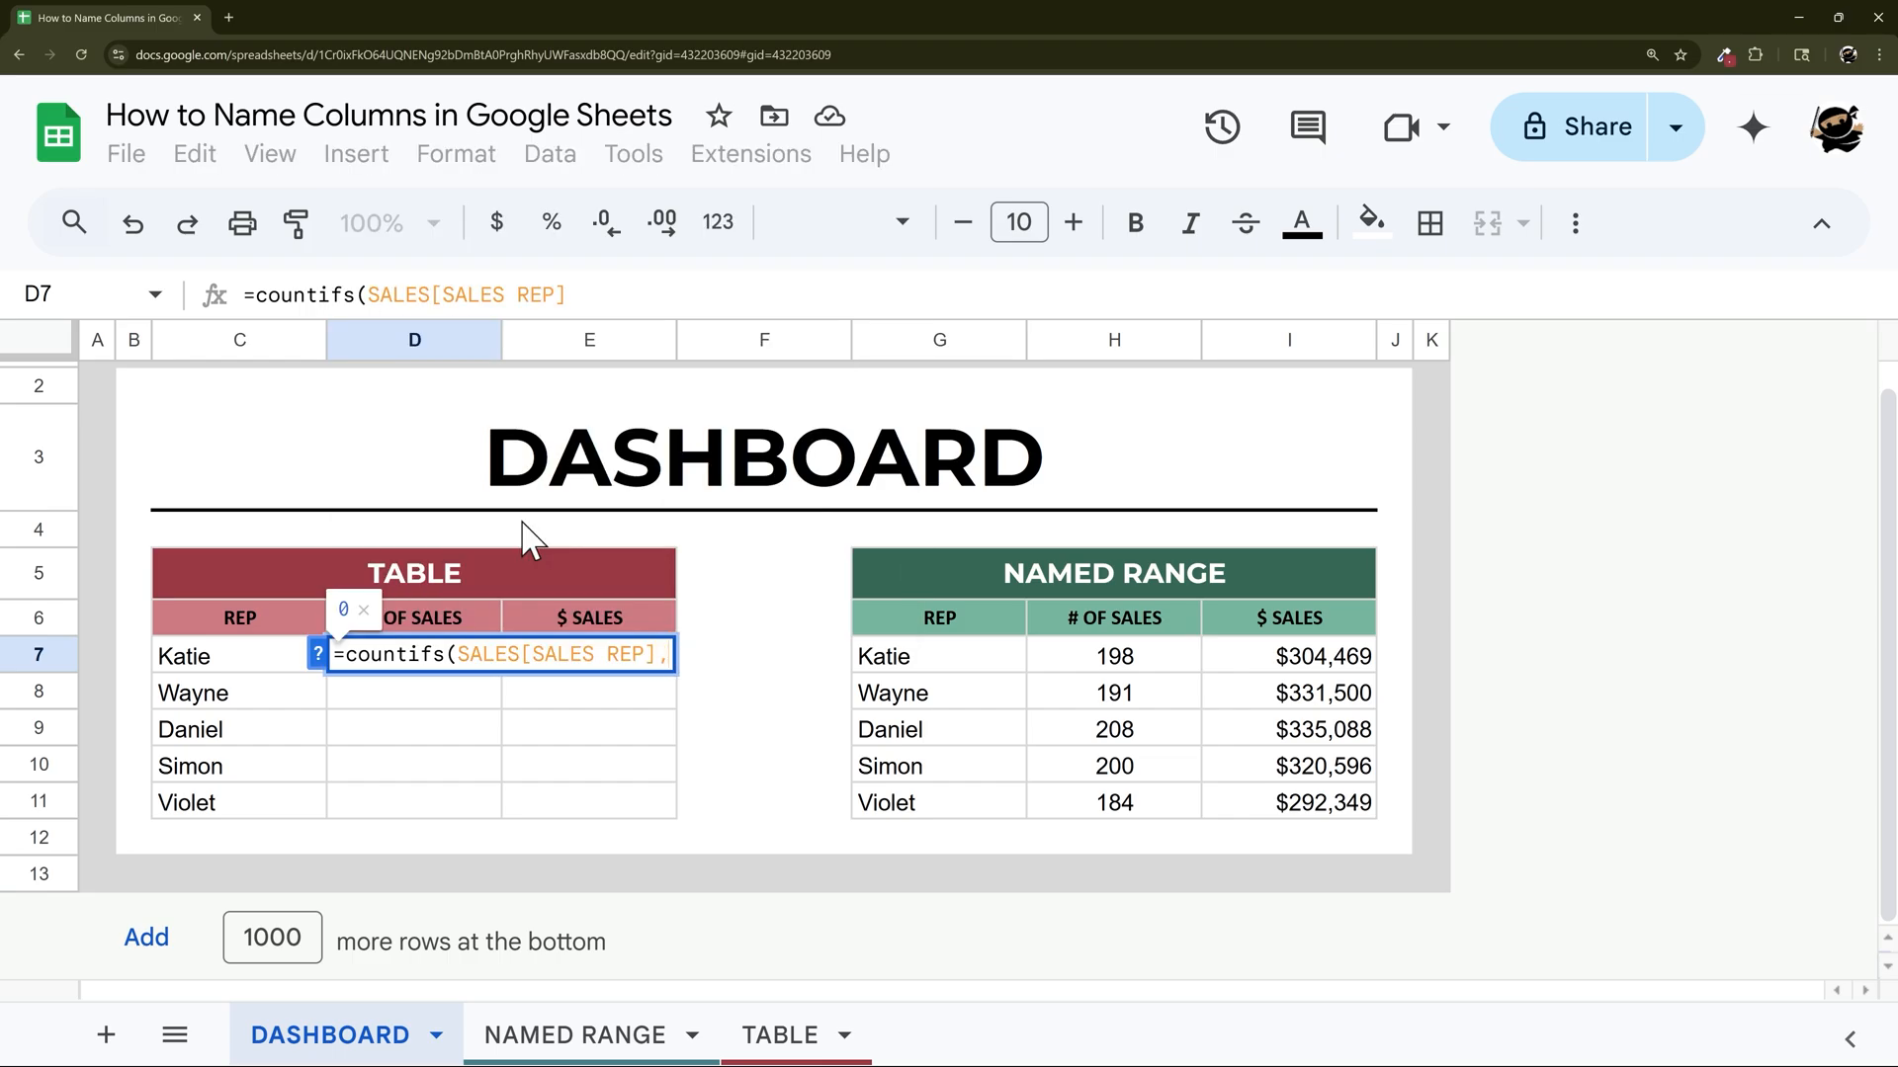
{"action": "left_click", "coordinate": [239, 657]}
{"action": "type", "text": "="}
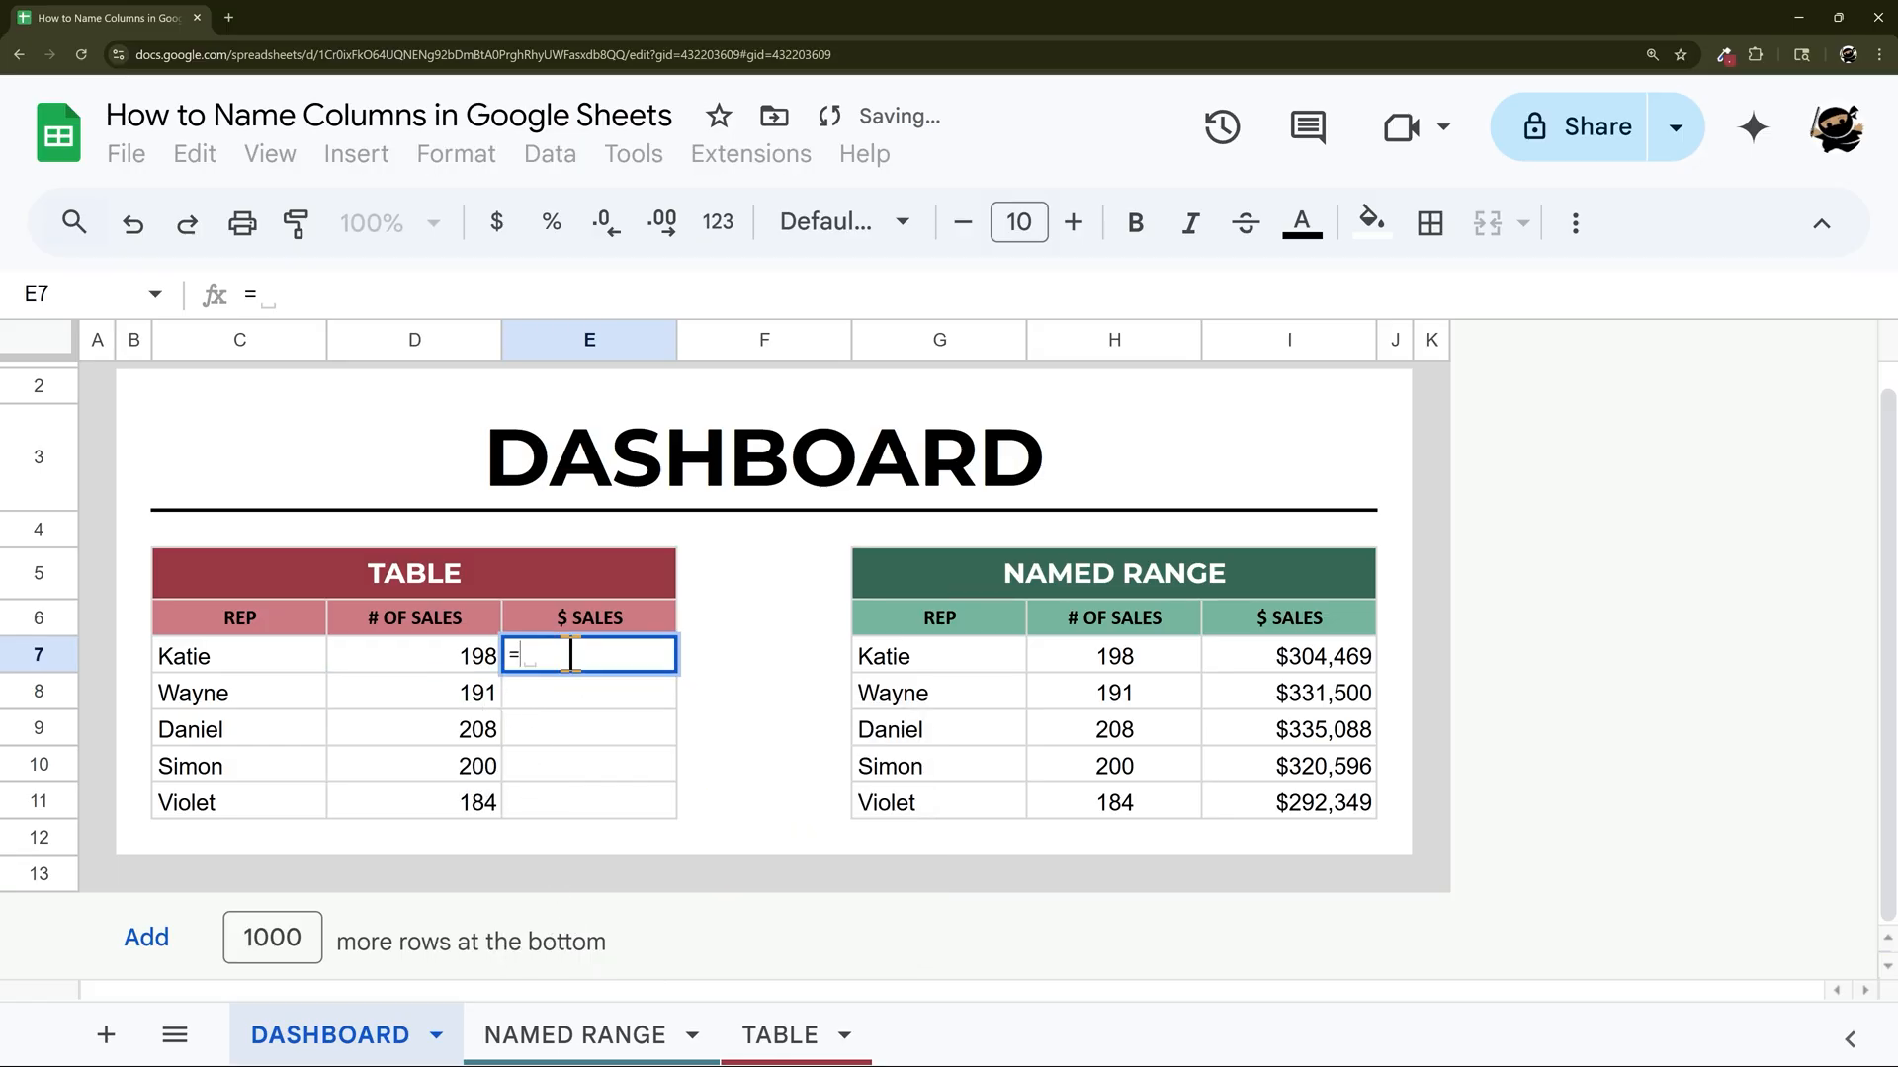
Enter =sumifs(SALES[AMOUNT],SALES[SALES REP],C7) in E7 and autofill down for all reps.
{"action": "type", "text": "sumifs("}
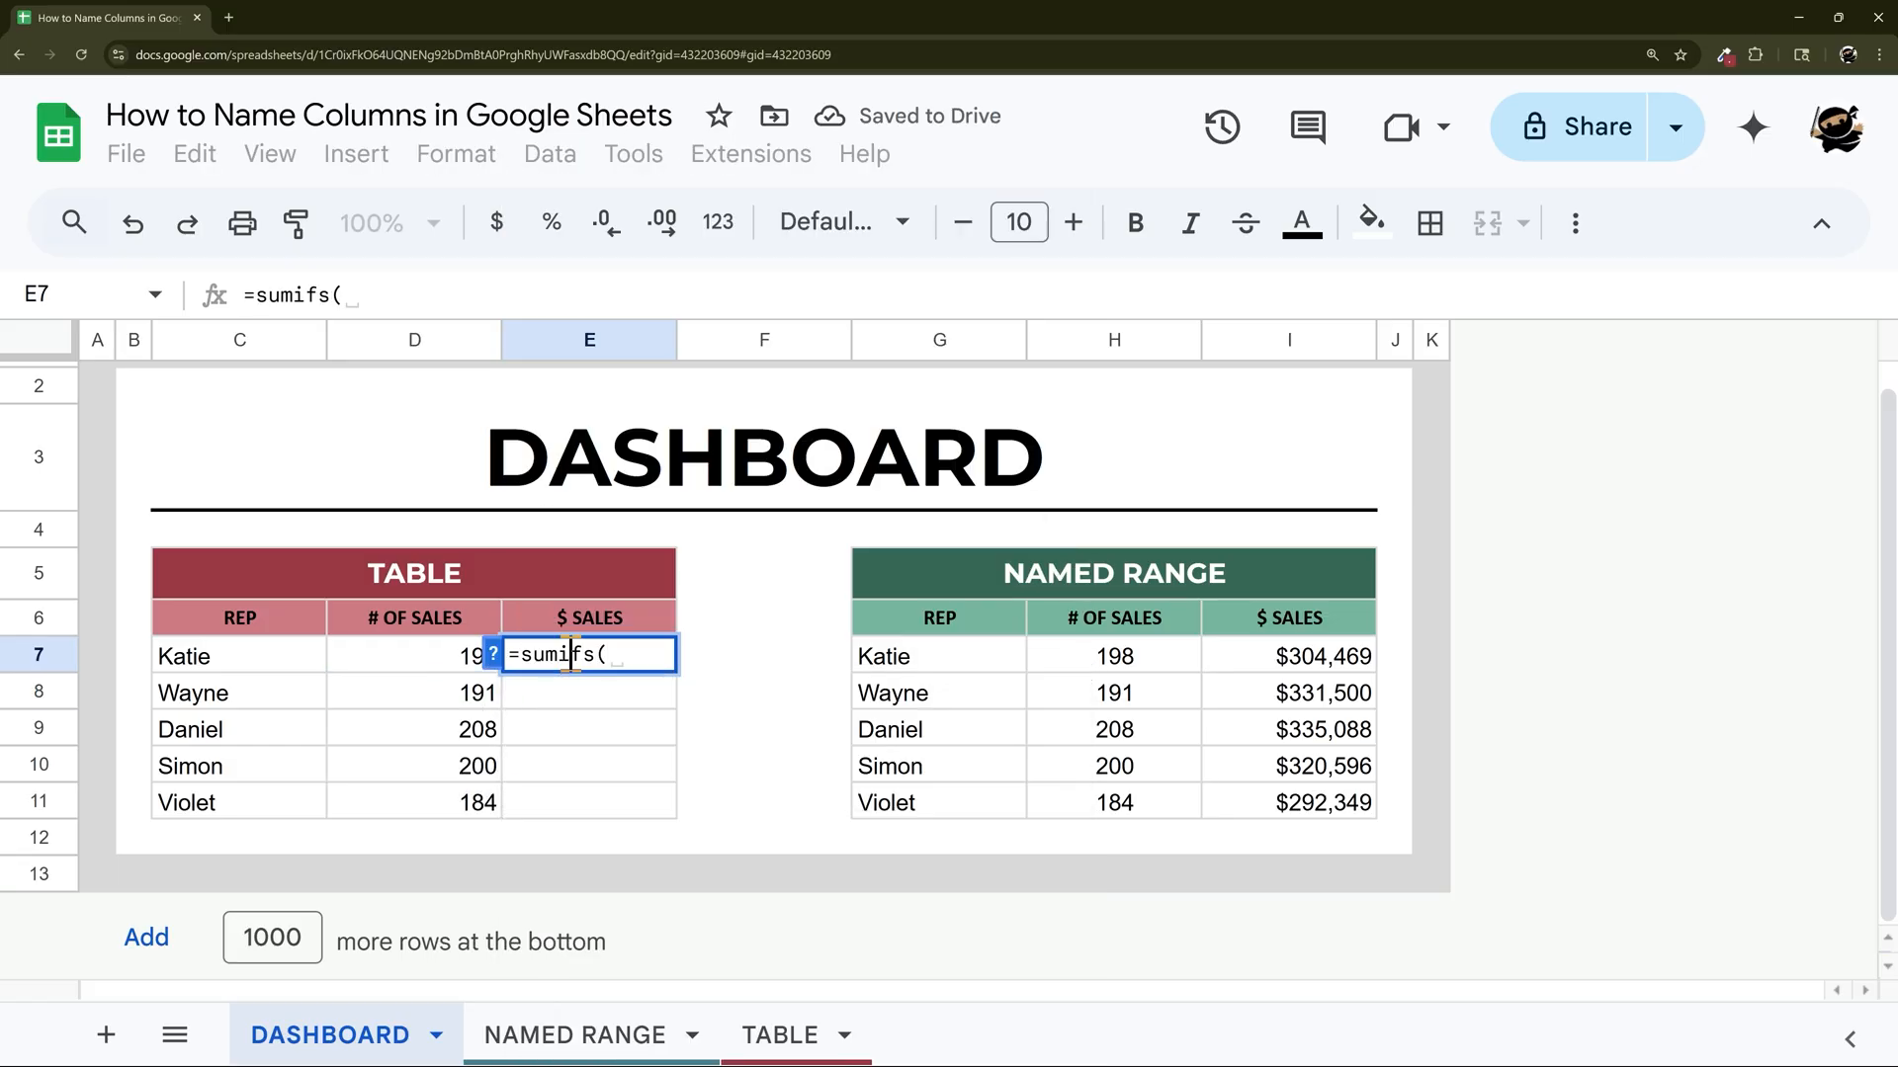
{"action": "type", "text": "Sale"}
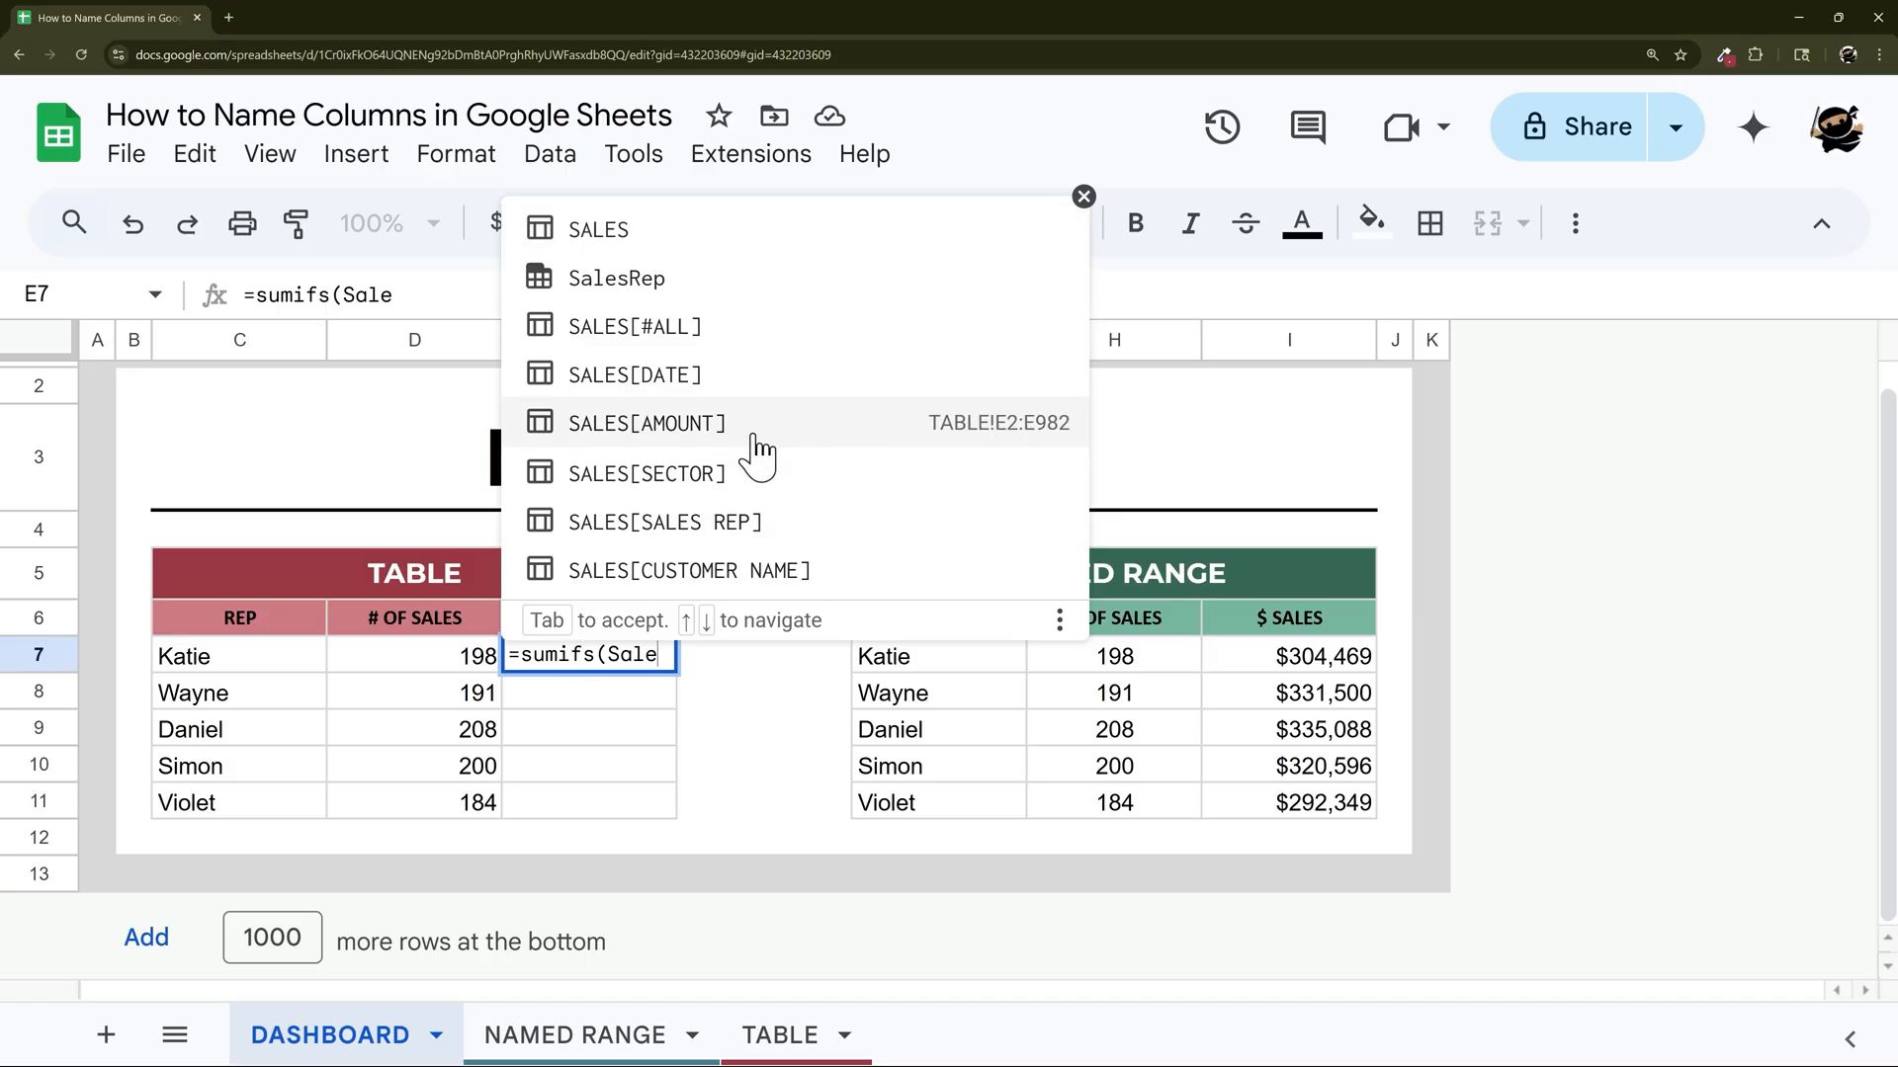
{"action": "left_click", "coordinate": [646, 423]}
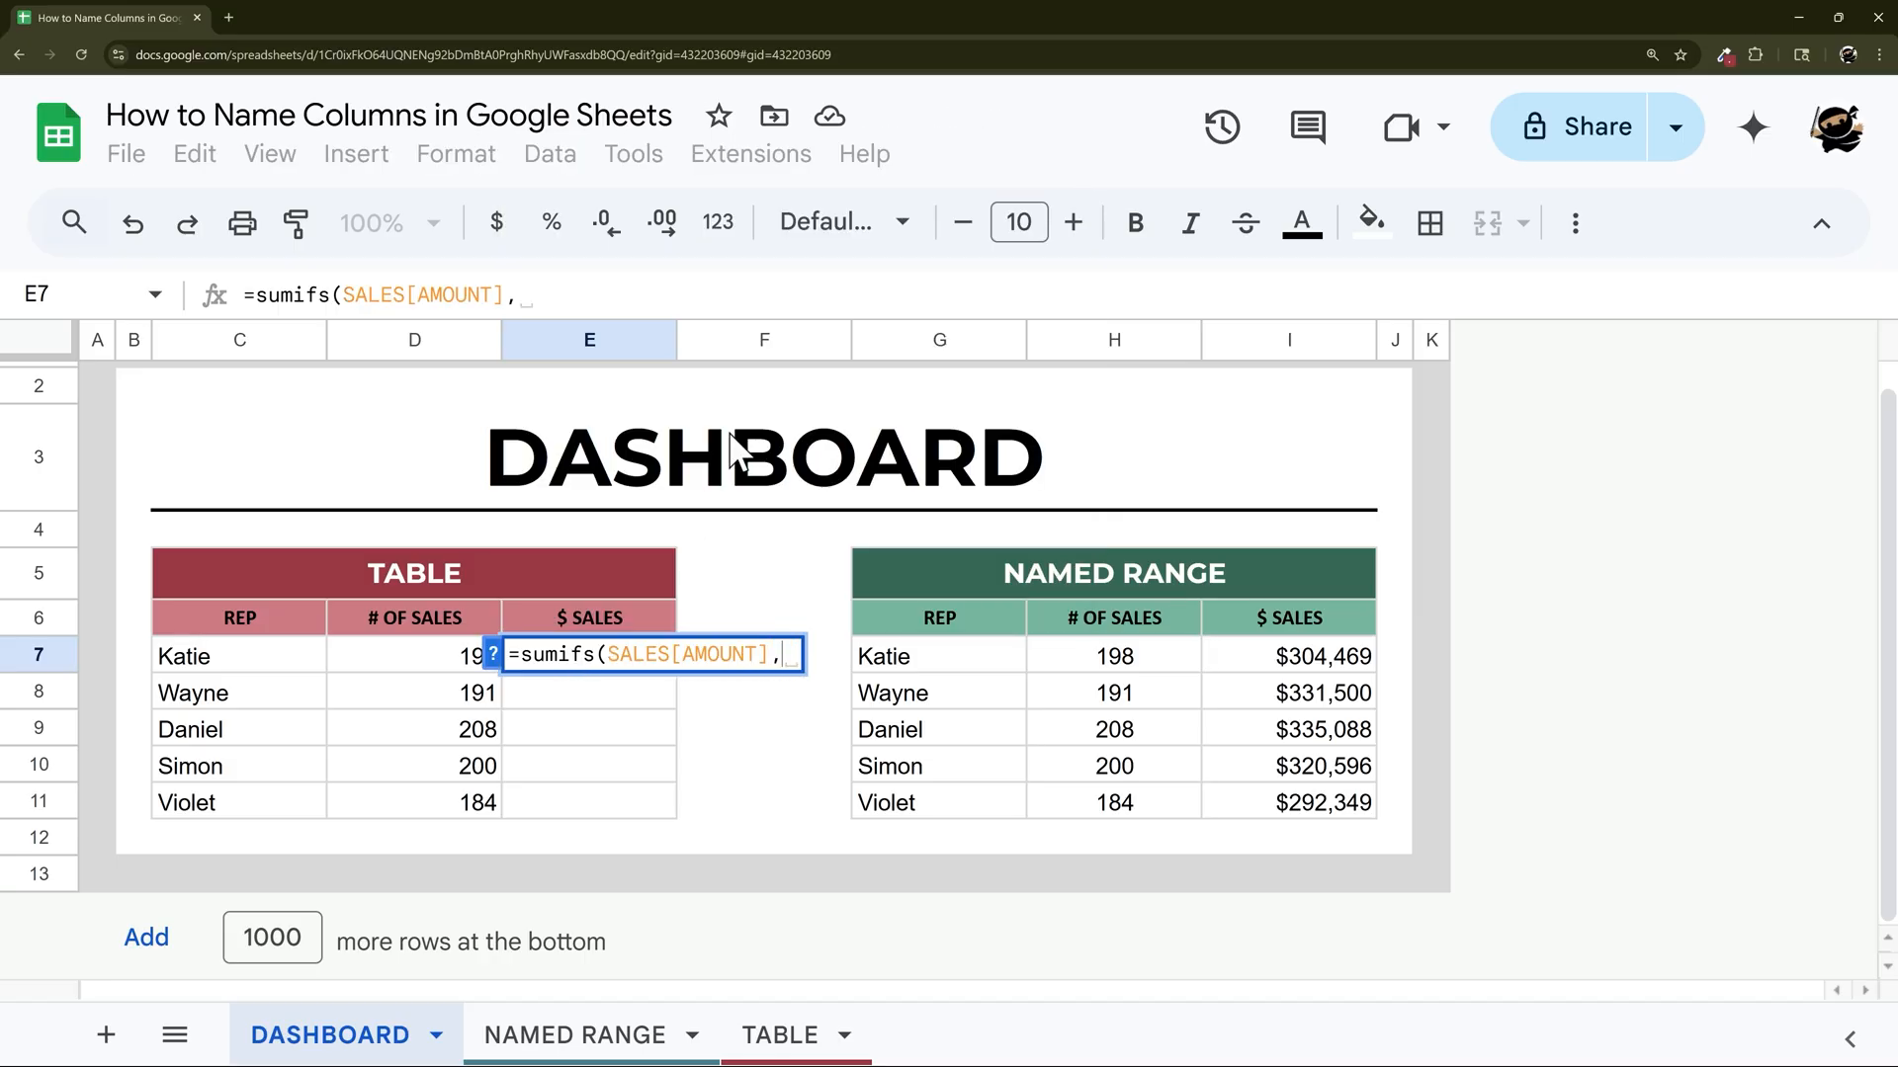
{"action": "type", "text": "SA"}
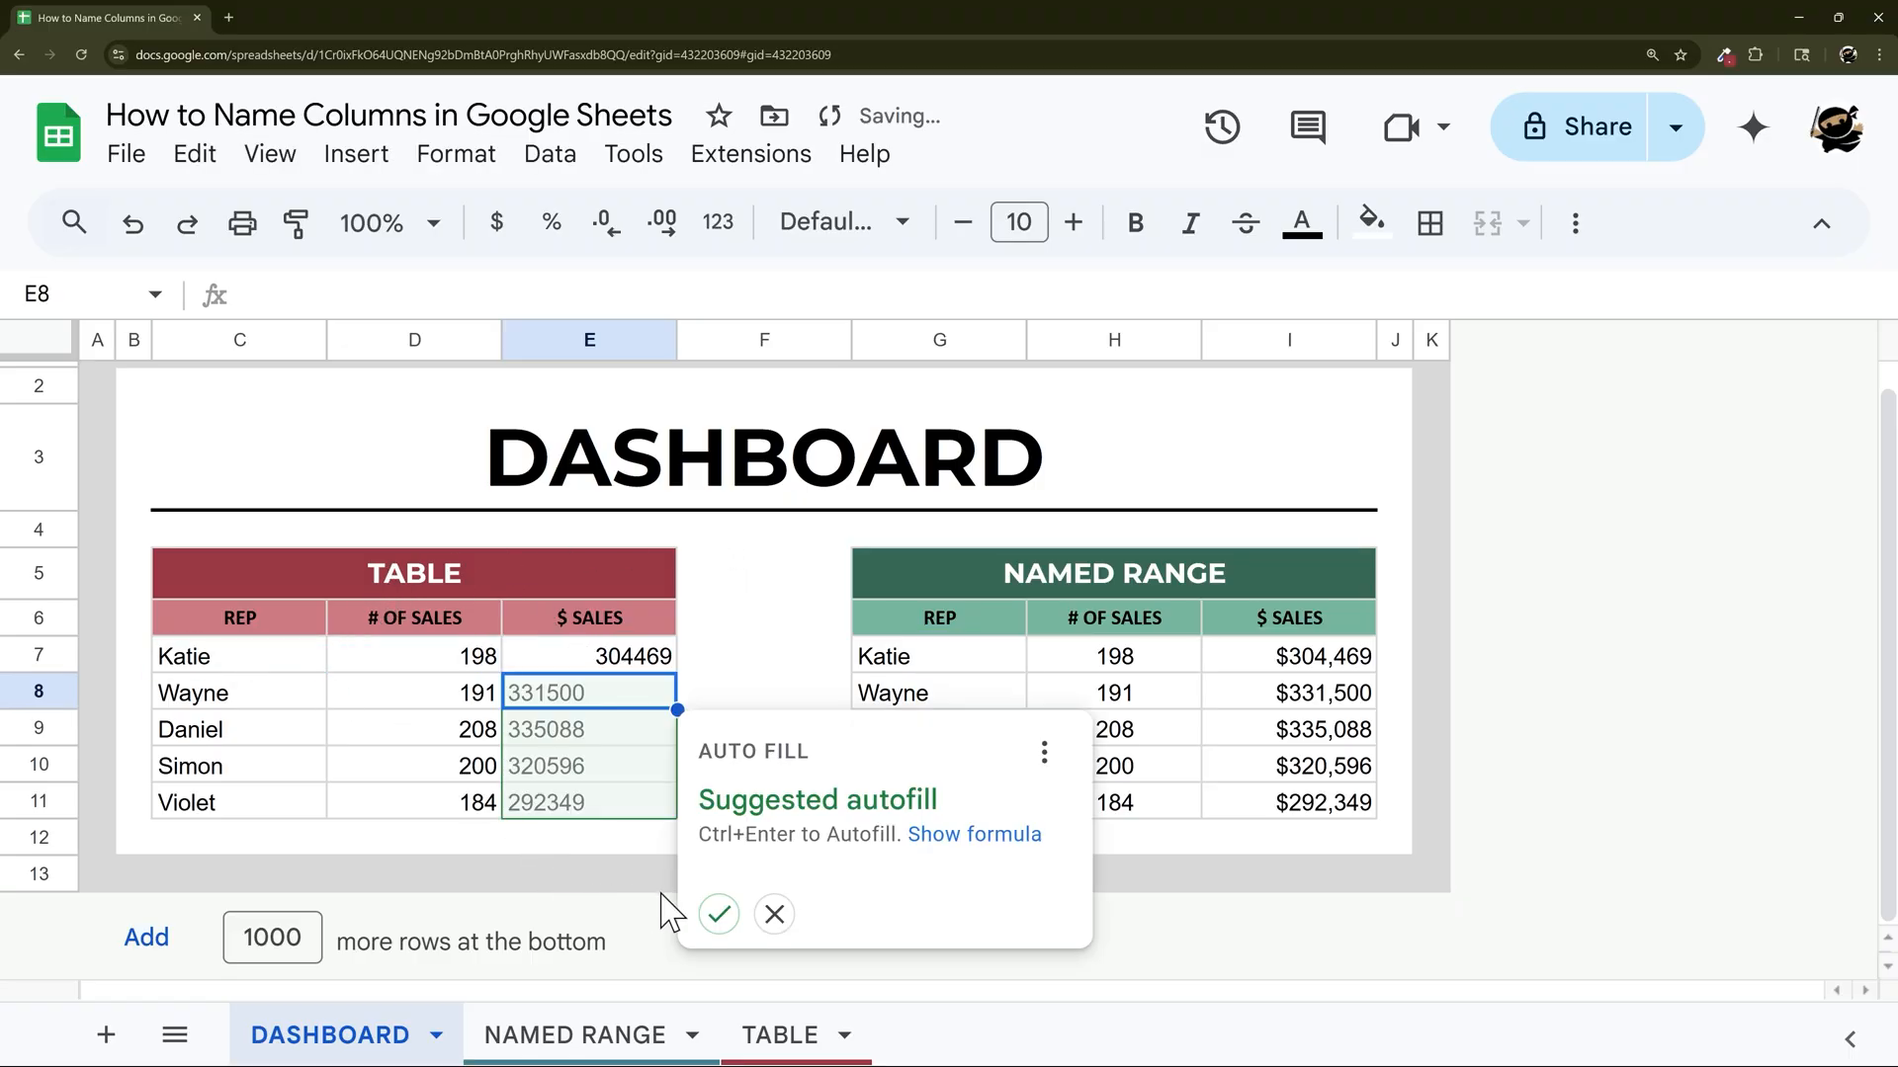
{"action": "left_click", "coordinate": [716, 913]}
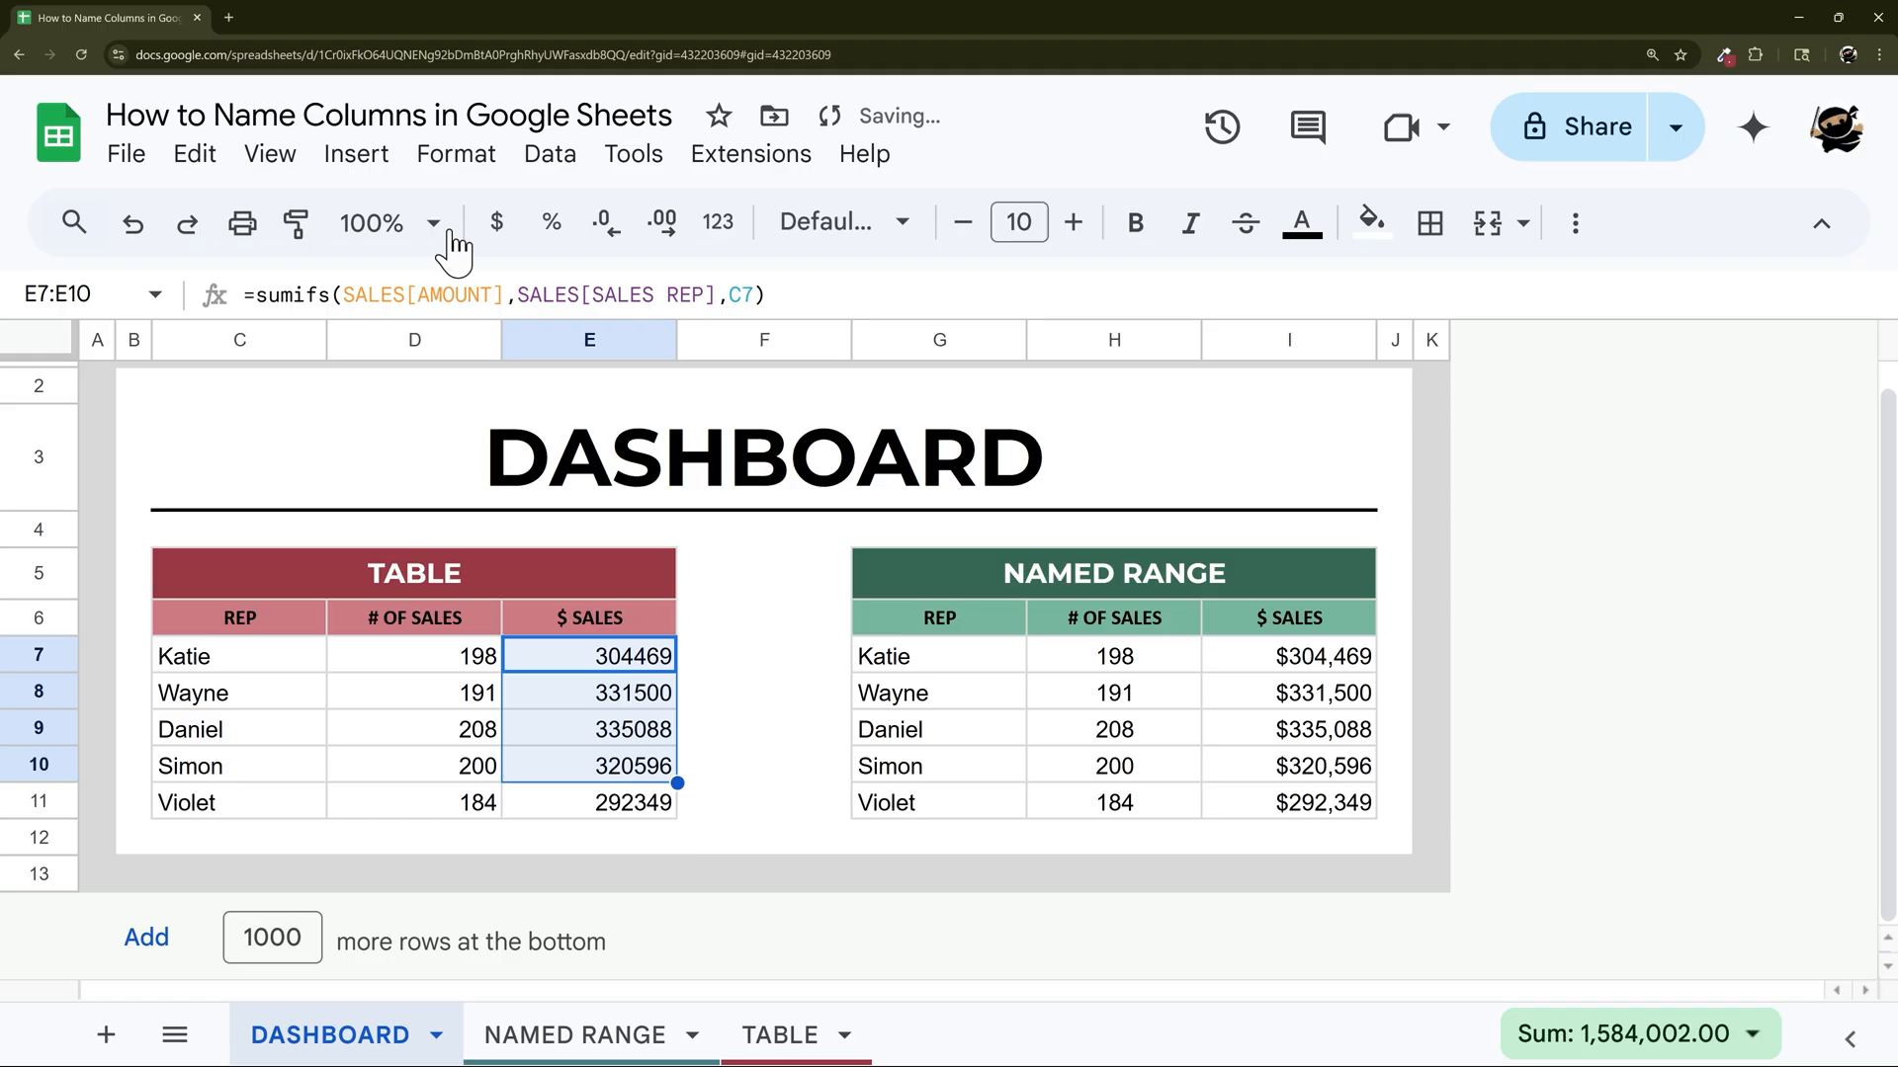
Format E7:E10 without decimals and Violet's E11 total as currency.
{"action": "left_click", "coordinate": [603, 222]}
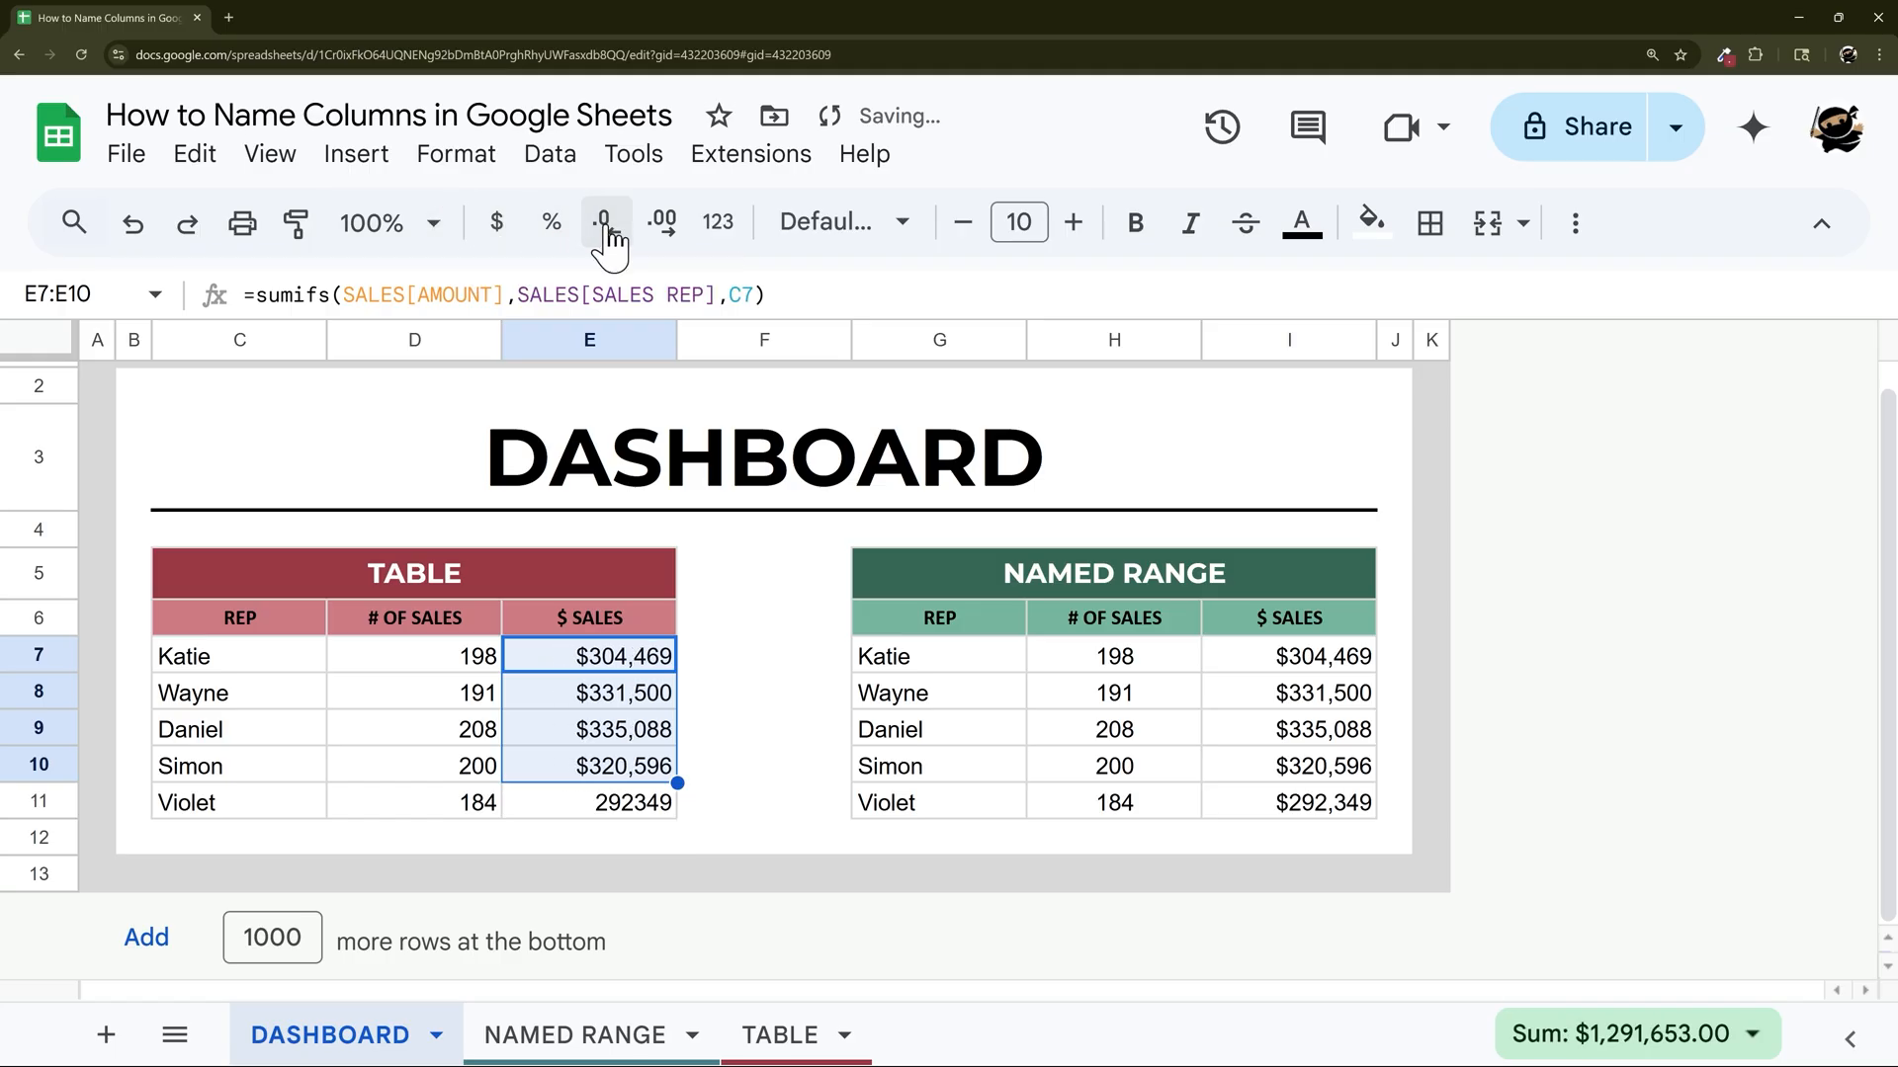
{"action": "left_click", "coordinate": [589, 801]}
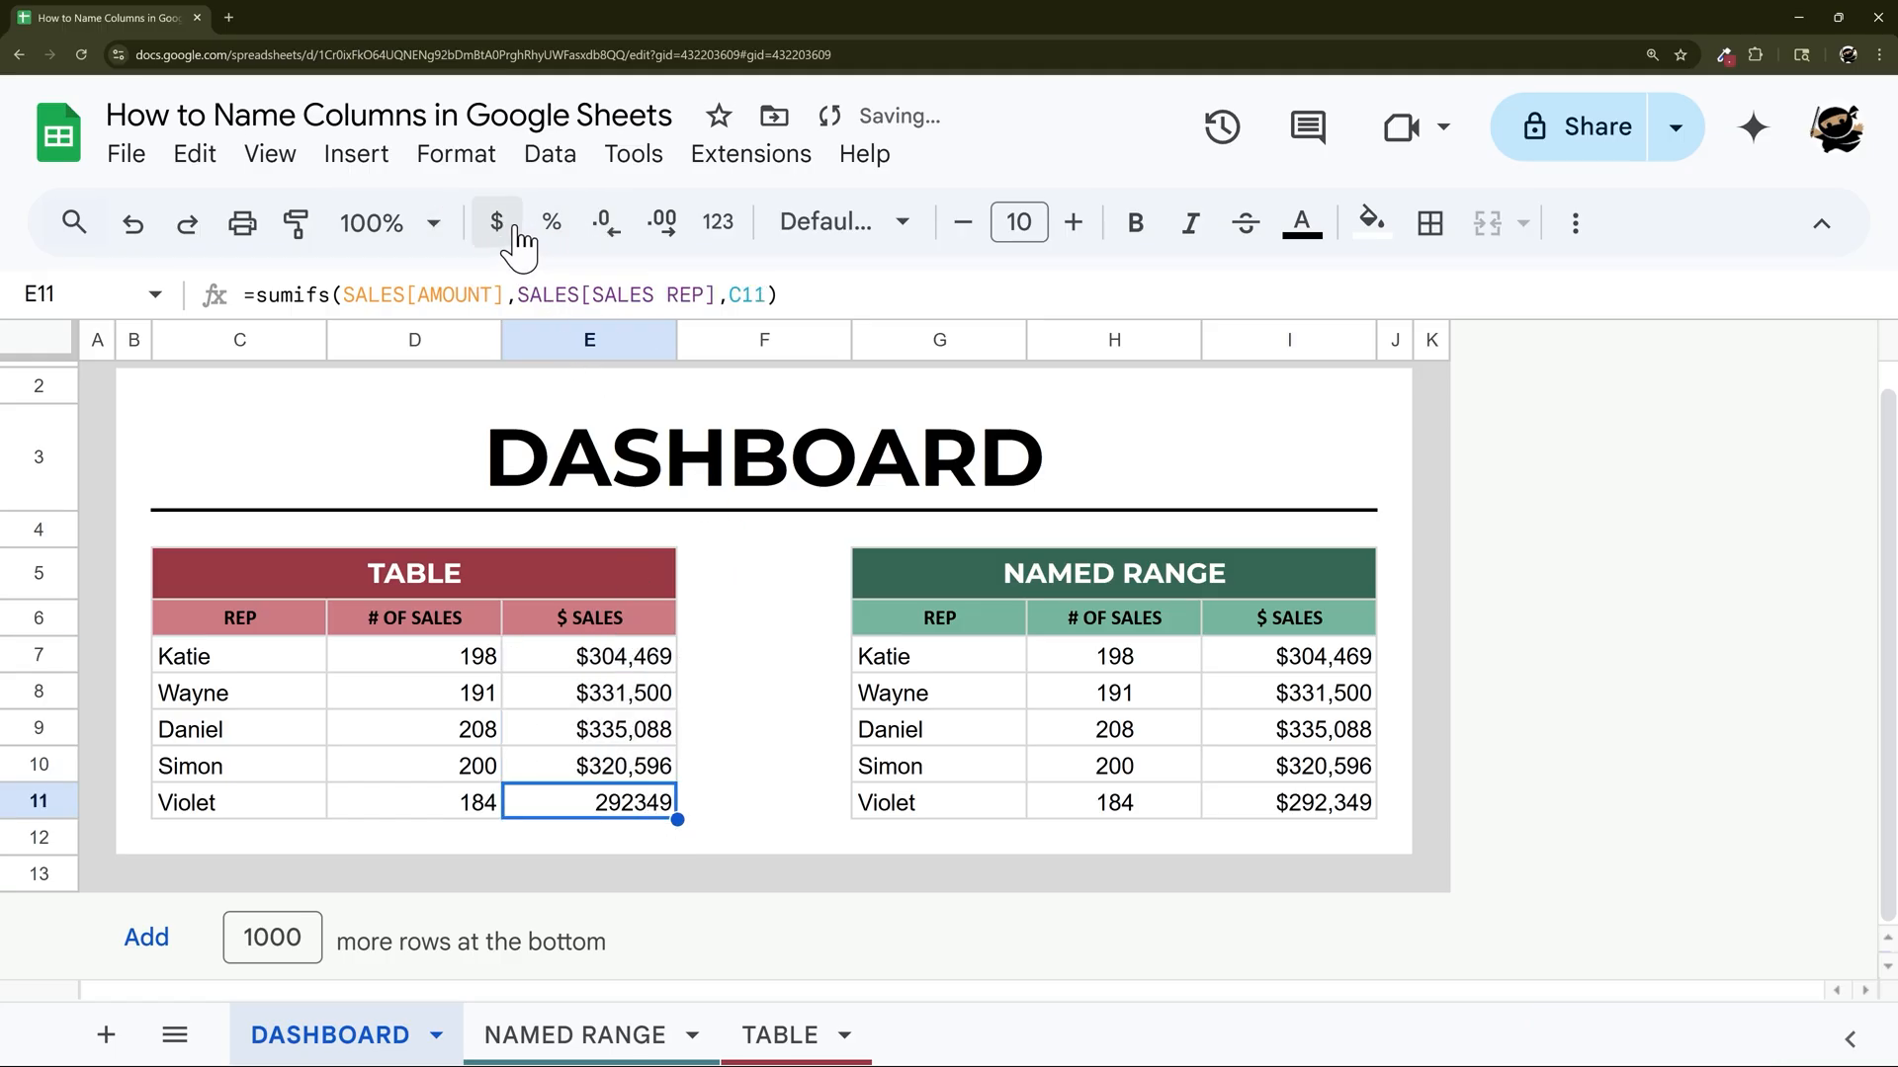
{"action": "left_click", "coordinate": [763, 729]}
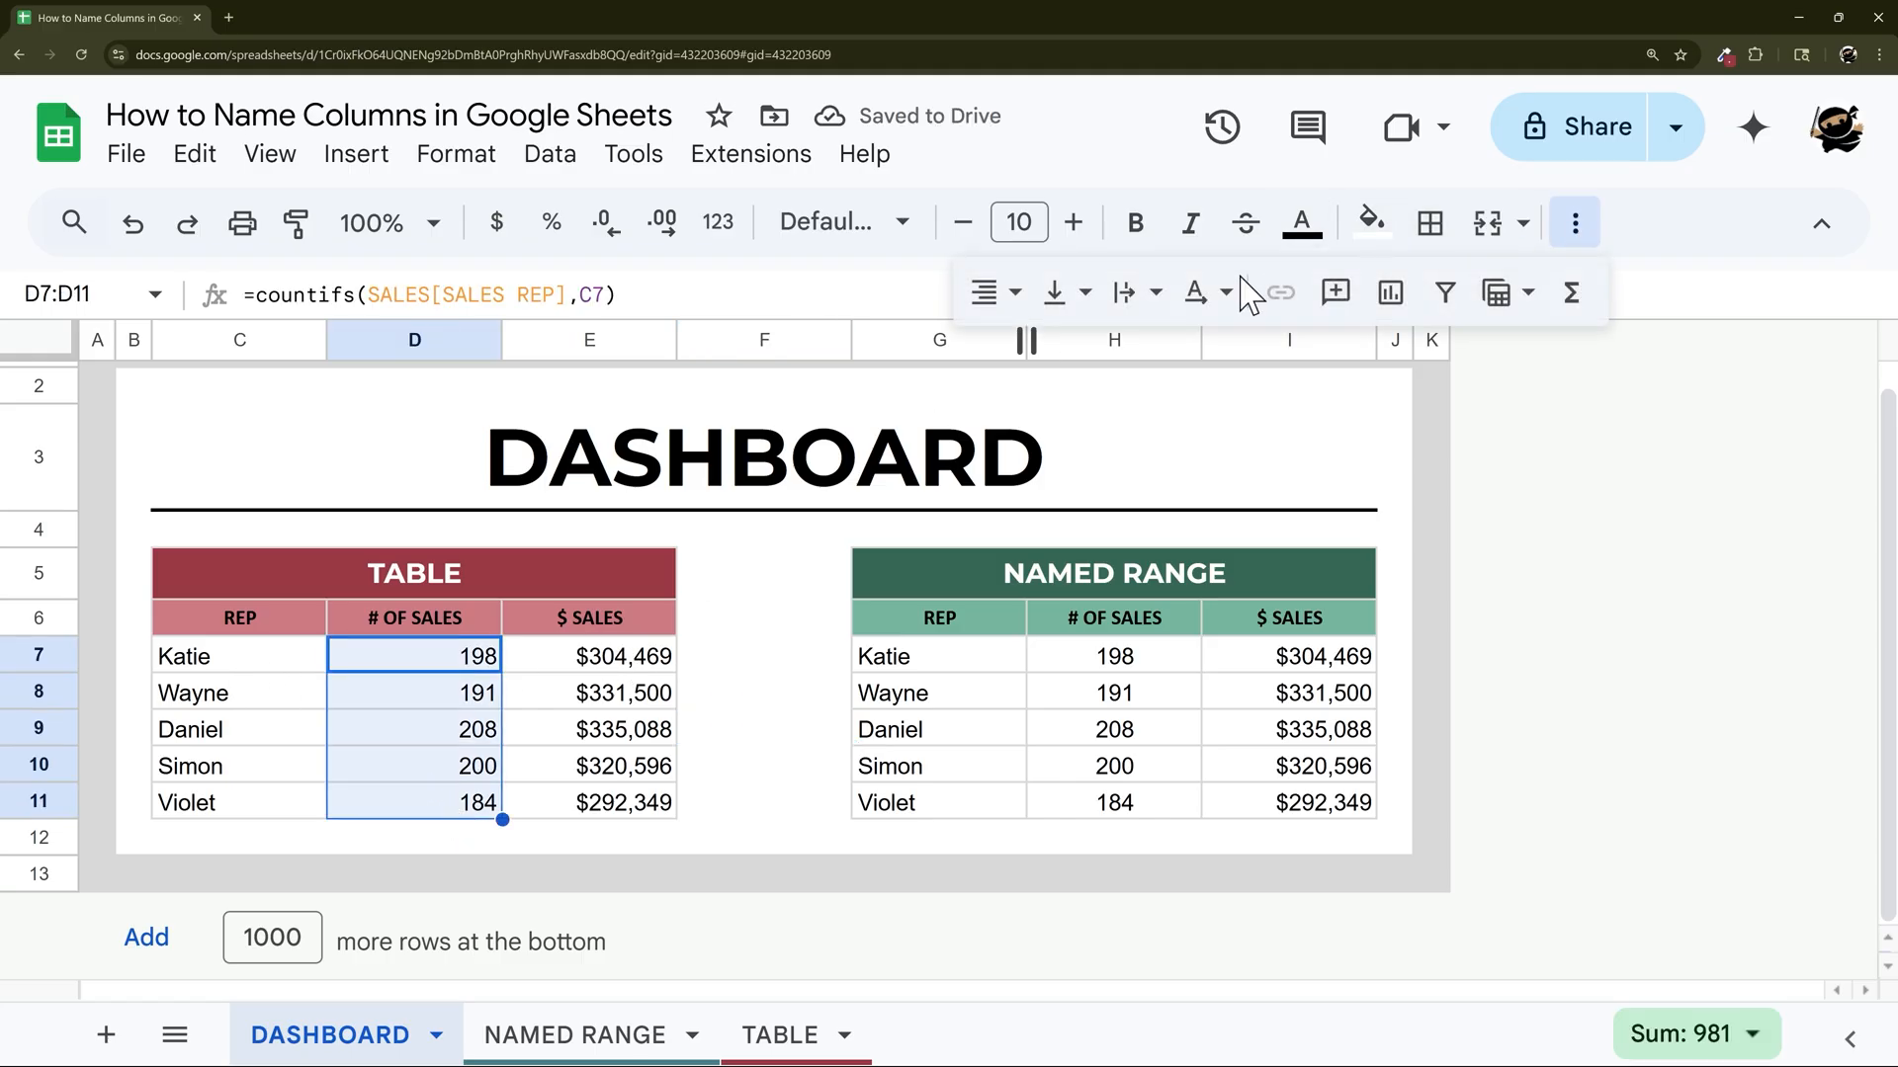
Inspect the named-range rep list formula in G7, then move via TABLE to the NAMED RANGE sheet.
{"action": "left_click", "coordinate": [763, 573]}
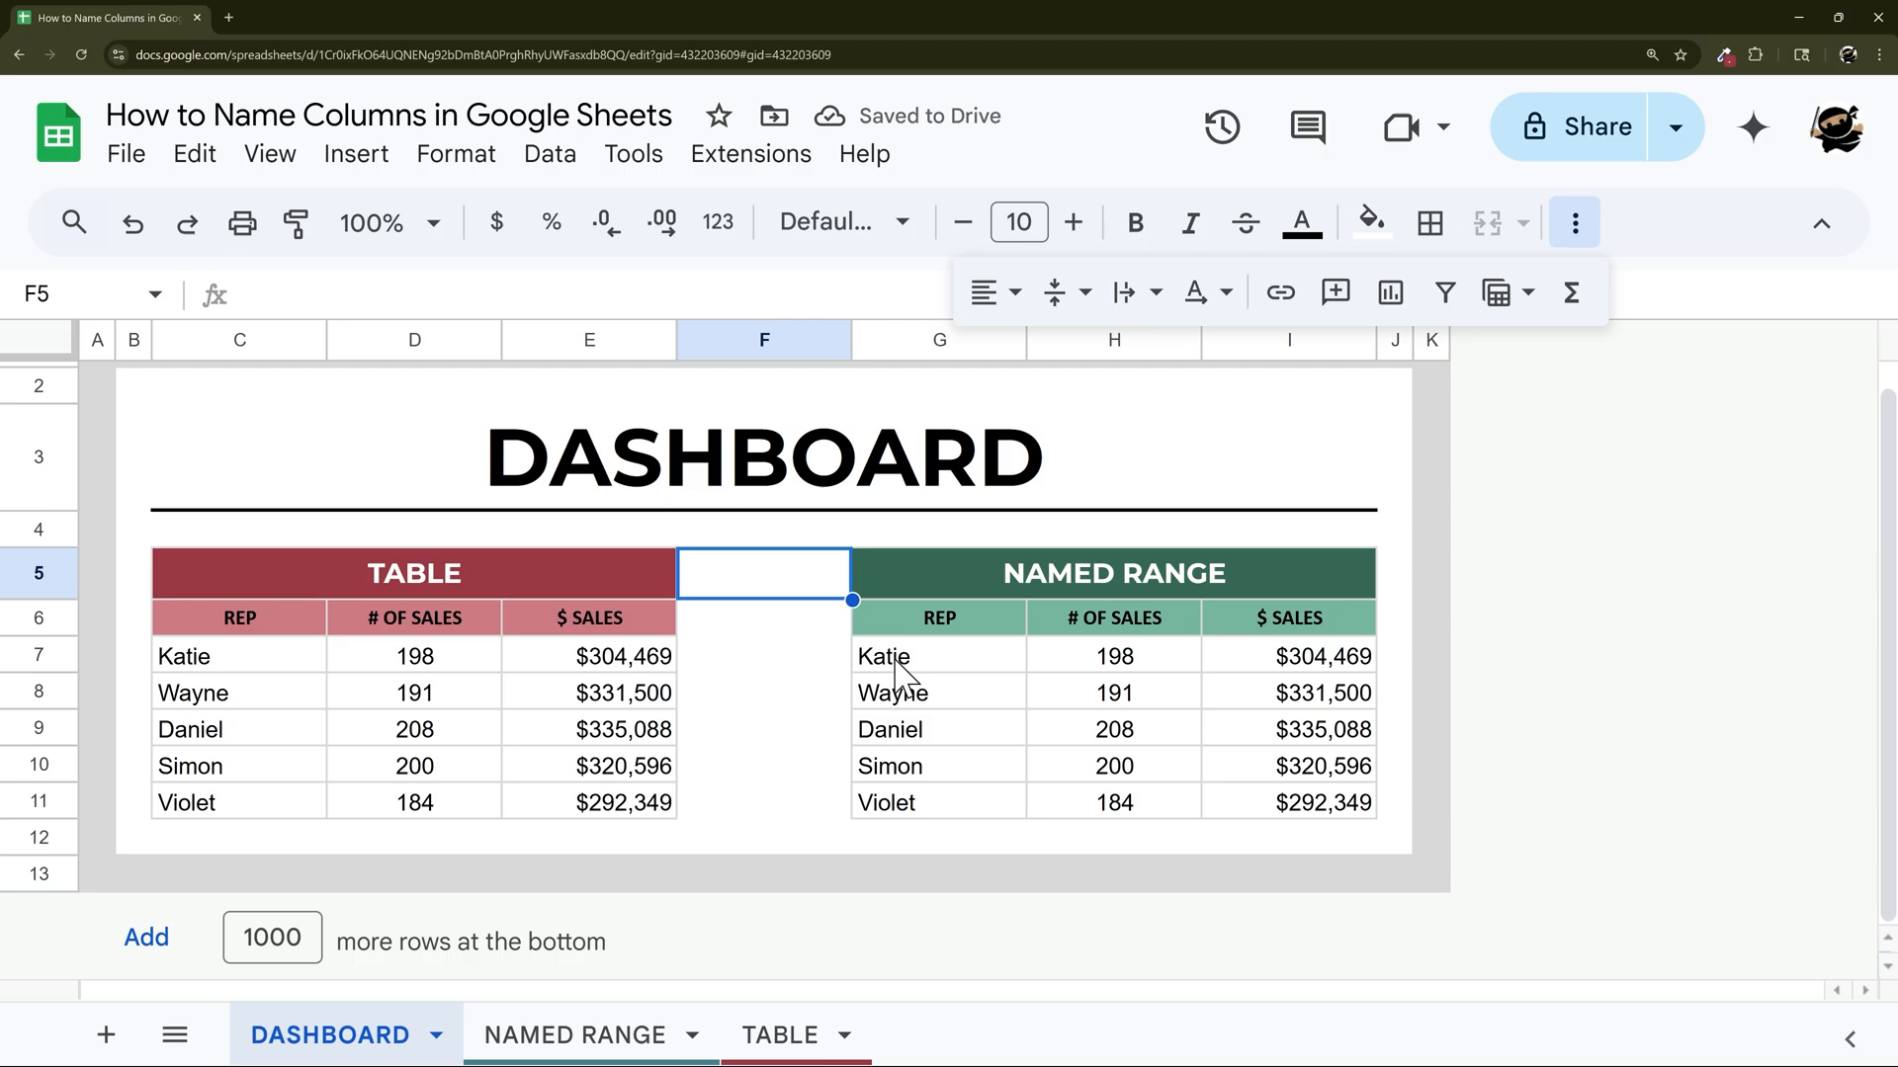
{"action": "left_click", "coordinate": [884, 656]}
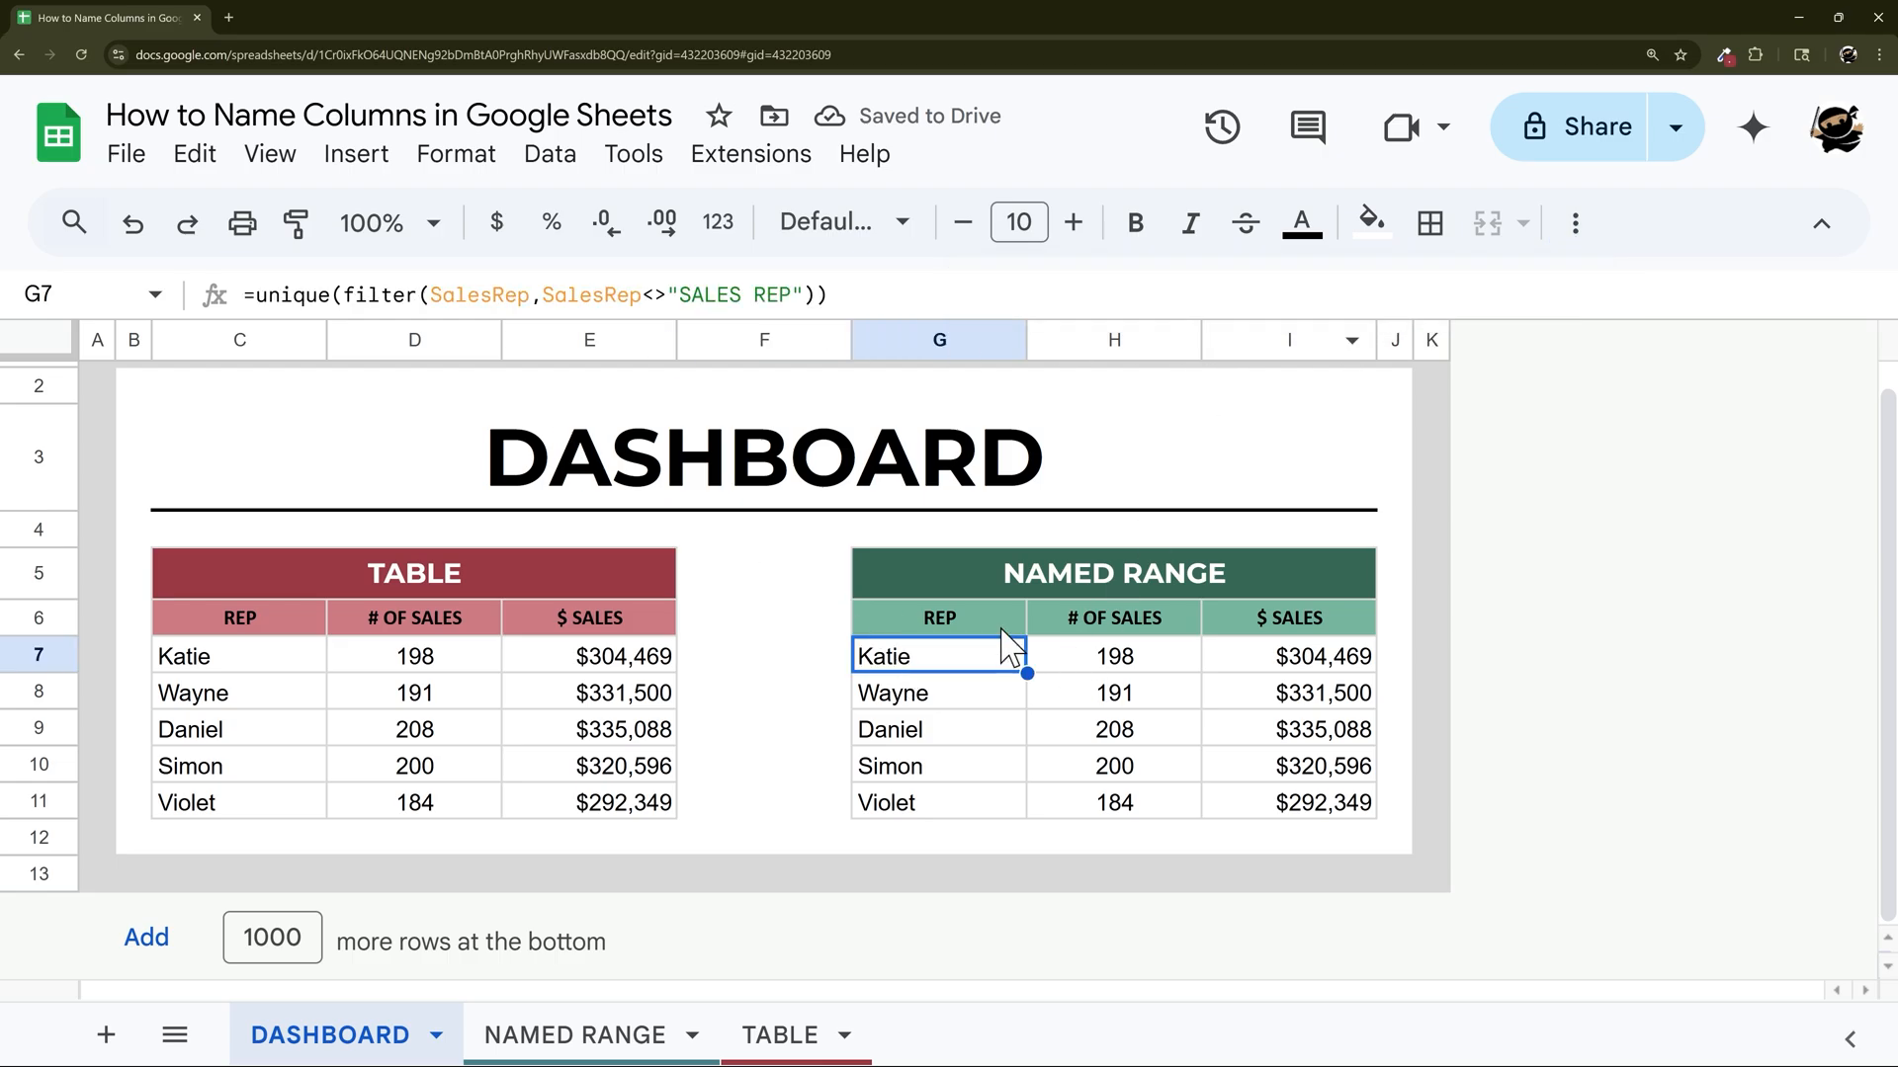
{"action": "left_click", "coordinate": [779, 1034]}
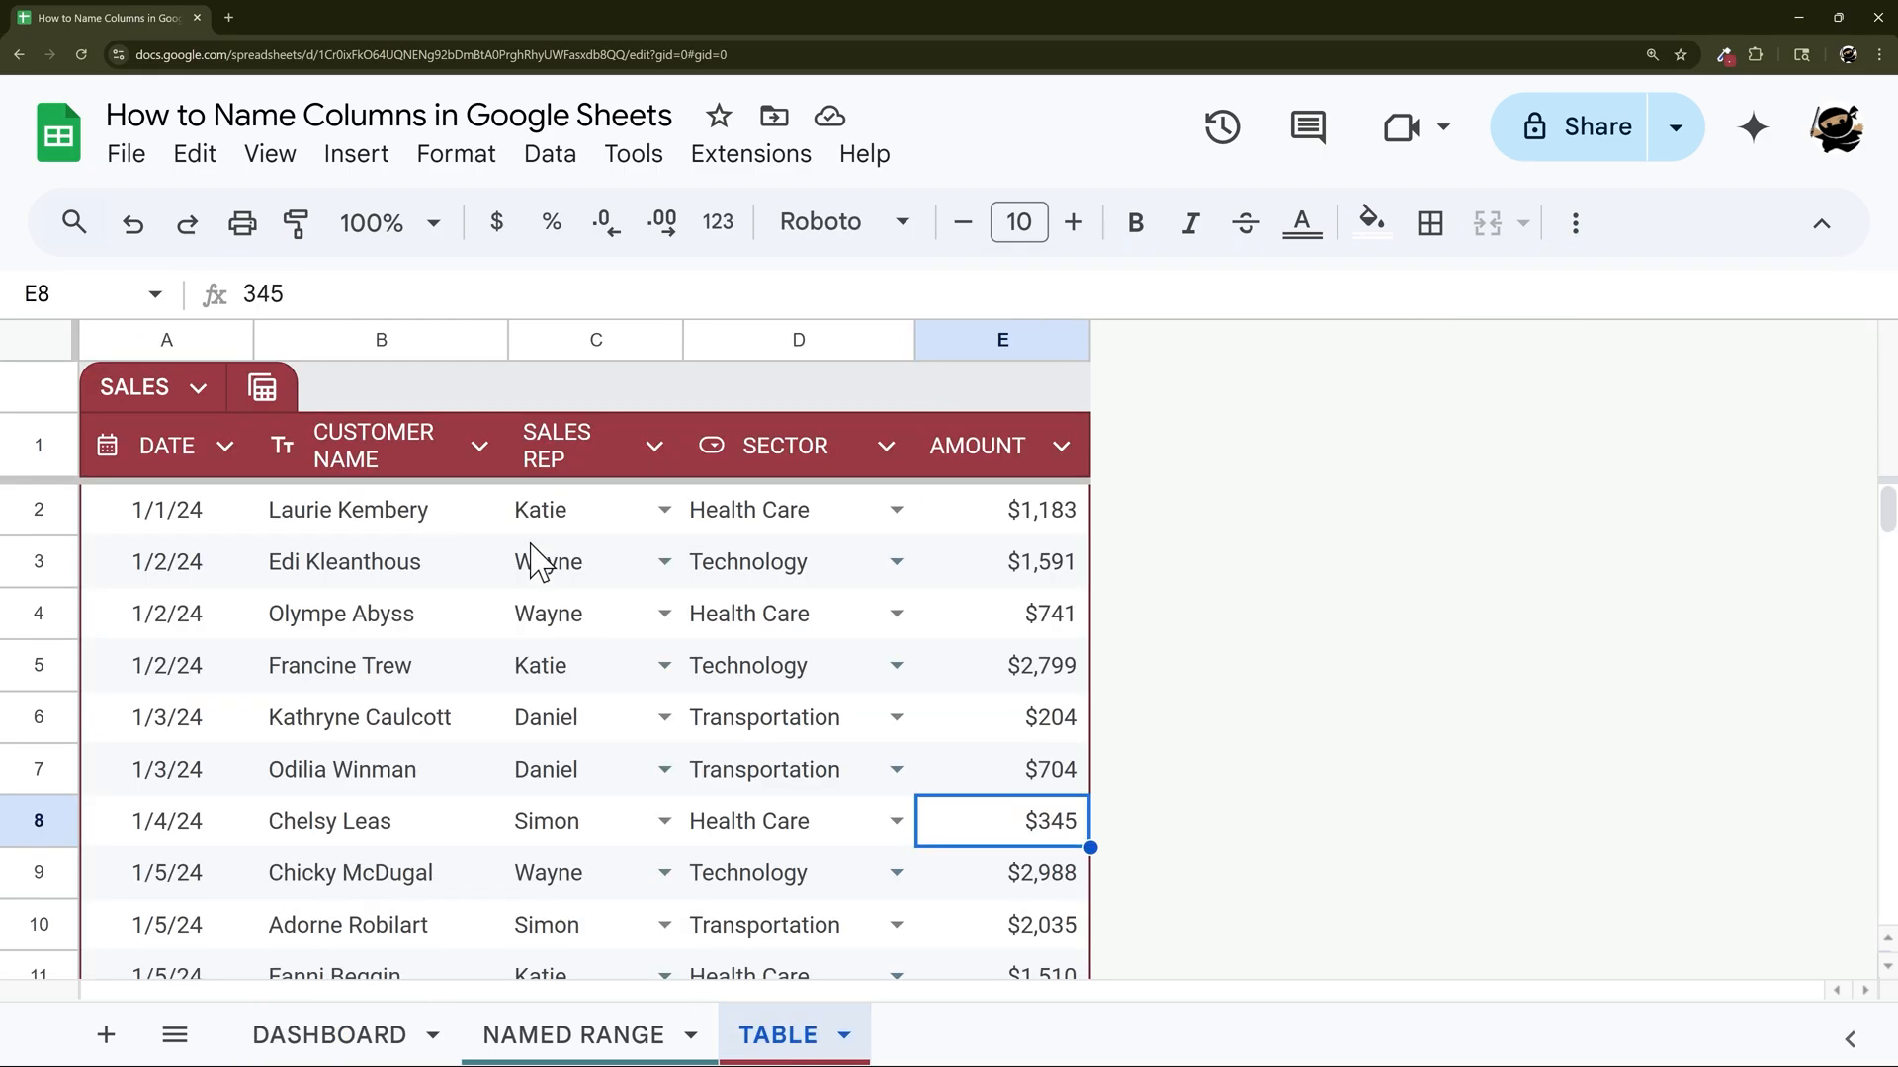
{"action": "left_click", "coordinate": [548, 155]}
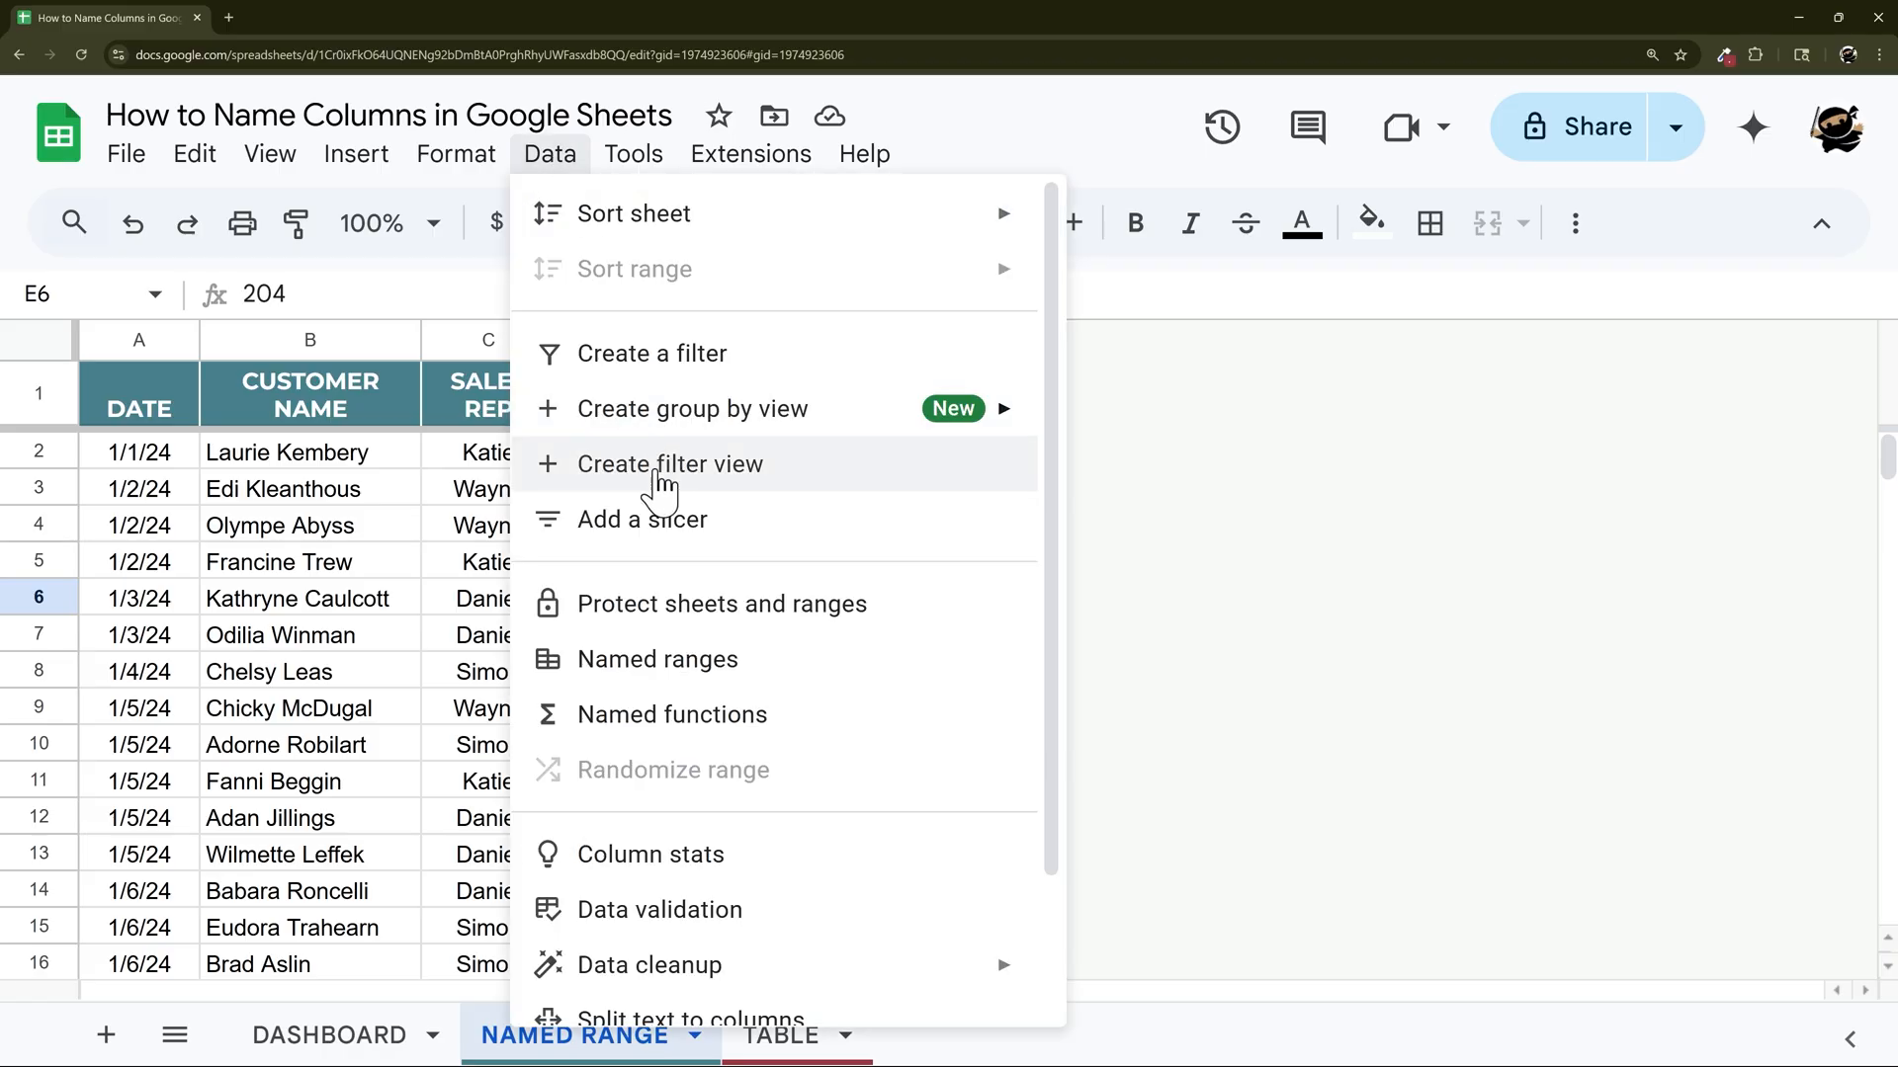
From the Named ranges list, edit Amount to 'NAMED RANGE'!E2:E1000 and confirm it.
{"action": "left_click", "coordinate": [656, 658]}
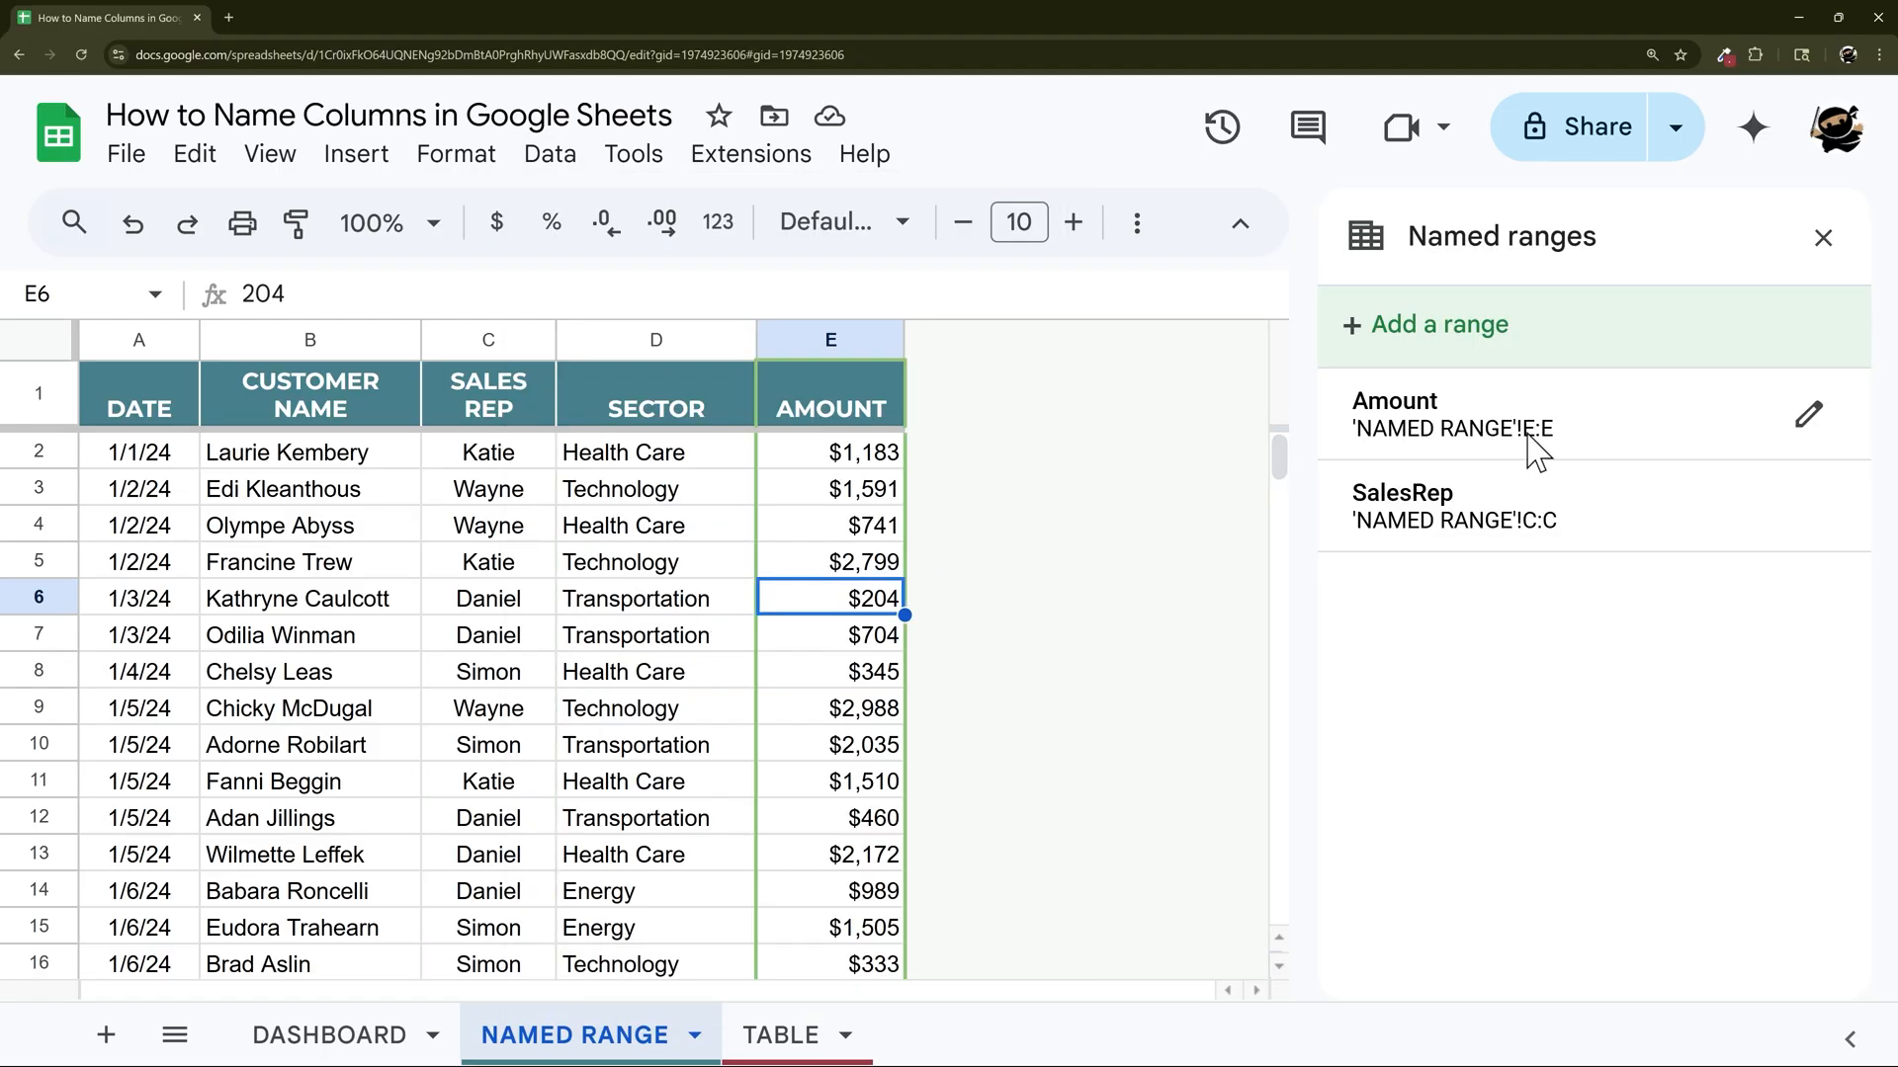
{"action": "mouse_move", "coordinate": [880, 724]}
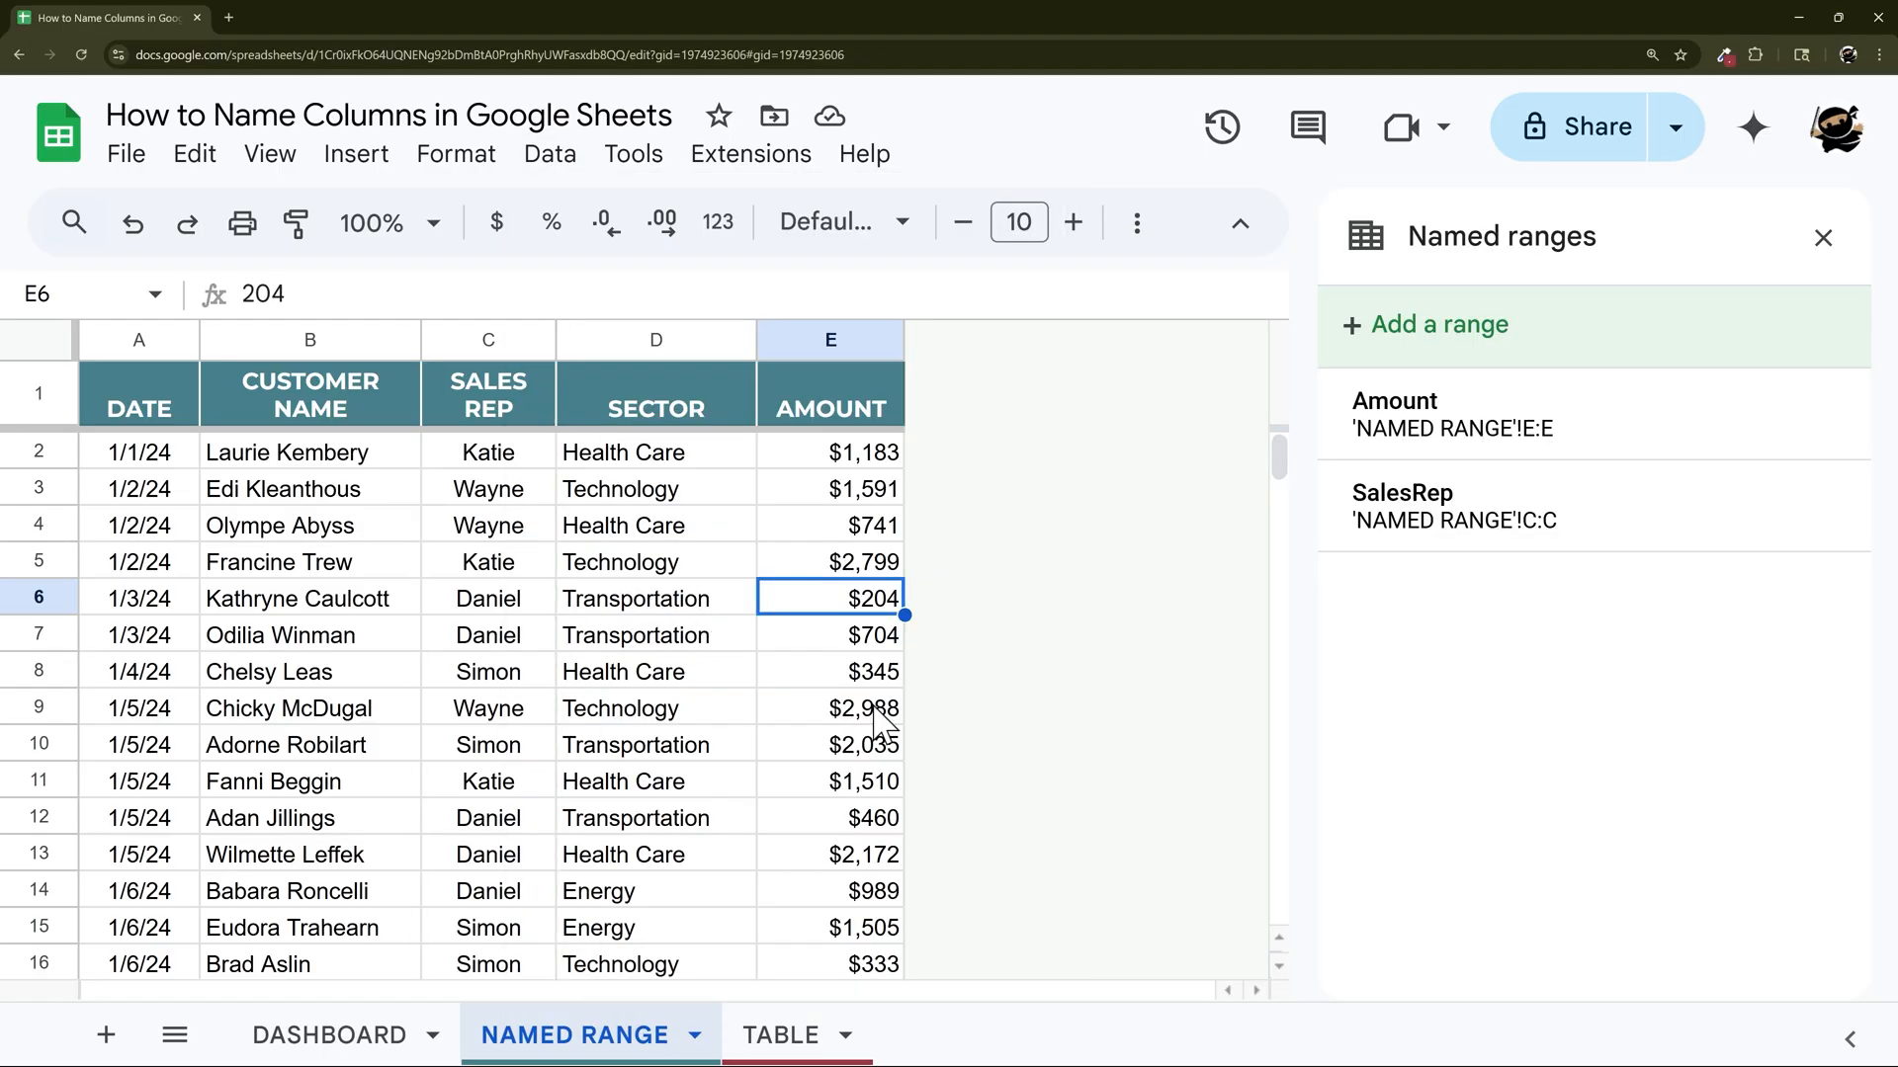
{"action": "left_click", "coordinate": [779, 1034]}
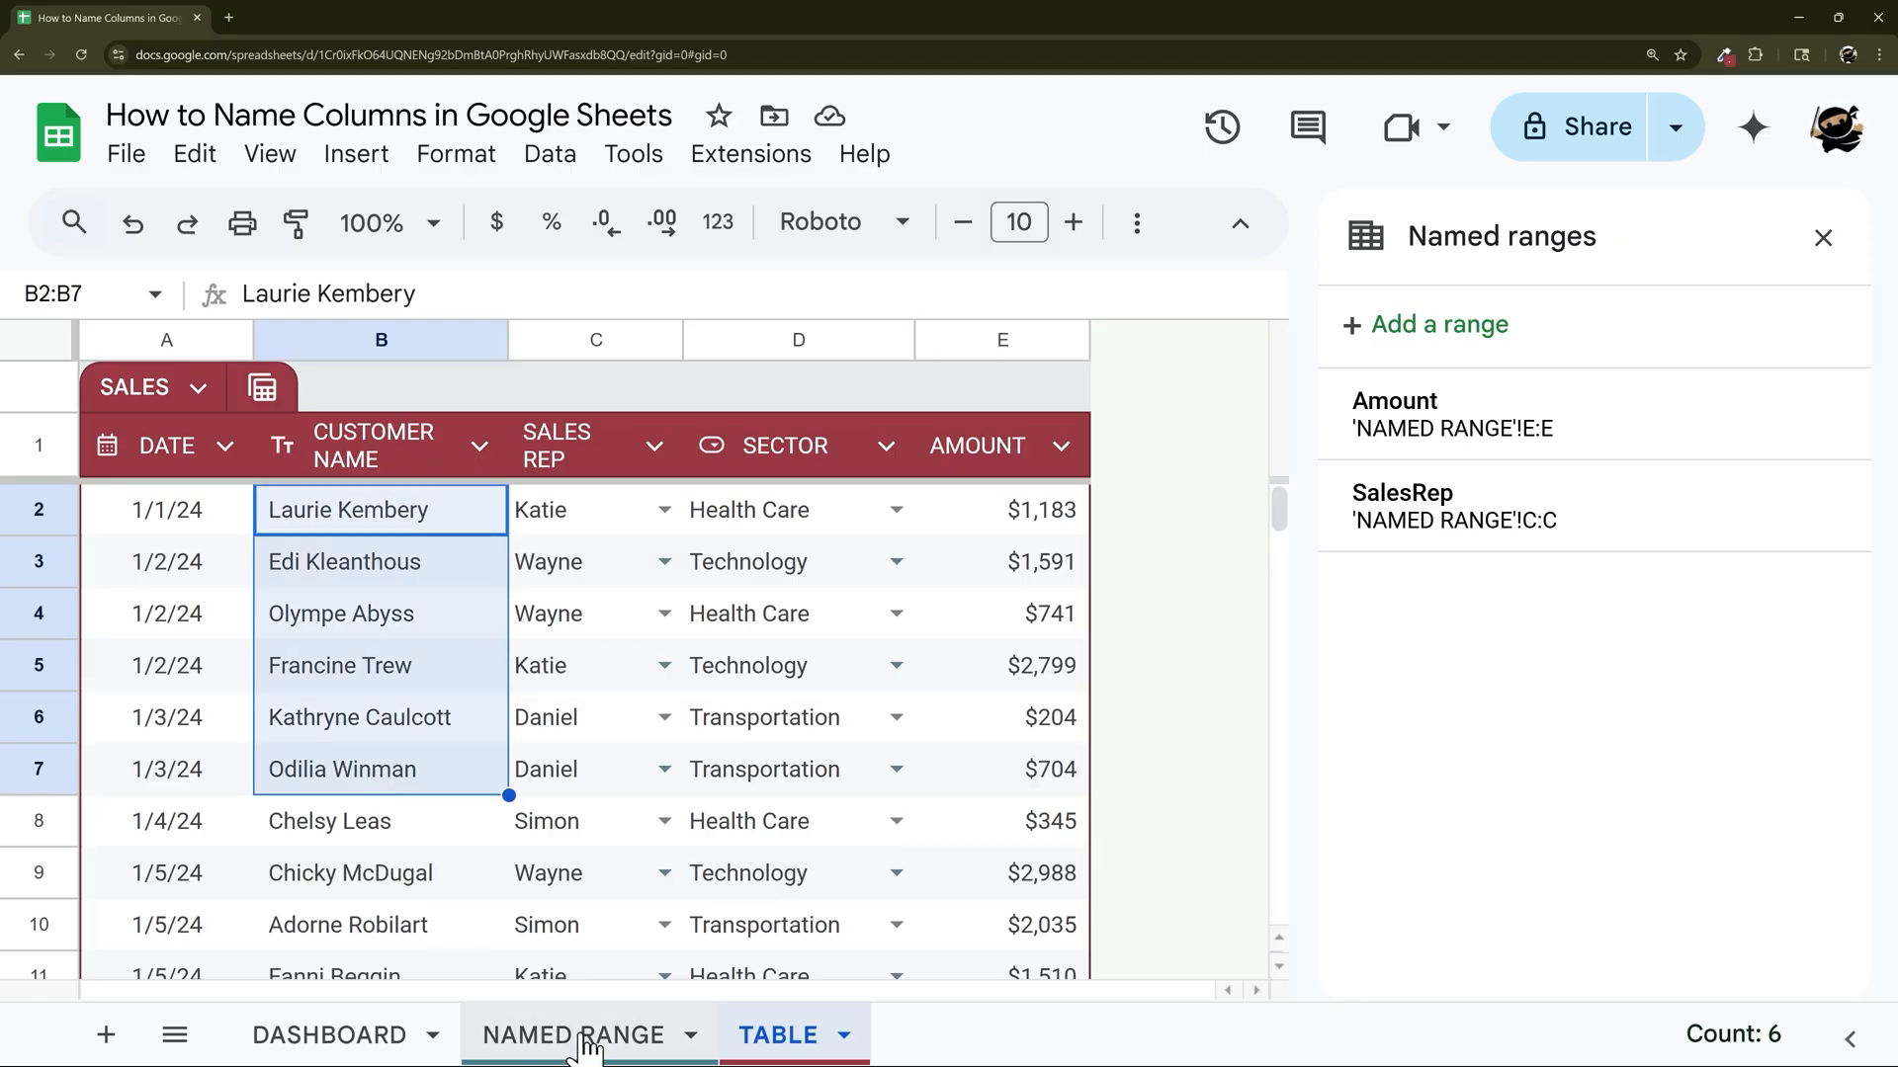
{"action": "left_click", "coordinate": [576, 1034]}
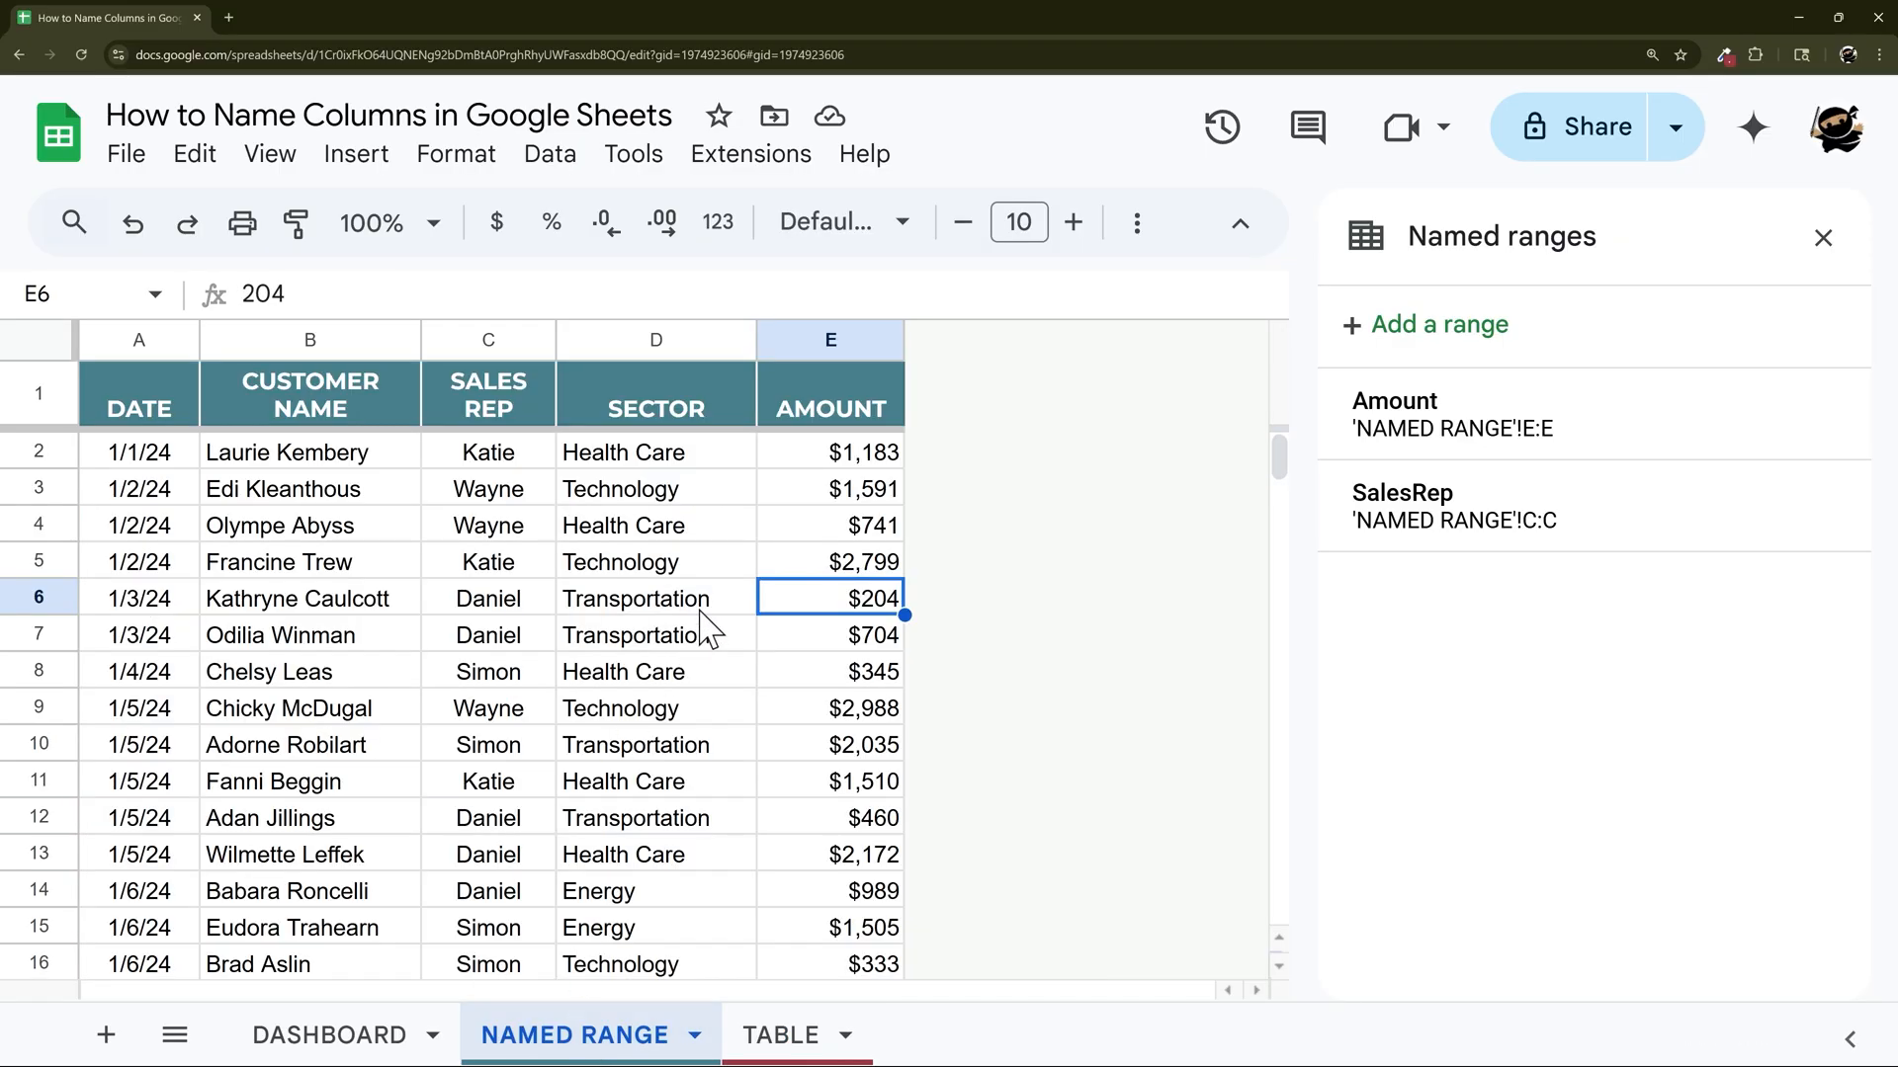
{"action": "left_click", "coordinate": [1451, 413]}
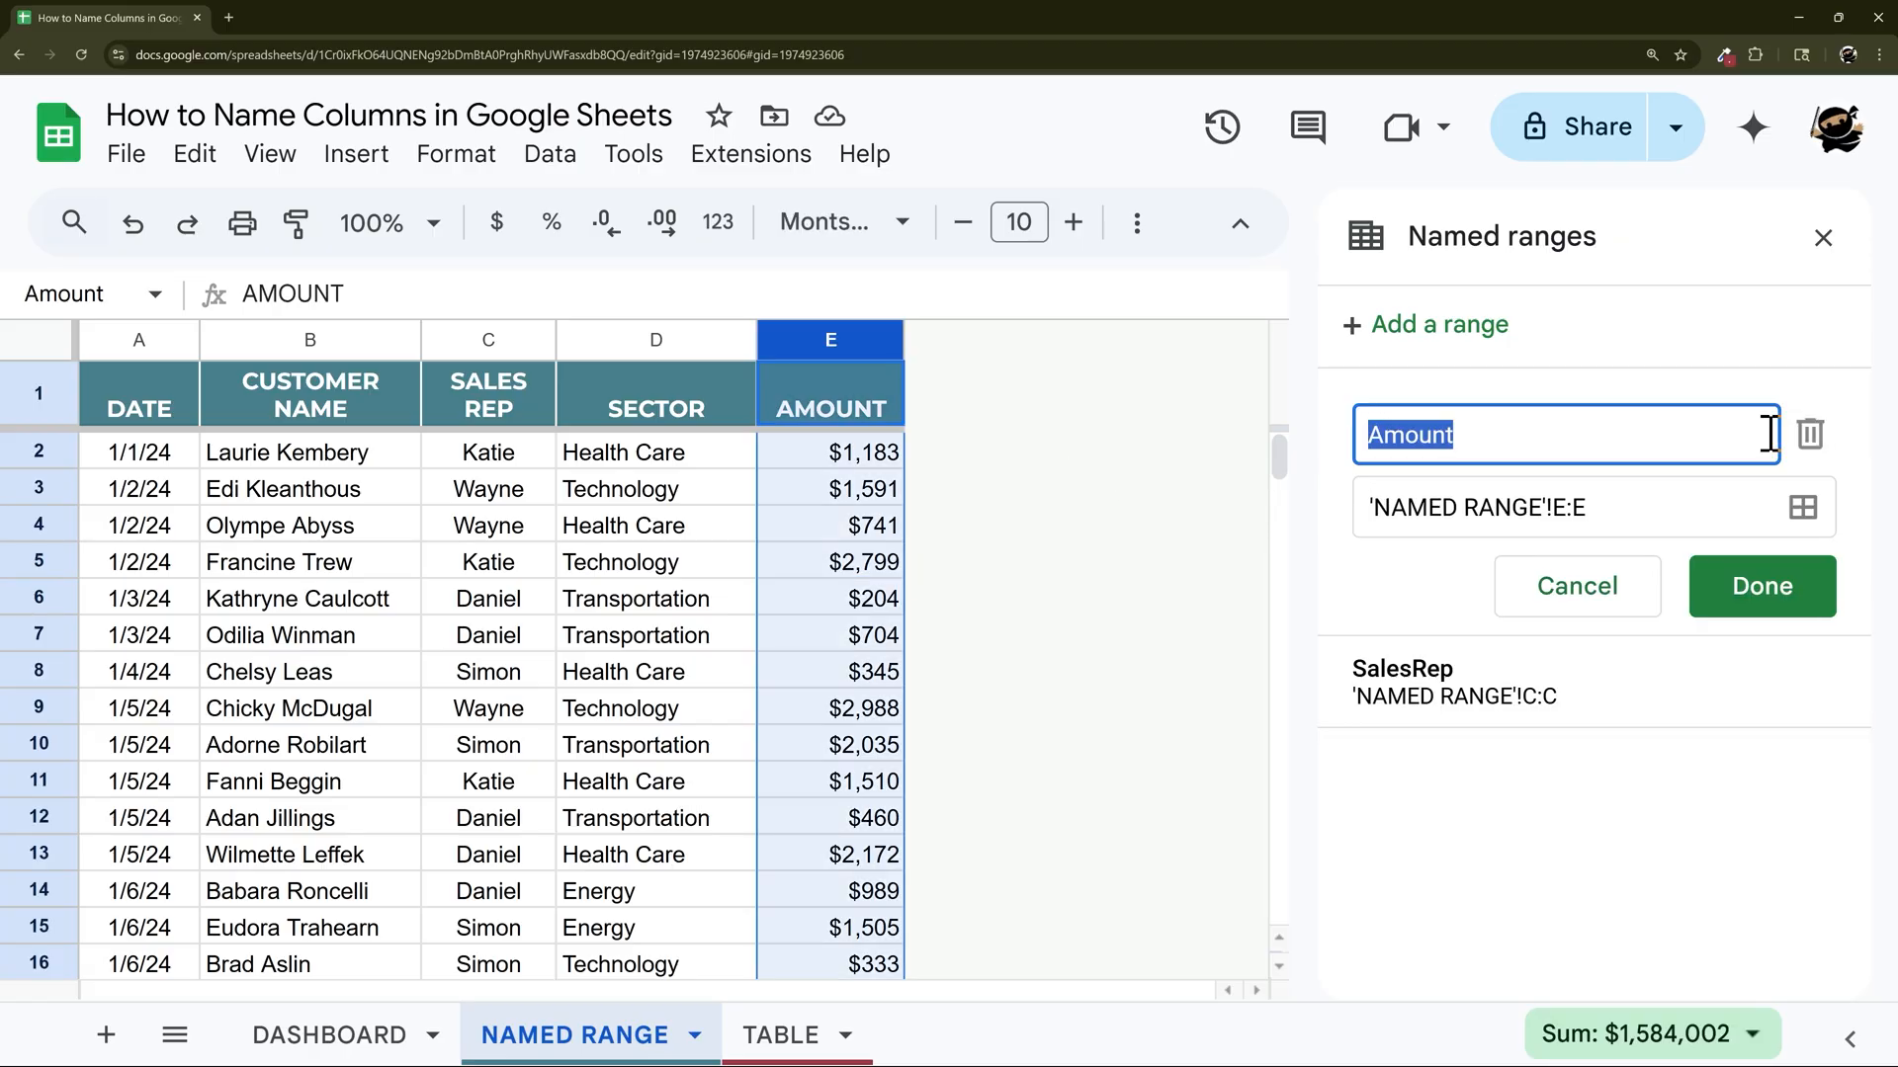
{"action": "left_click", "coordinate": [1574, 508]}
{"action": "type", "text": "2"}
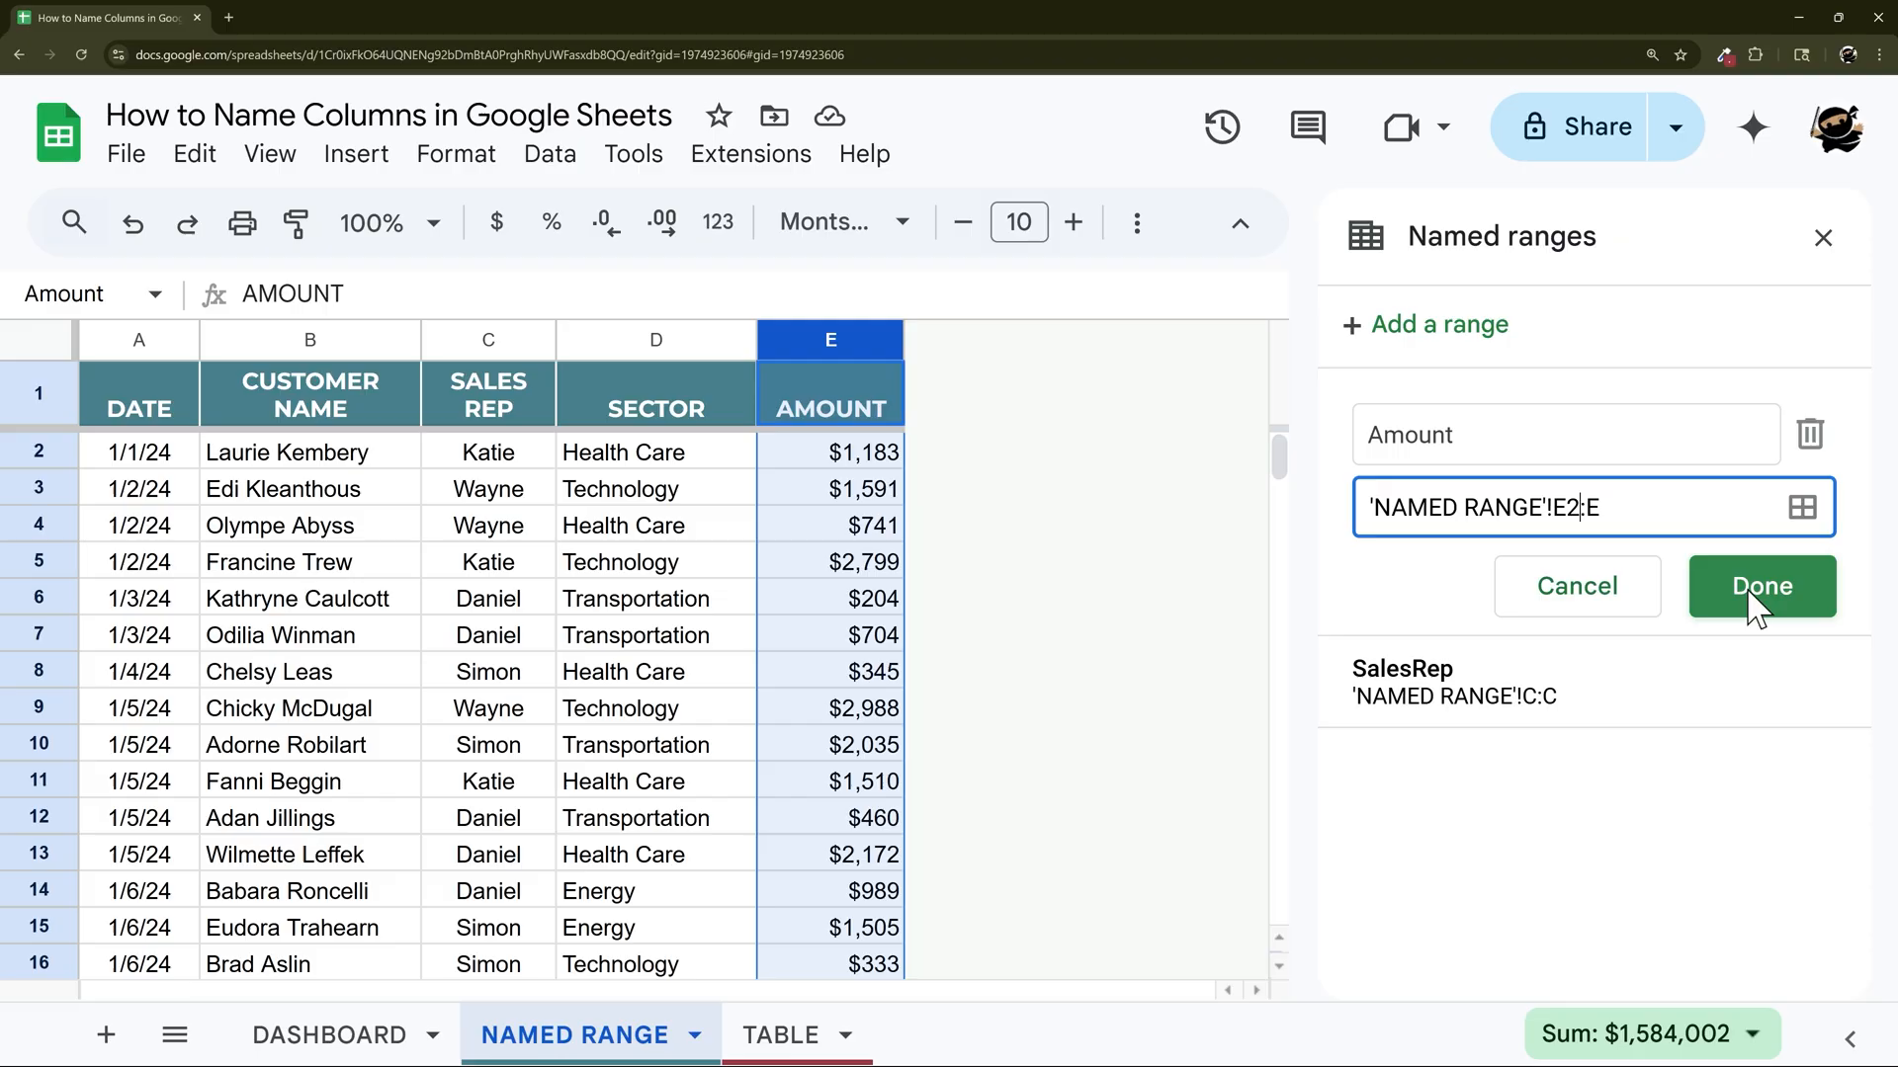
{"action": "left_click", "coordinate": [1761, 585]}
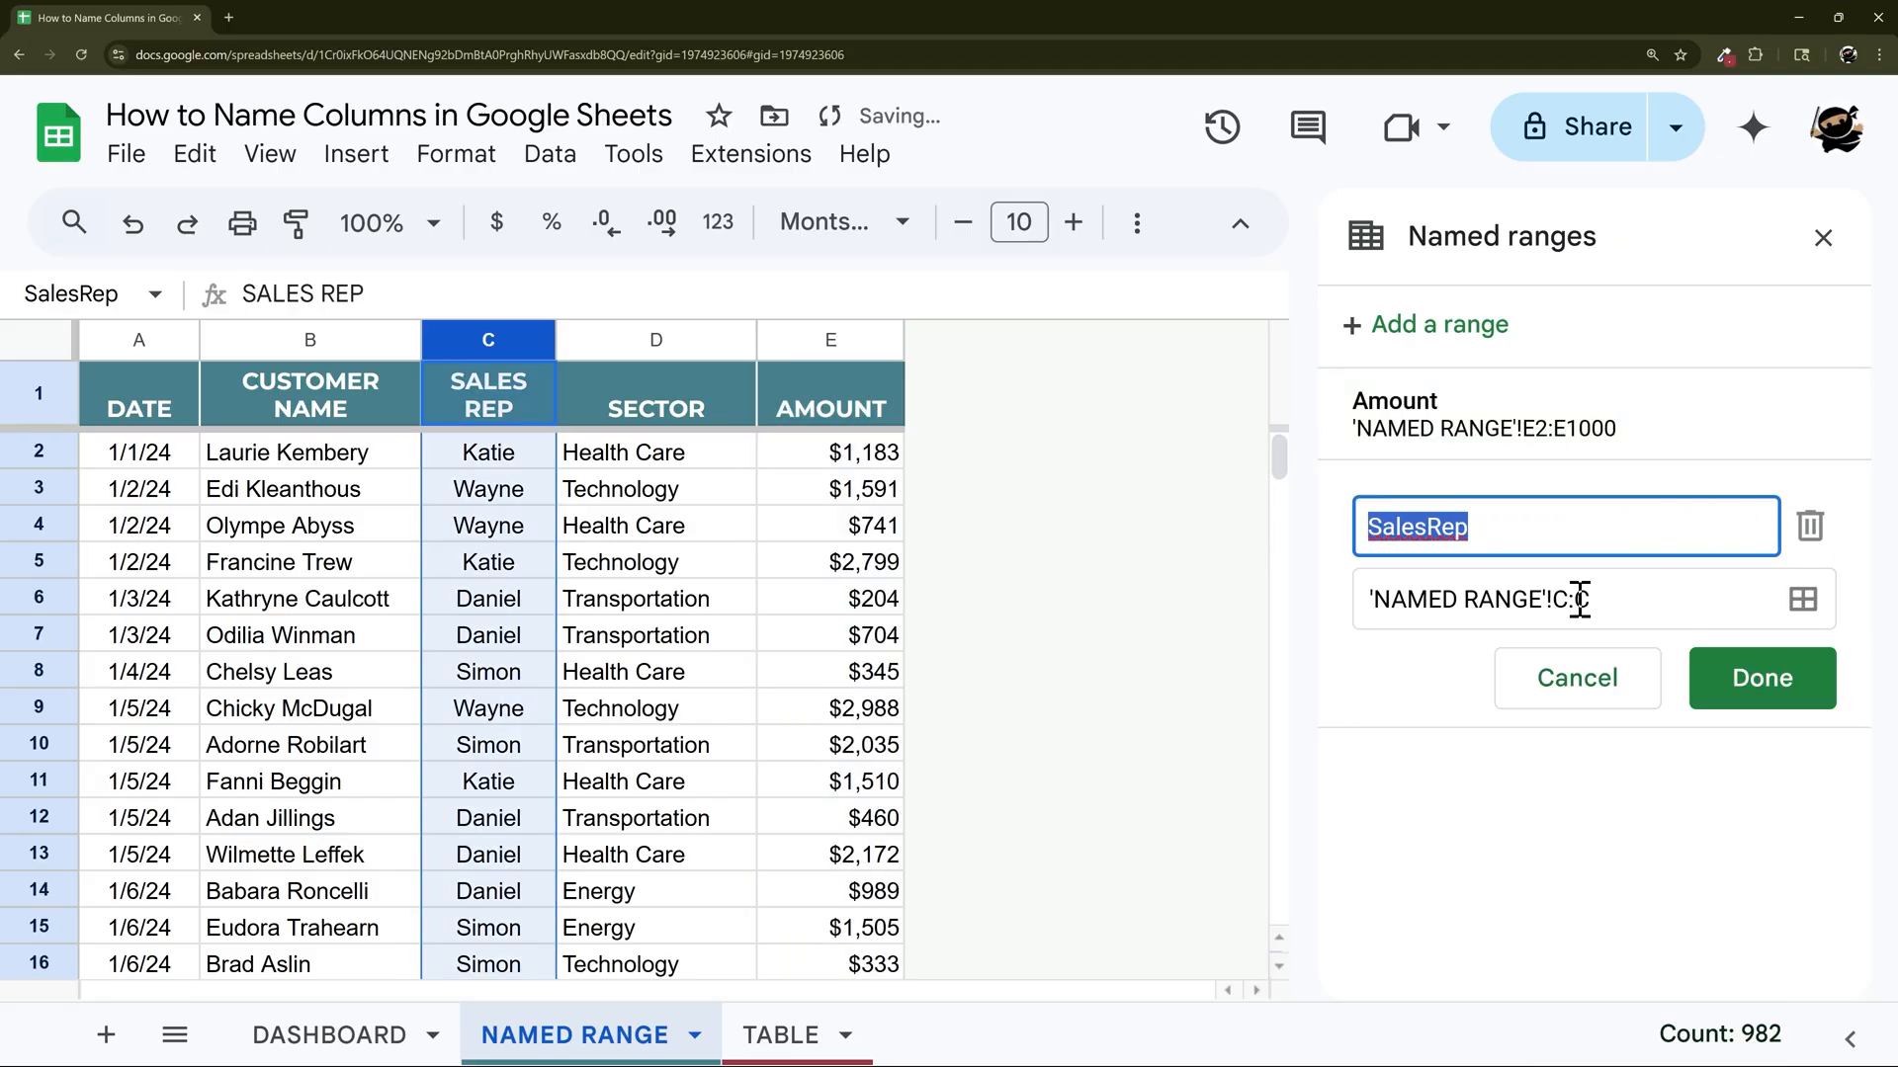
Confirm SalesRep as 'NAMED RANGE'!C2:C1000 and return to the DASHBOARD sheet.
{"action": "left_click", "coordinate": [1762, 678]}
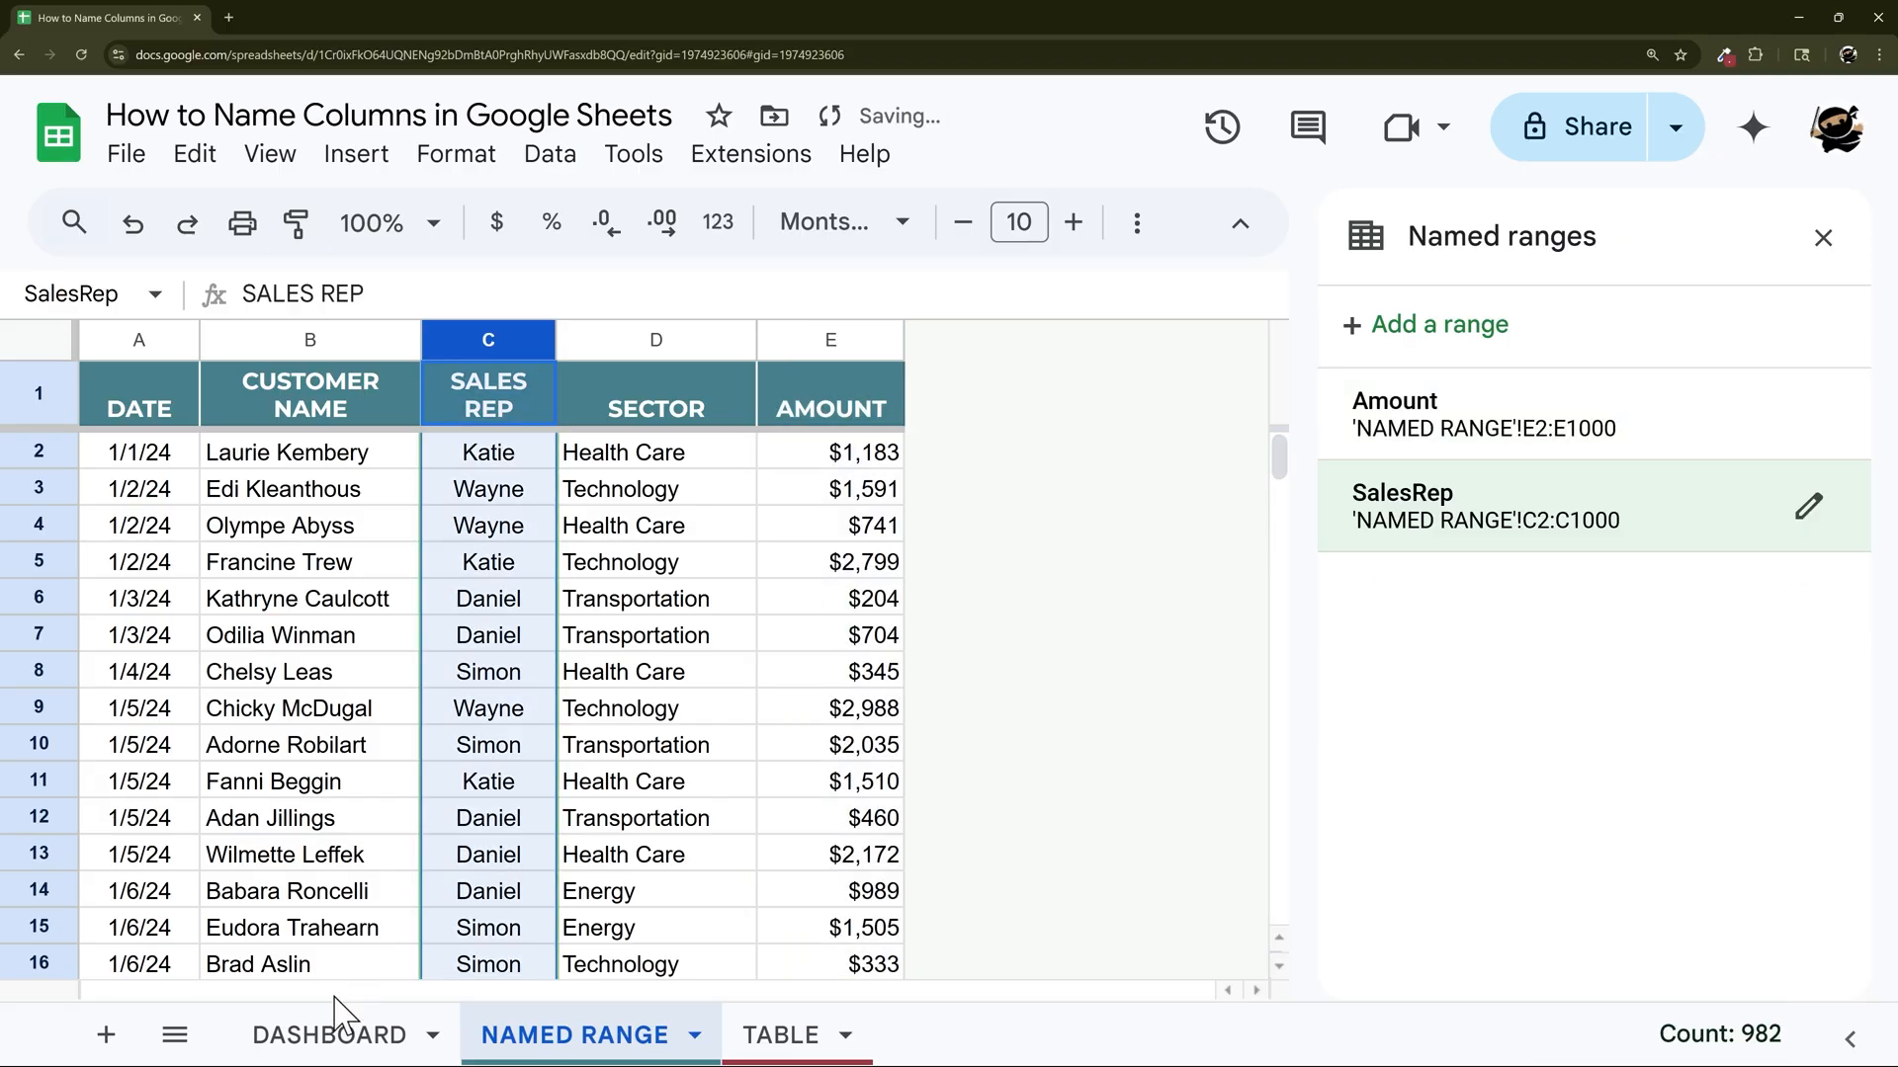
{"action": "left_click", "coordinate": [327, 1034]}
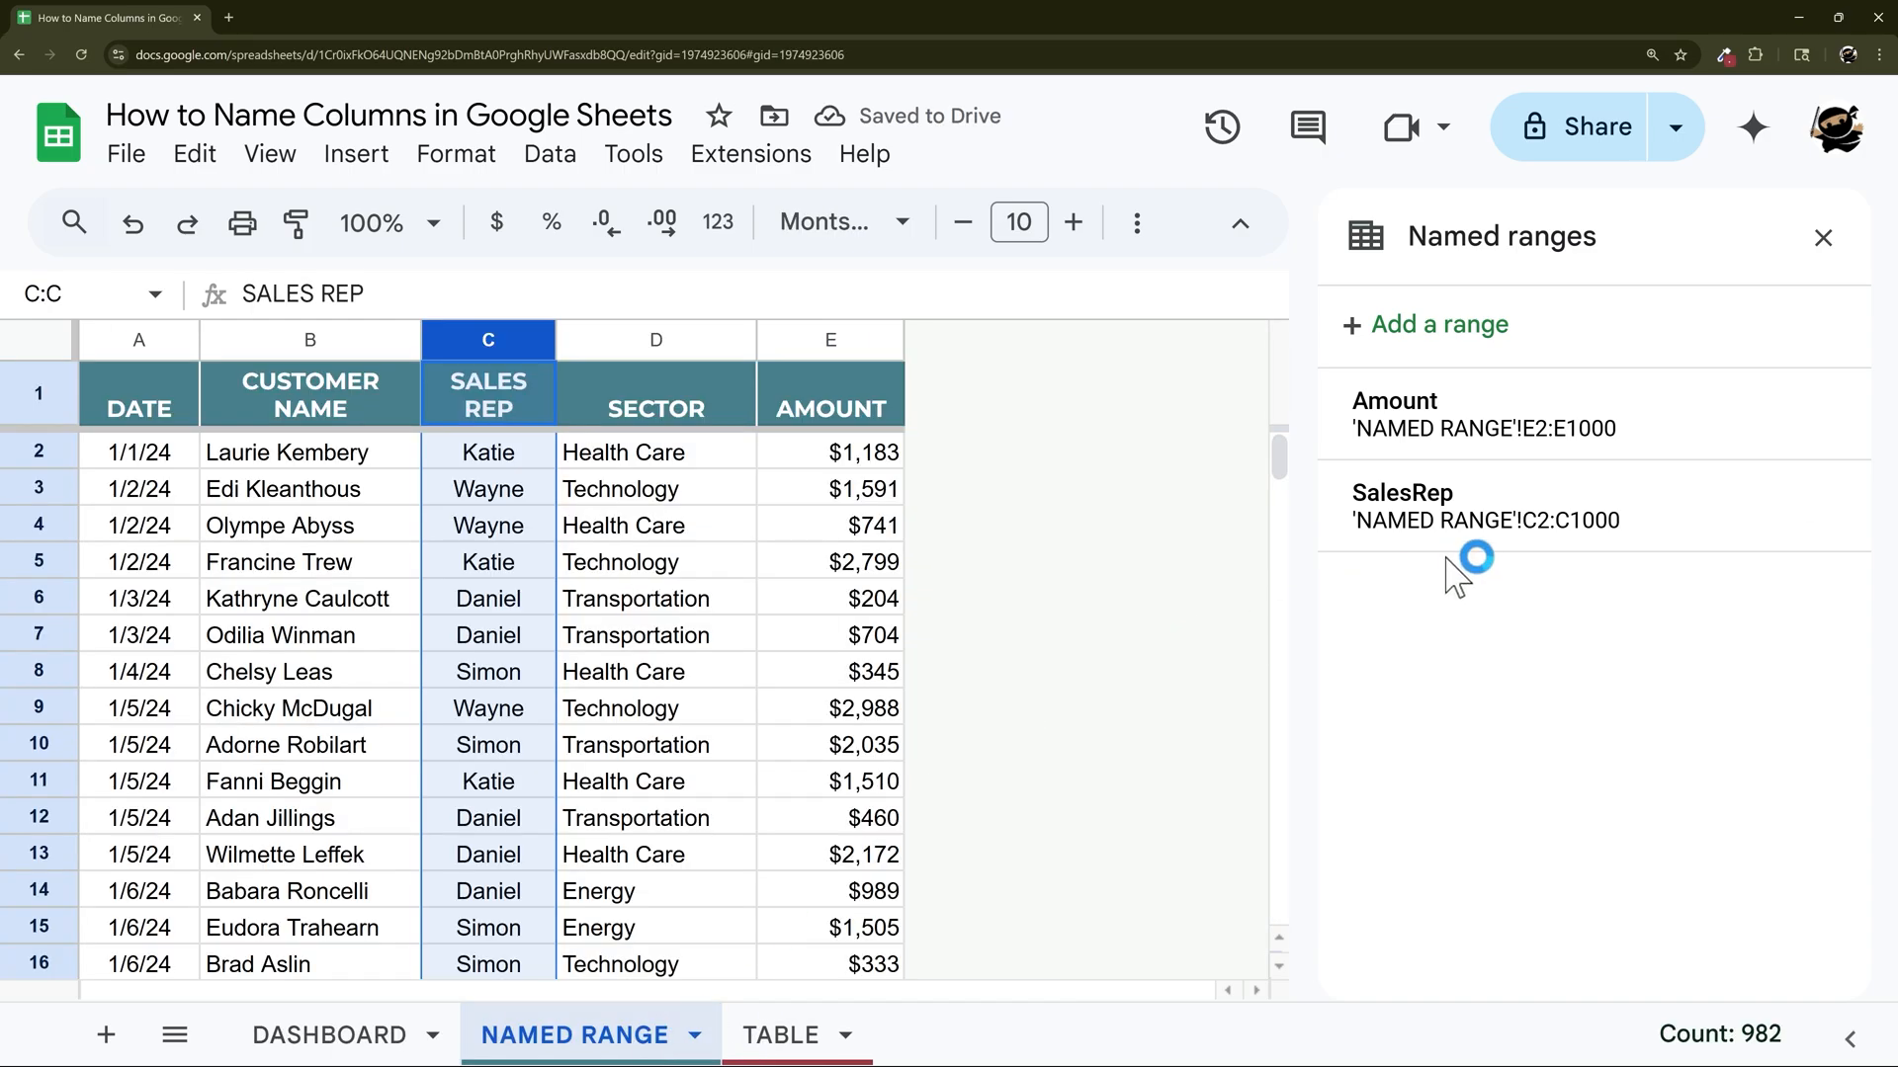
{"action": "mouse_move", "coordinate": [1597, 435]}
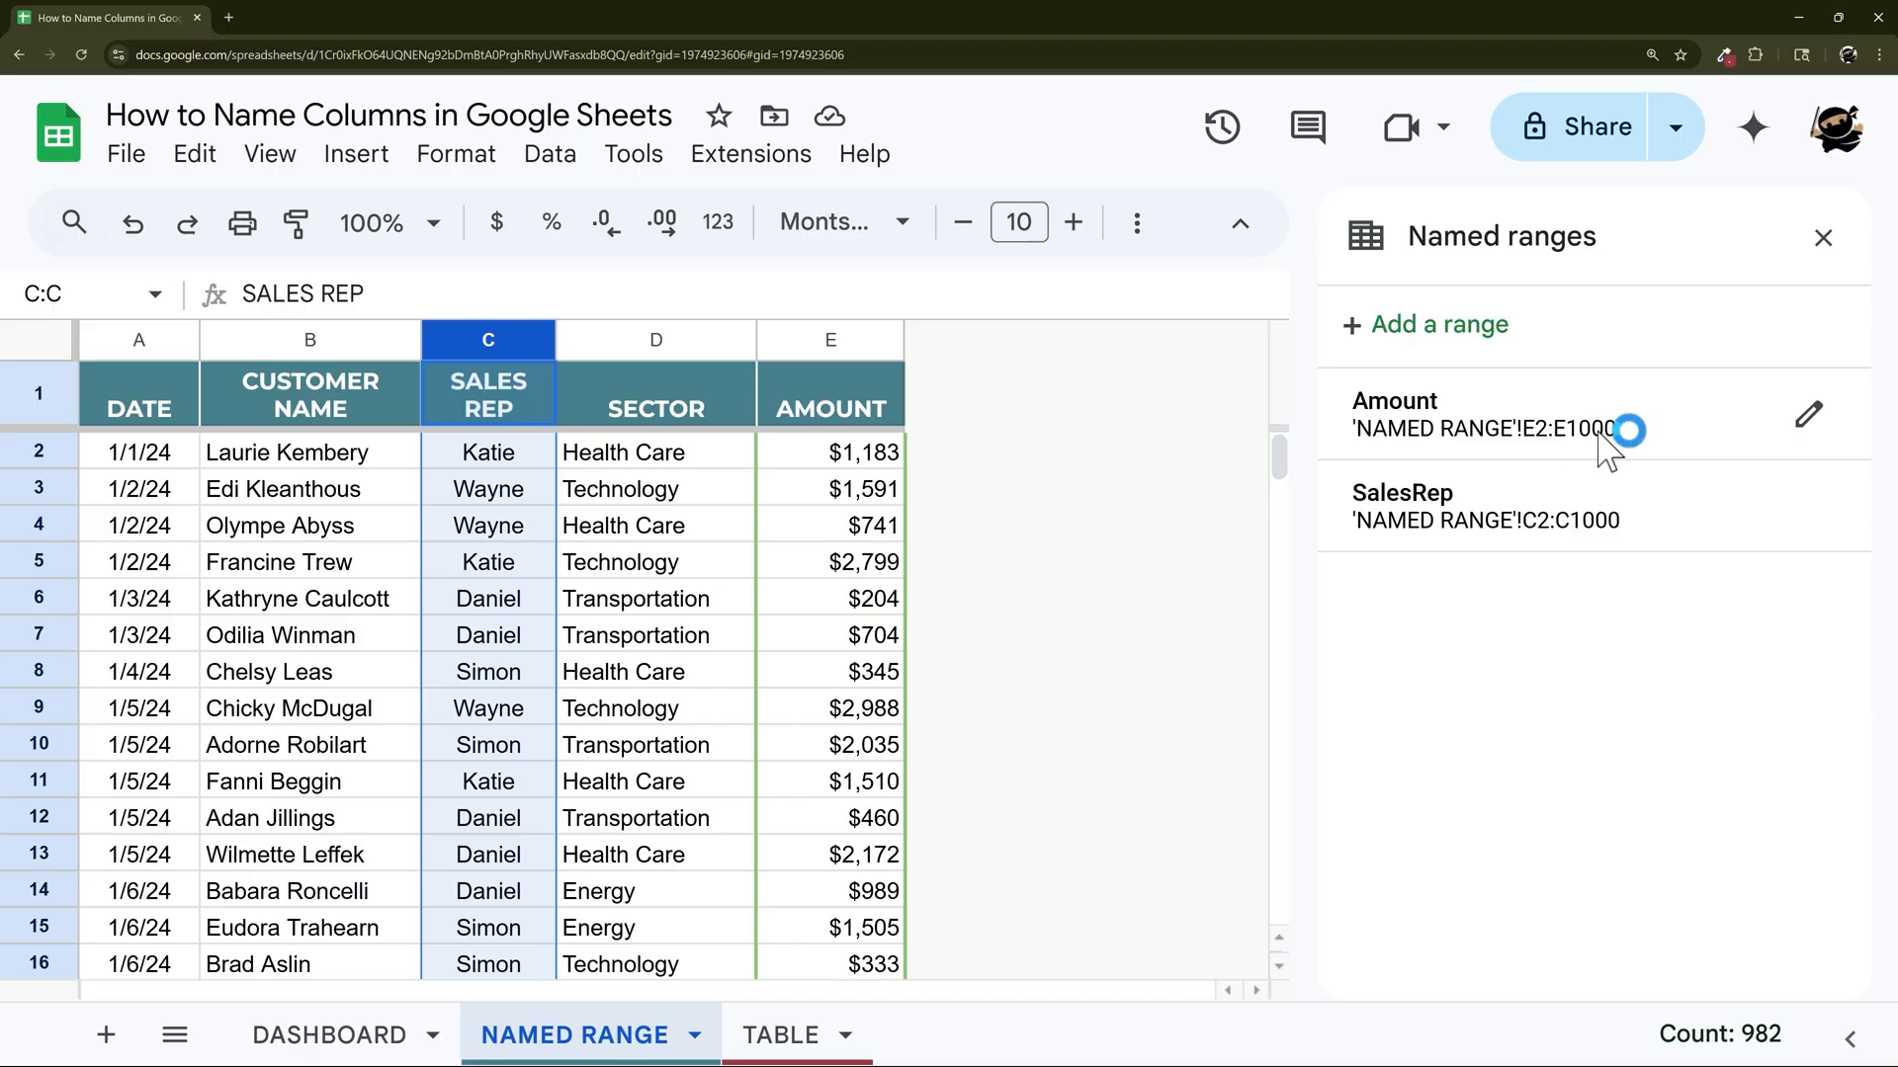
On the TABLE sheet, select the empty row 983 below the SALES table to extend it by one row.
{"action": "left_click", "coordinate": [781, 1034]}
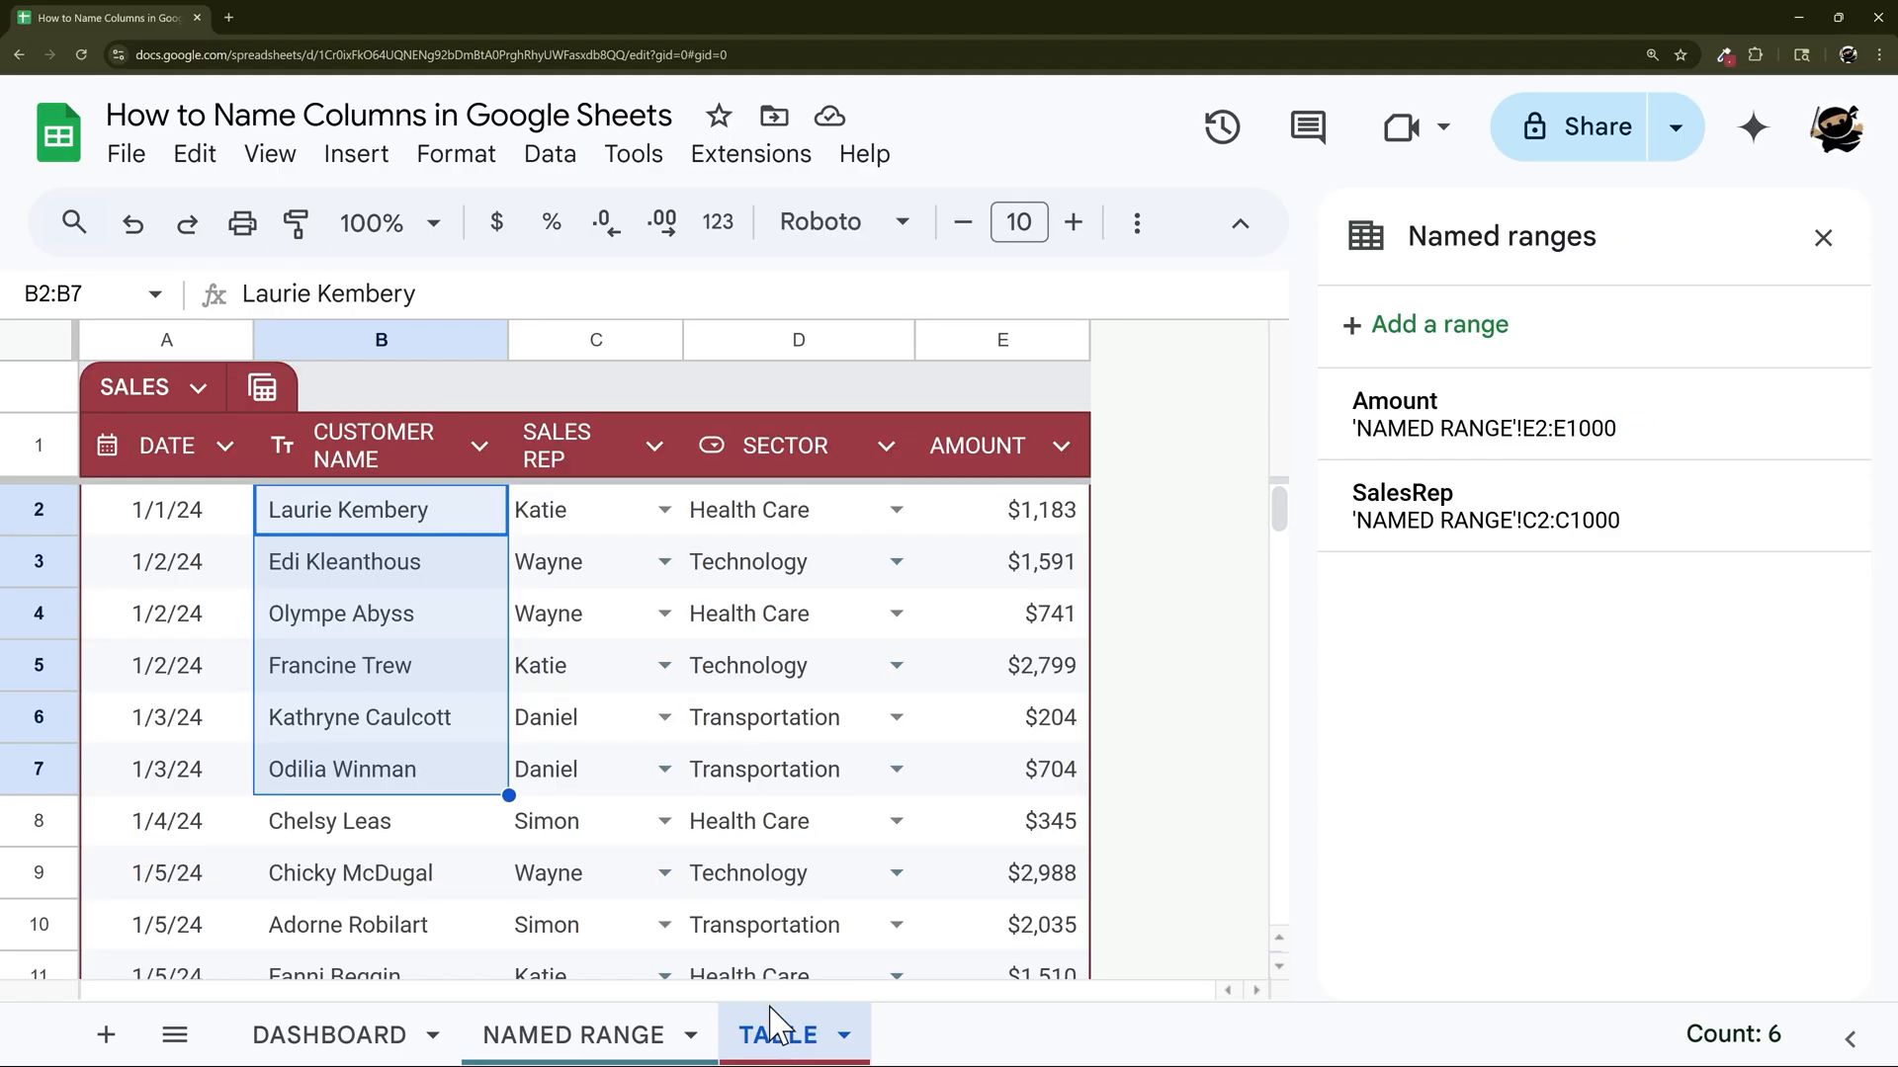
{"action": "scroll", "scroll_direction": "down", "scroll_amount": 3}
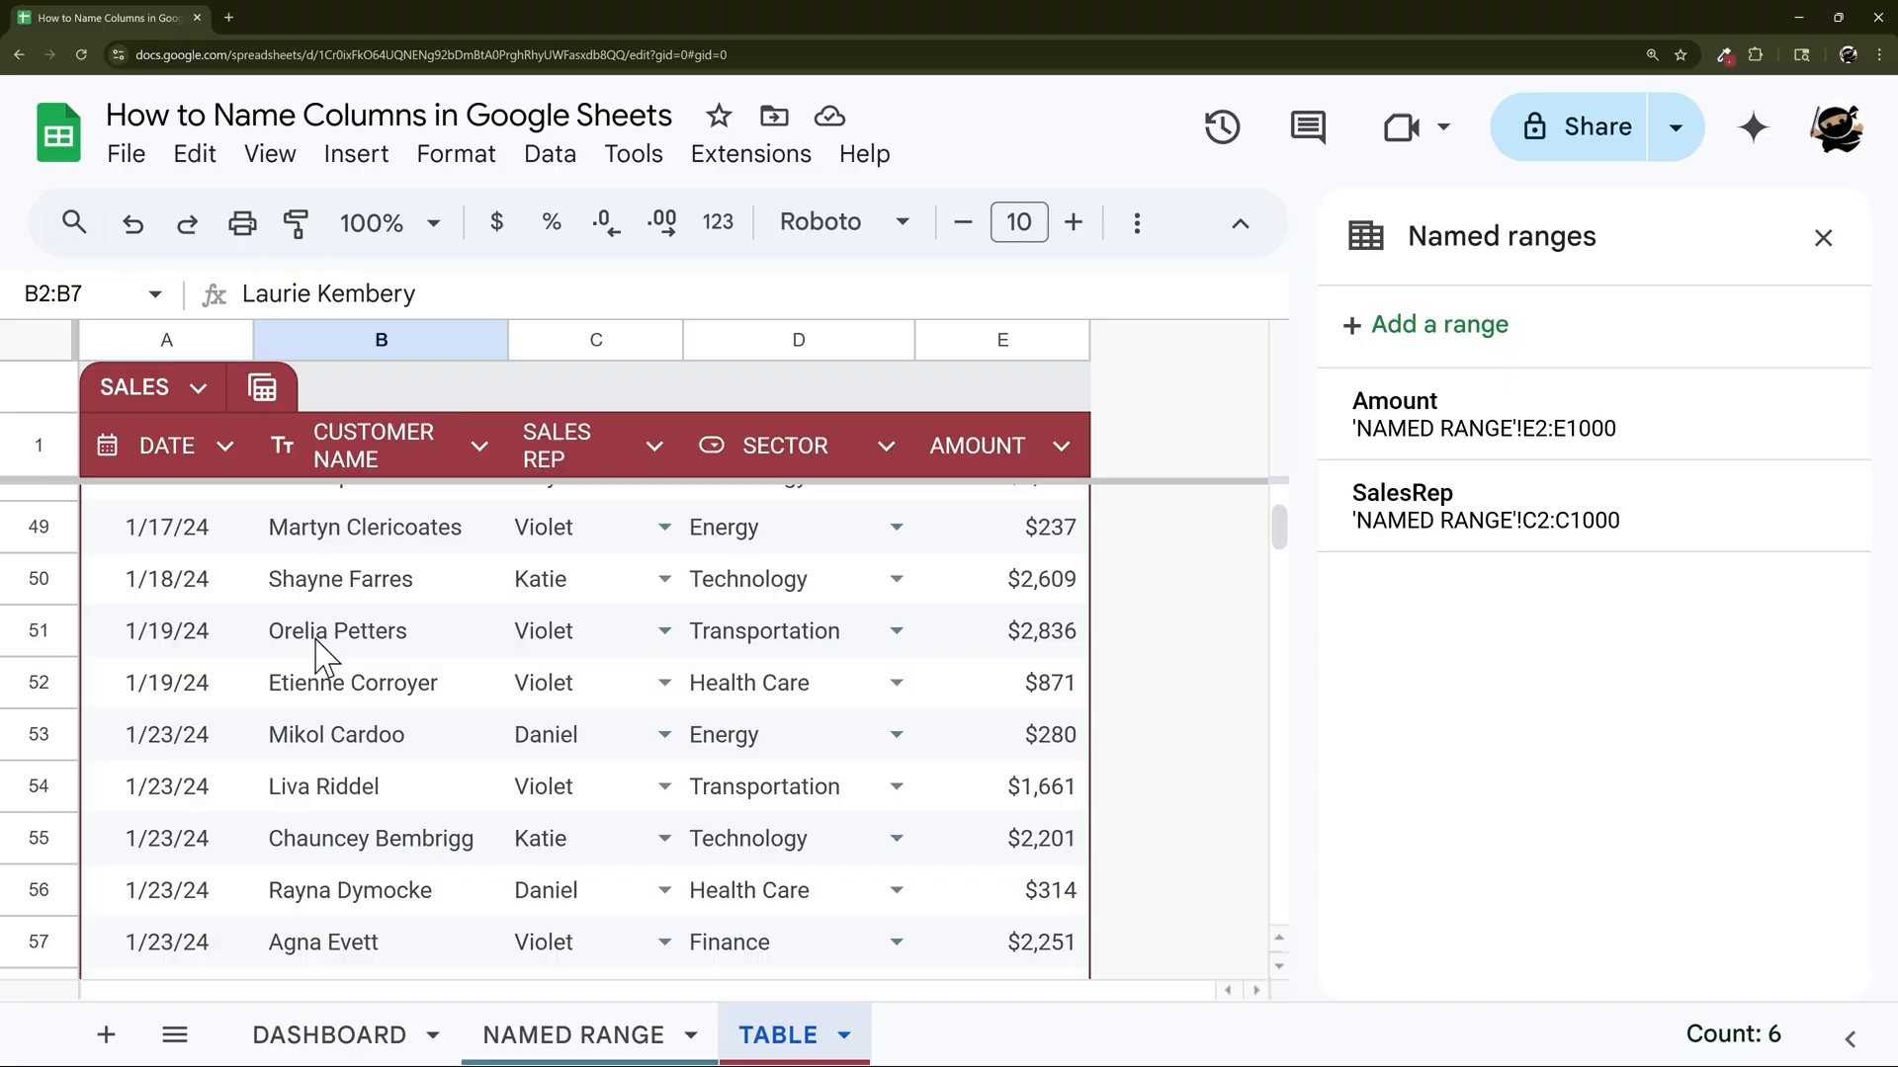
{"action": "scroll", "scroll_direction": "down", "scroll_amount": 3}
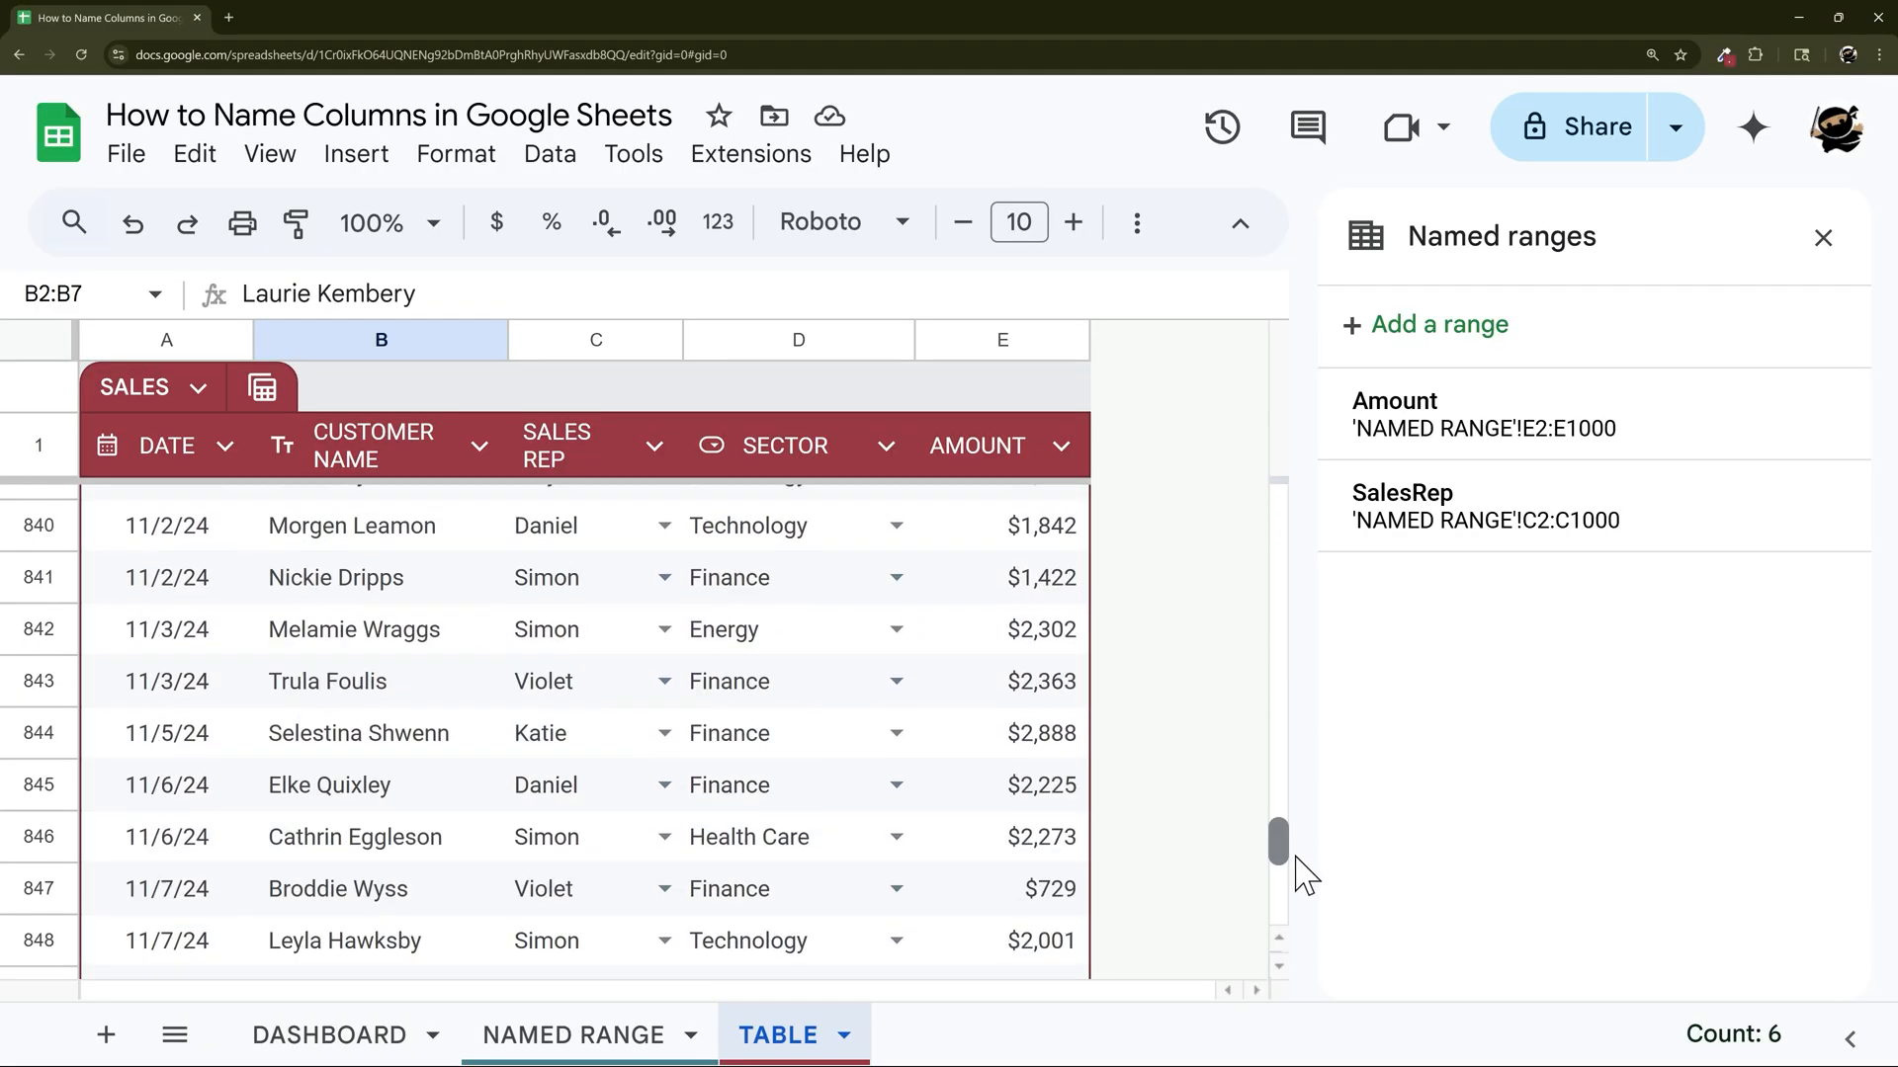
{"action": "scroll", "scroll_direction": "down", "scroll_amount": 3}
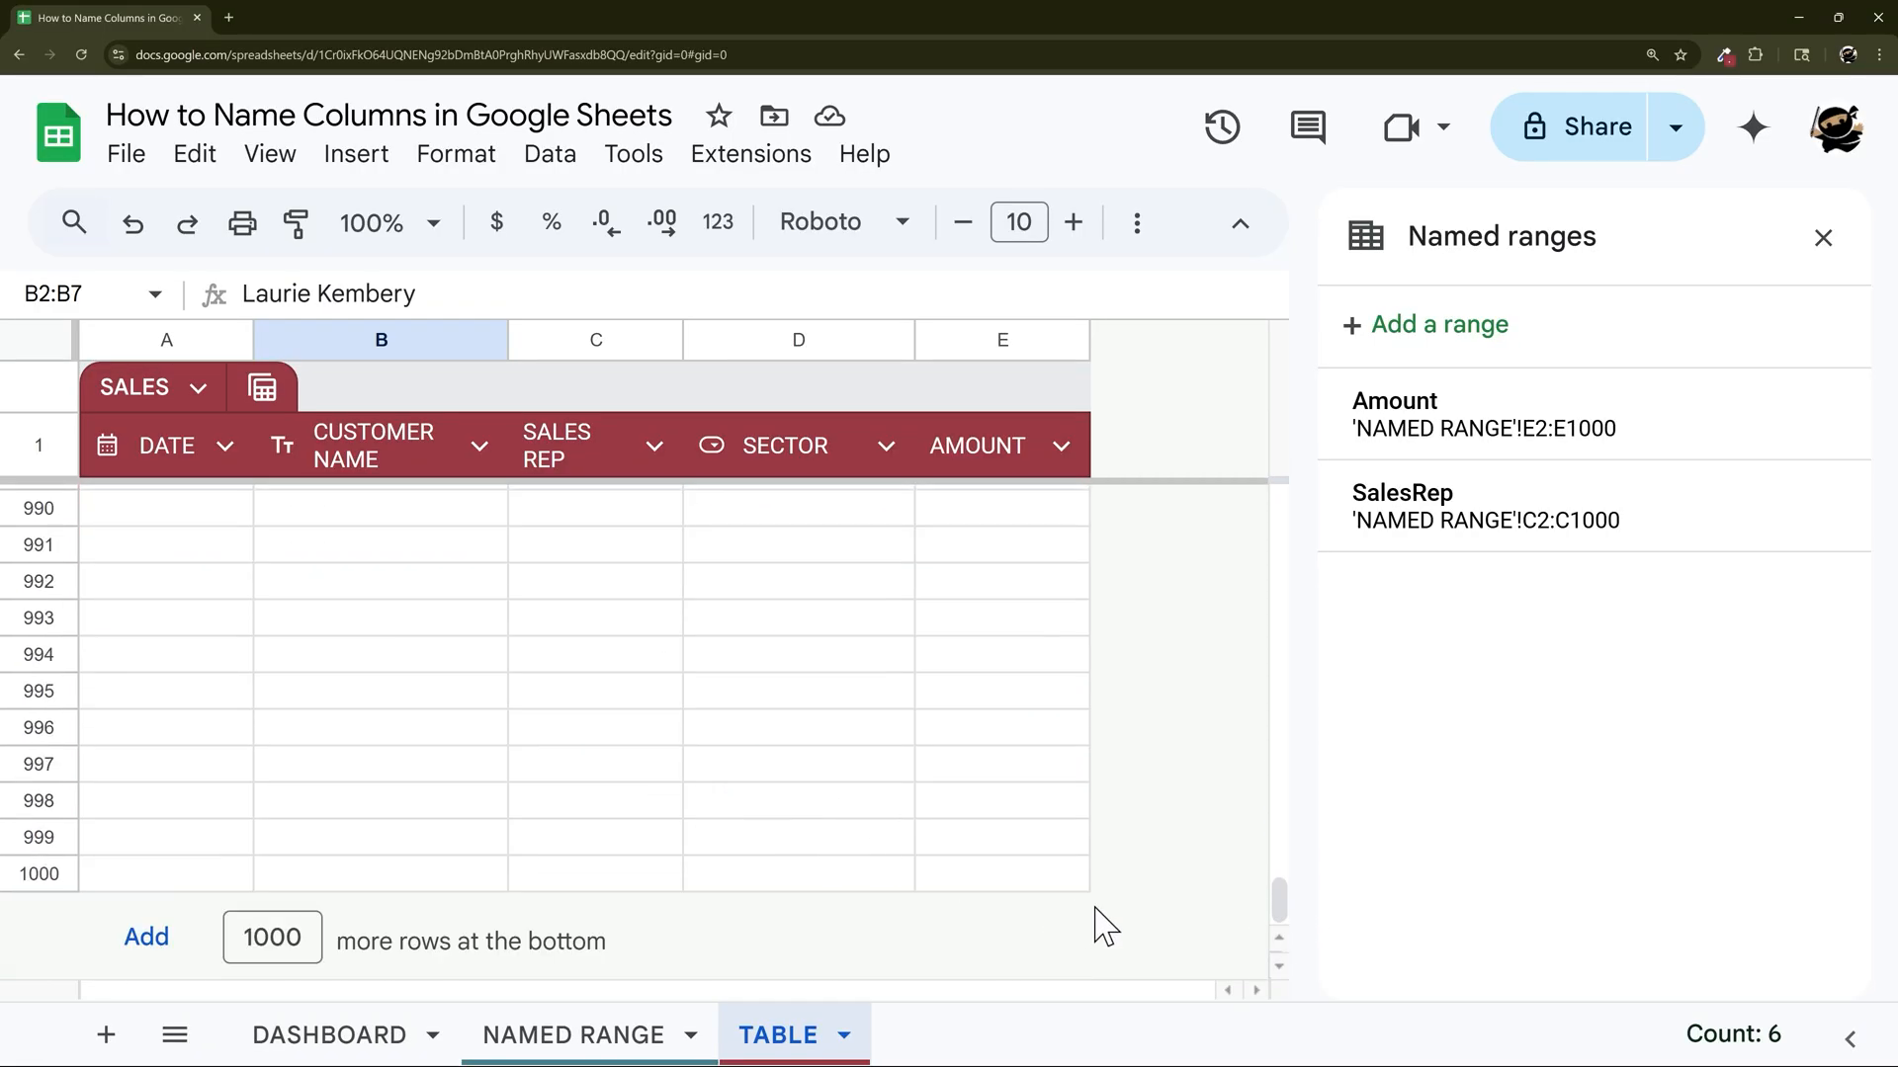
{"action": "scroll", "scroll_direction": "up", "scroll_amount": 3}
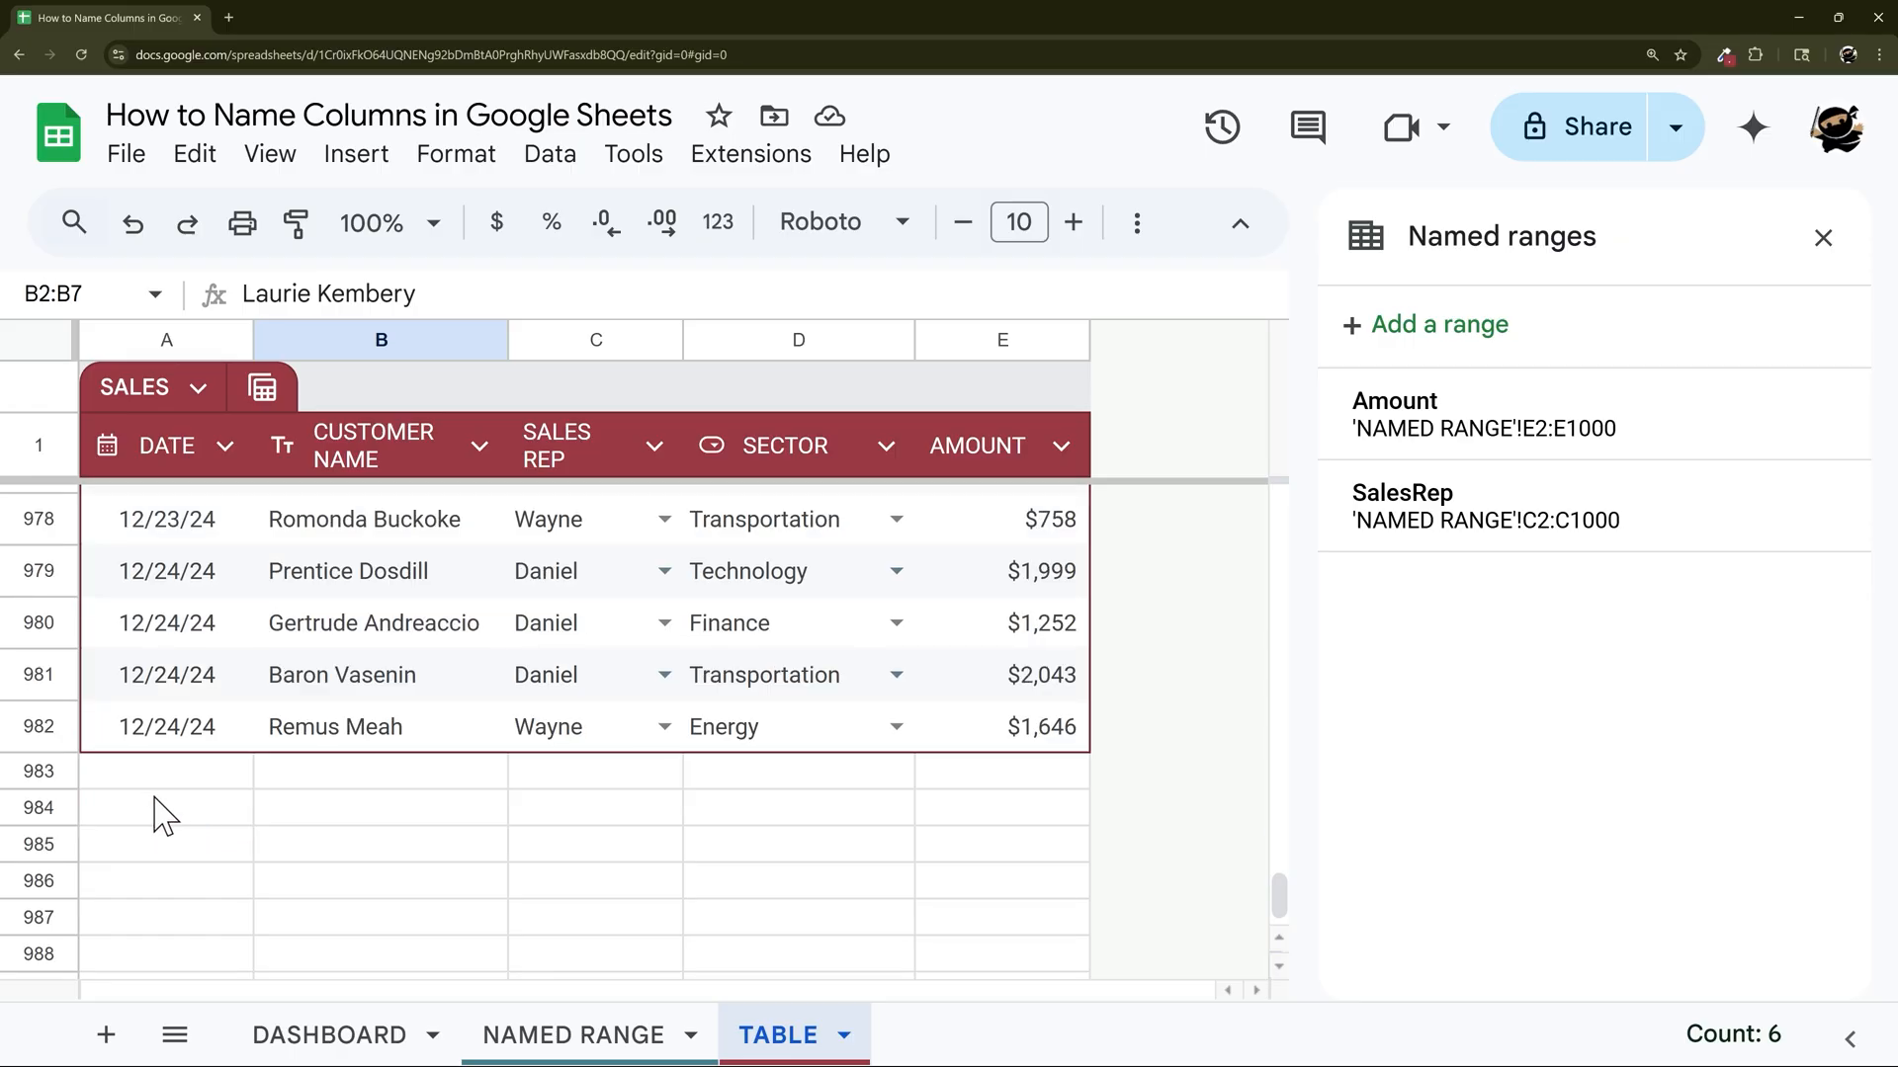
{"action": "left_click", "coordinate": [166, 807]}
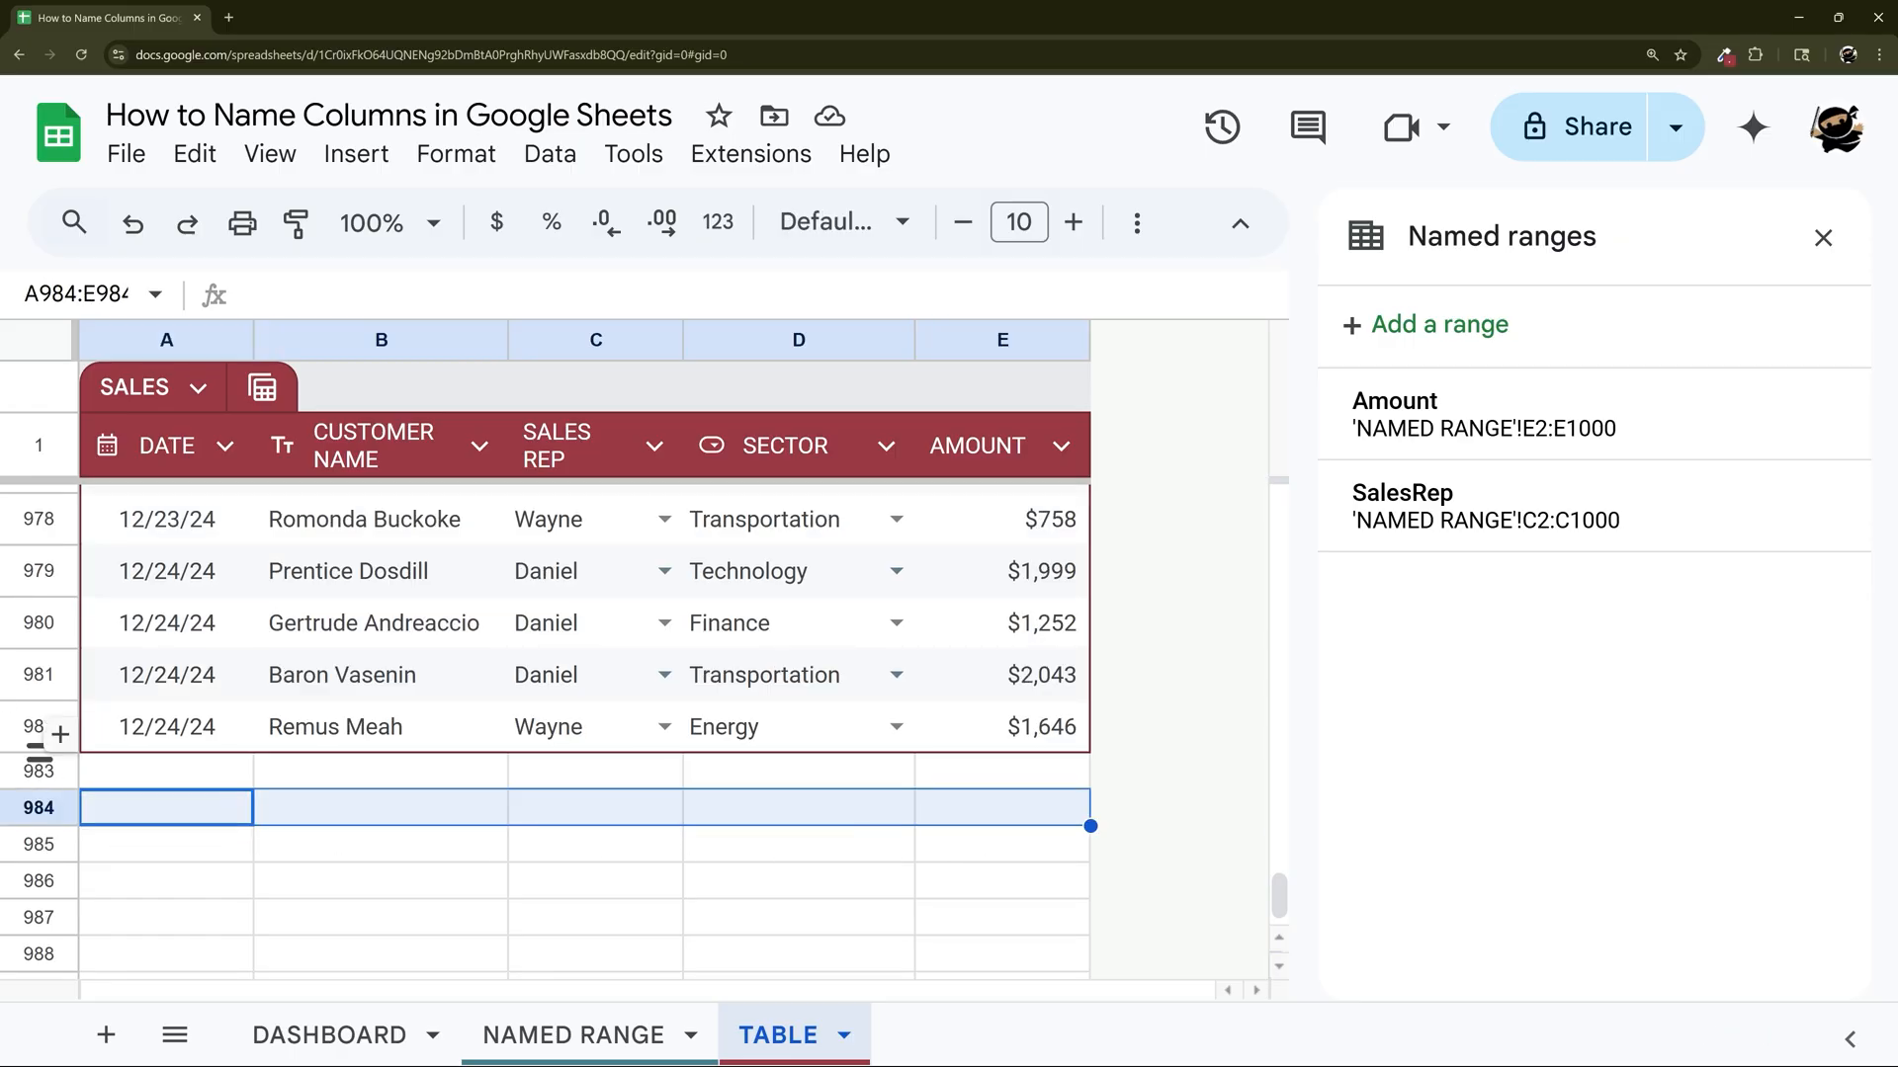
{"action": "scroll", "scroll_direction": "down", "scroll_amount": 3}
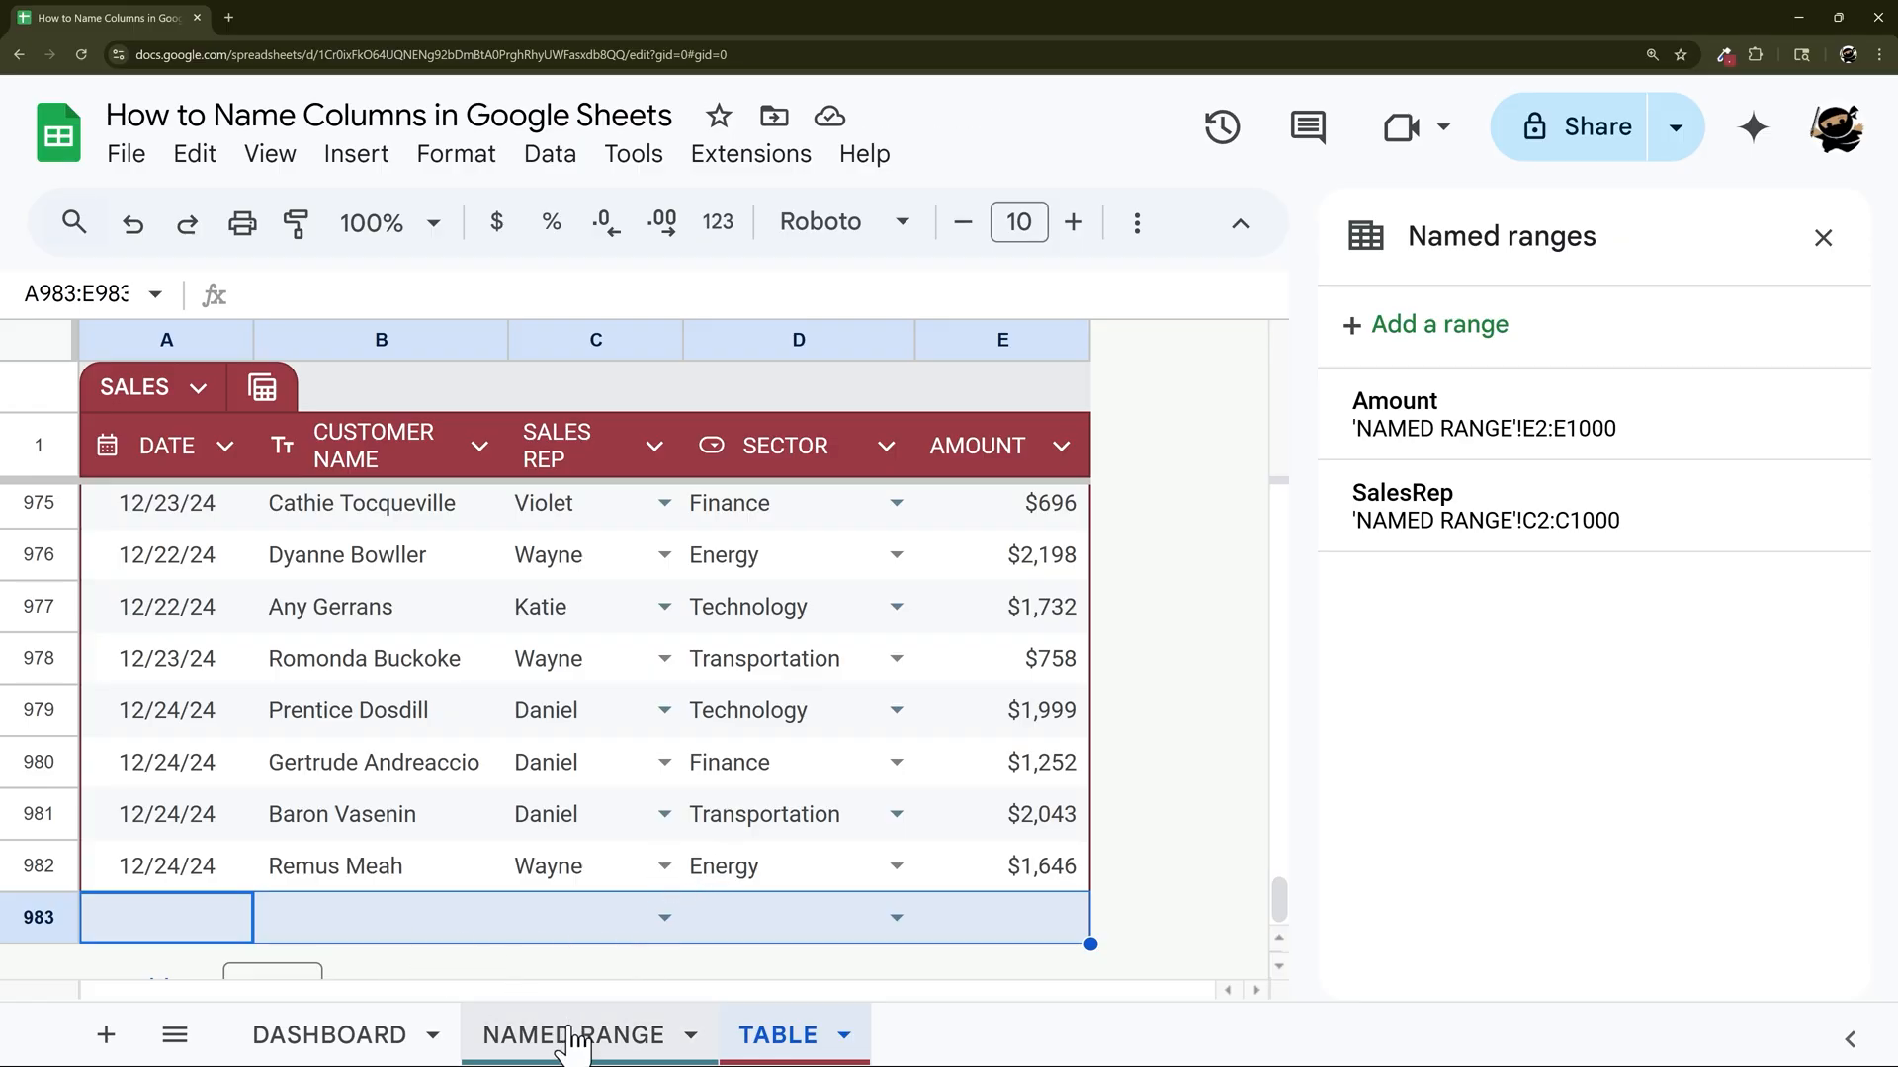
{"action": "mouse_move", "coordinate": [579, 947]}
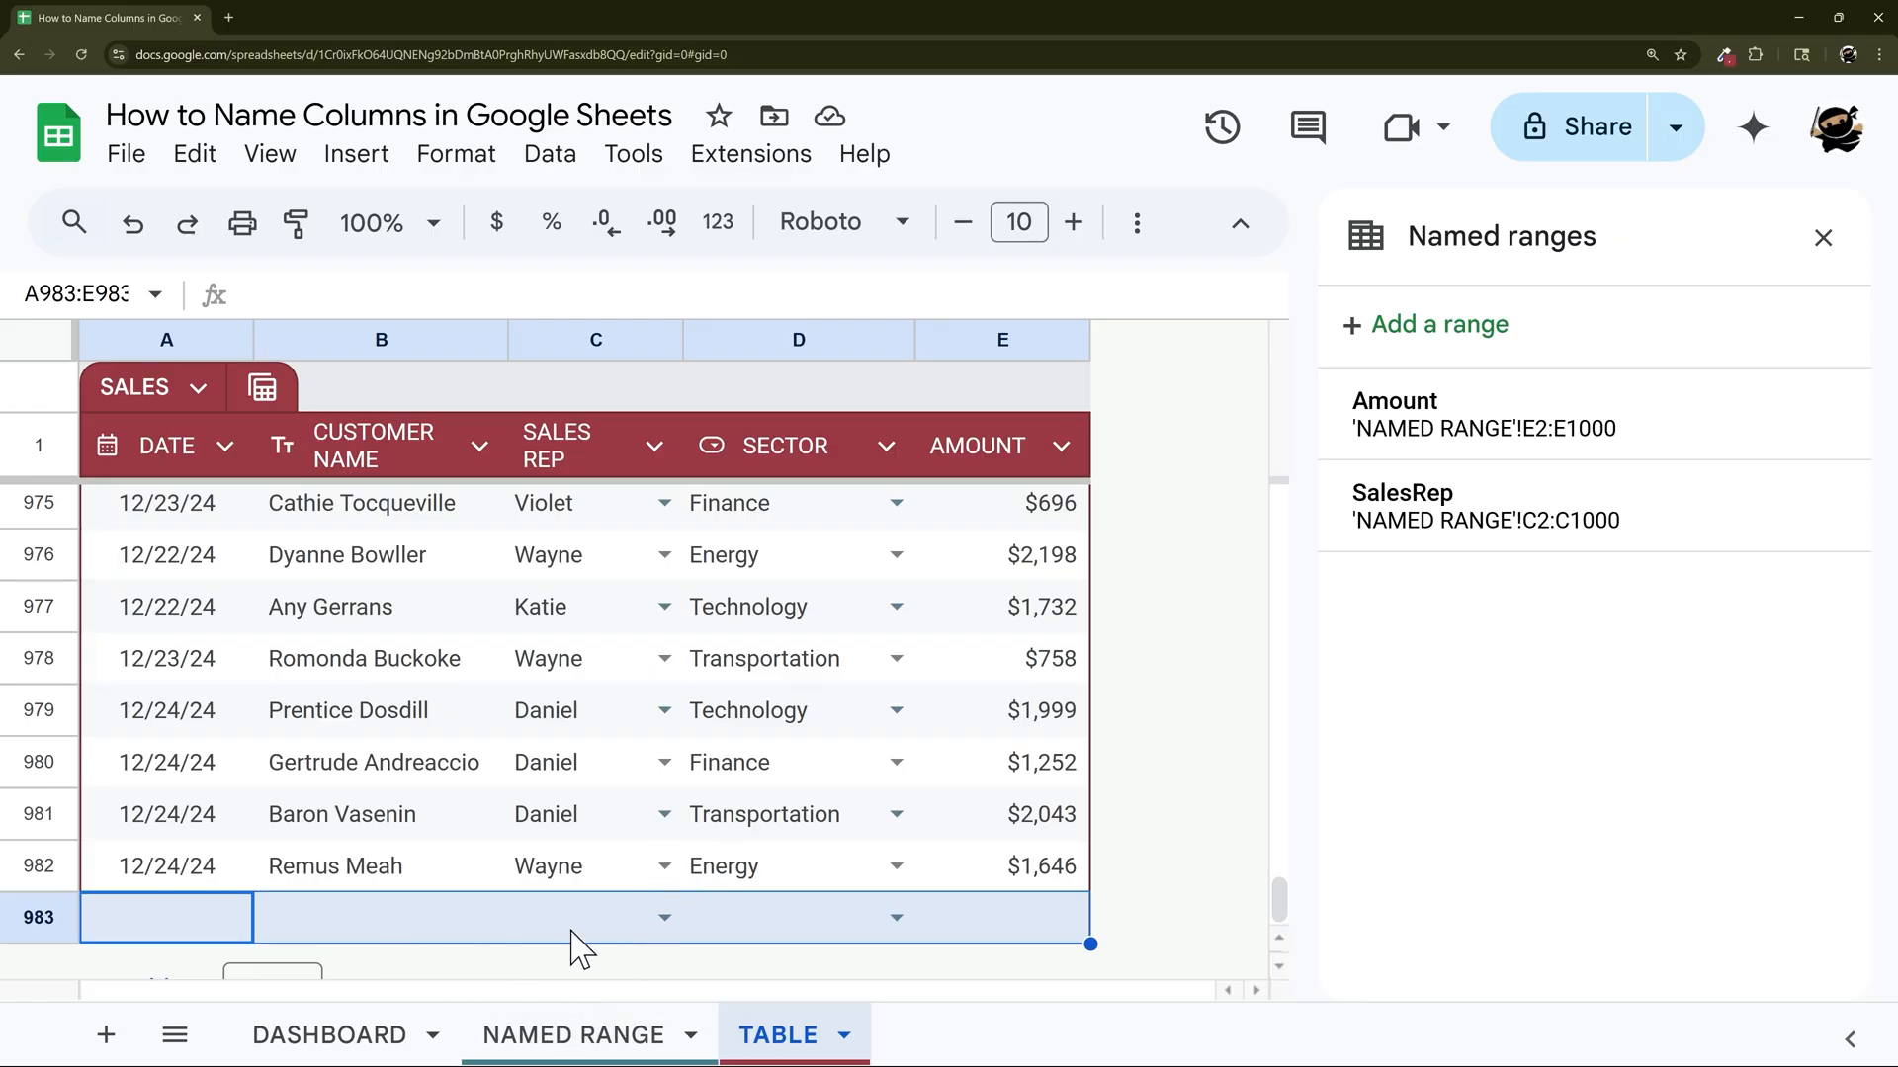
{"action": "mouse_move", "coordinate": [1550, 531]}
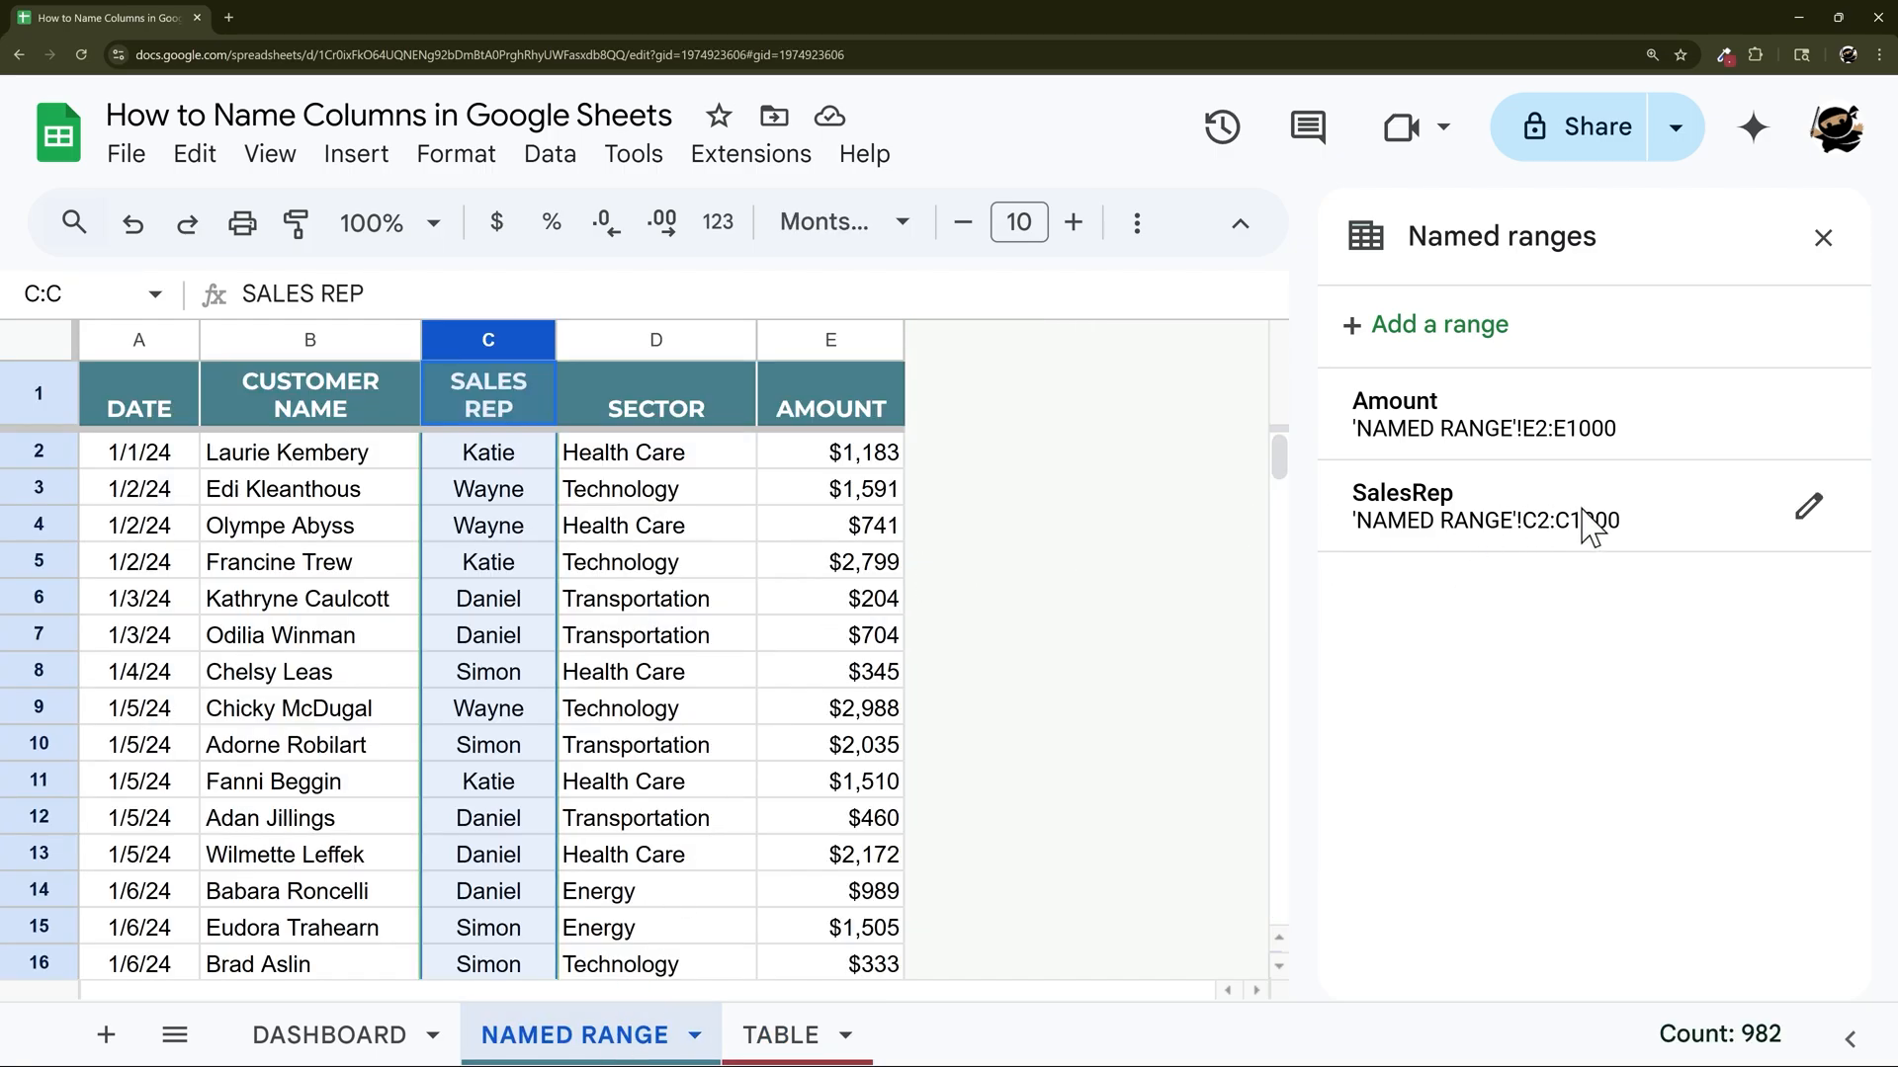
{"action": "mouse_move", "coordinate": [1732, 484]}
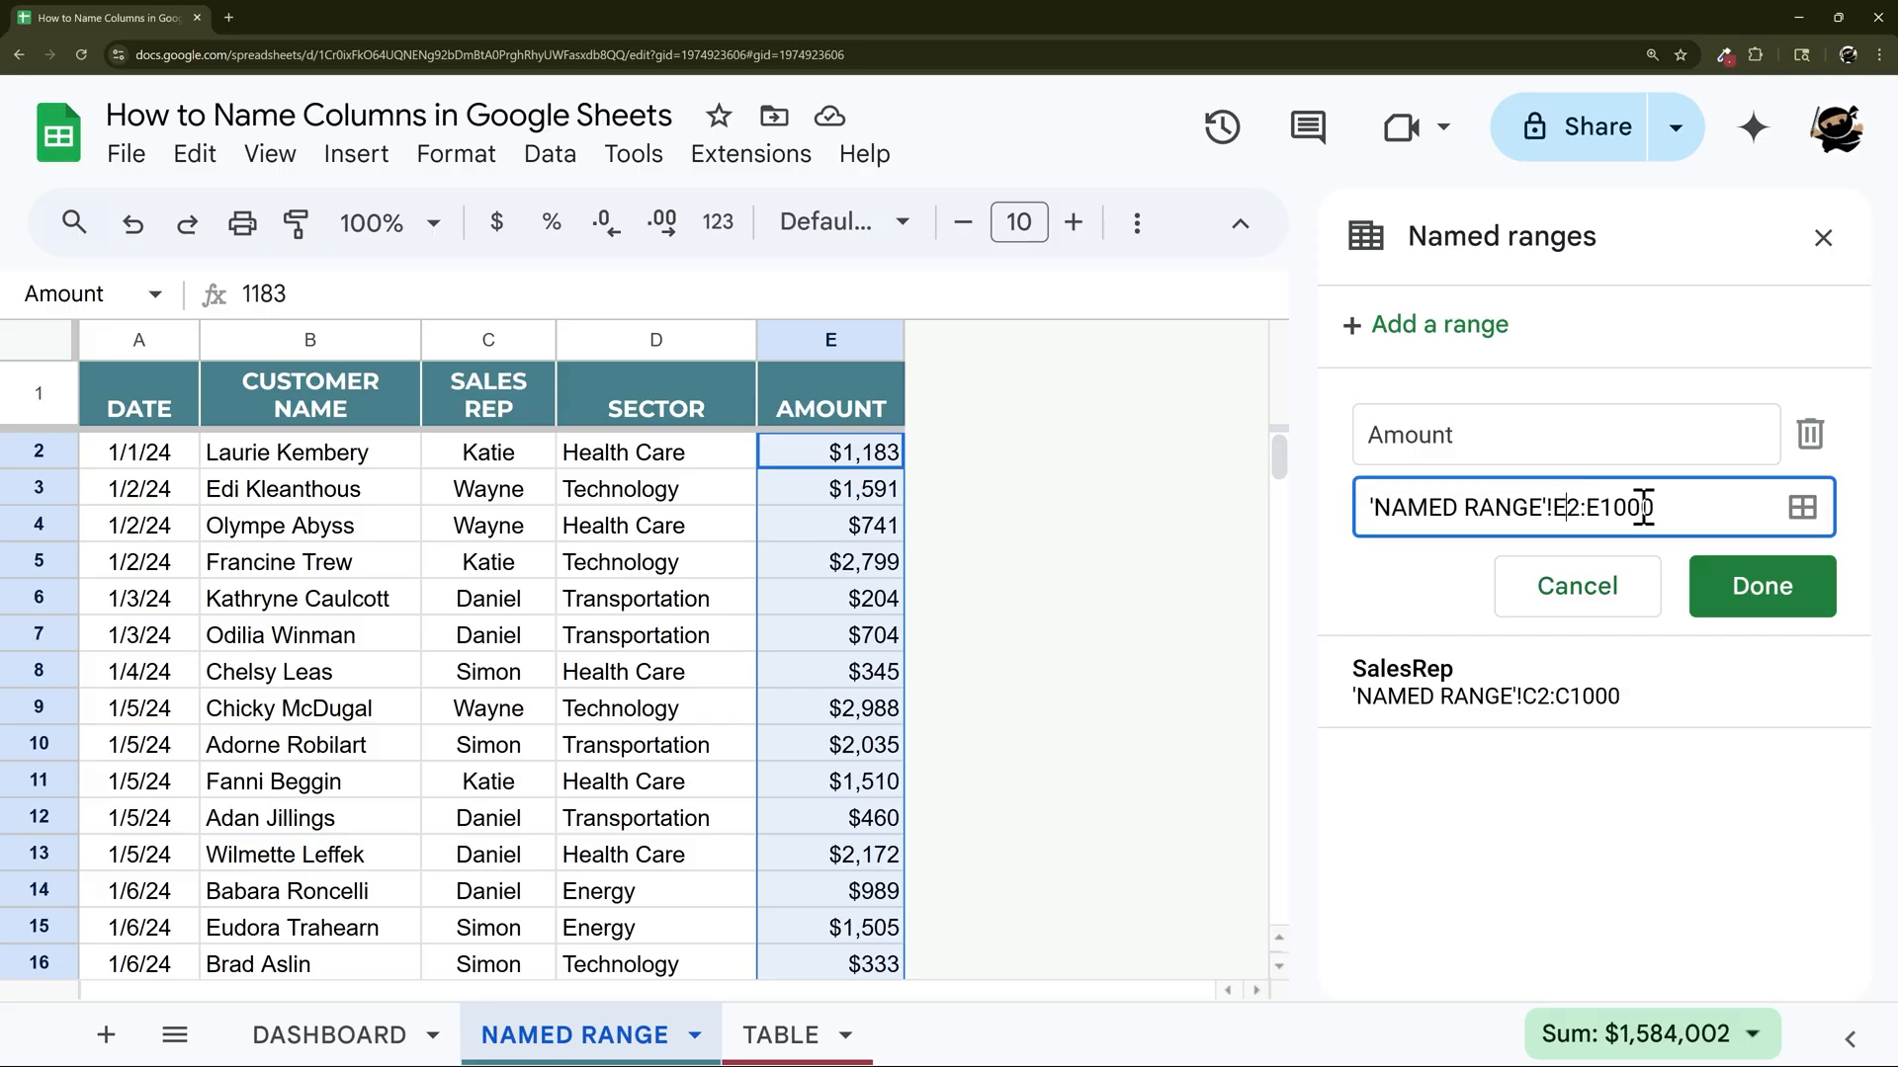
Change the SalesRep named range to 'NAMED RANGE'!C:C so it spans all of column C.
{"action": "left_click", "coordinate": [1762, 585]}
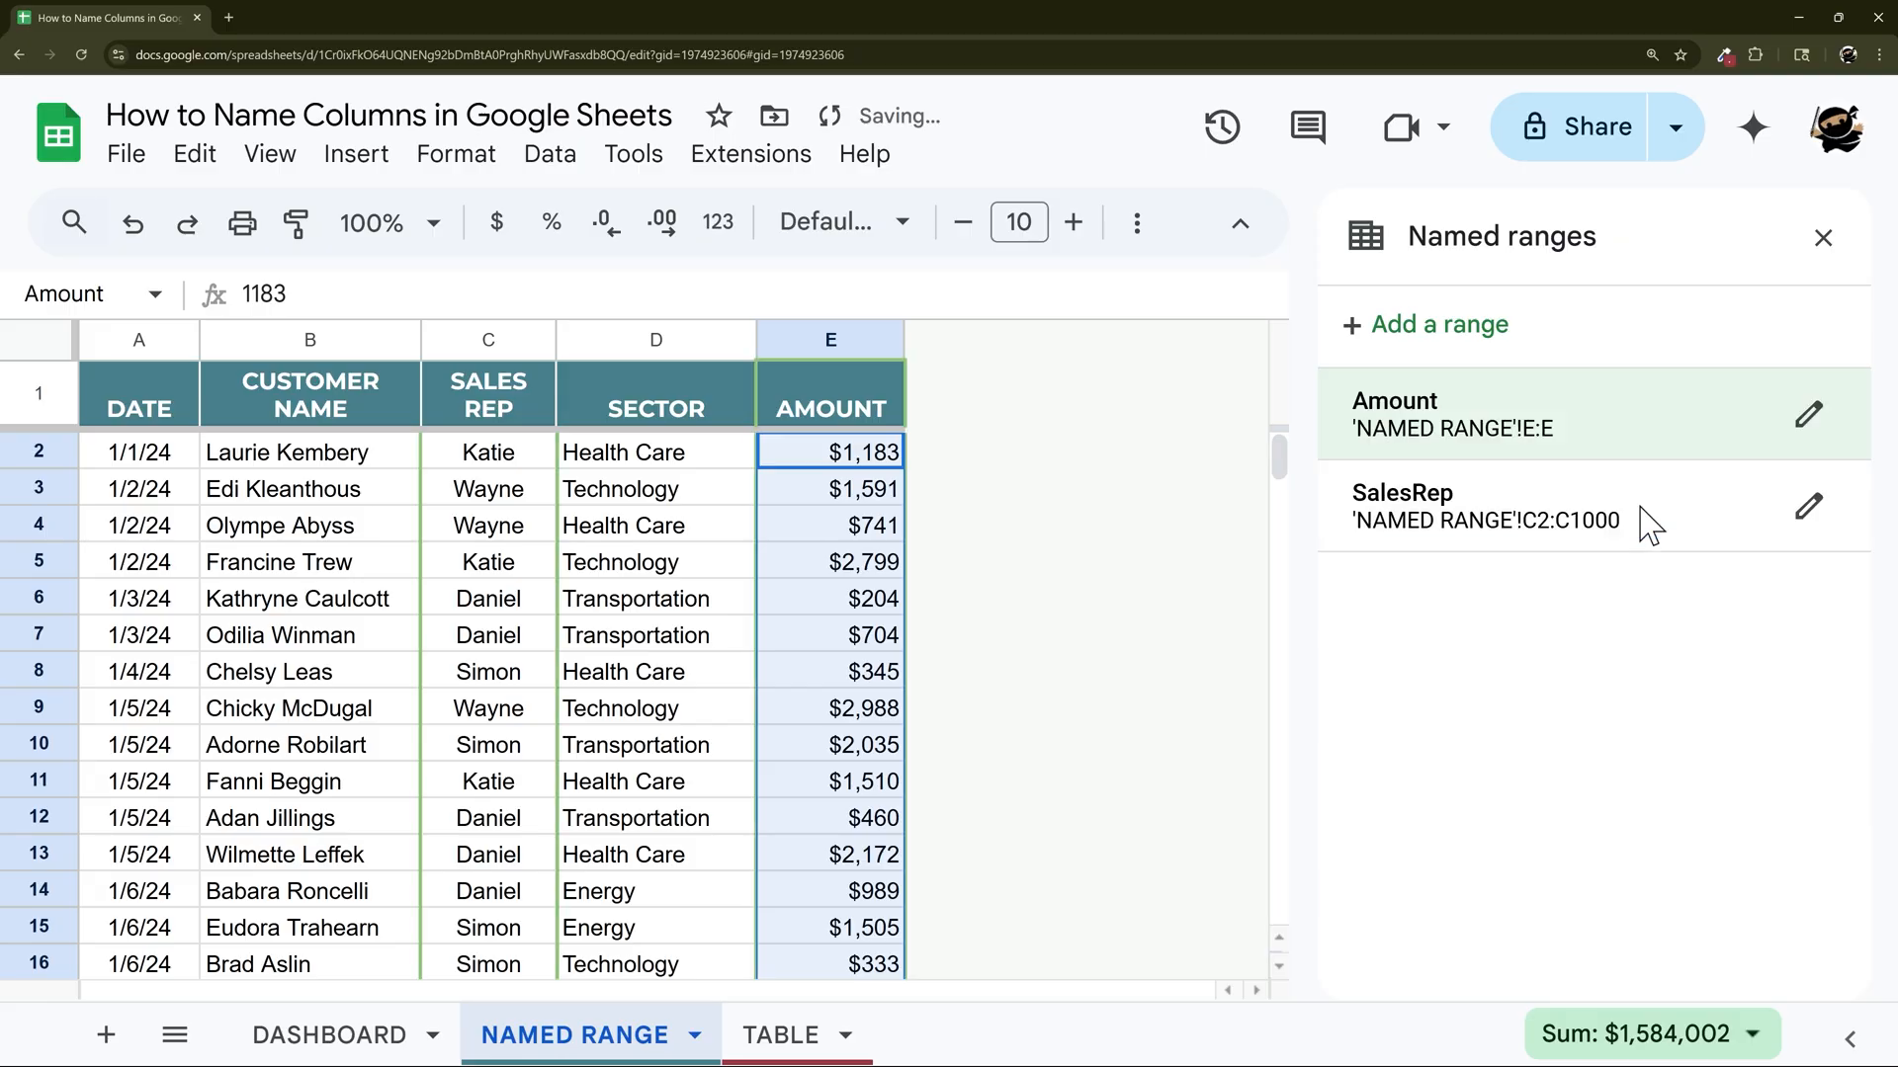
{"action": "left_click", "coordinate": [1809, 506]}
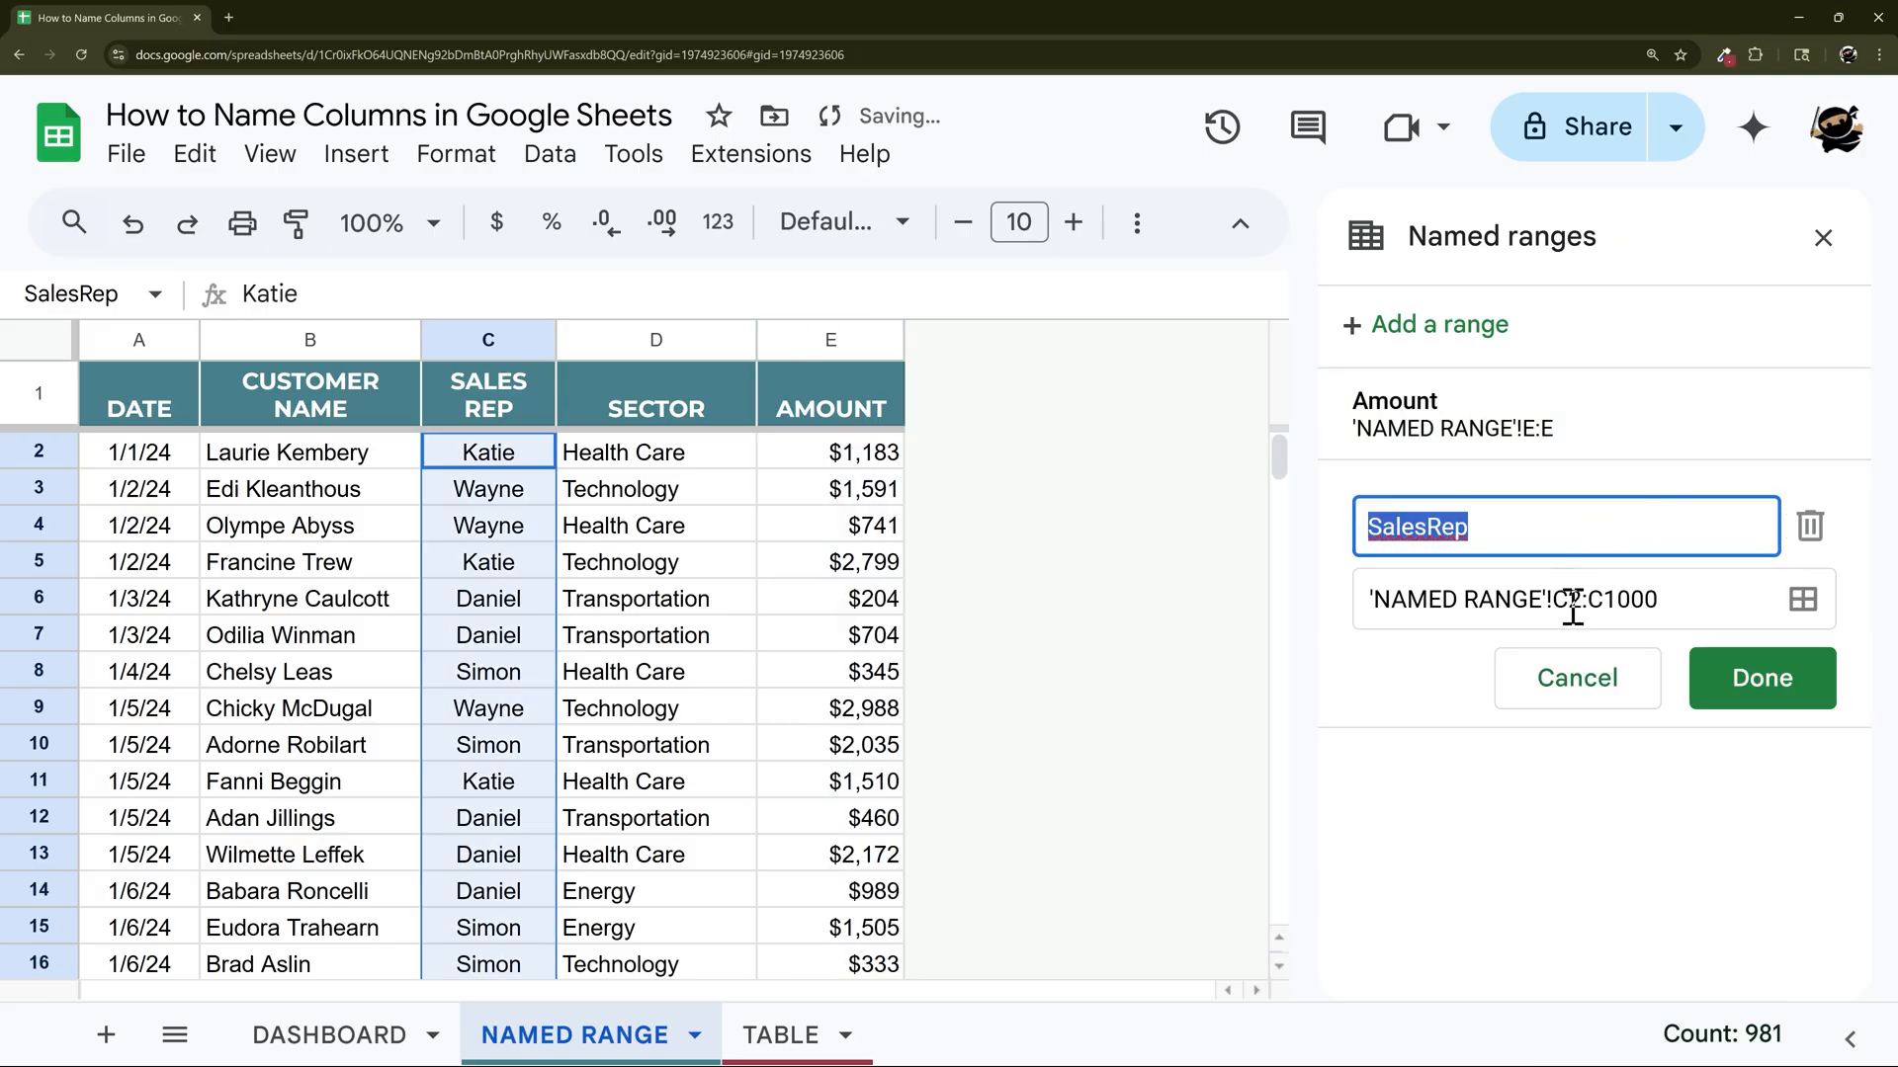
{"action": "left_click", "coordinate": [1761, 678]}
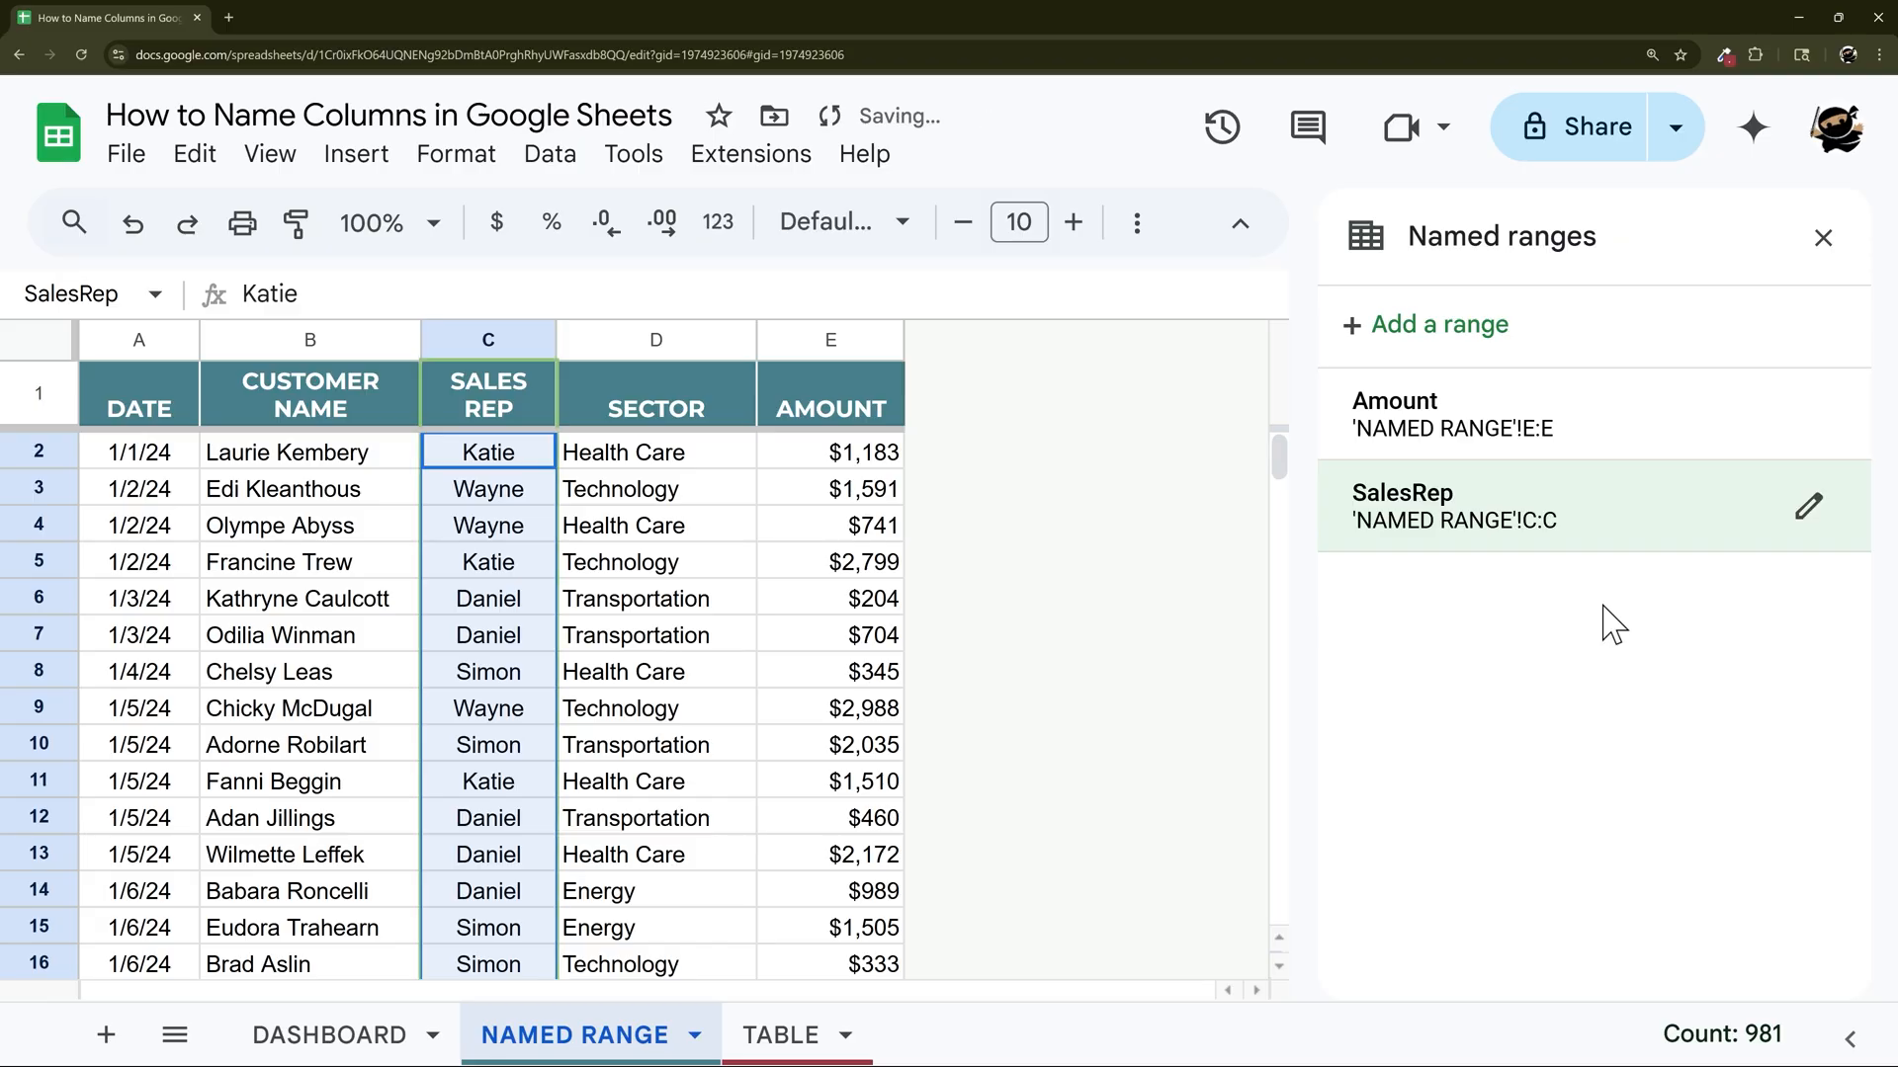
{"action": "mouse_move", "coordinate": [1548, 532]}
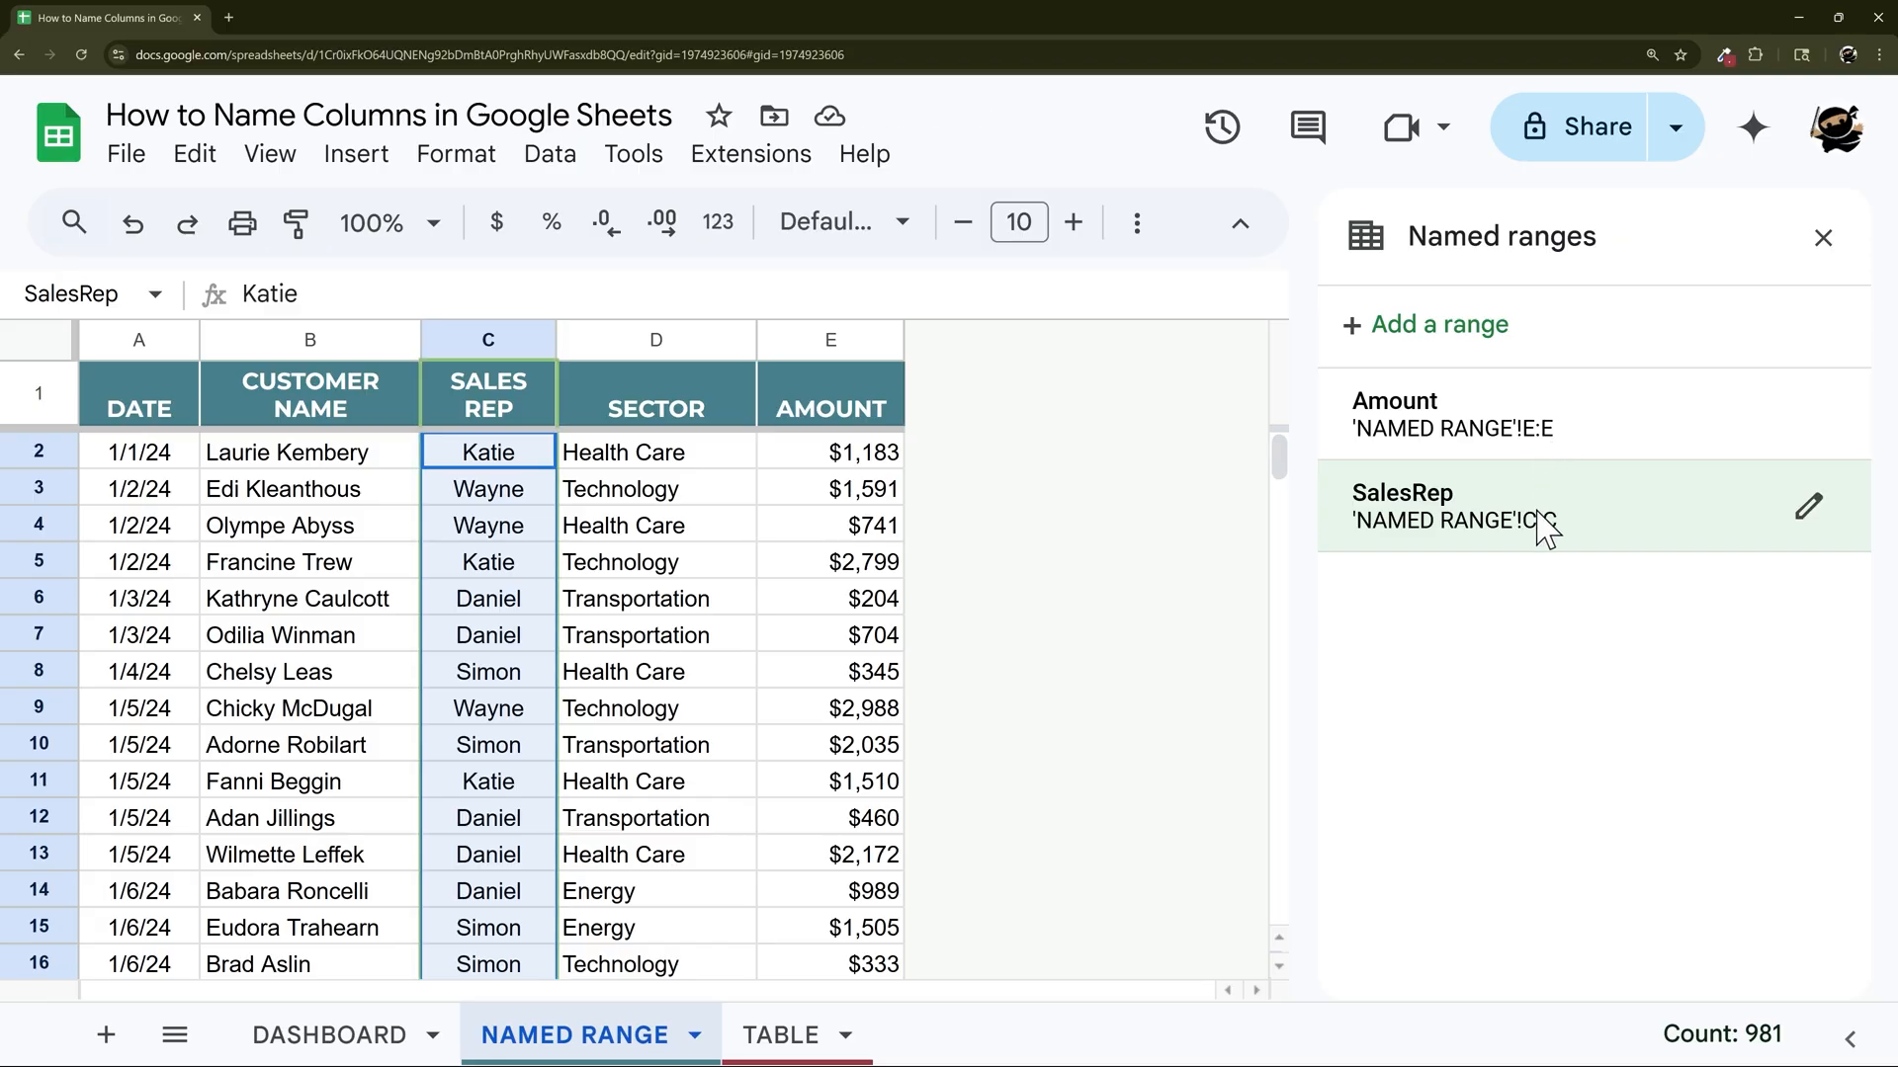
Return to the DASHBOARD and check the formula building the rep list.
{"action": "left_click", "coordinate": [326, 1034]}
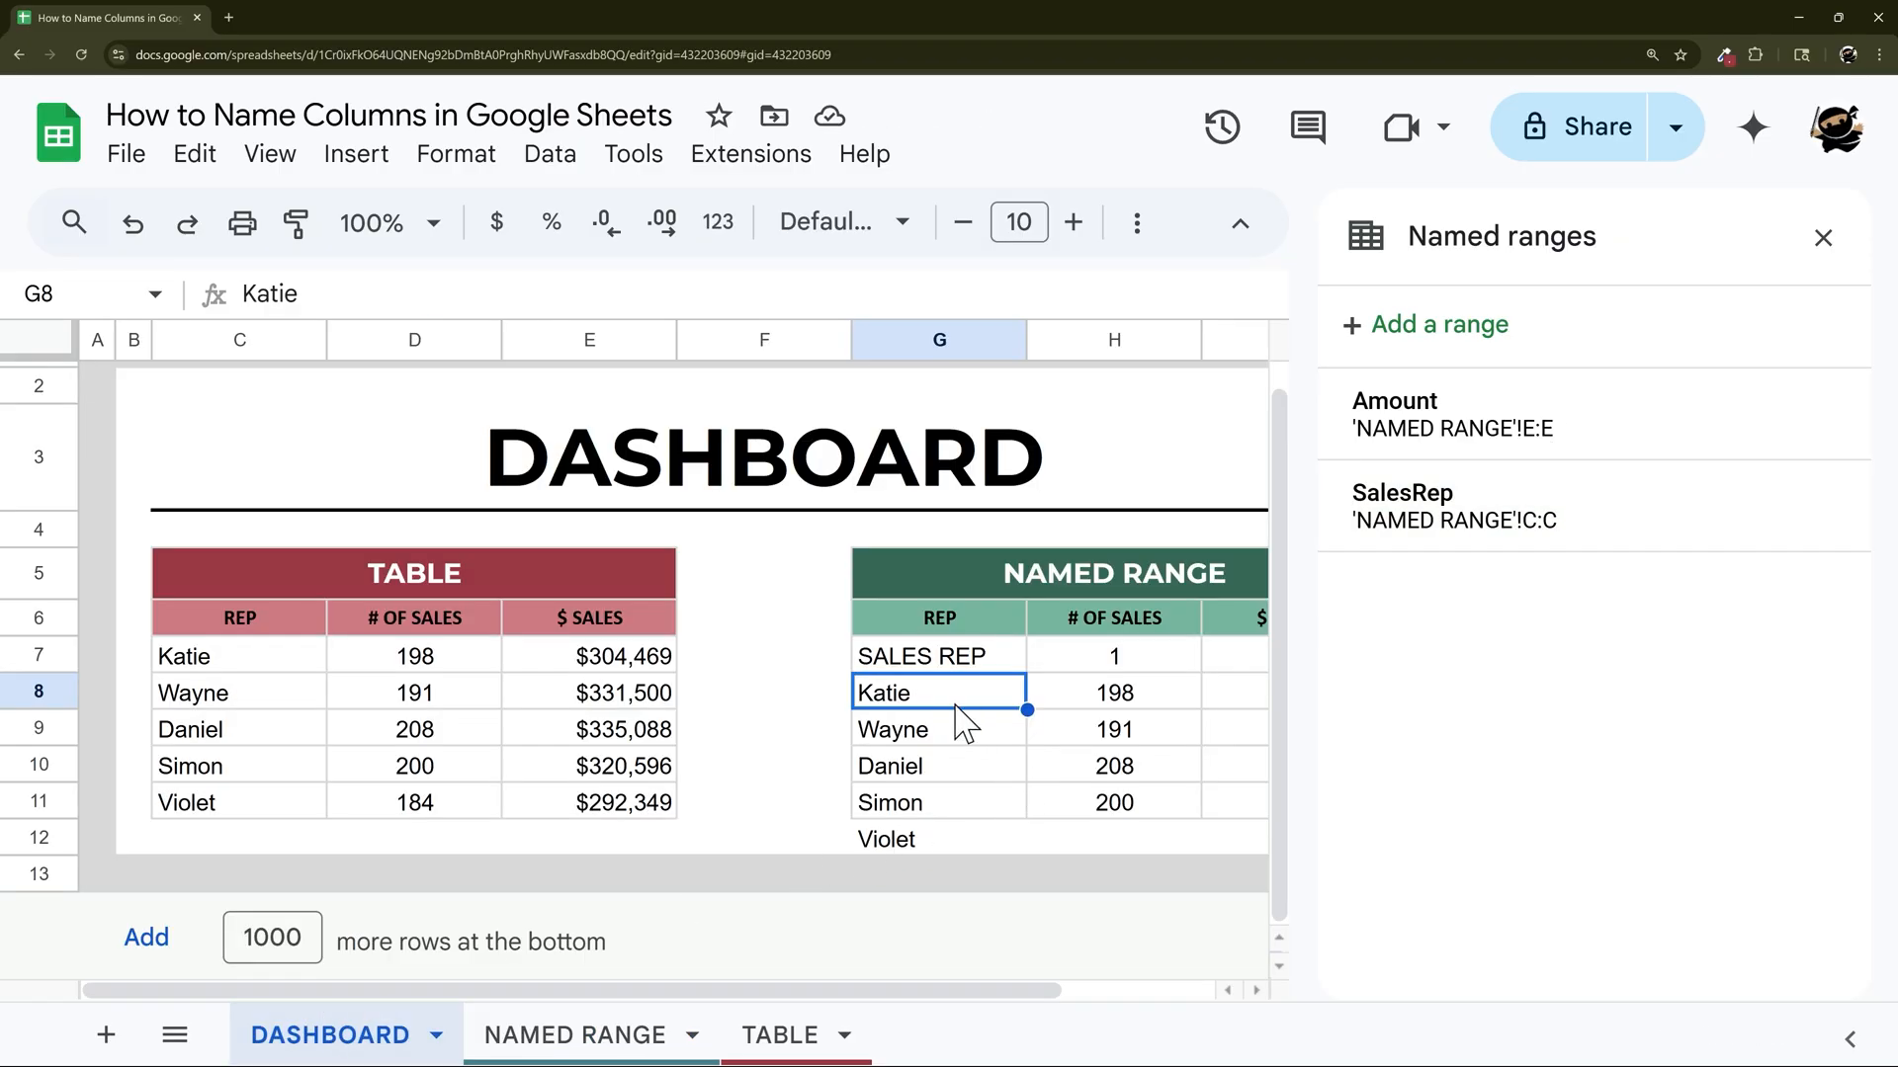
{"action": "left_click", "coordinate": [937, 656]}
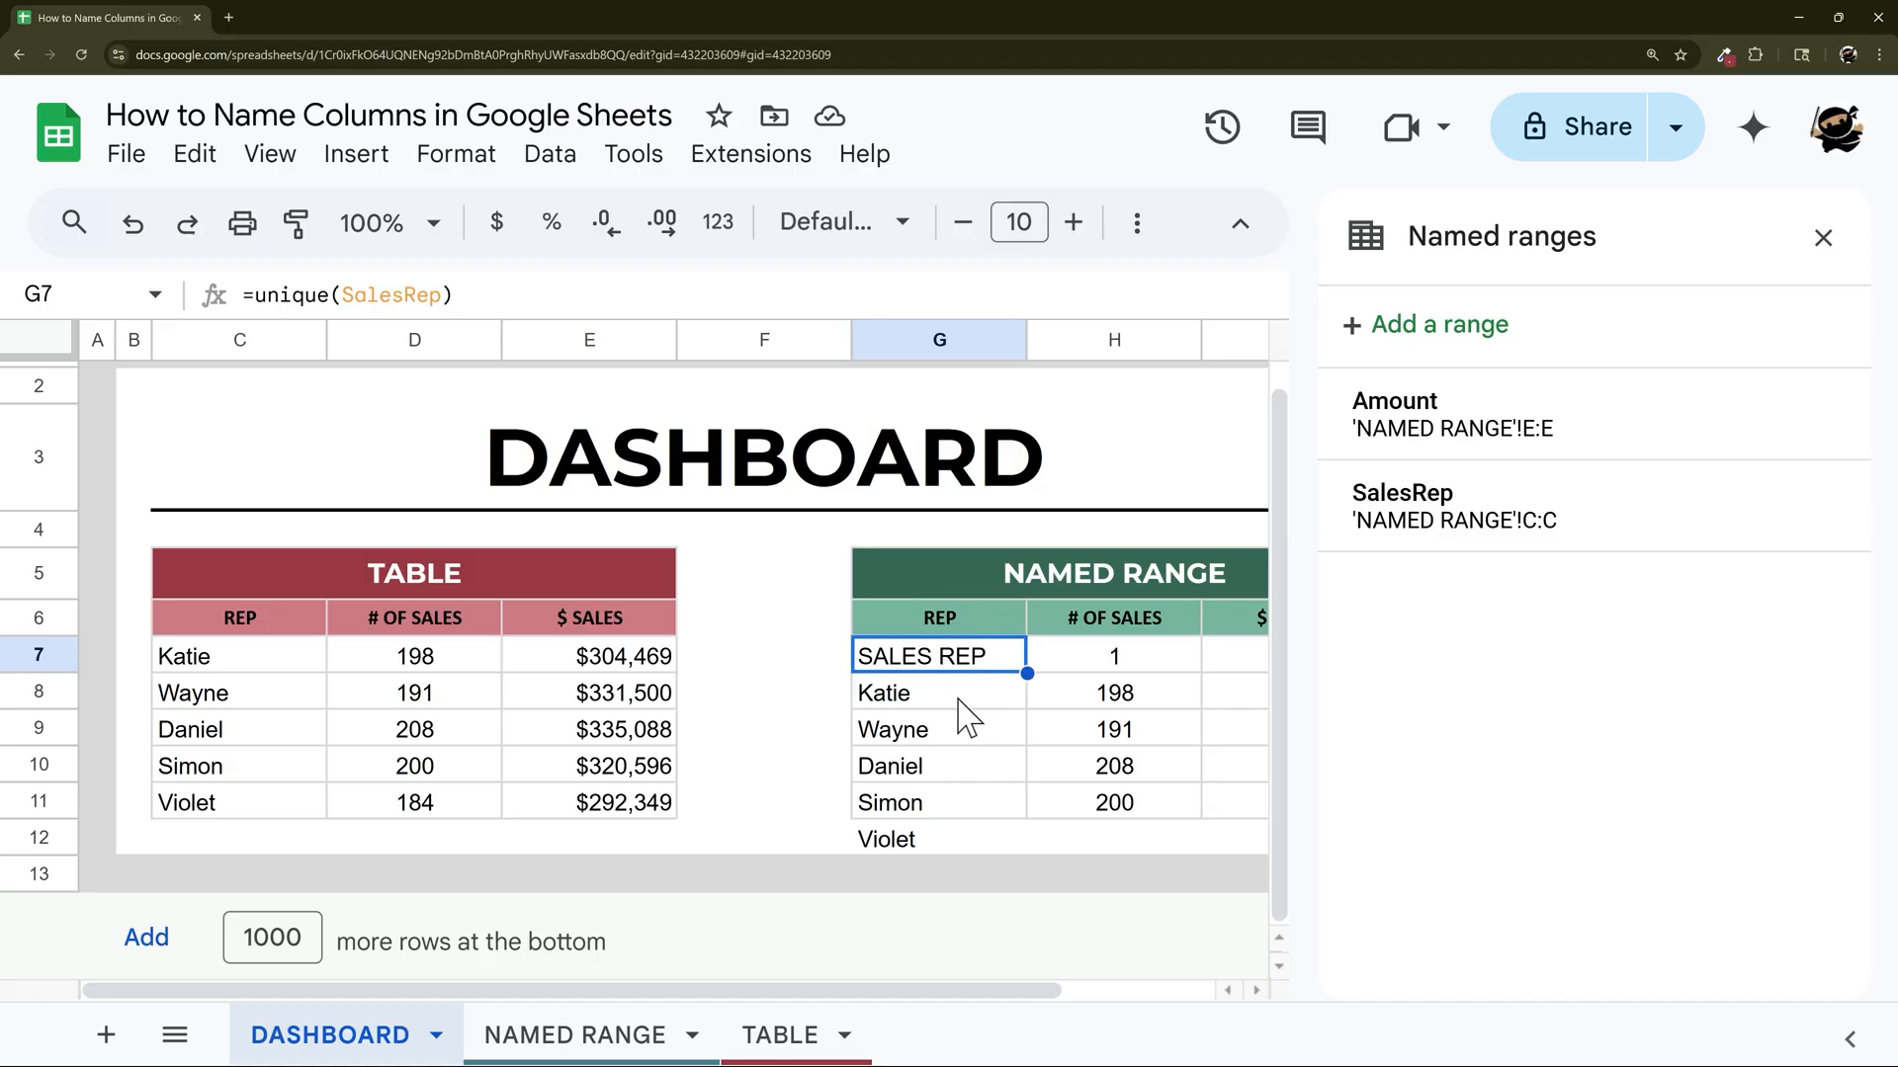
{"action": "mouse_move", "coordinate": [577, 1034]}
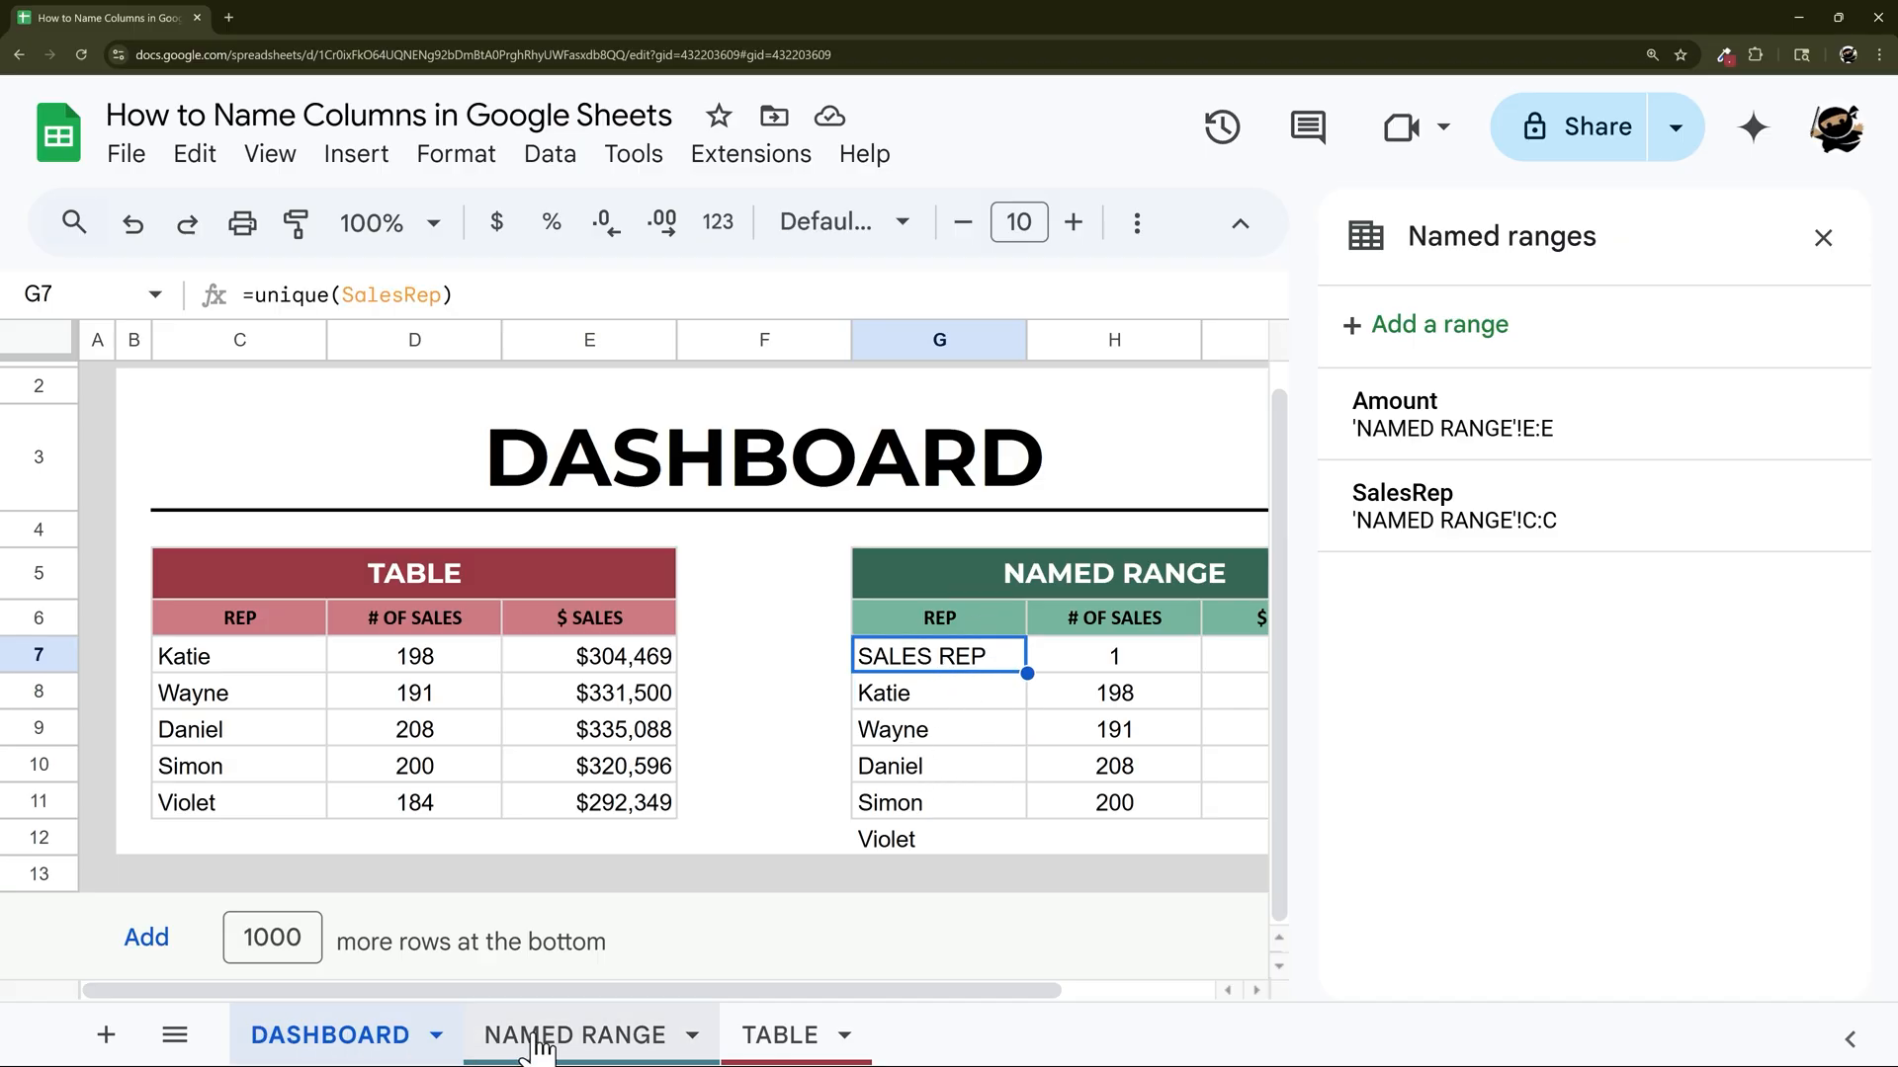
Add a named range Sector over column D of NAMED RANGE, then abandon the unfinished F6 formula on DASHBOARD.
{"action": "left_click", "coordinate": [575, 1034]}
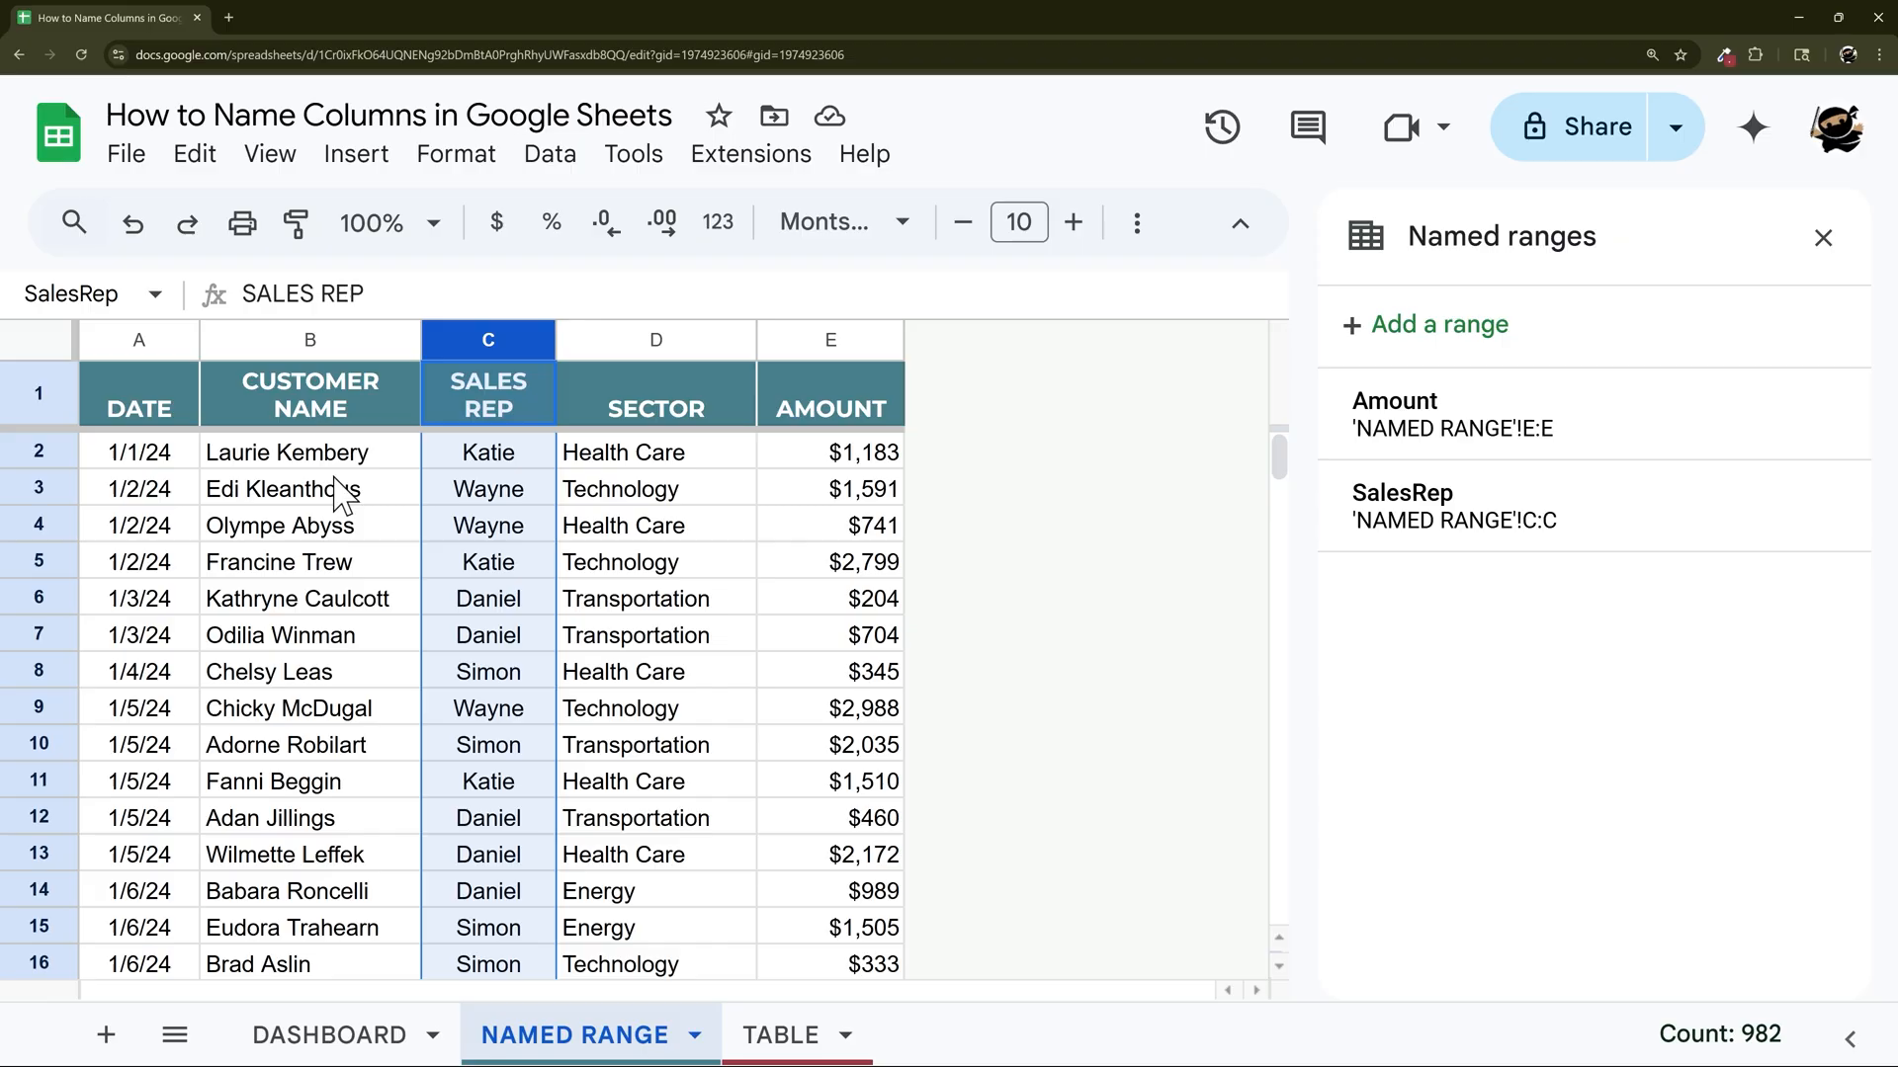
{"action": "mouse_move", "coordinate": [1279, 291]}
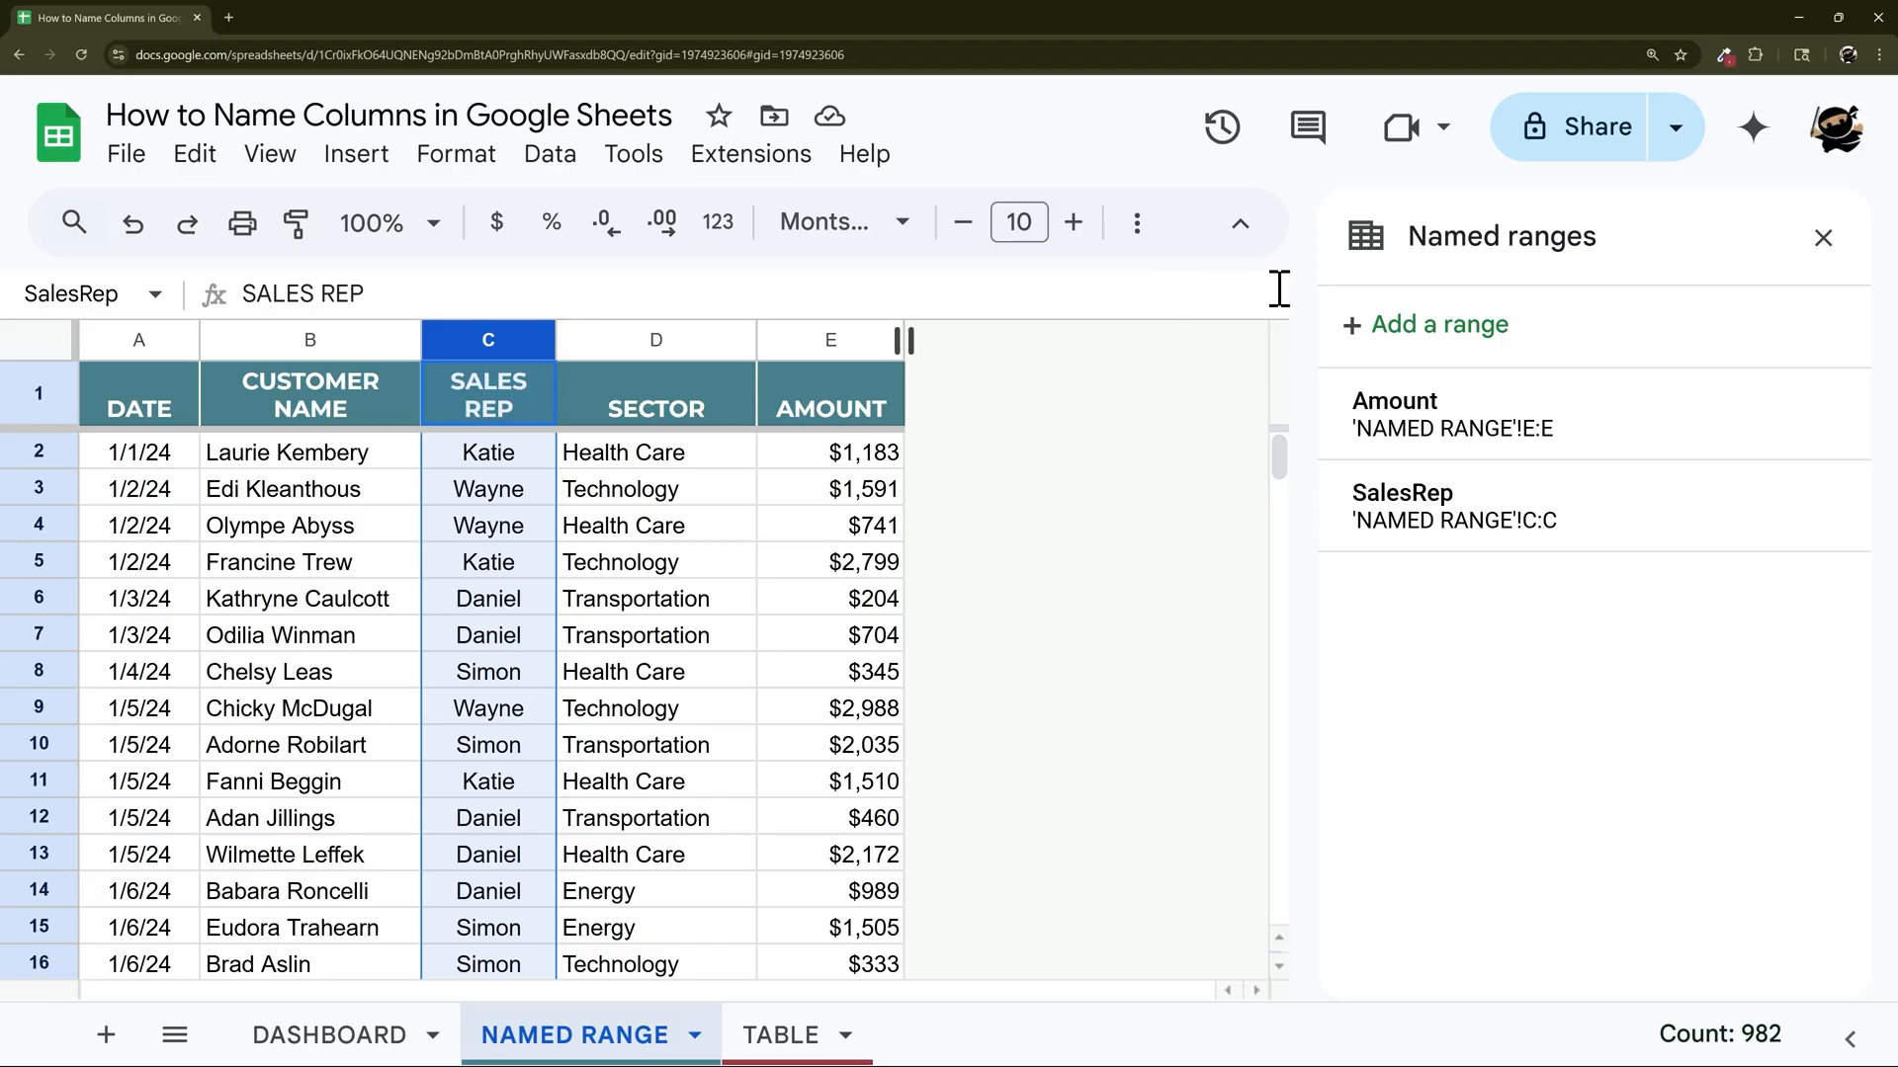
{"action": "mouse_move", "coordinate": [667, 340]}
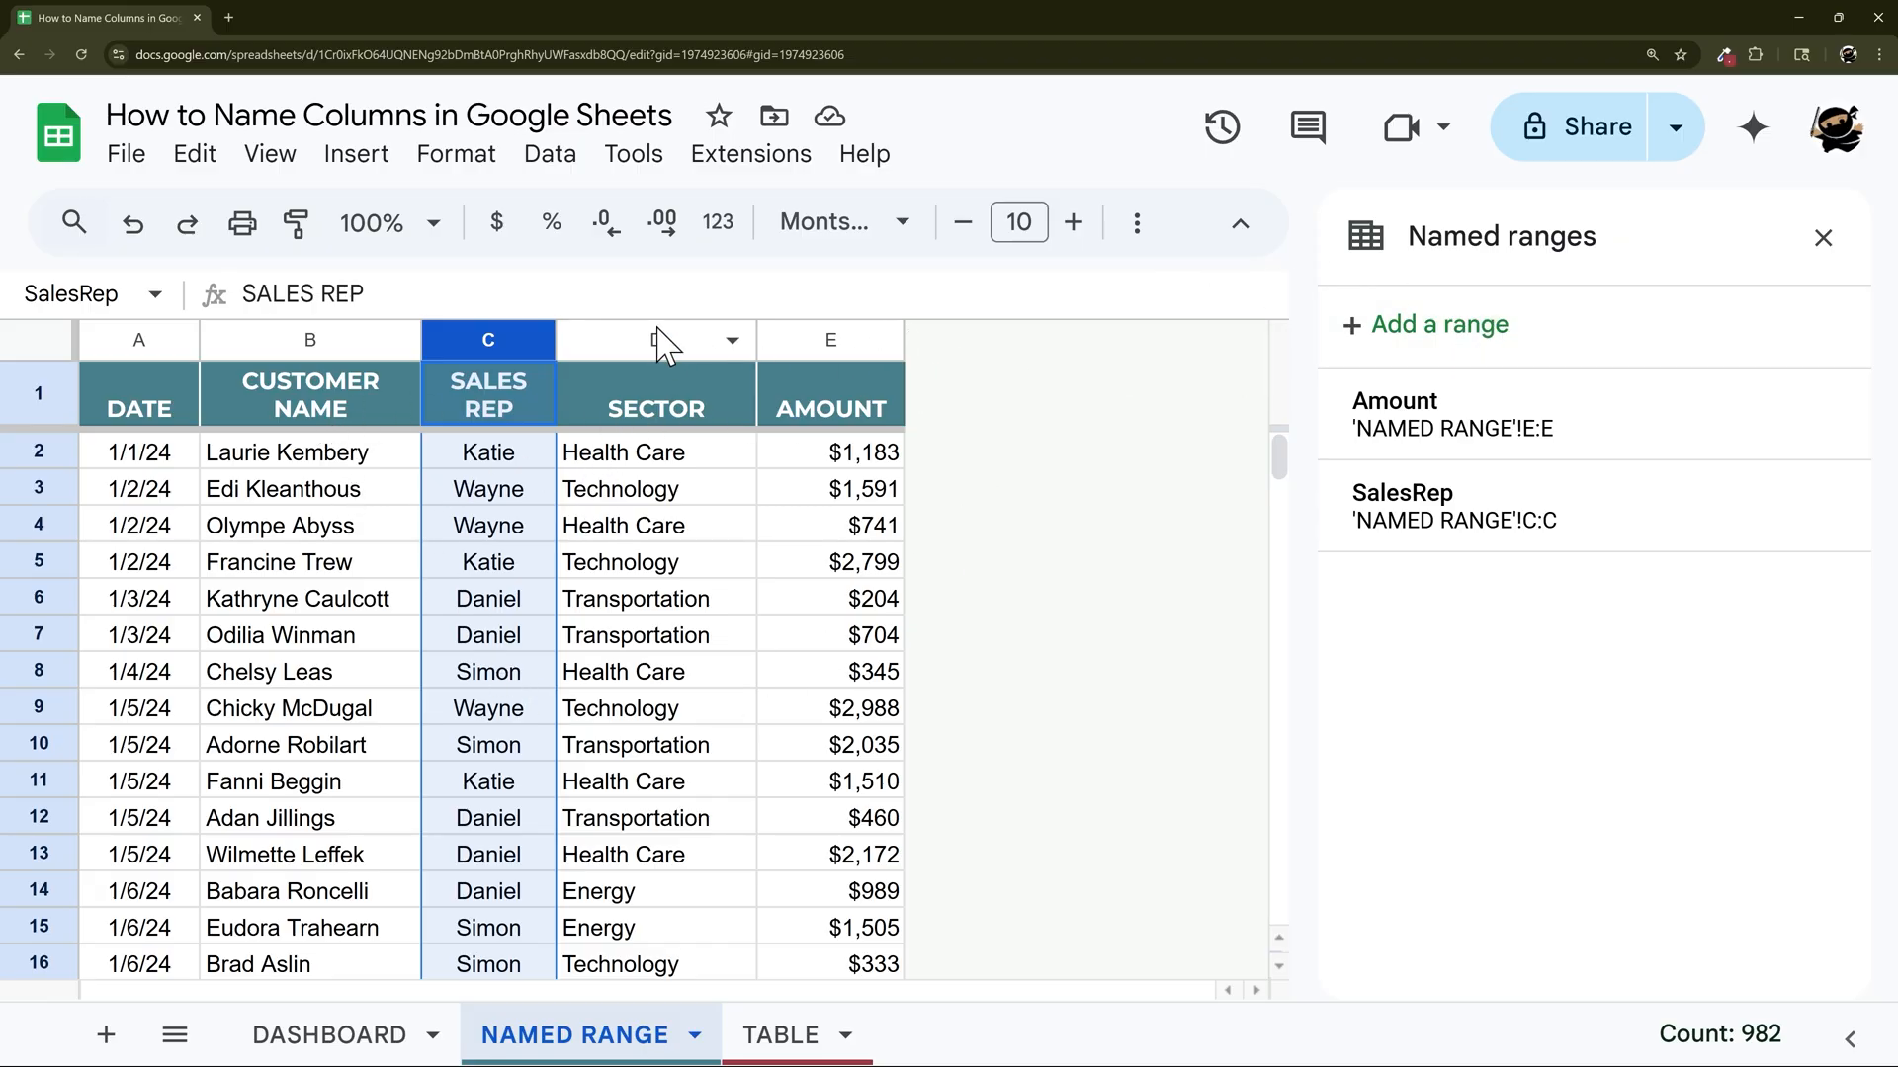
{"action": "left_click", "coordinate": [656, 340]}
{"action": "type", "text": "Sector"}
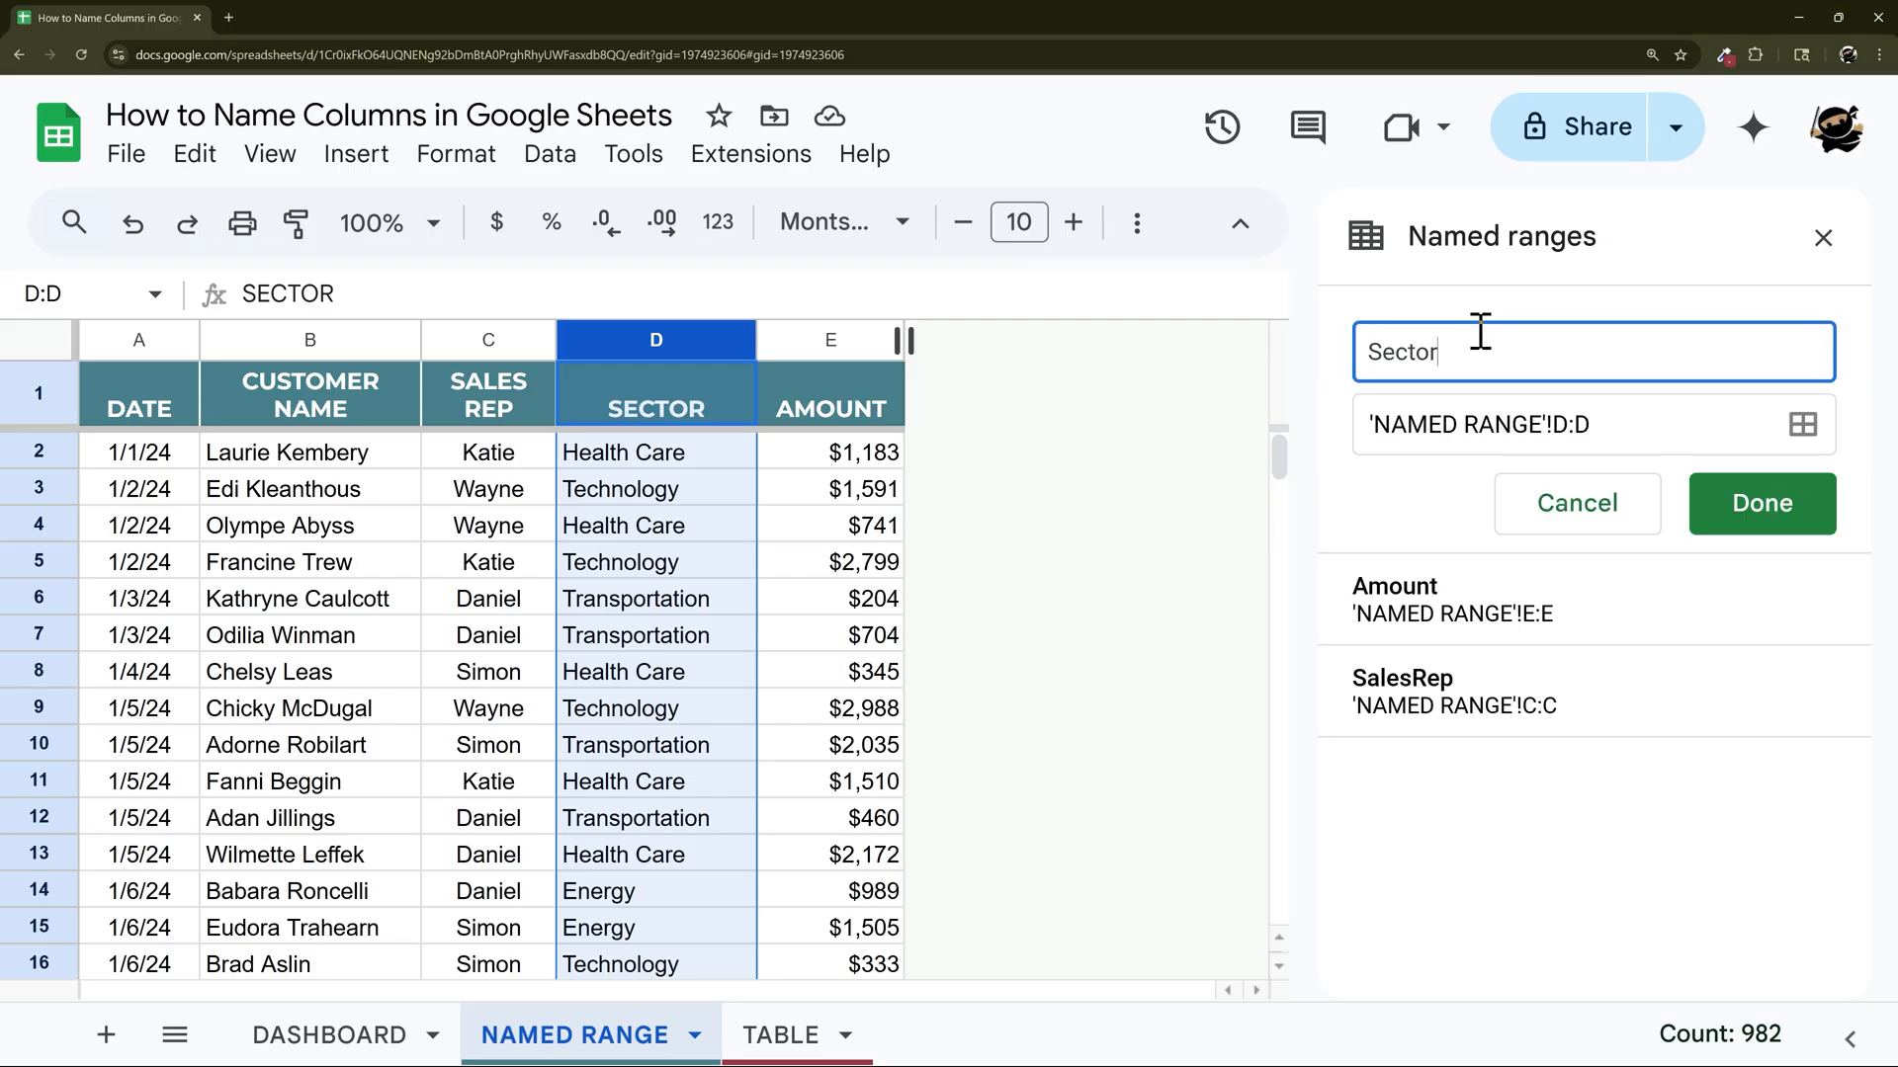
{"action": "left_click", "coordinate": [1759, 502]}
{"action": "type", "text": "=Sal"}
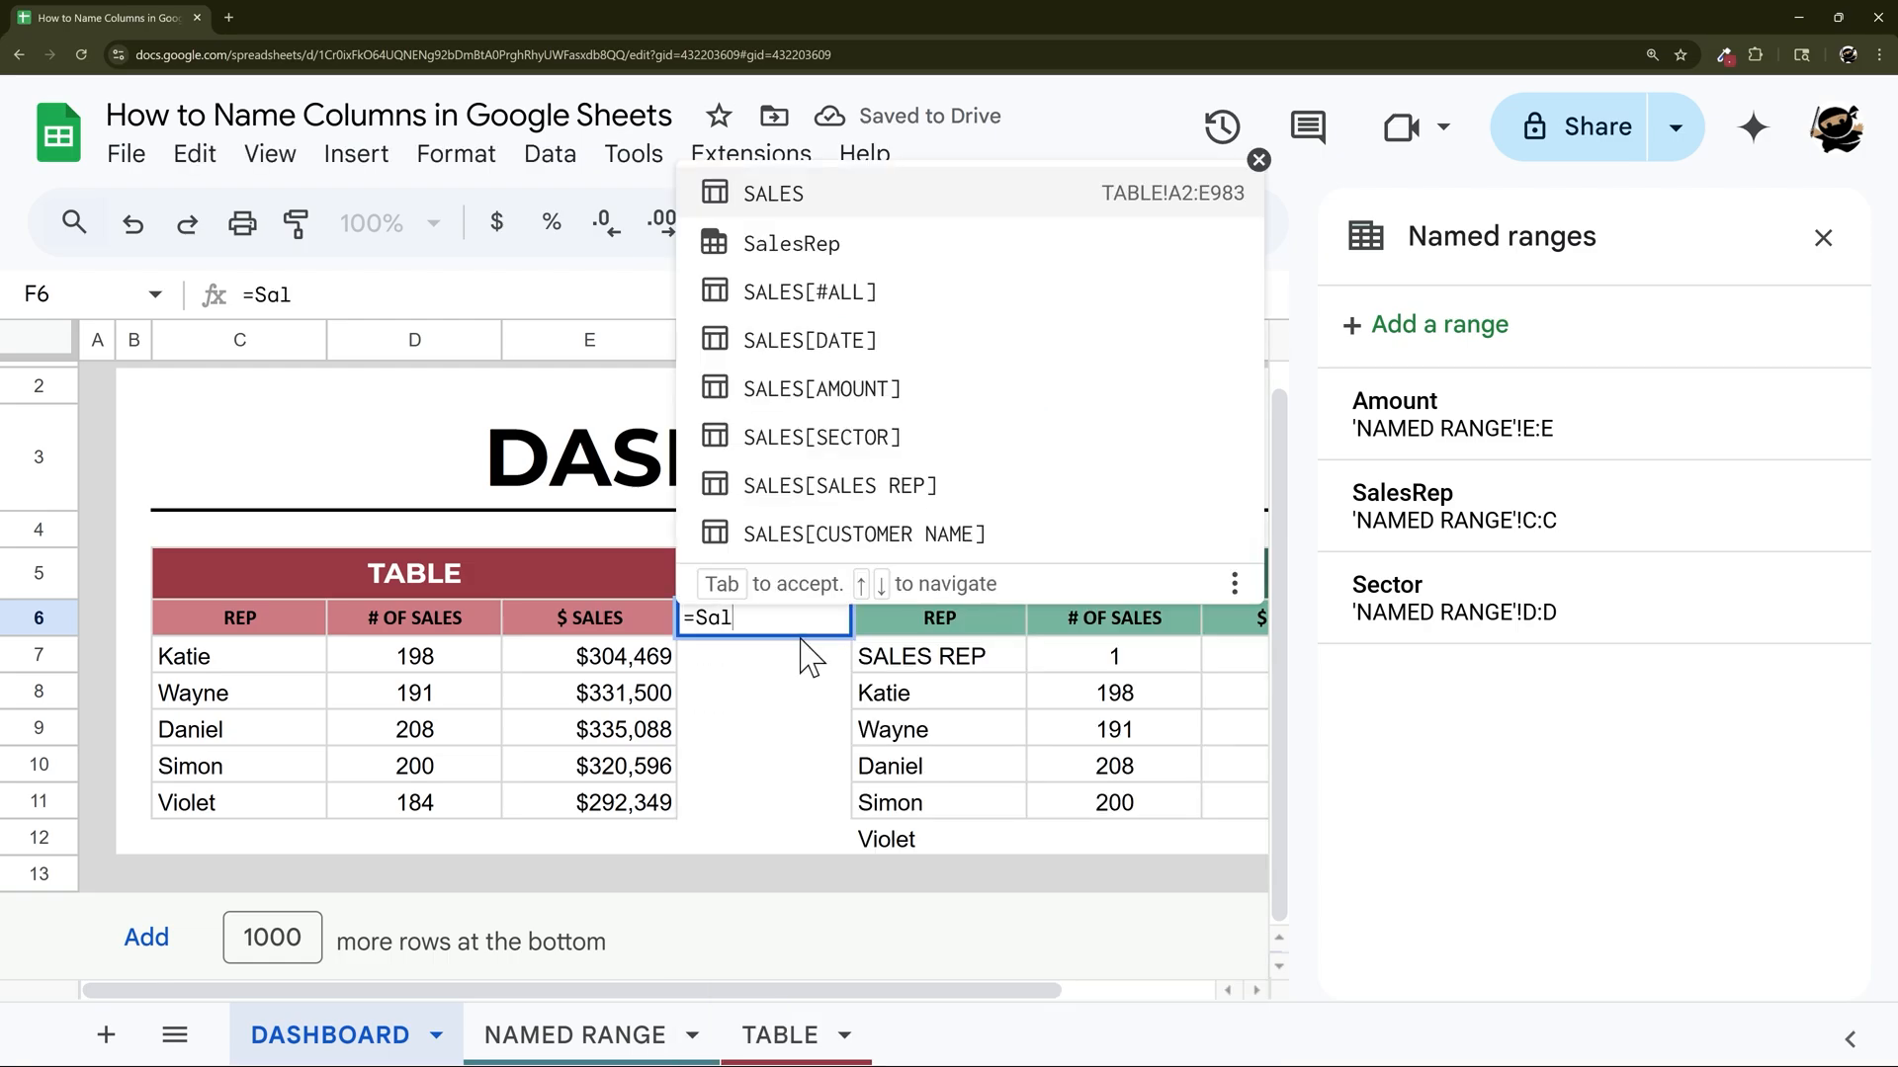
{"action": "mouse_move", "coordinate": [892, 338]}
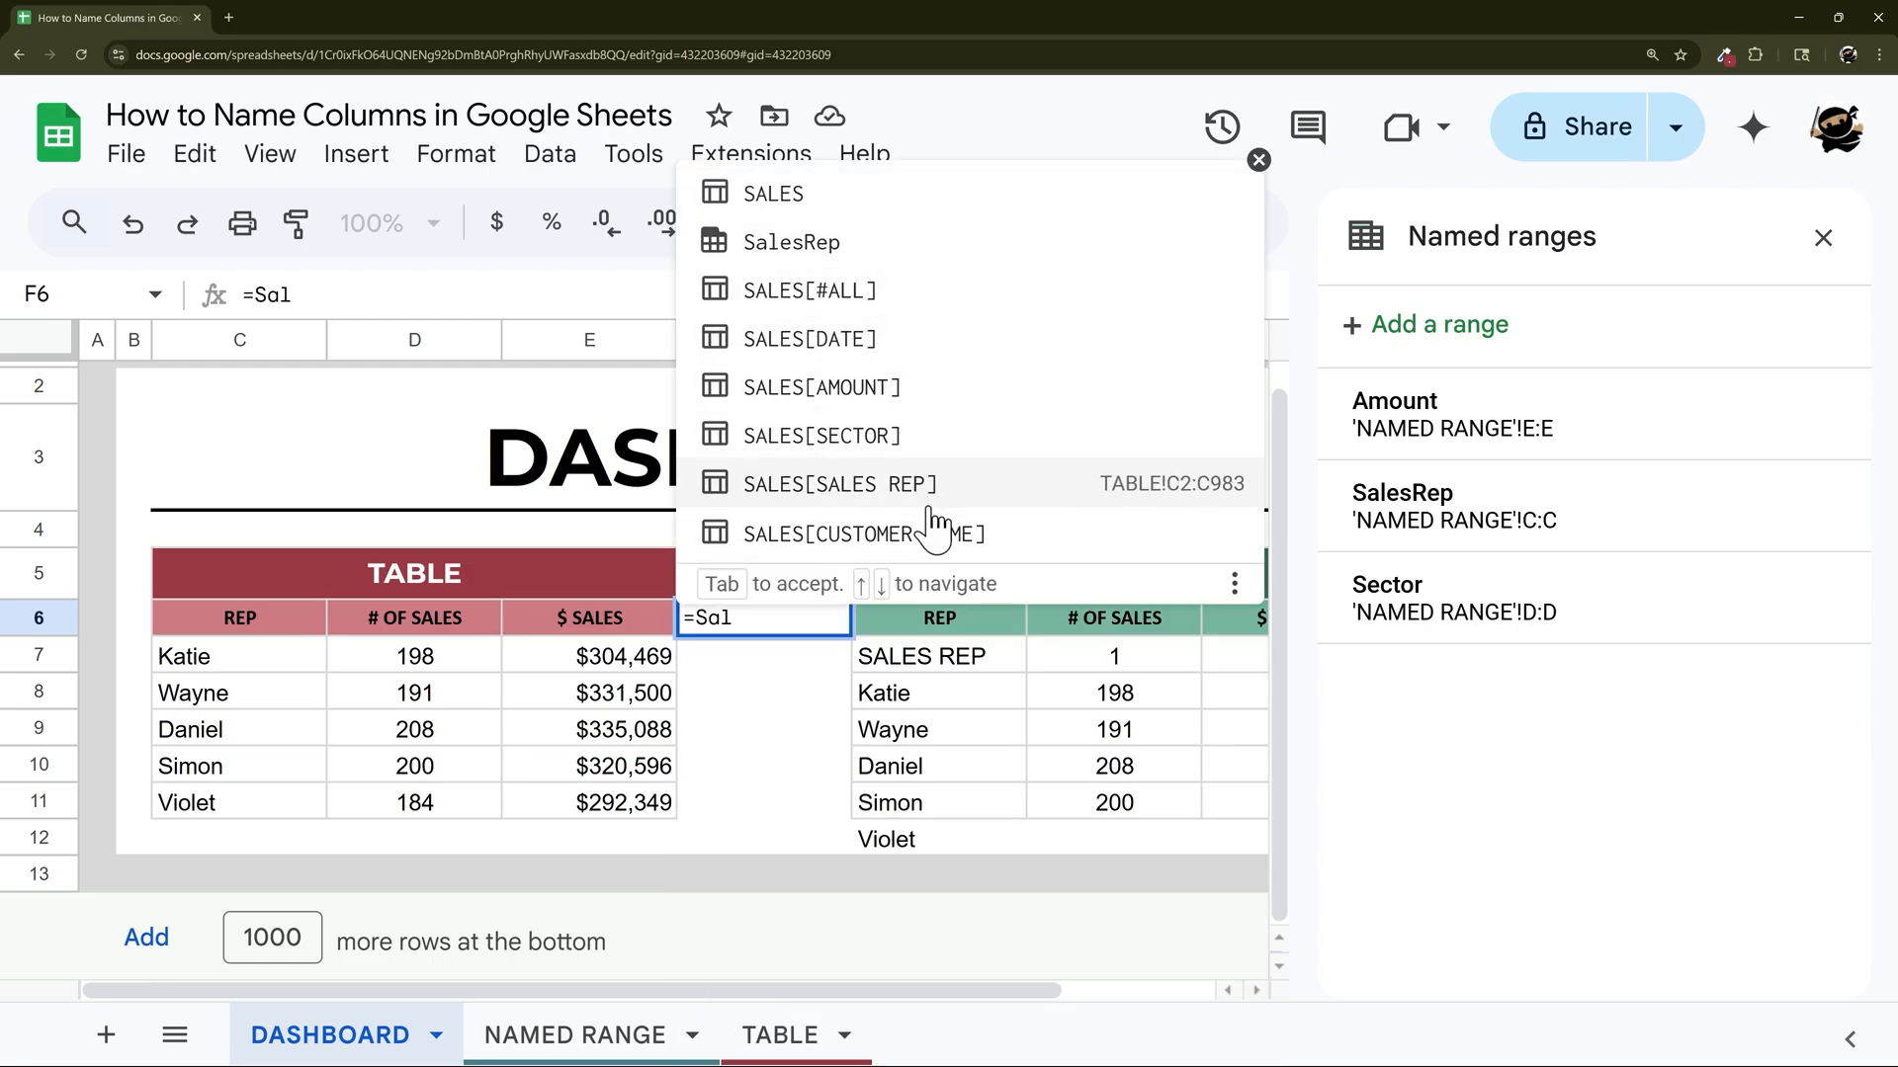
{"action": "key", "text": "Escape"}
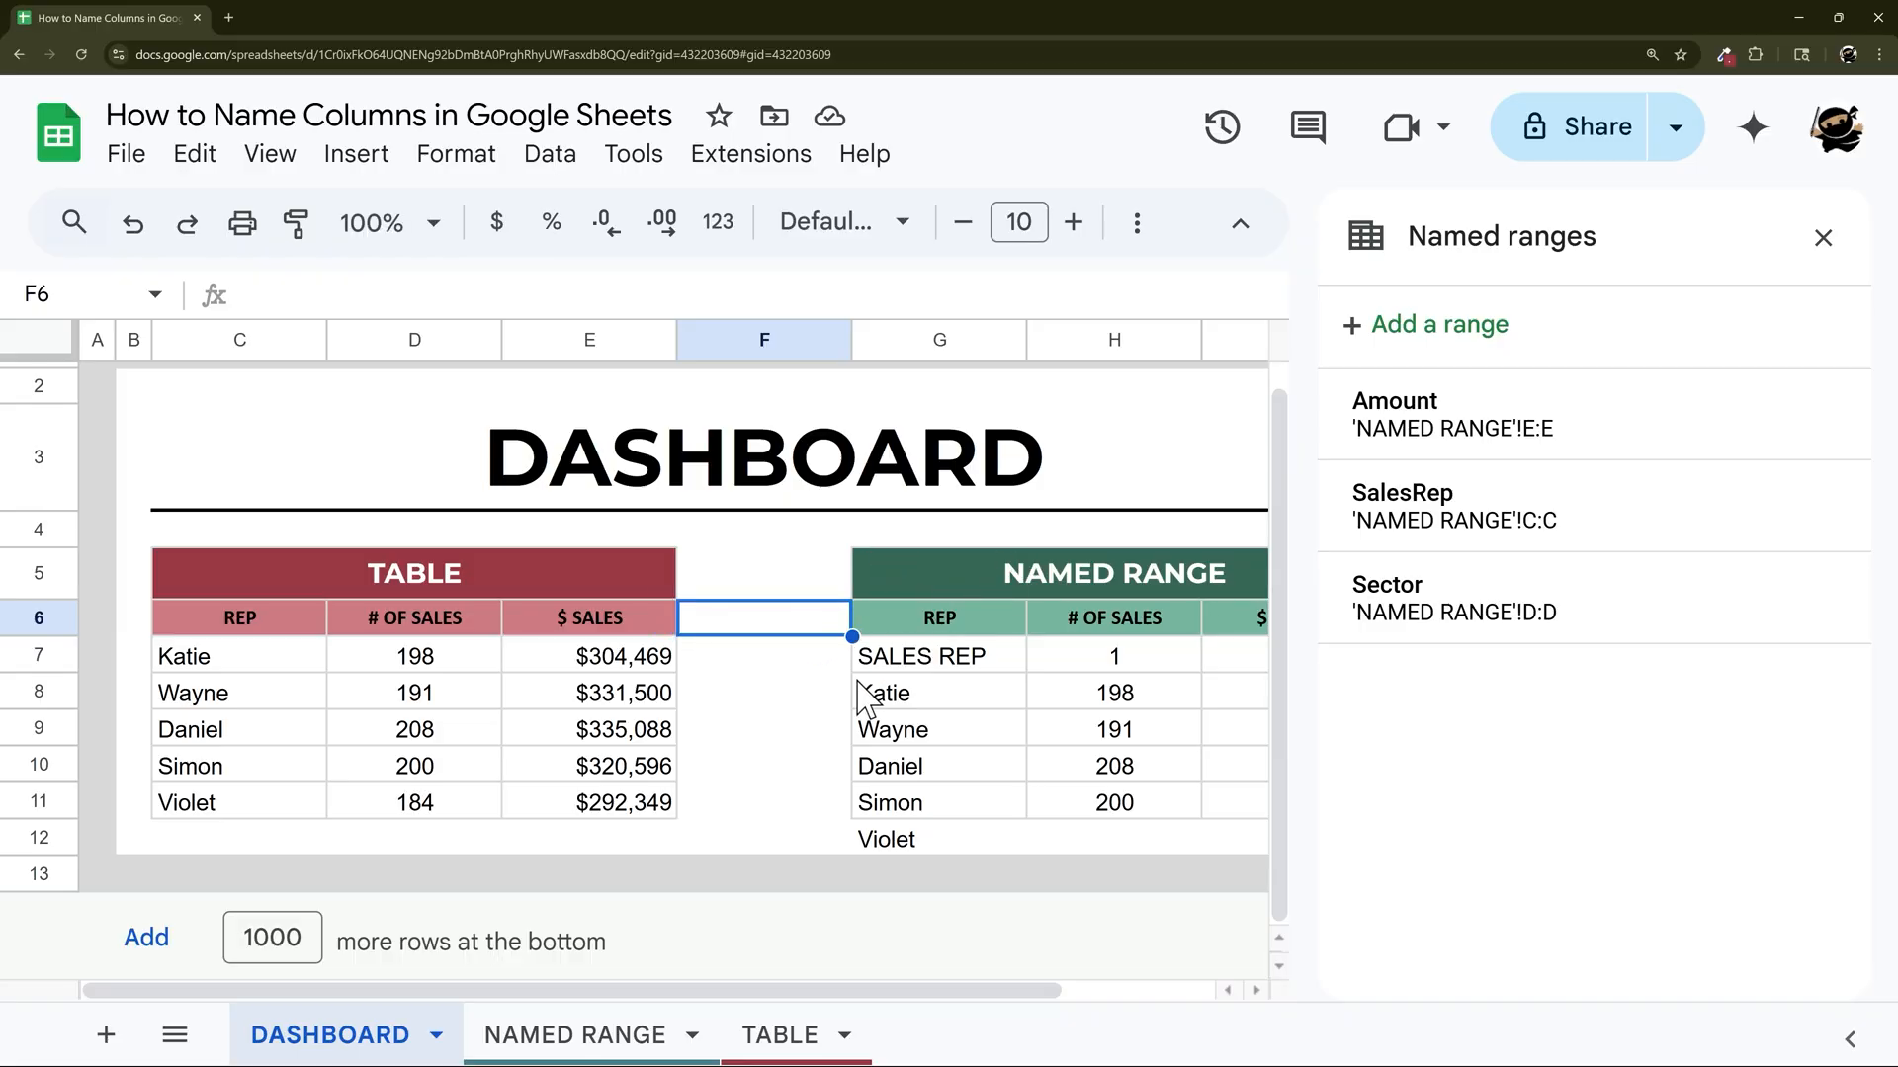
{"action": "mouse_move", "coordinate": [1824, 239]}
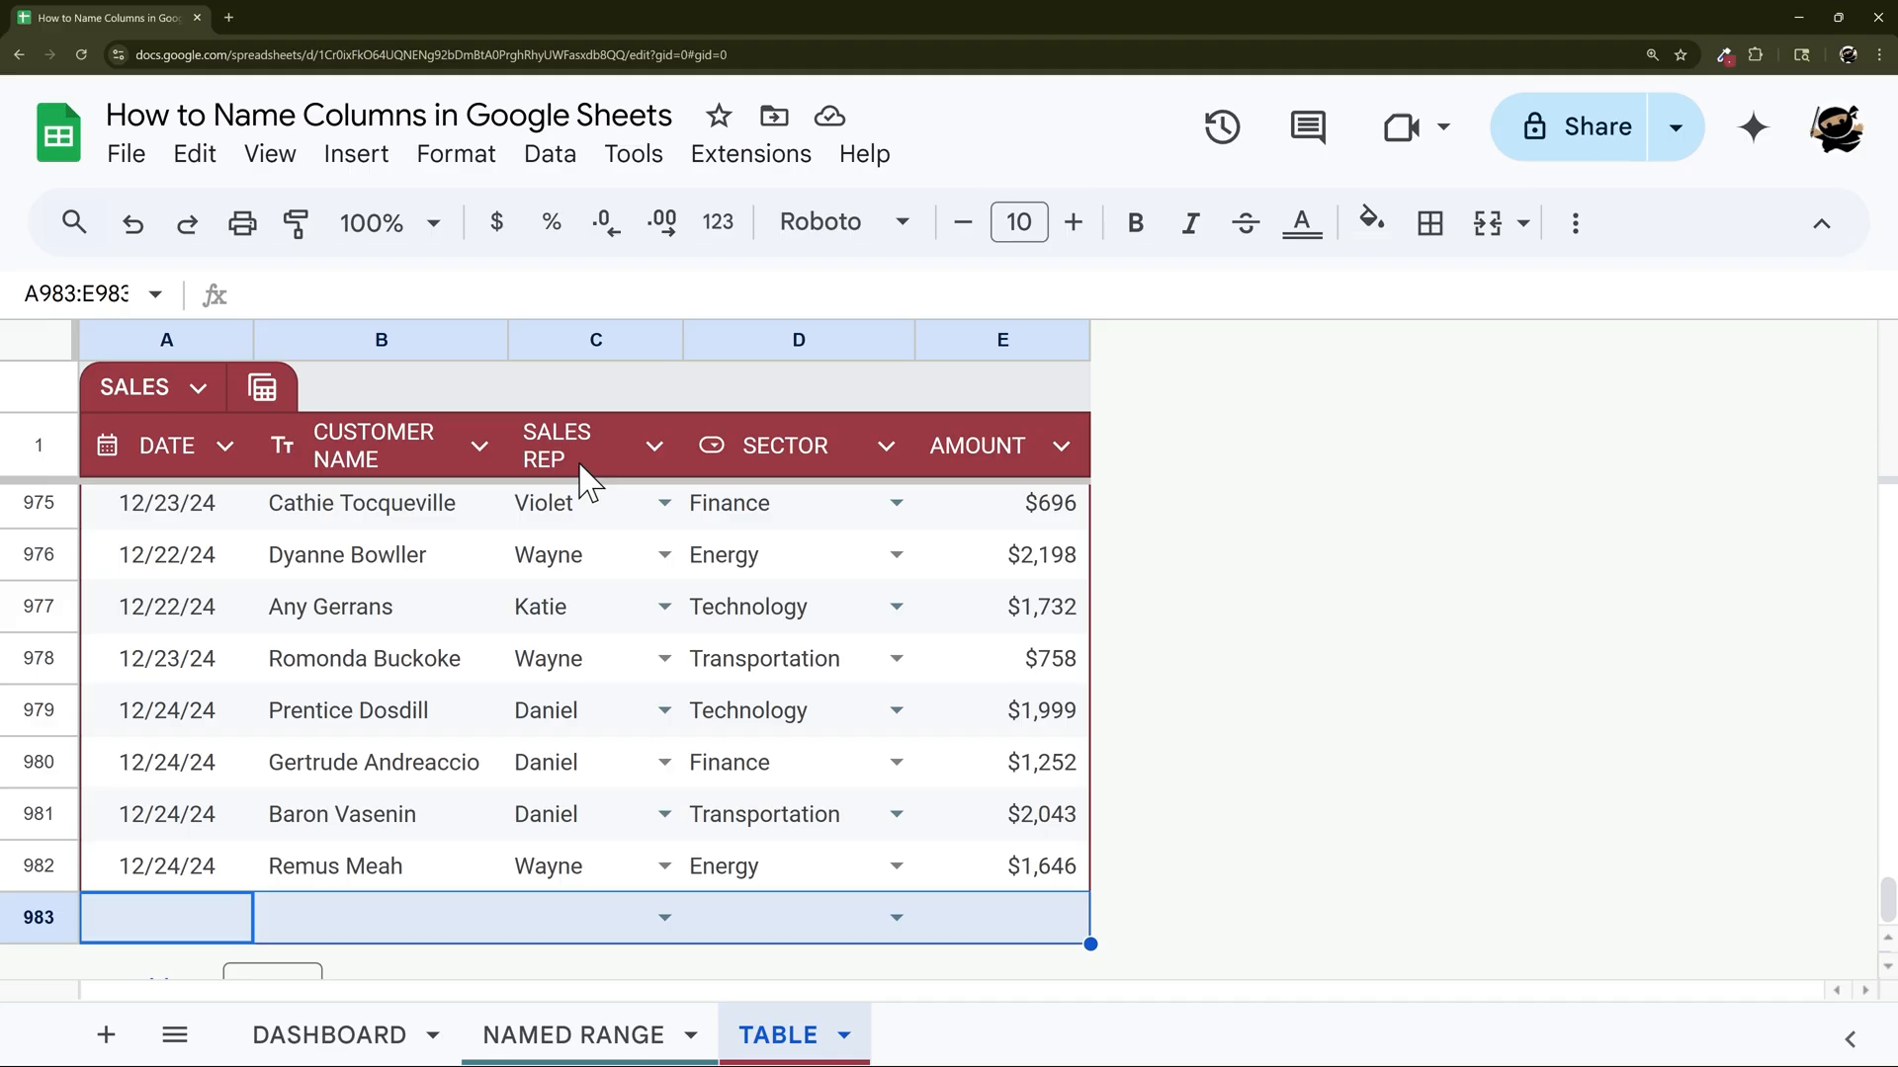
Browse back through the TABLE and NAMED RANGE sheets and return to the DASHBOARD summary.
{"action": "scroll", "scroll_direction": "up", "scroll_amount": 3}
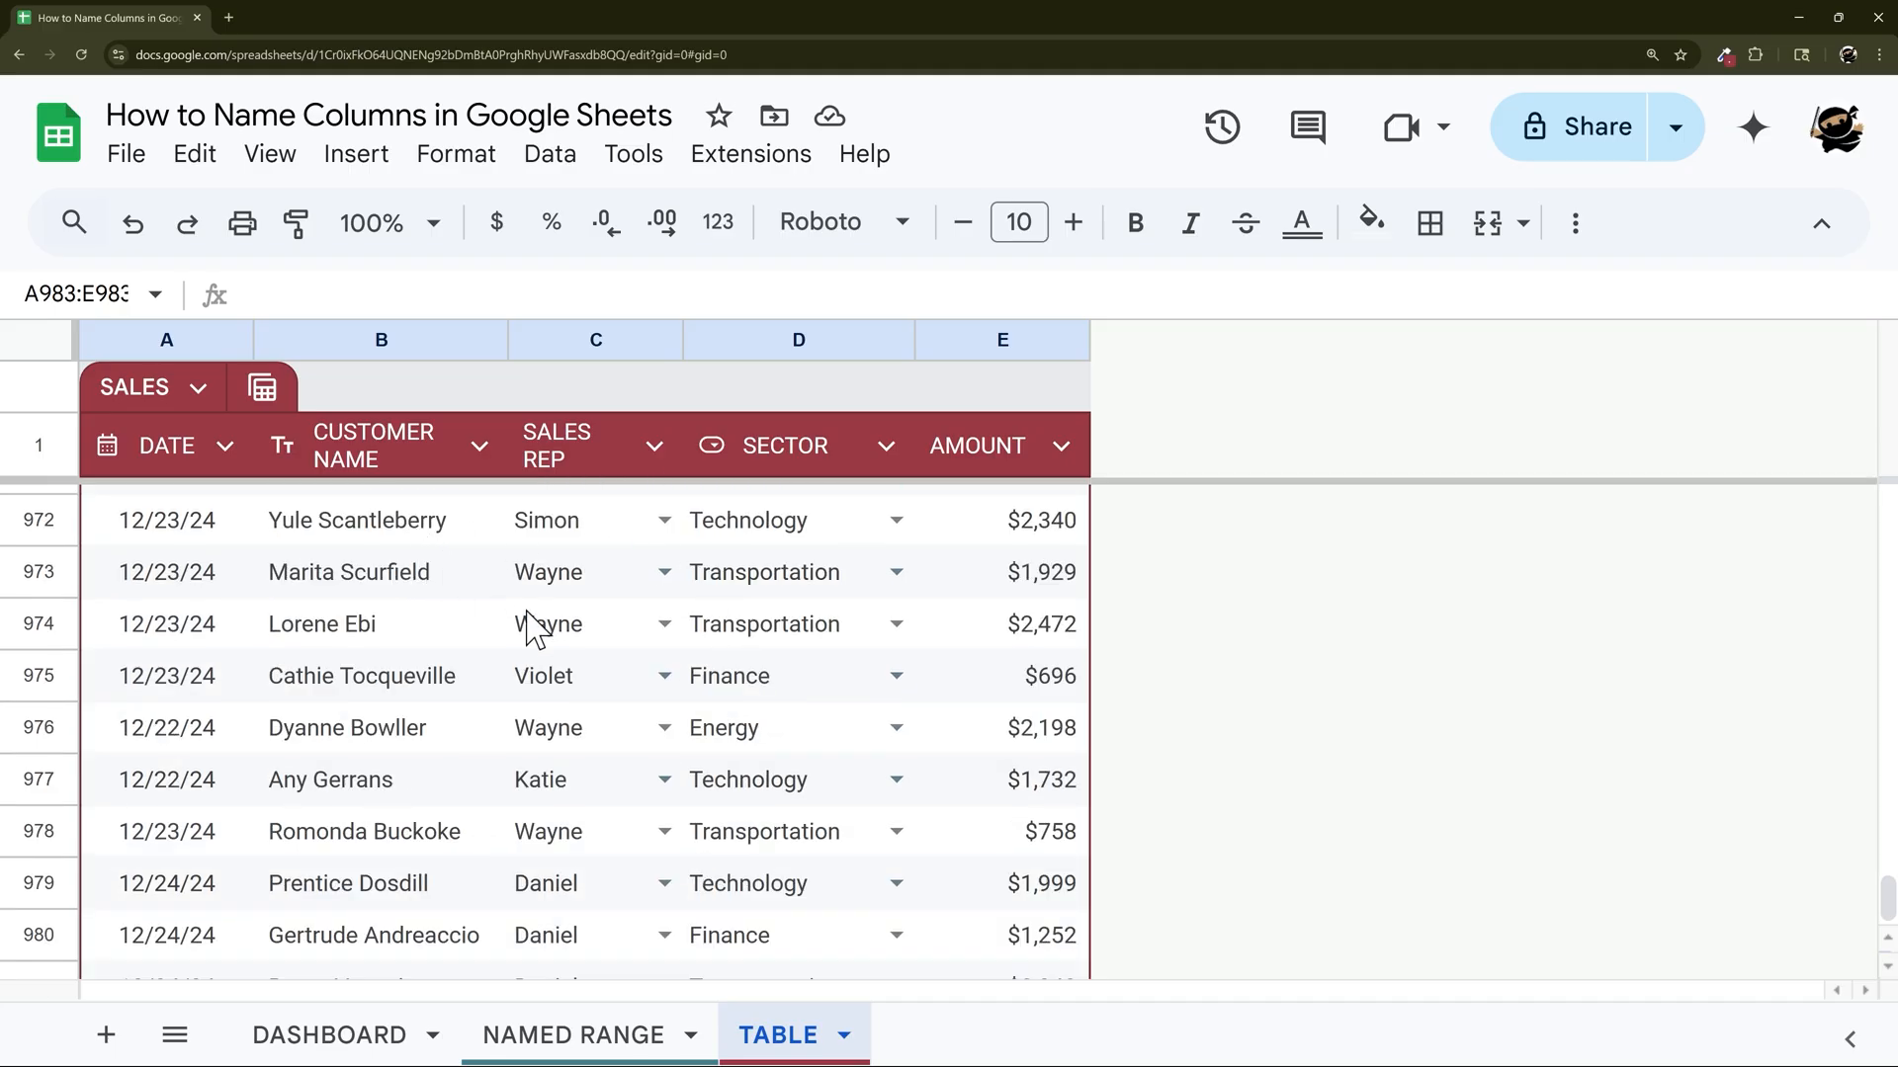
{"action": "scroll", "scroll_direction": "up", "scroll_amount": 3}
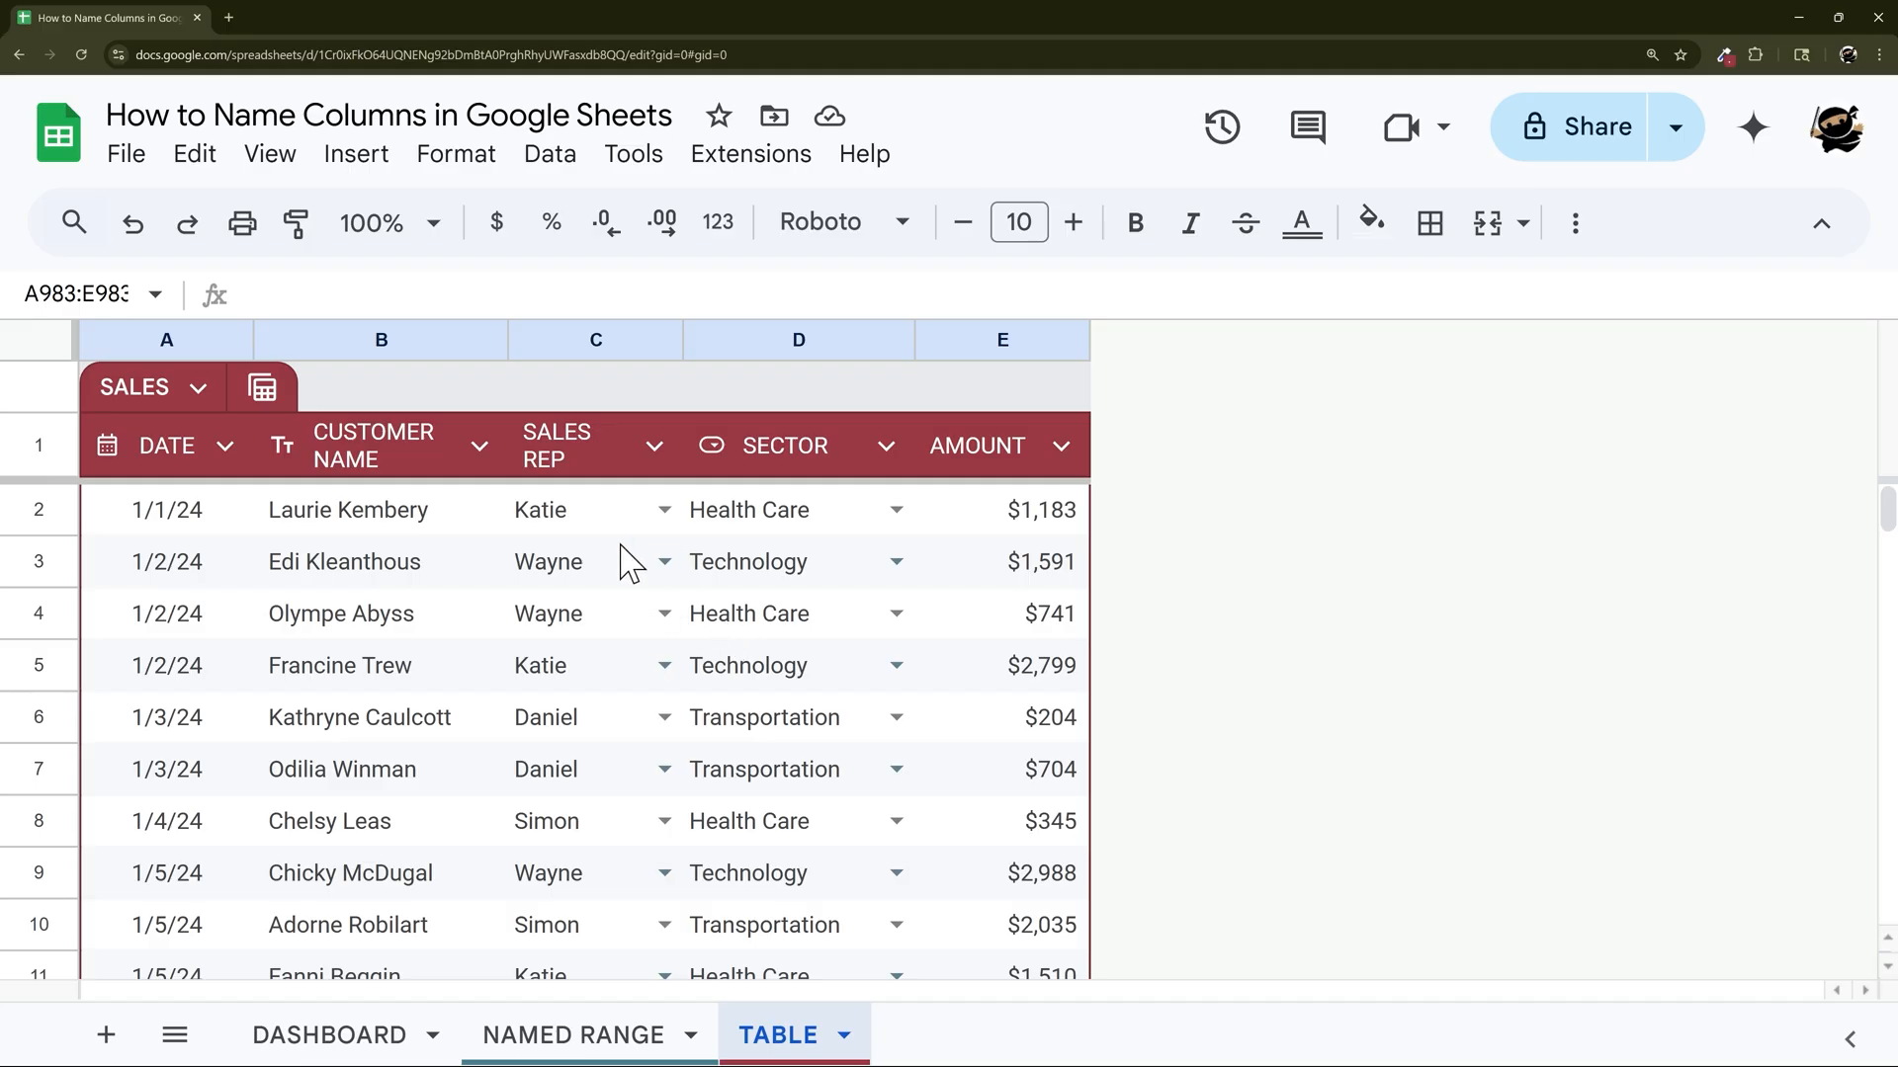
{"action": "mouse_move", "coordinate": [277, 573]}
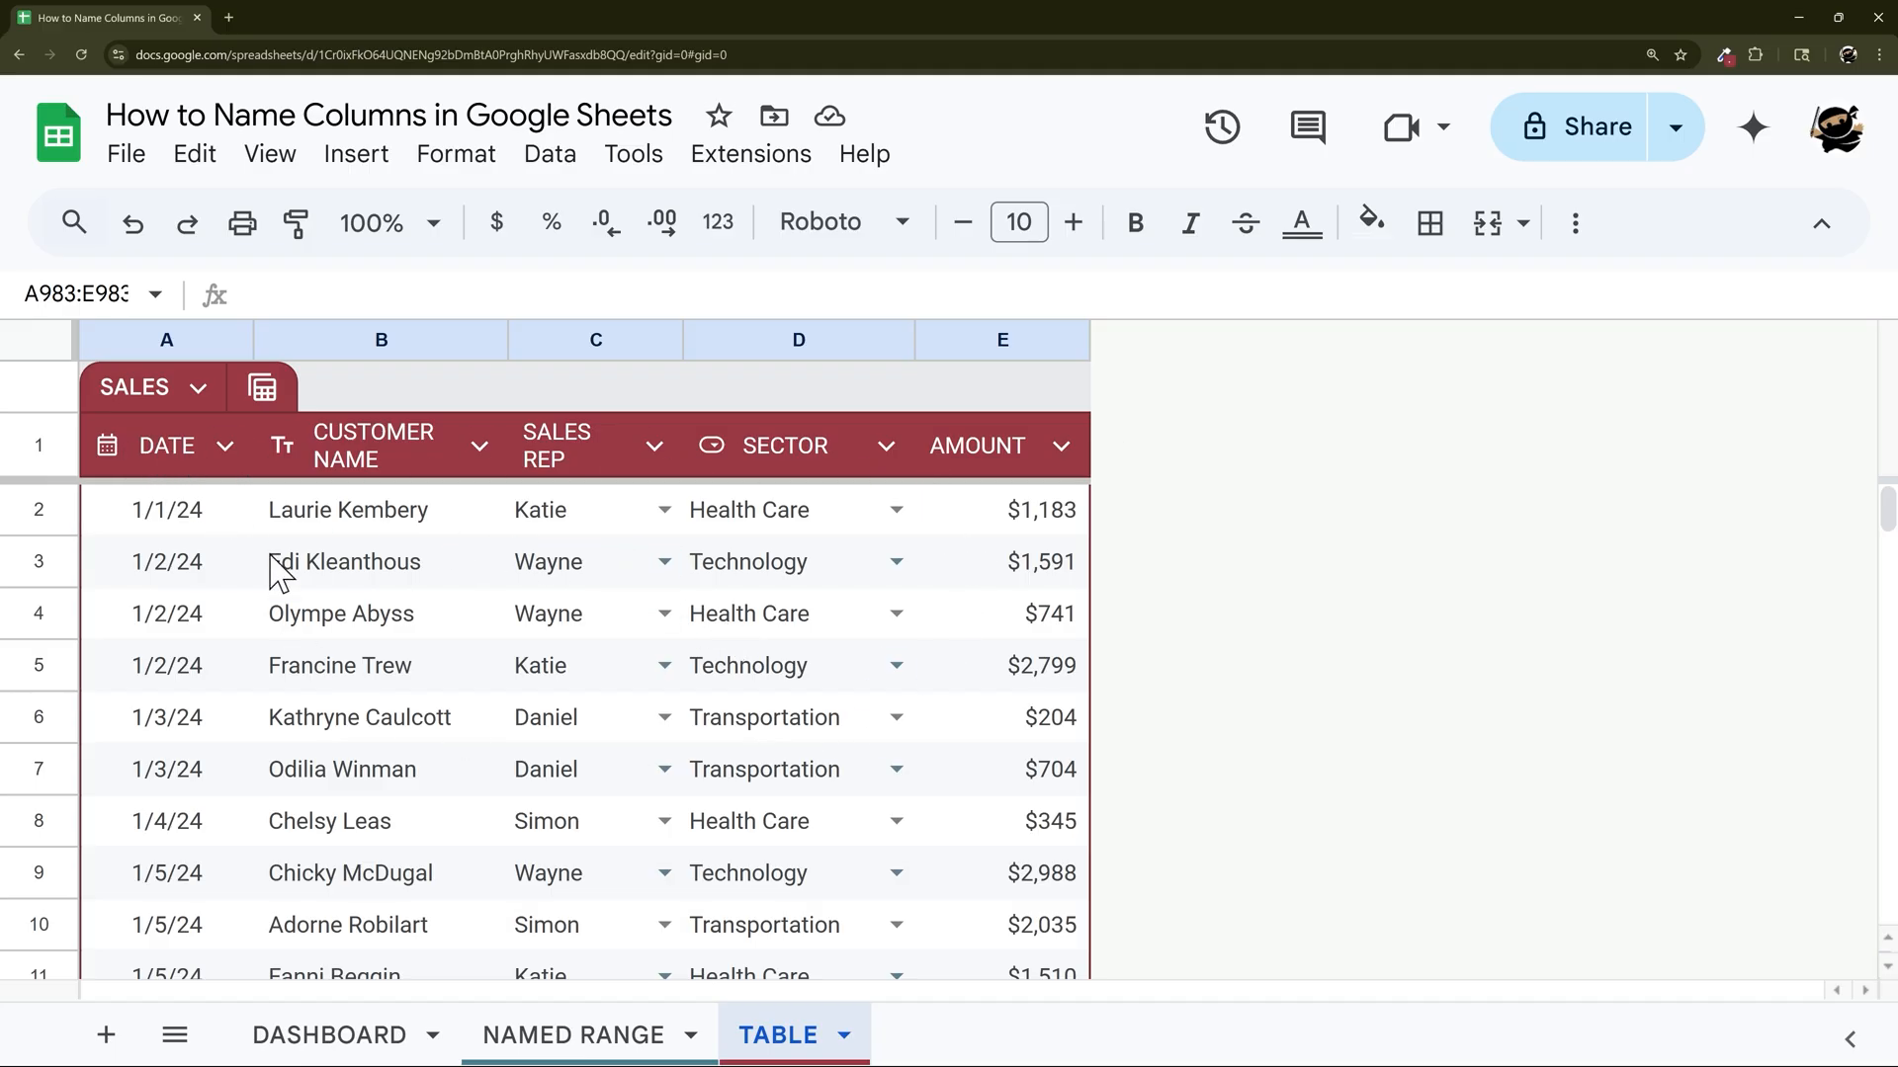
{"action": "mouse_move", "coordinate": [551, 943]}
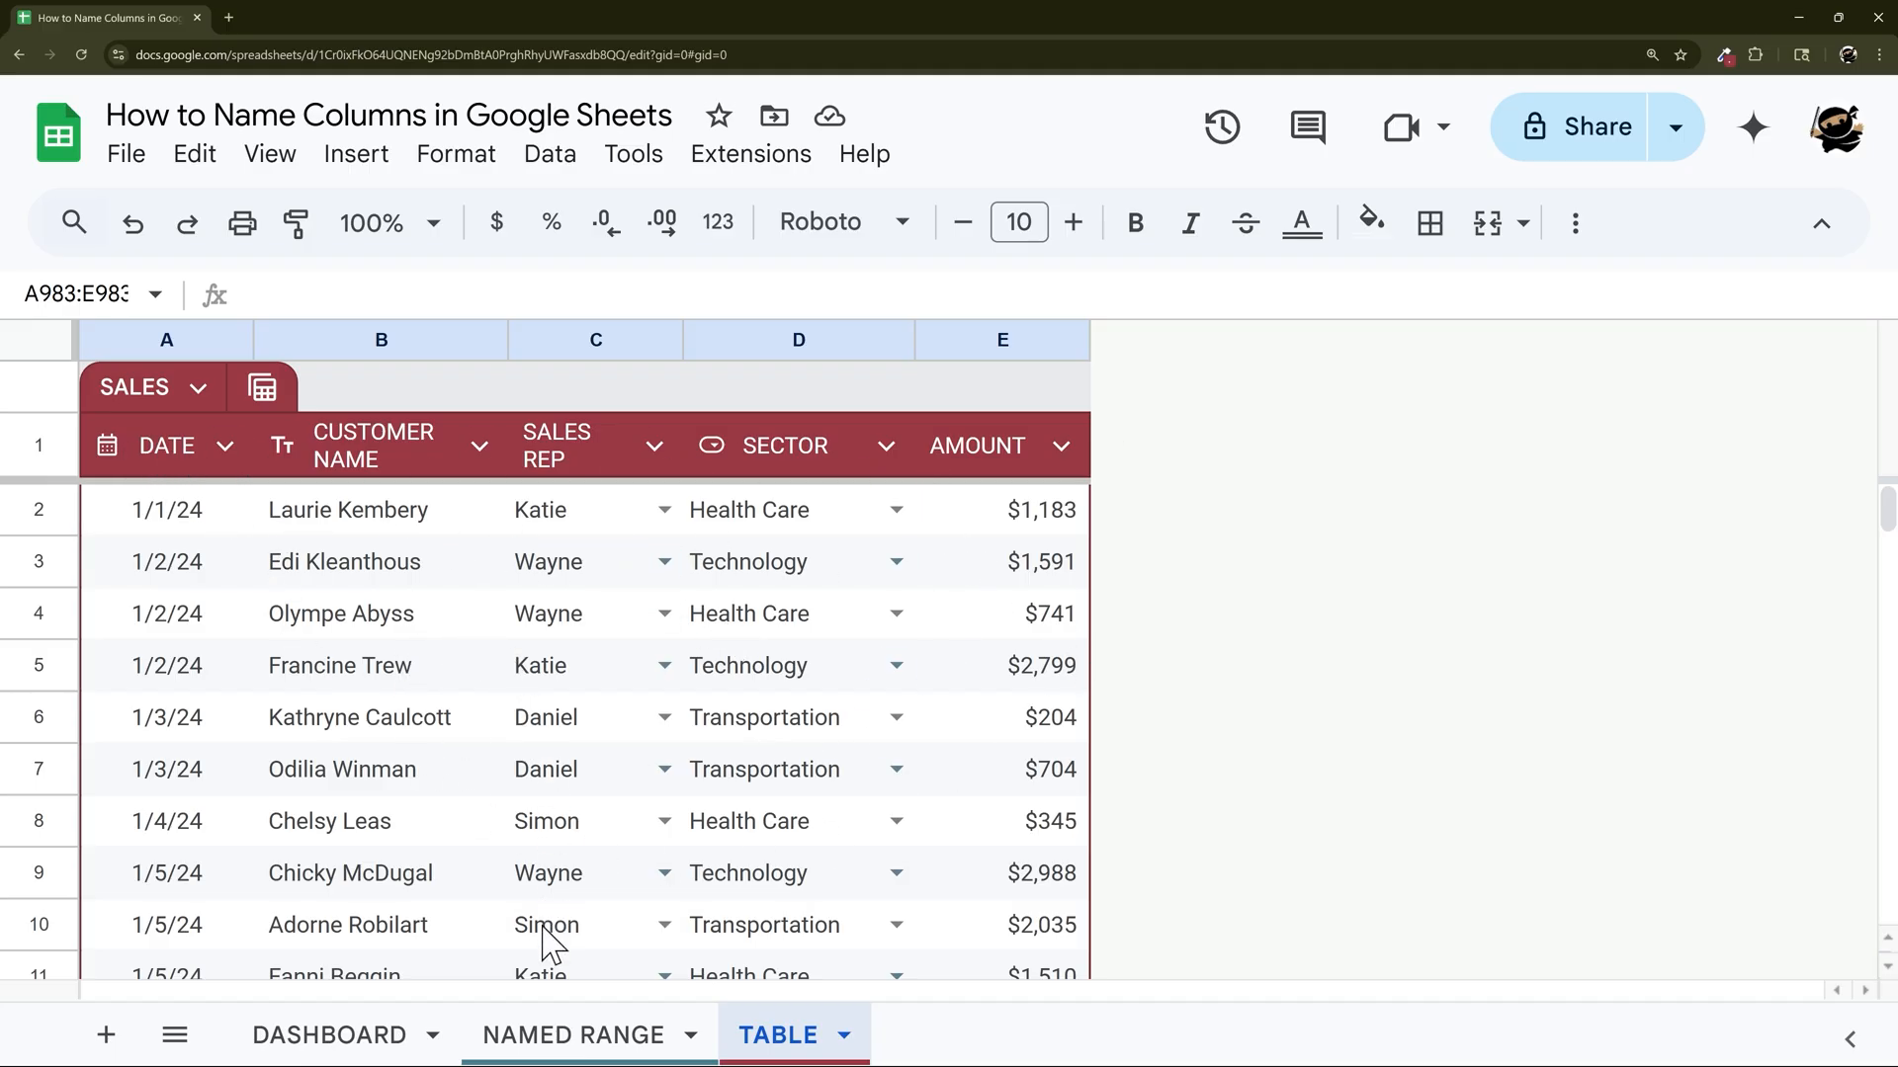
{"action": "left_click", "coordinate": [573, 1034]}
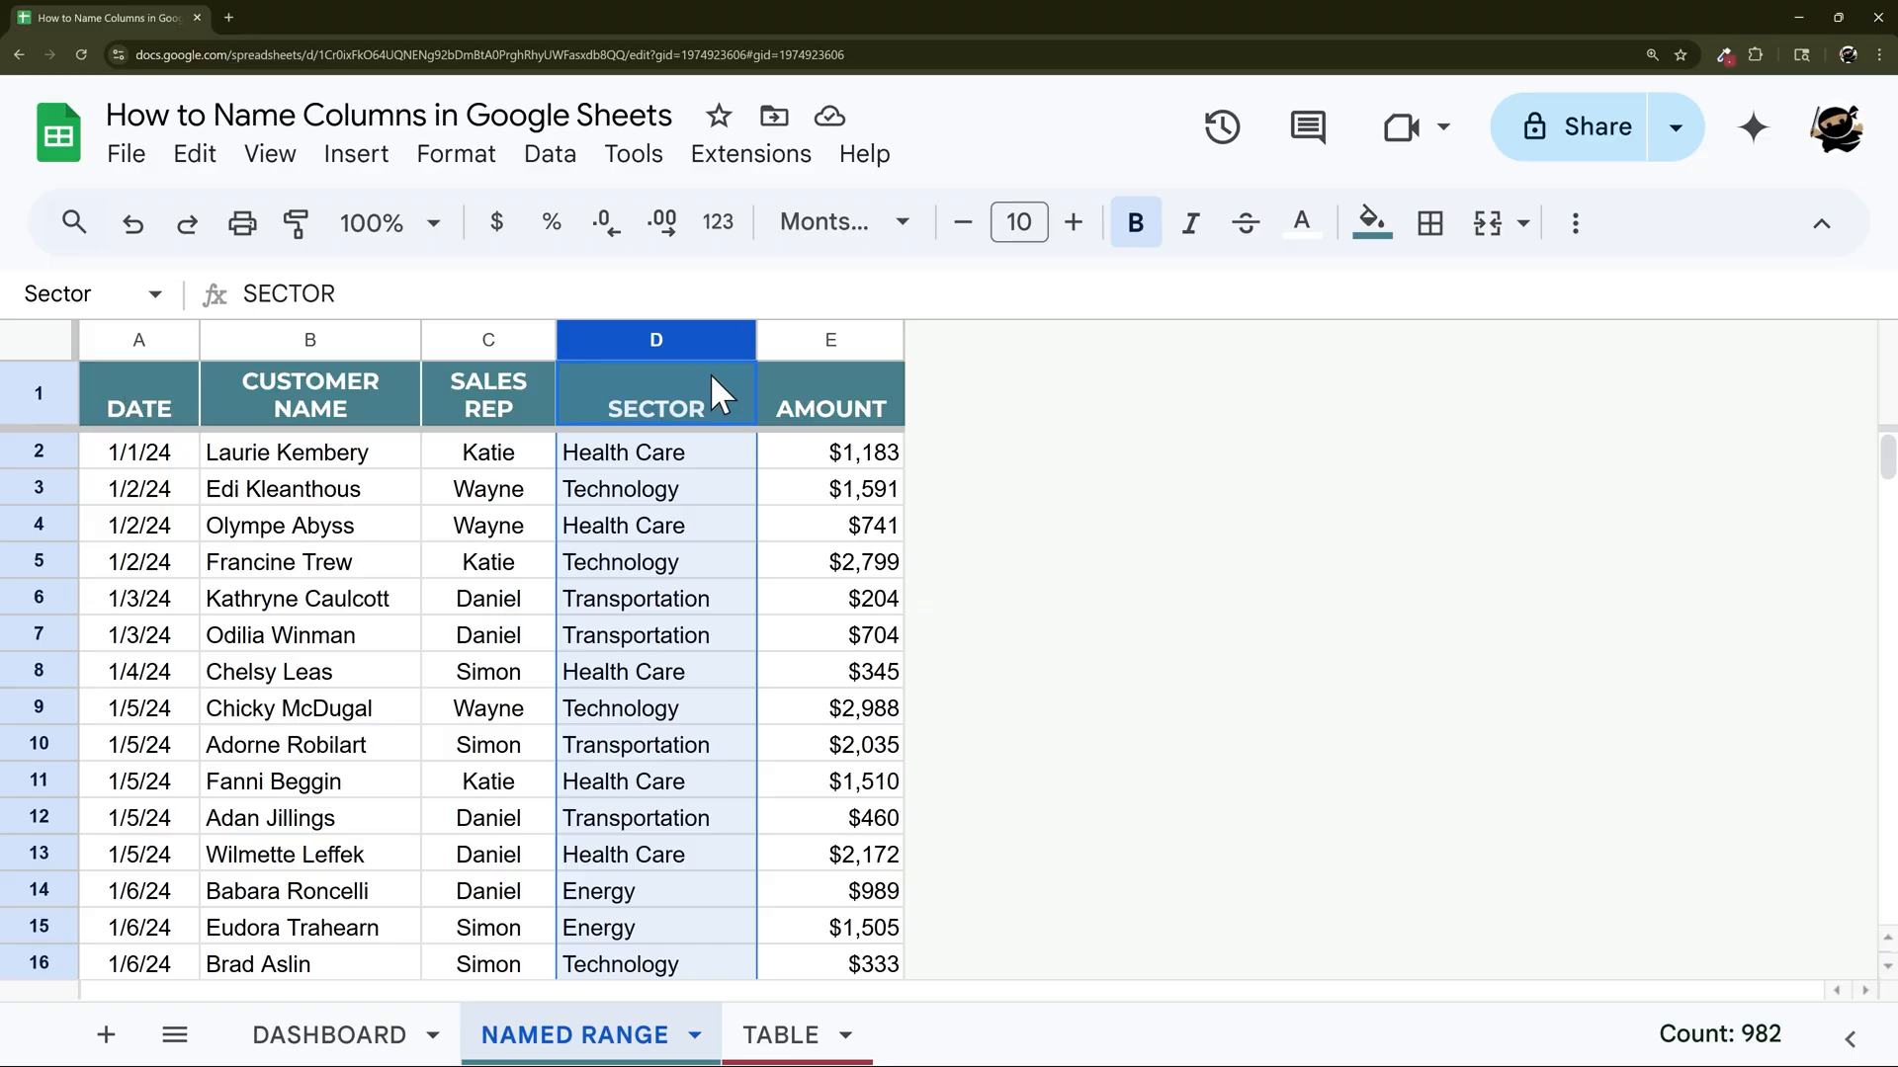
{"action": "mouse_move", "coordinate": [406, 514]}
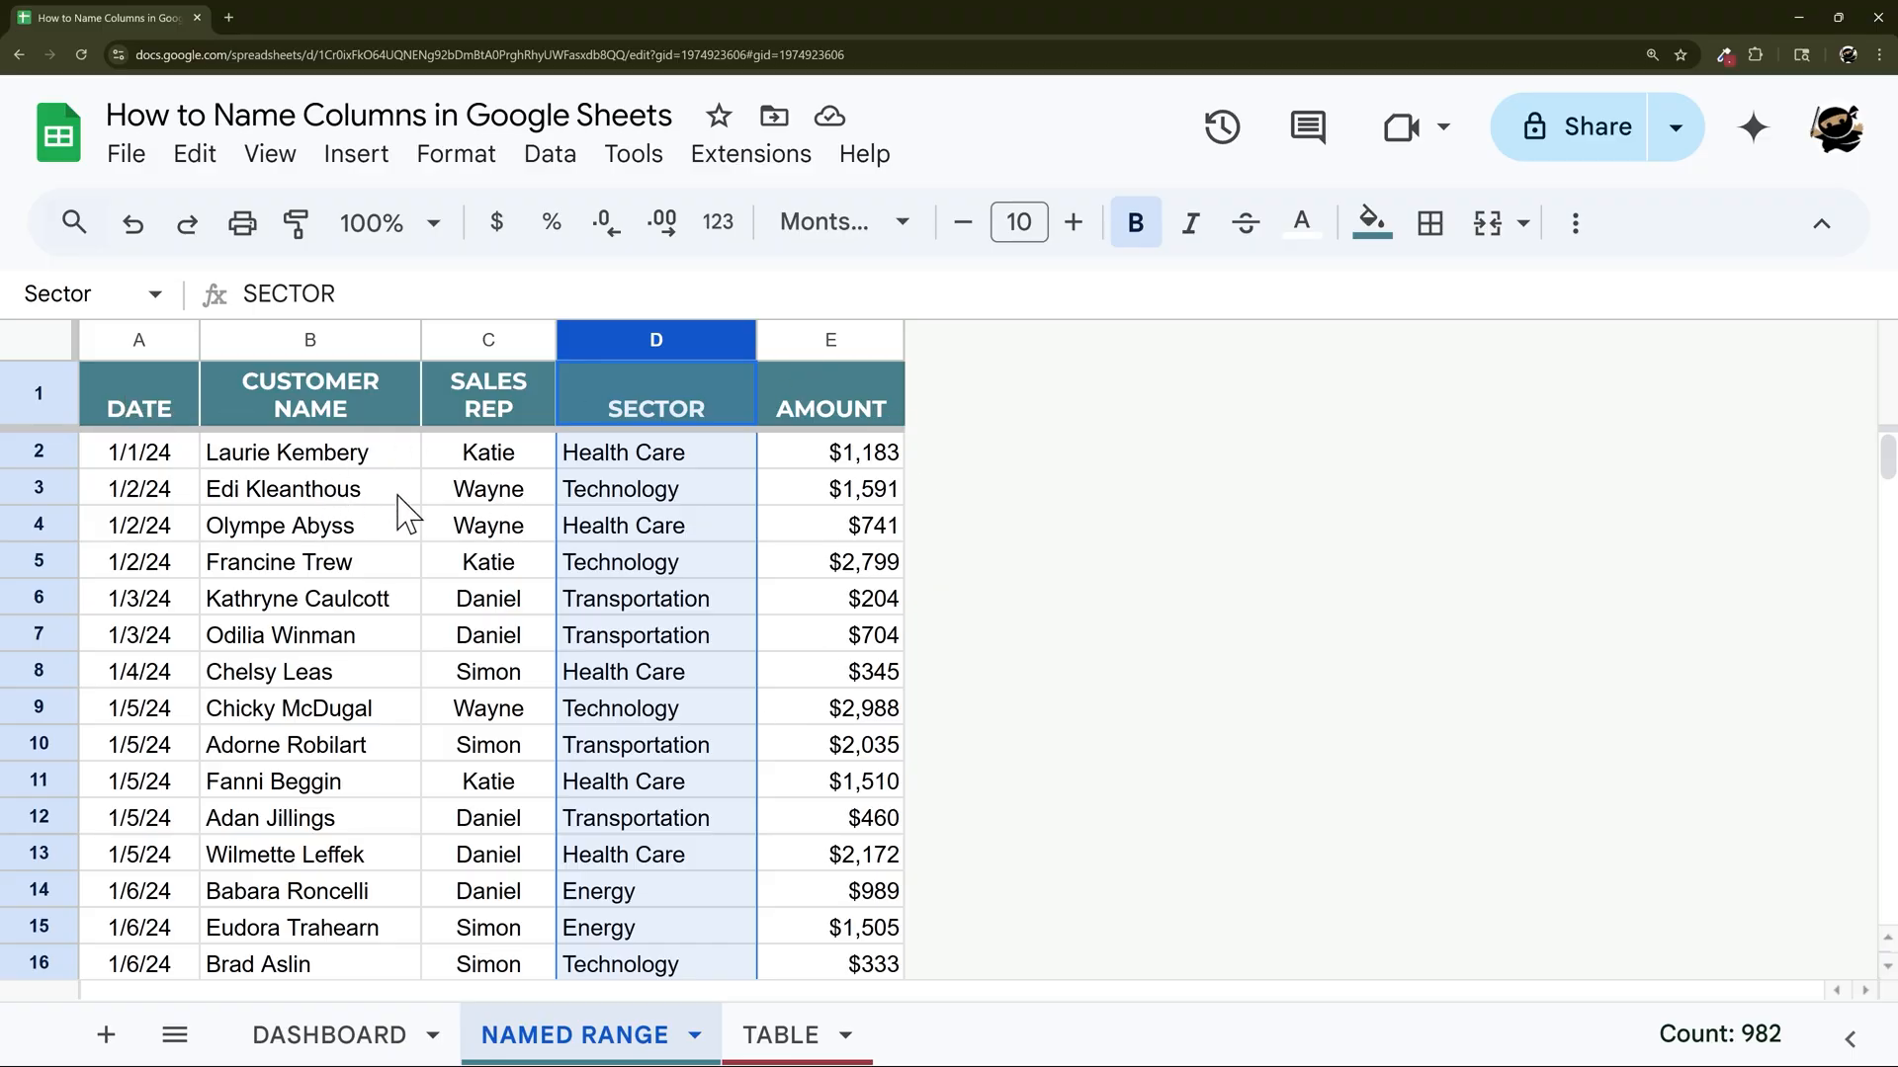
{"action": "left_click", "coordinate": [328, 1034]}
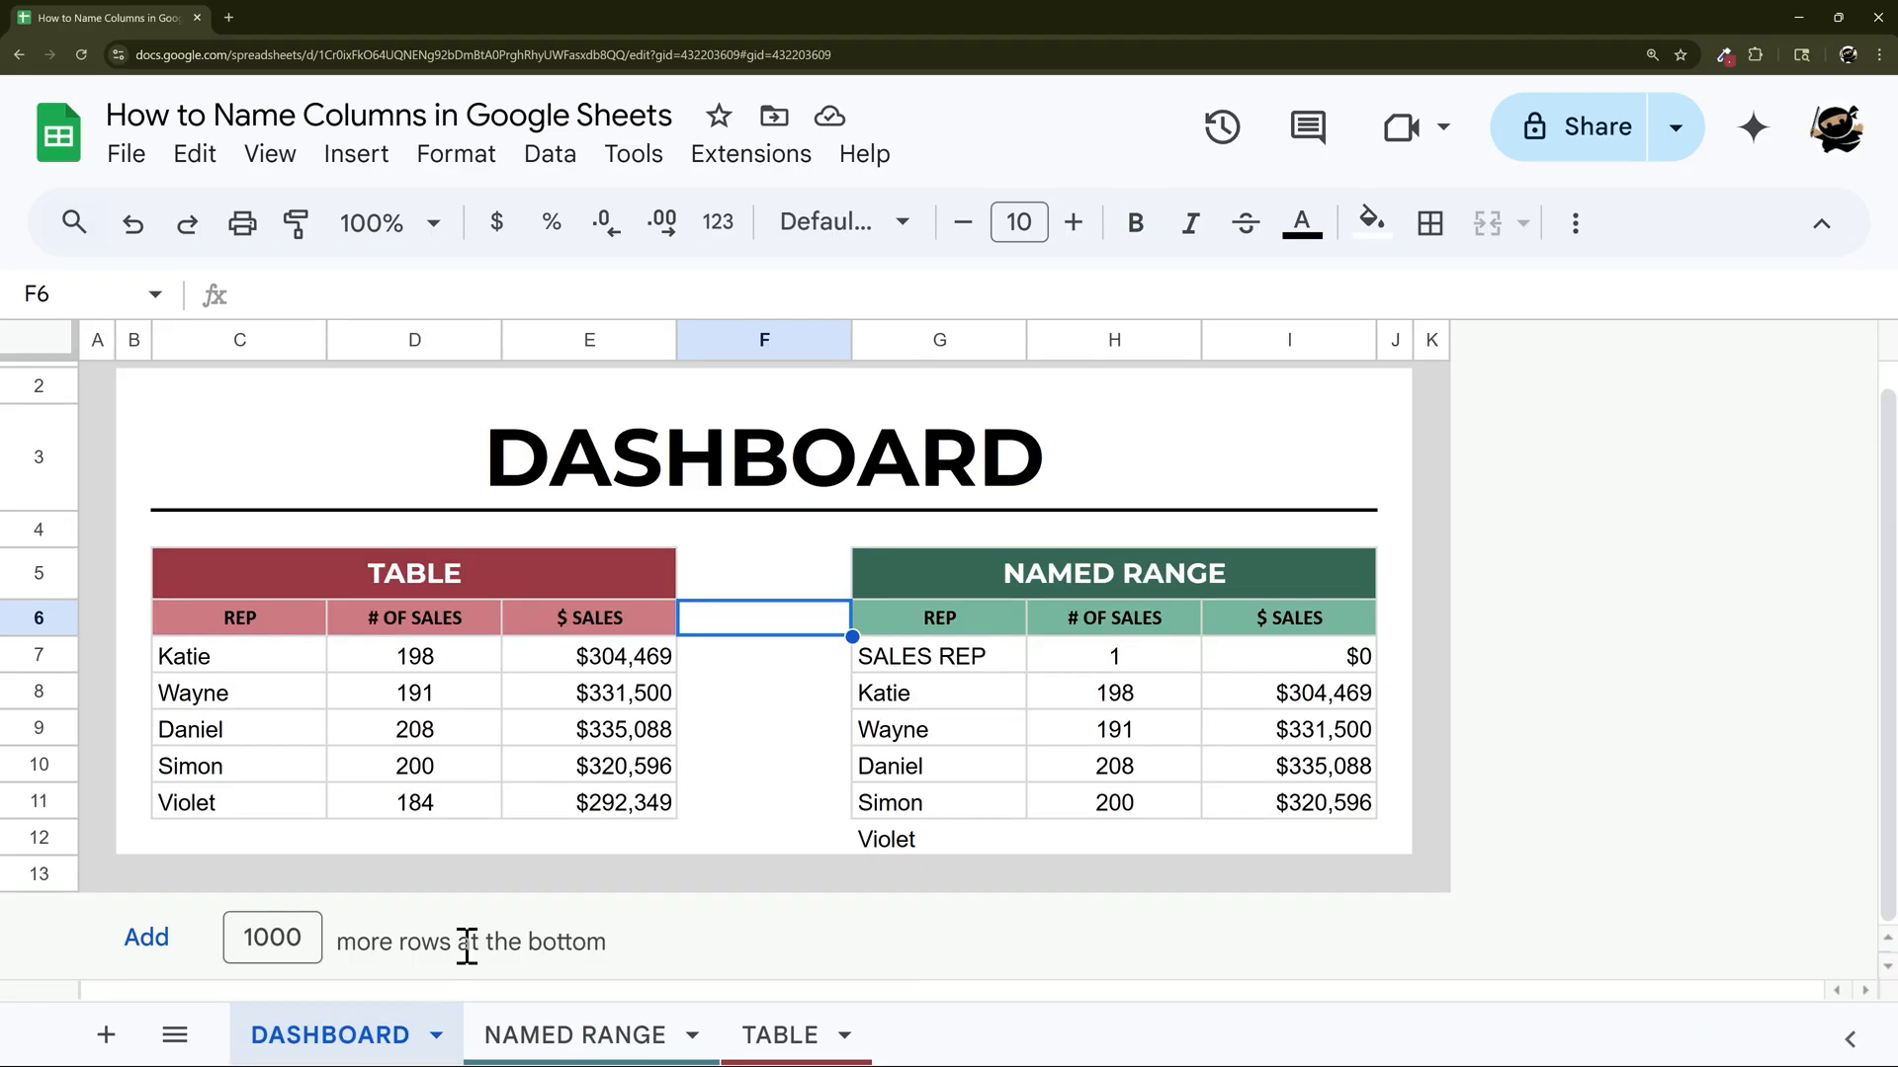
{"action": "left_click", "coordinate": [939, 657]}
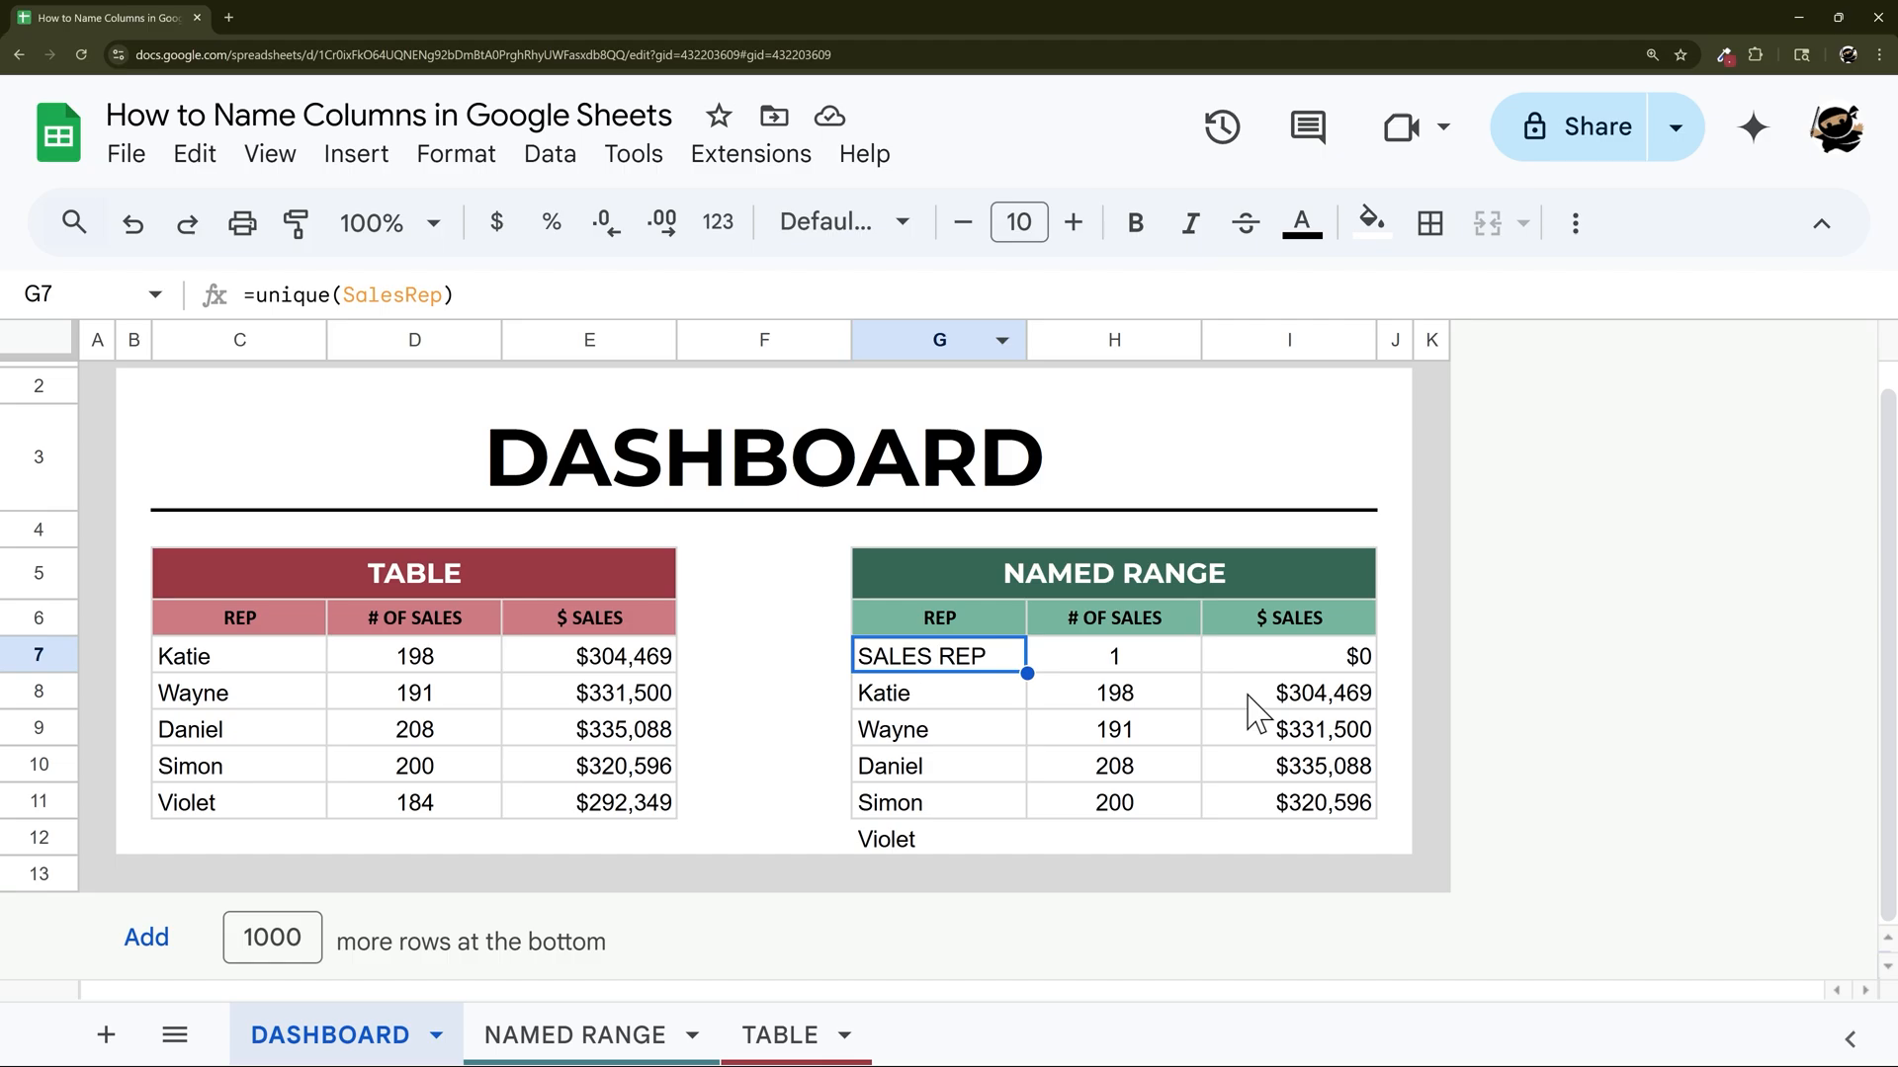
{"action": "mouse_move", "coordinate": [229, 611]}
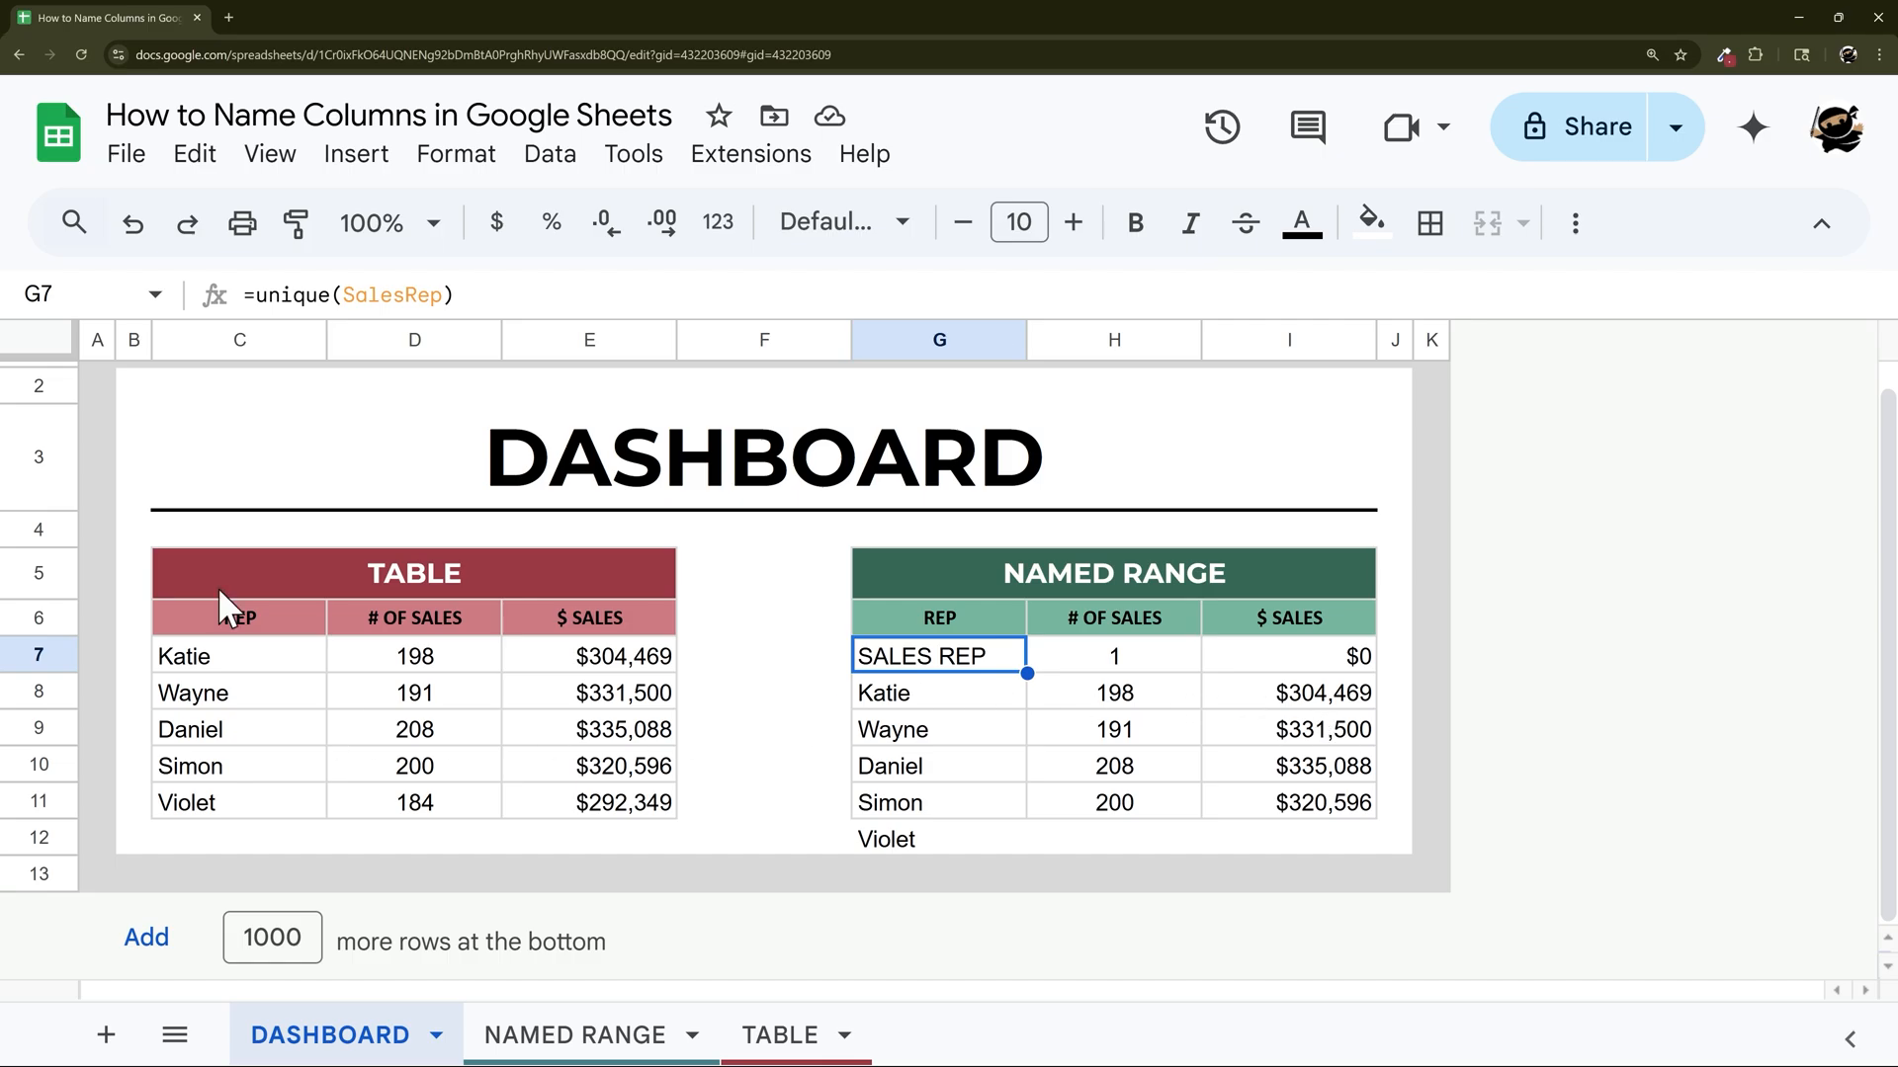